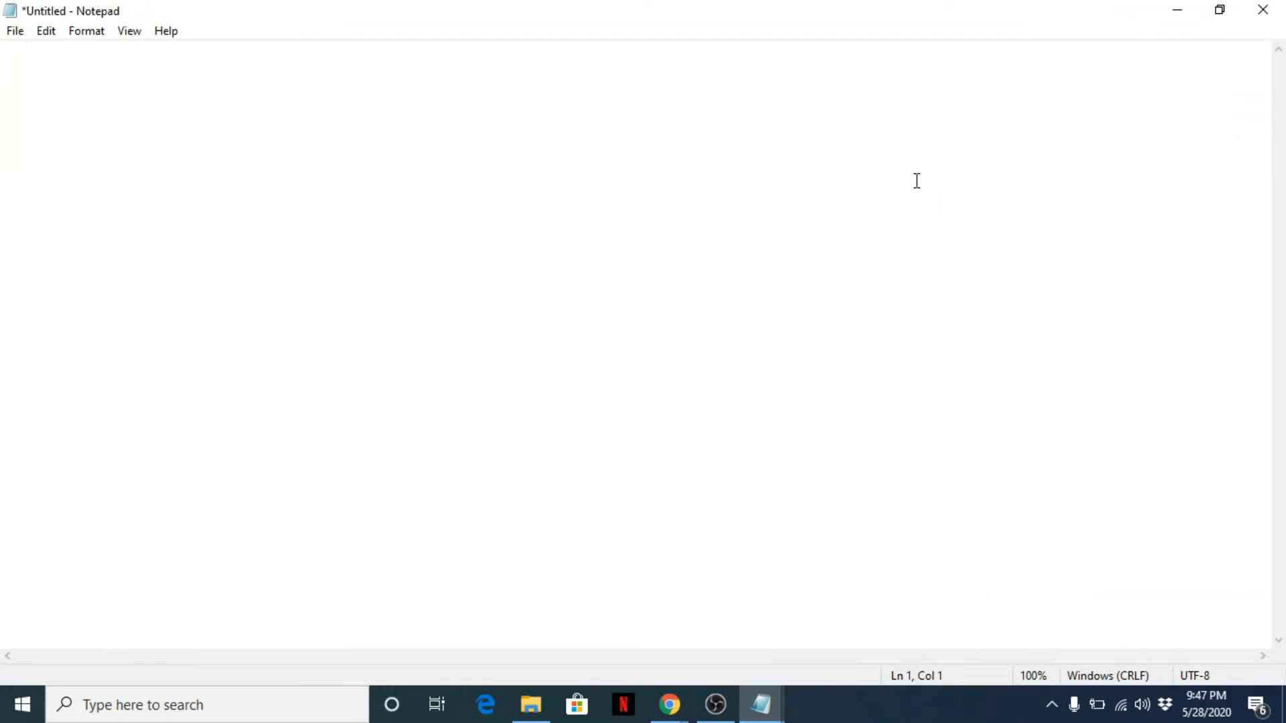
# Type the title 'Adding Assignment' in the Notepad document.
pyautogui.write('Adding')
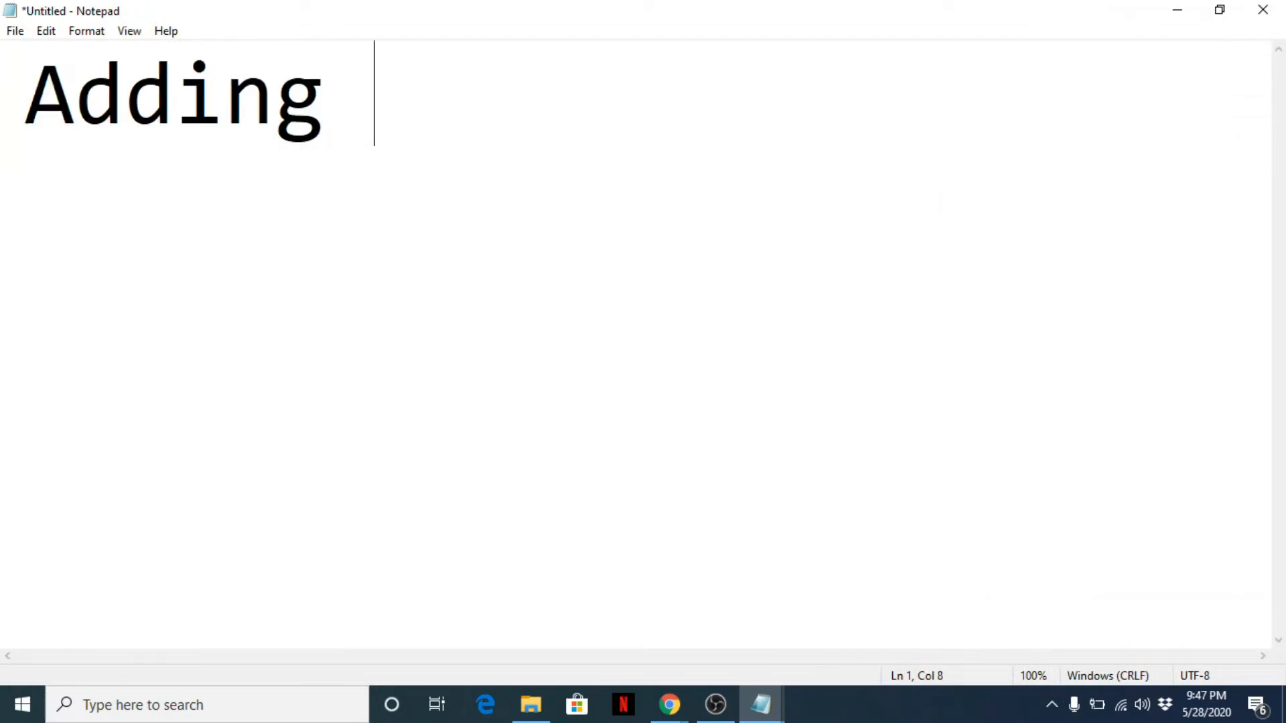
pyautogui.write('Assi')
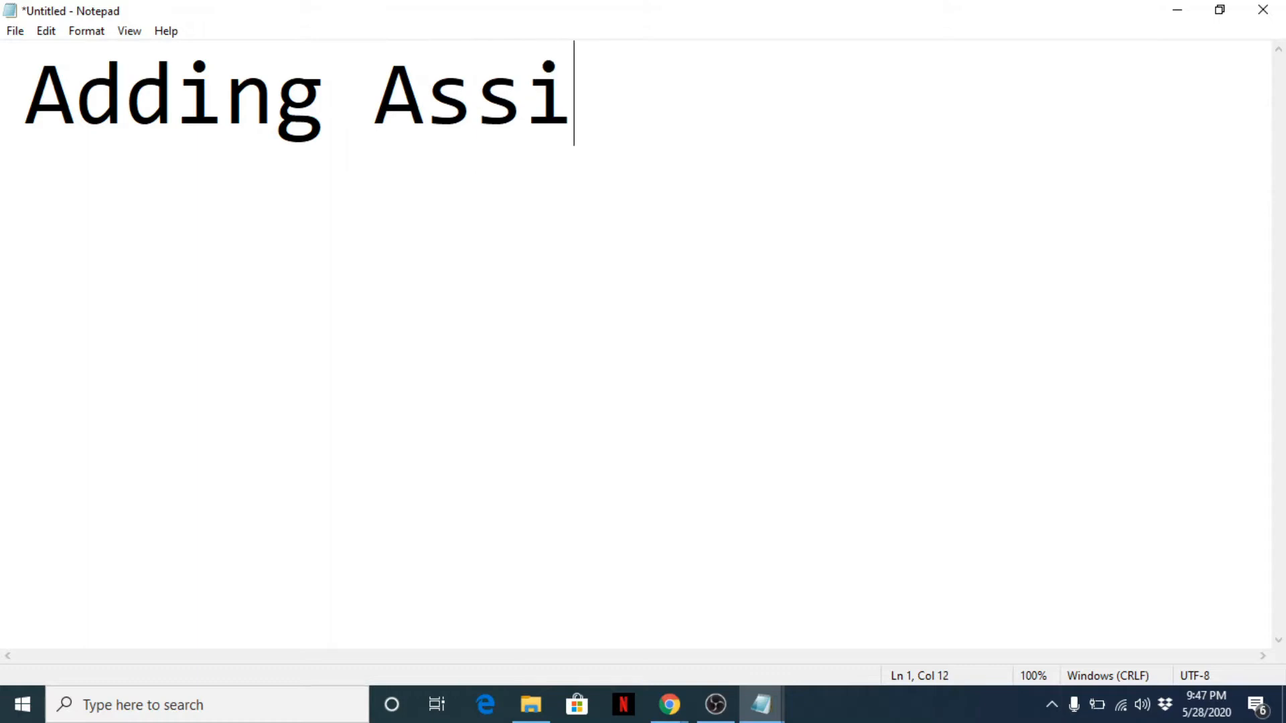
pyautogui.write('gnment')
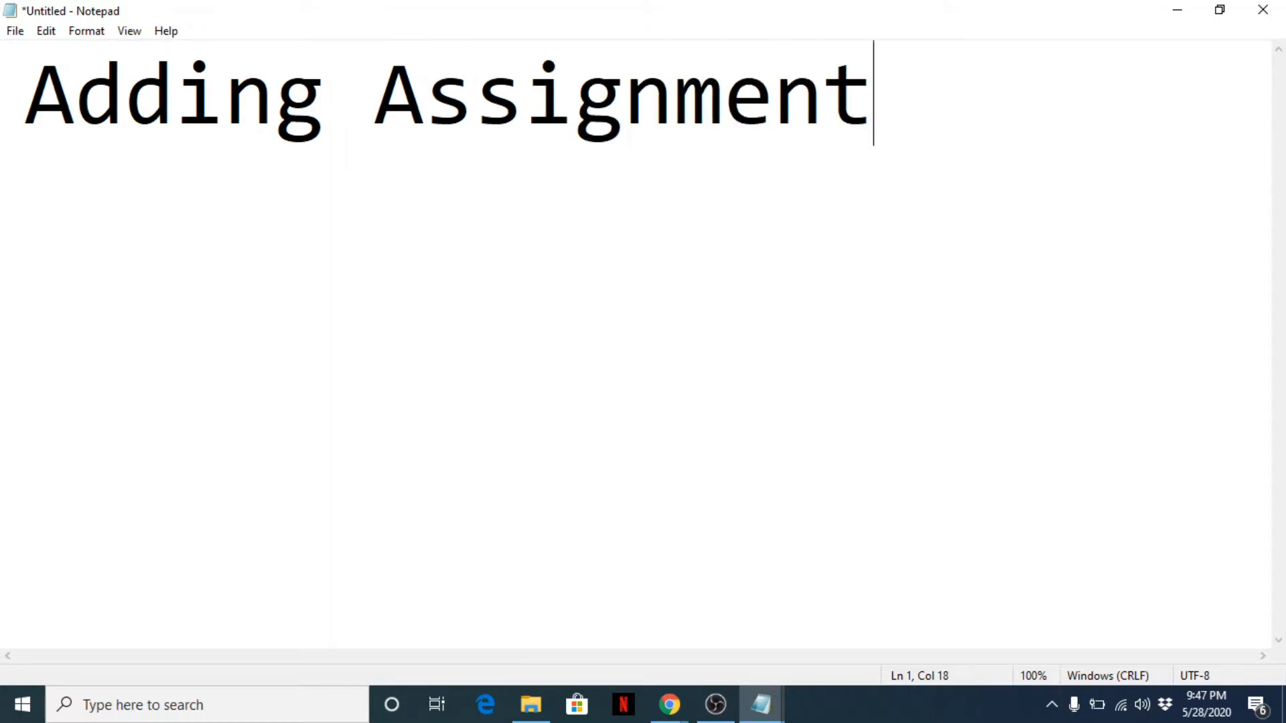
pyautogui.moveTo(909, 187)
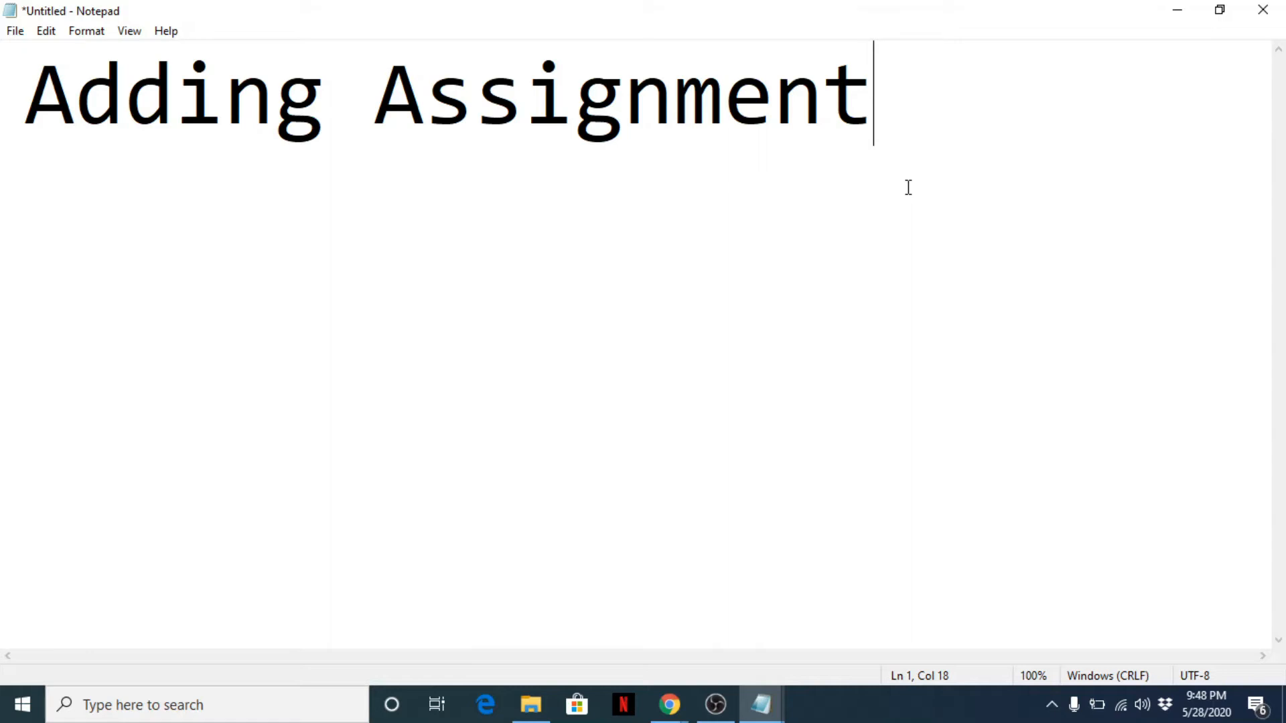
pyautogui.moveTo(600, 73)
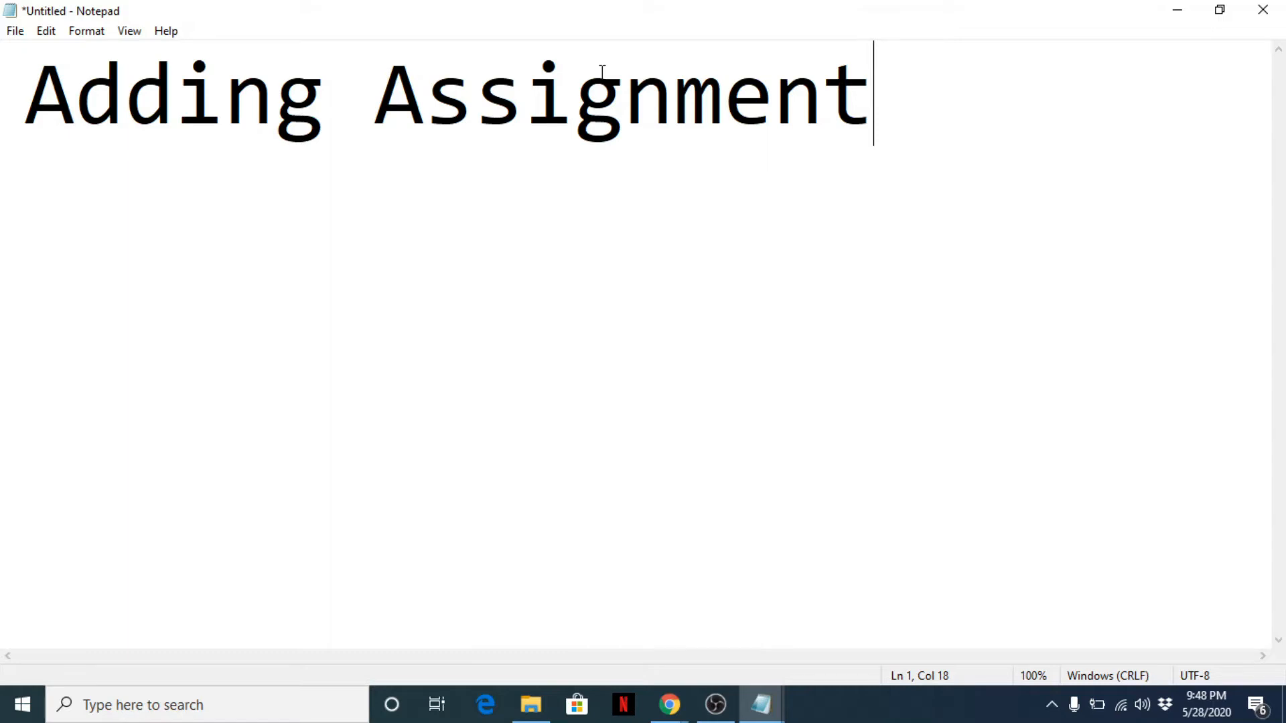
# Switch to the Moodle Computer 8 course page and turn editing on.
pyautogui.click(669, 704)
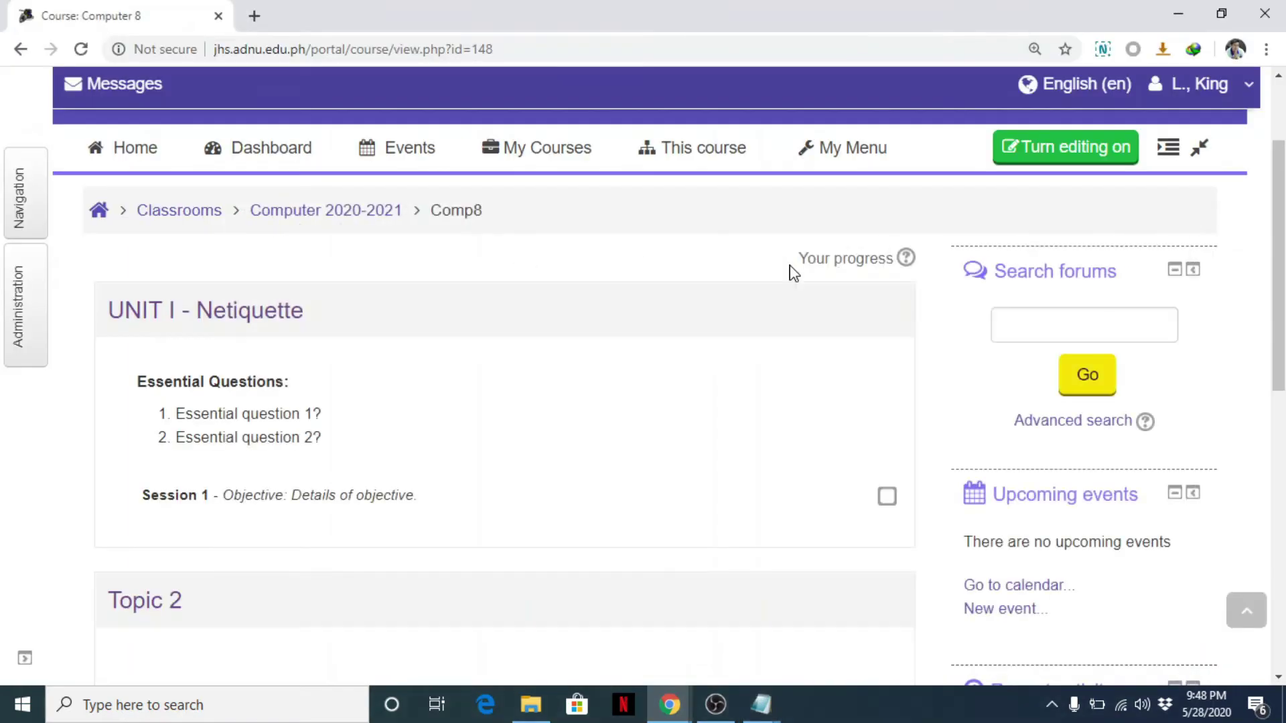
pyautogui.scroll(-3)
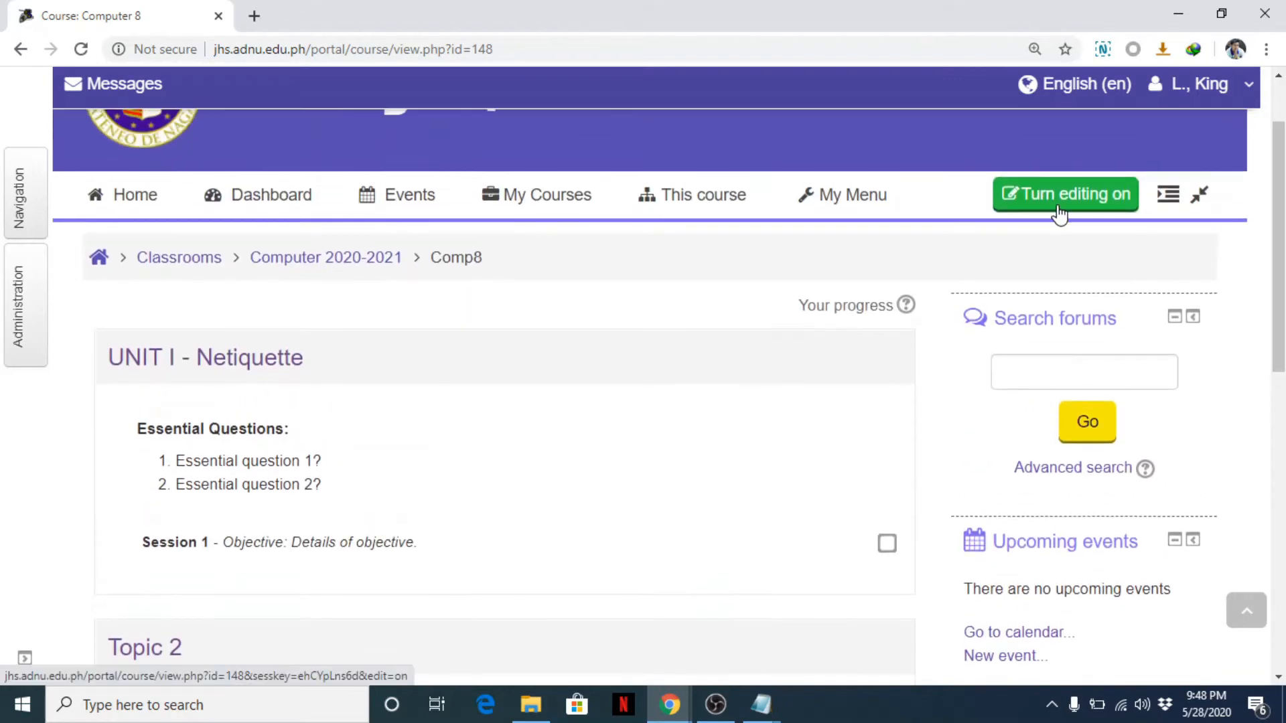
pyautogui.moveTo(1057, 207)
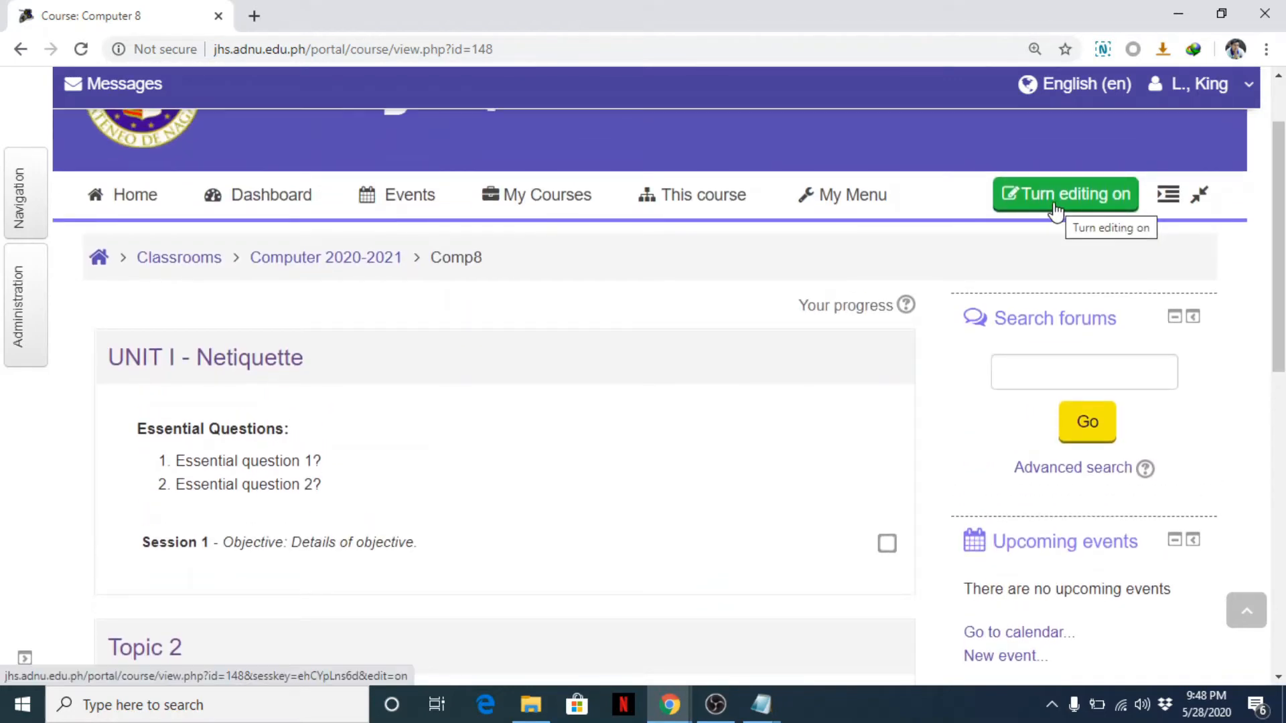
pyautogui.click(1066, 195)
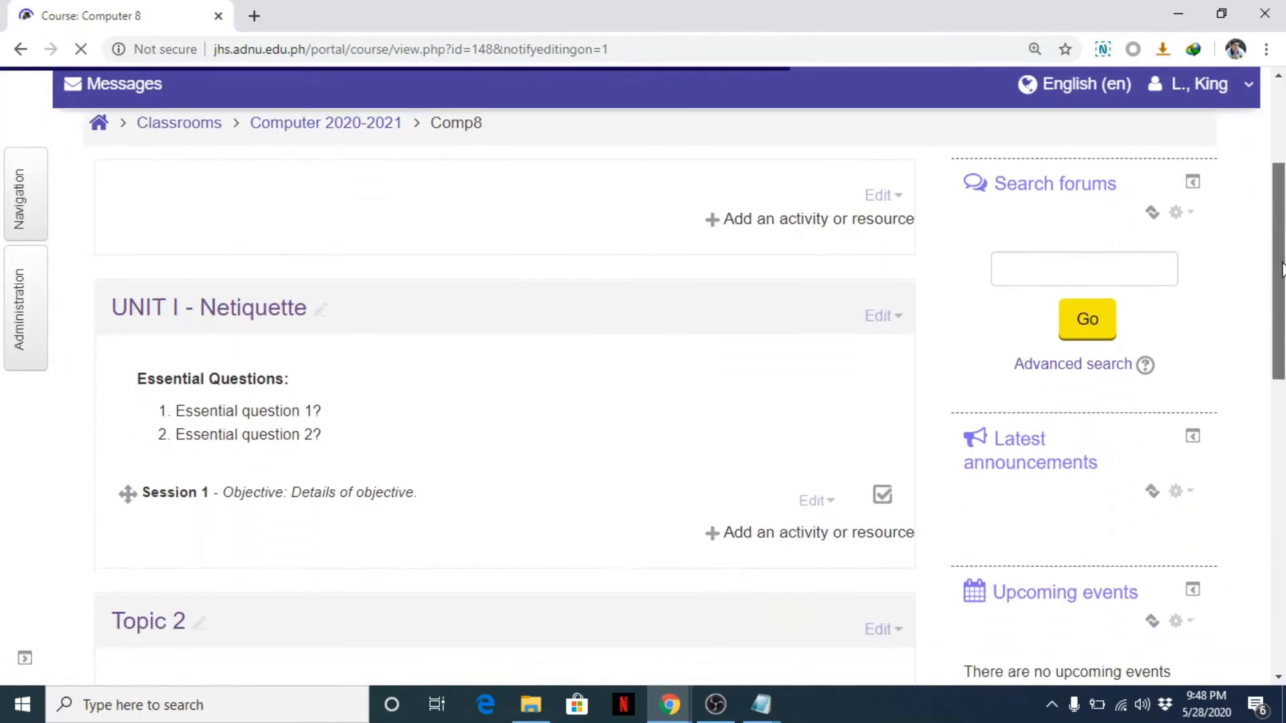
# Add an Assignment activity to UNIT I - Netiquette.
pyautogui.scroll(-3)
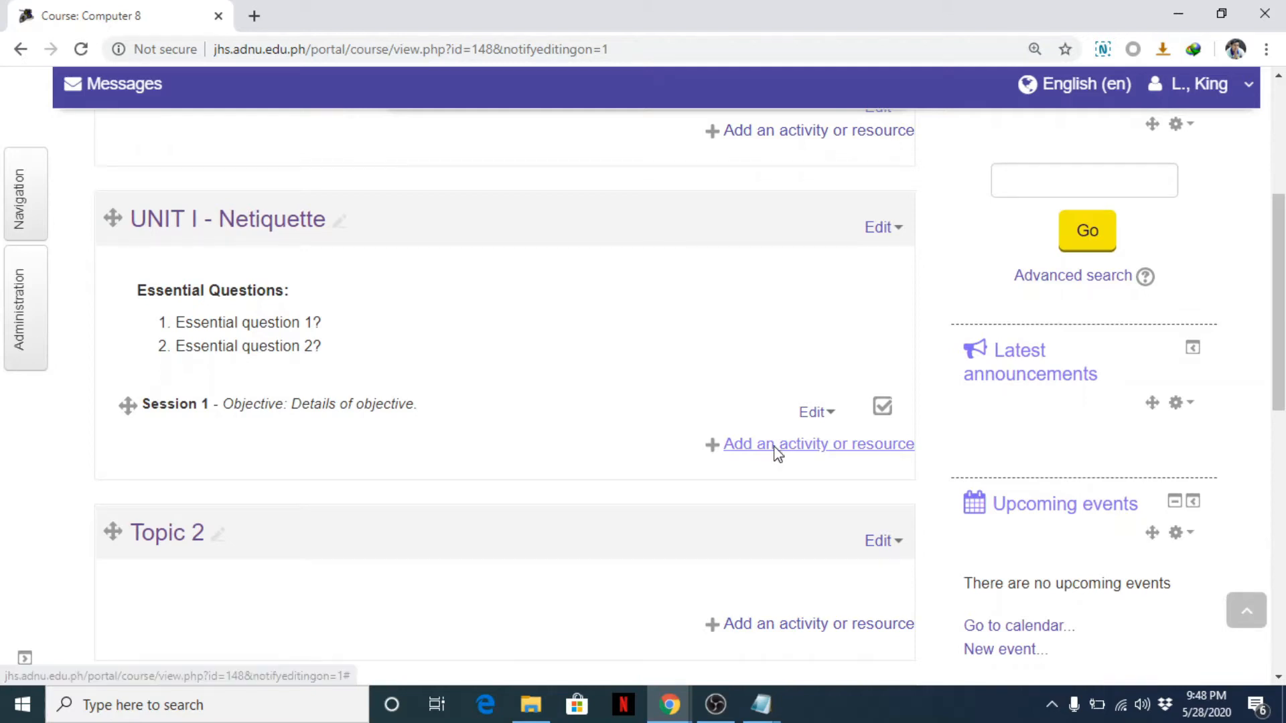
pyautogui.click(819, 445)
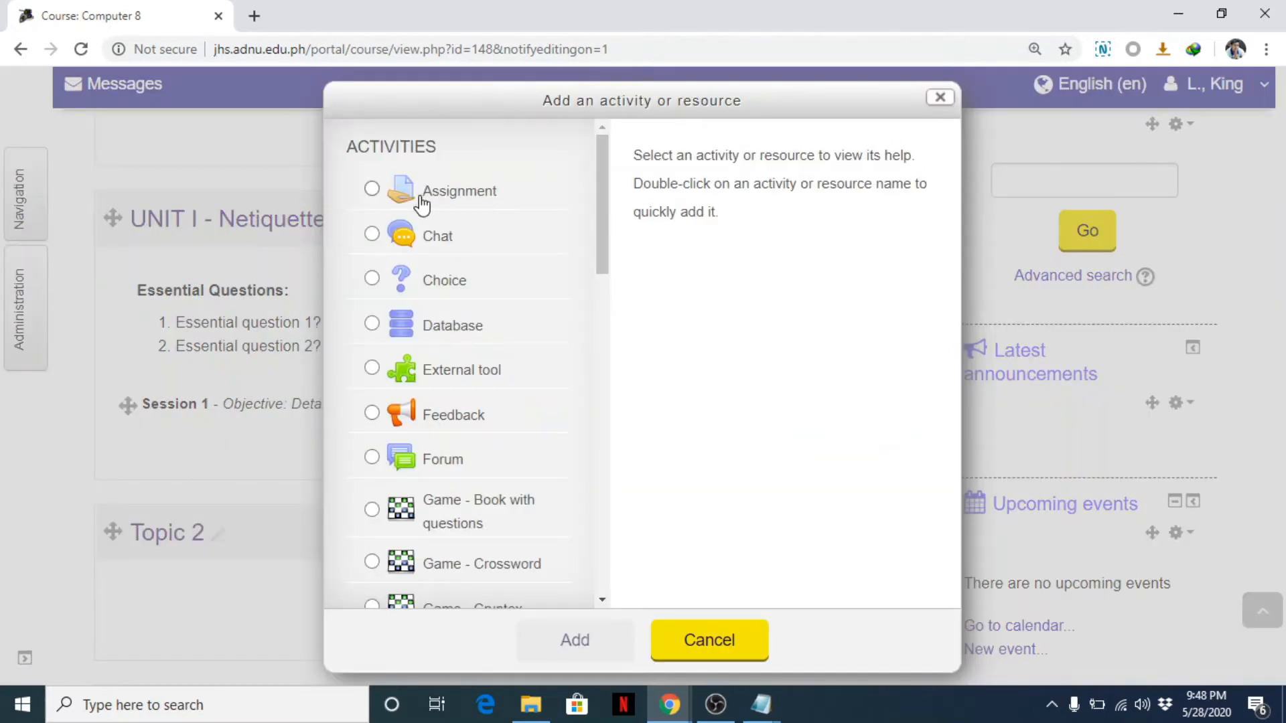
pyautogui.click(372, 189)
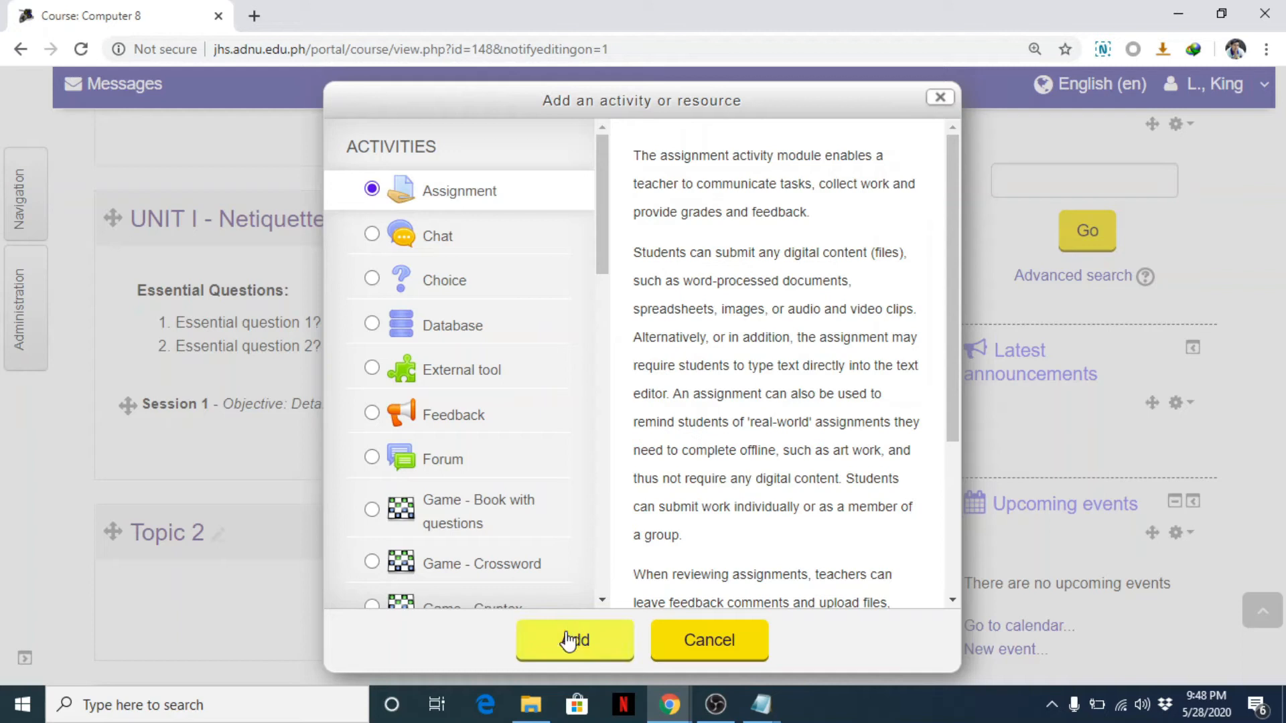
pyautogui.click(575, 641)
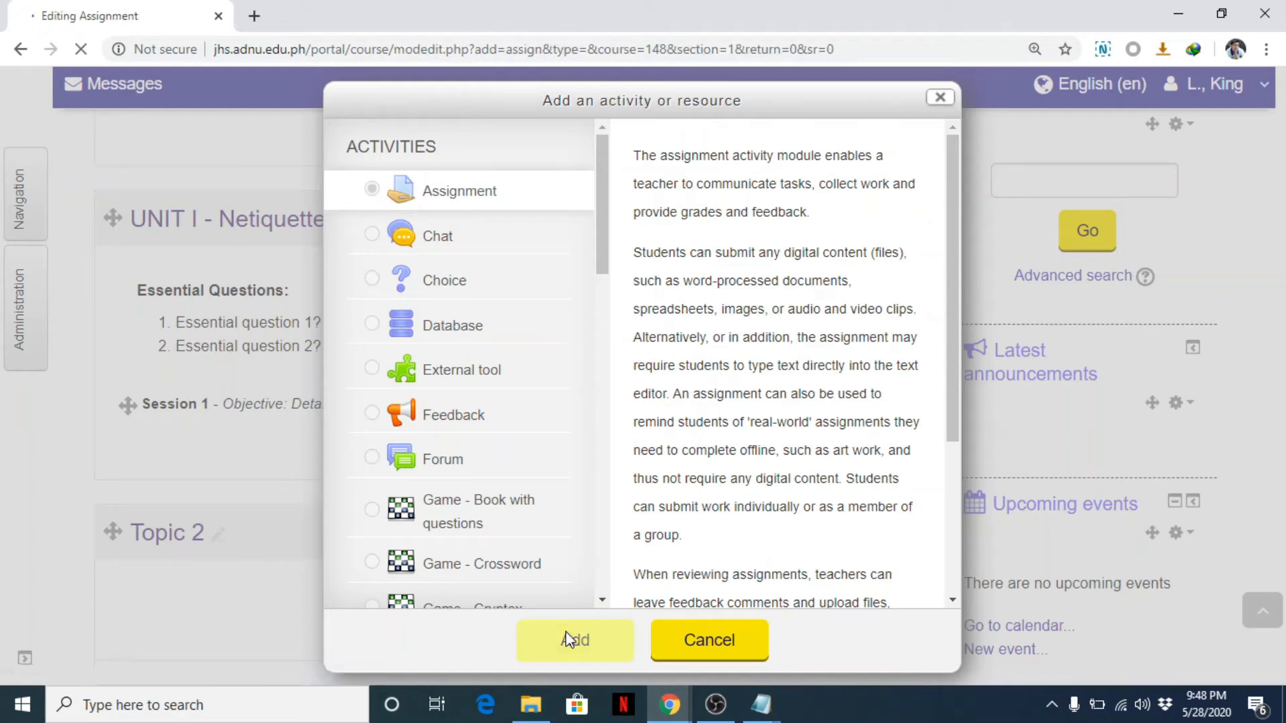
# Name the assignment 'Inquiry 1' and move into the Description editor.
pyautogui.click(576, 641)
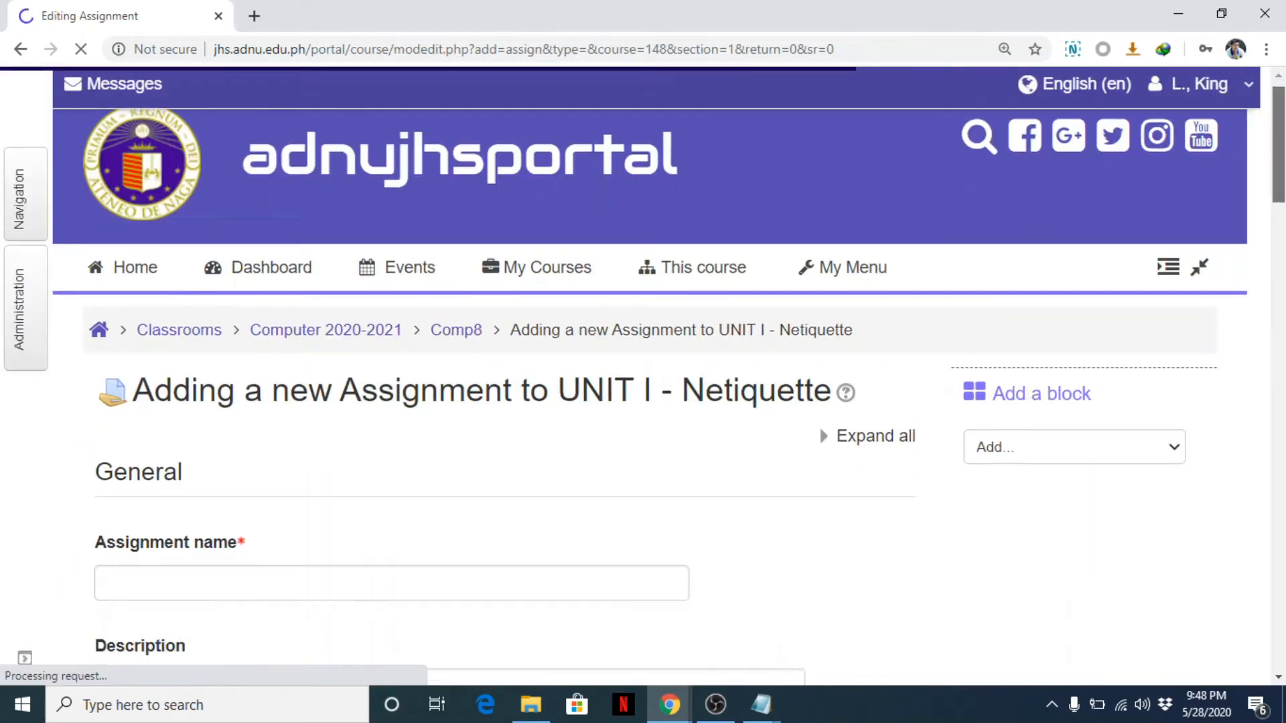
pyautogui.scroll(-3)
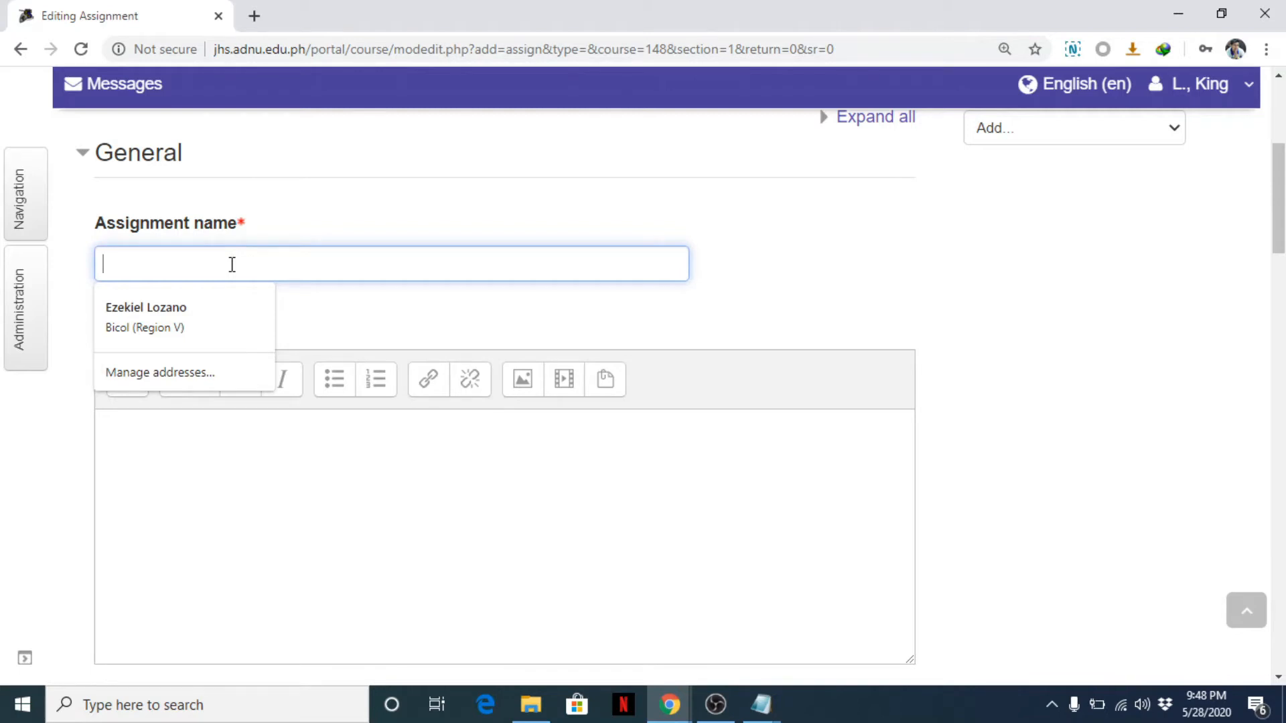
pyautogui.write('Inquiry 1')
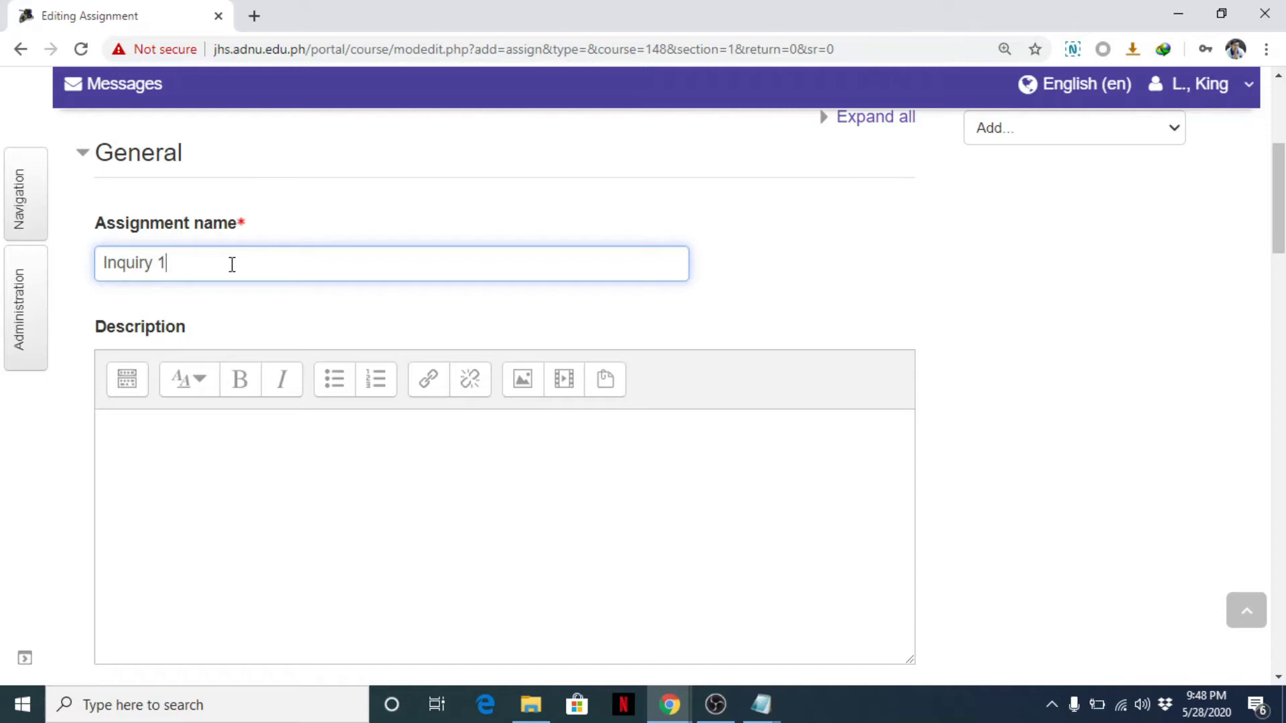
pyautogui.moveTo(236, 521)
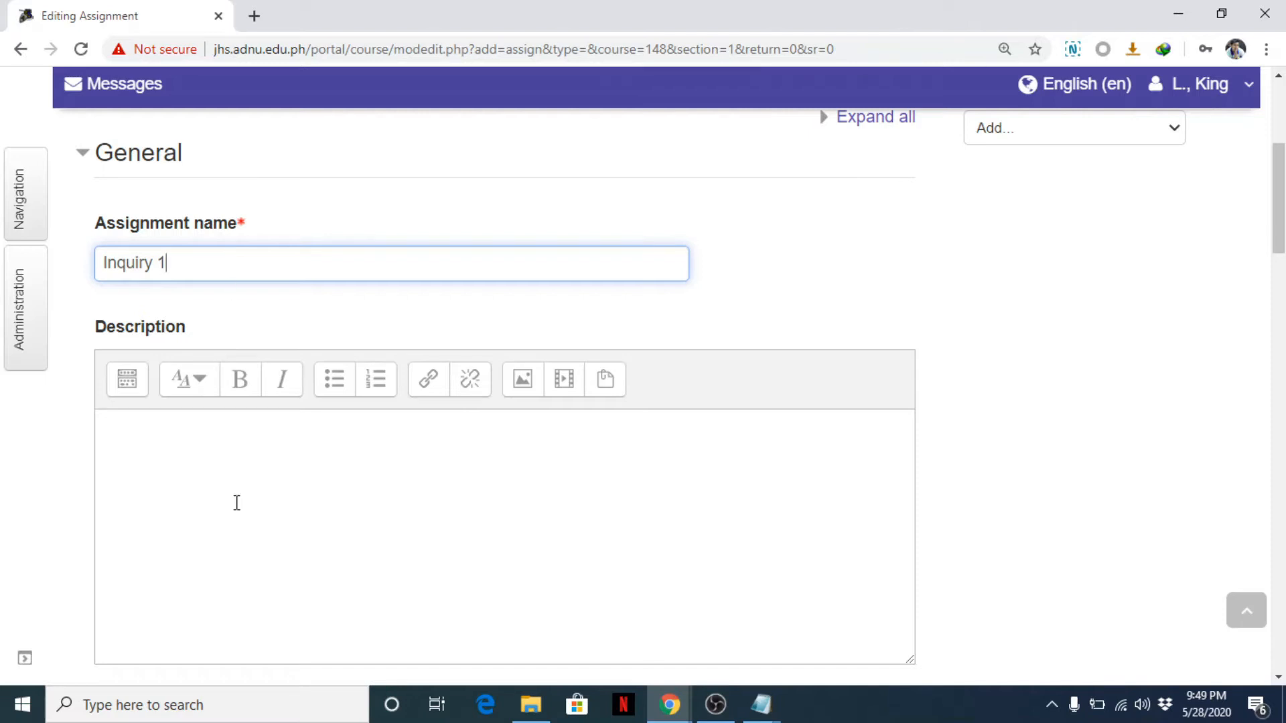
pyautogui.click(283, 515)
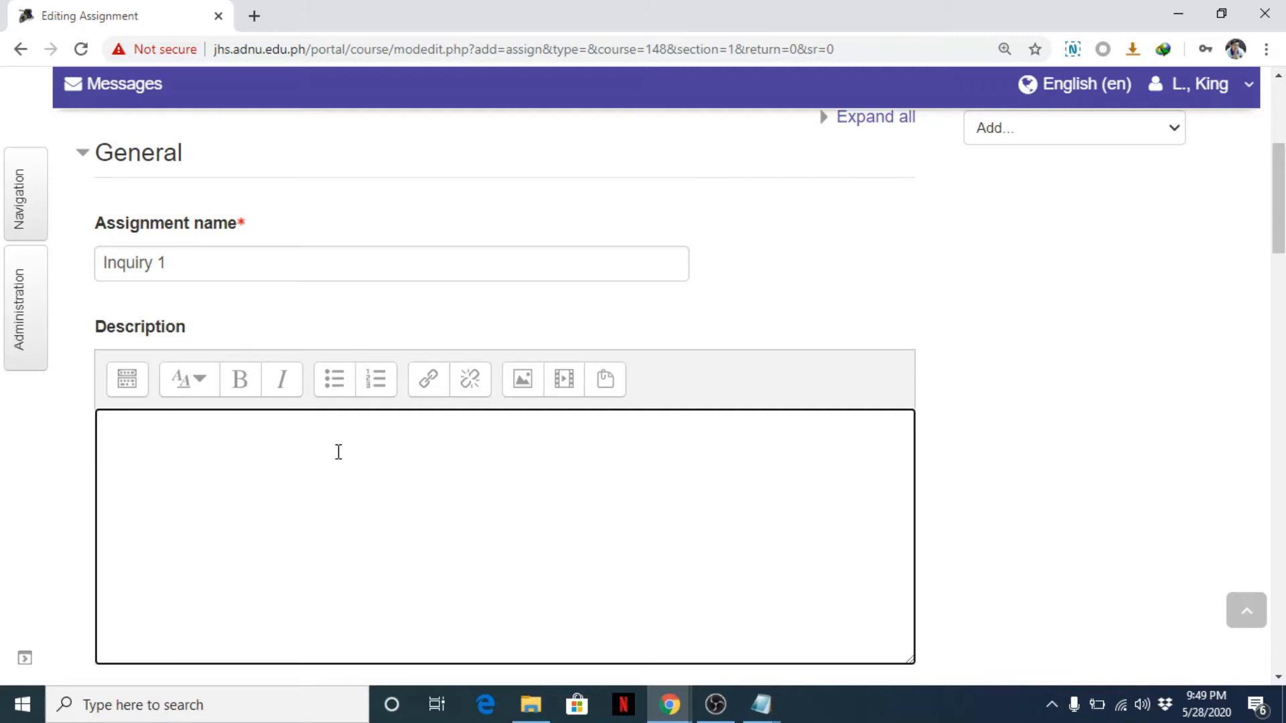
# Start a numbered list with 'What comes to mind when you hear the word Netiquette'.
pyautogui.click(377, 379)
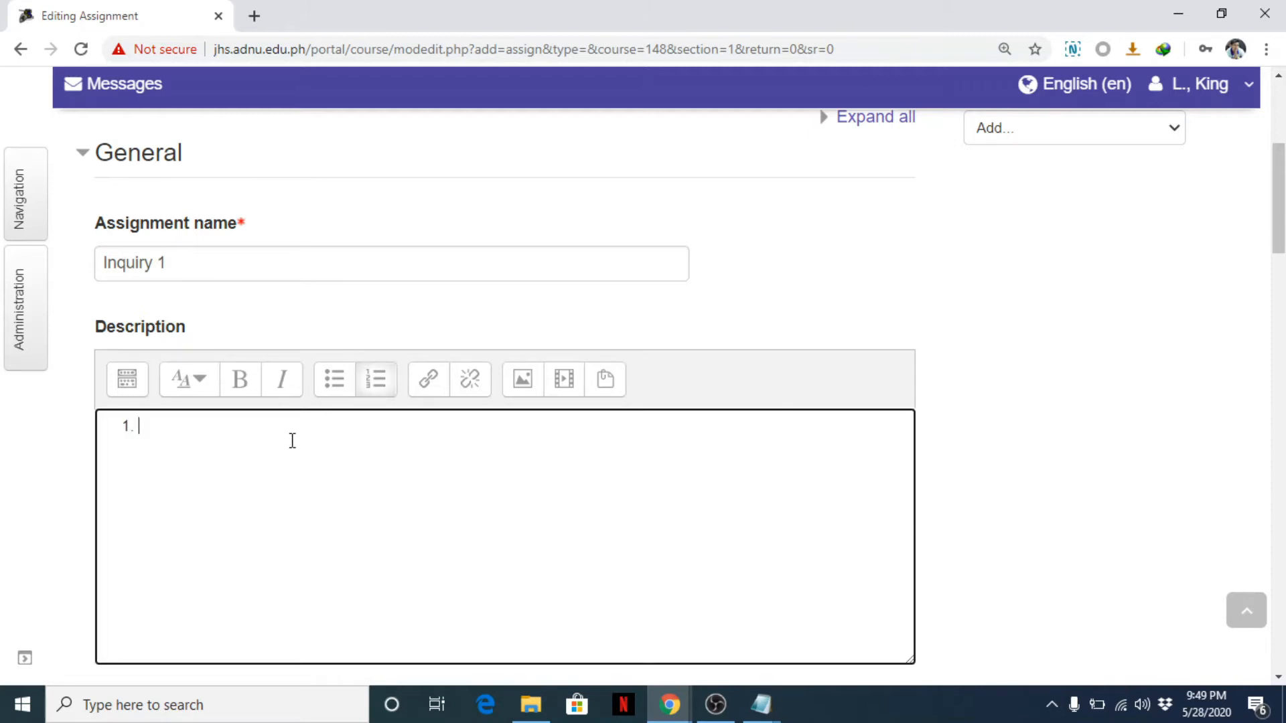
pyautogui.write('W')
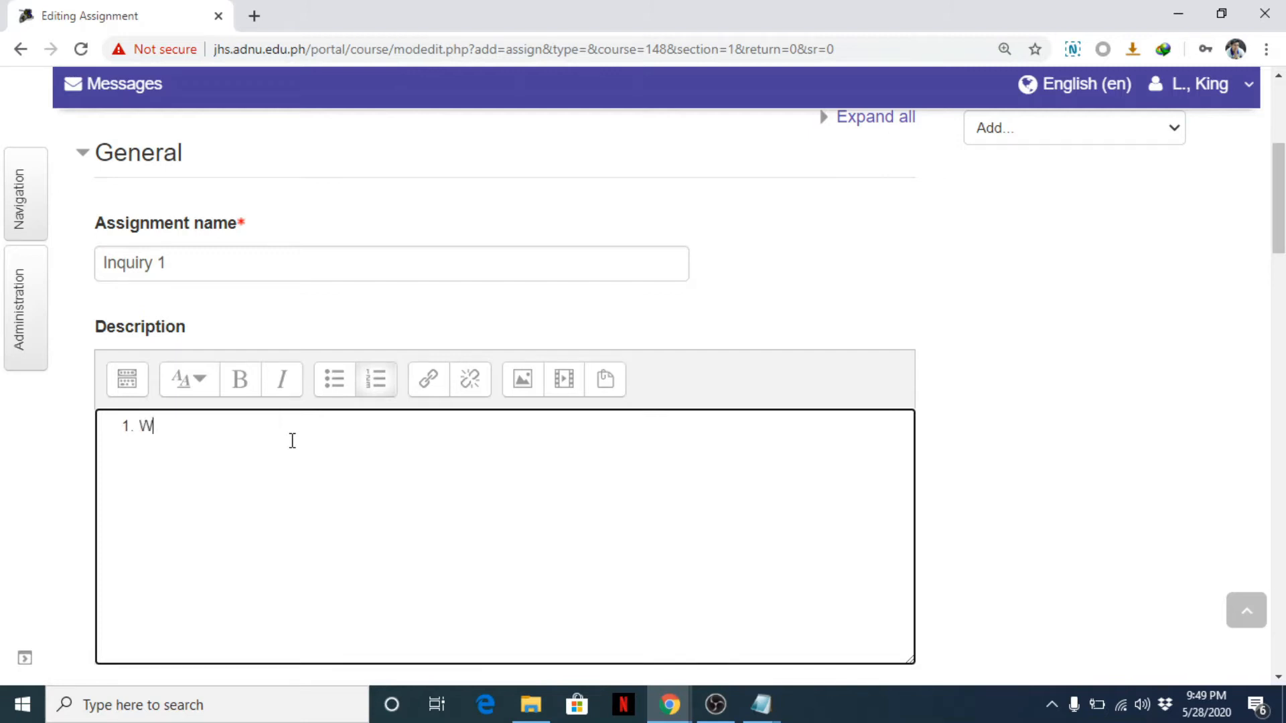
pyautogui.write('hat')
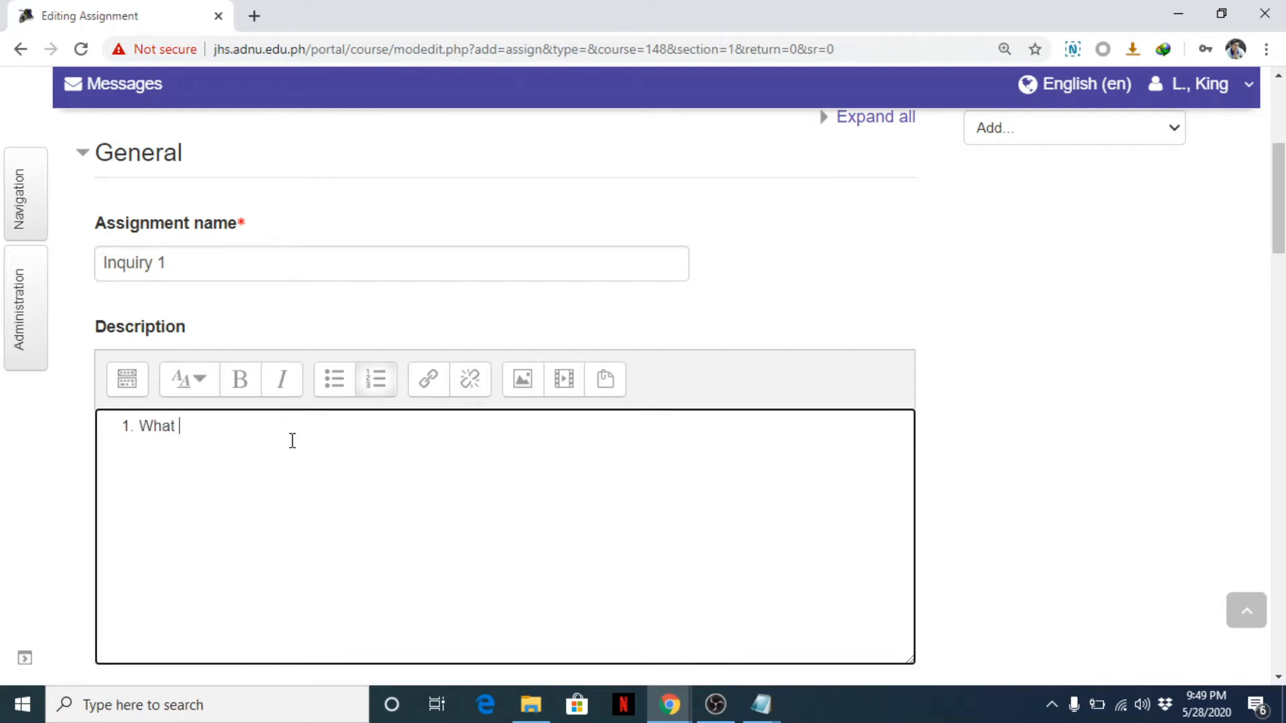
pyautogui.write('comes to your mi')
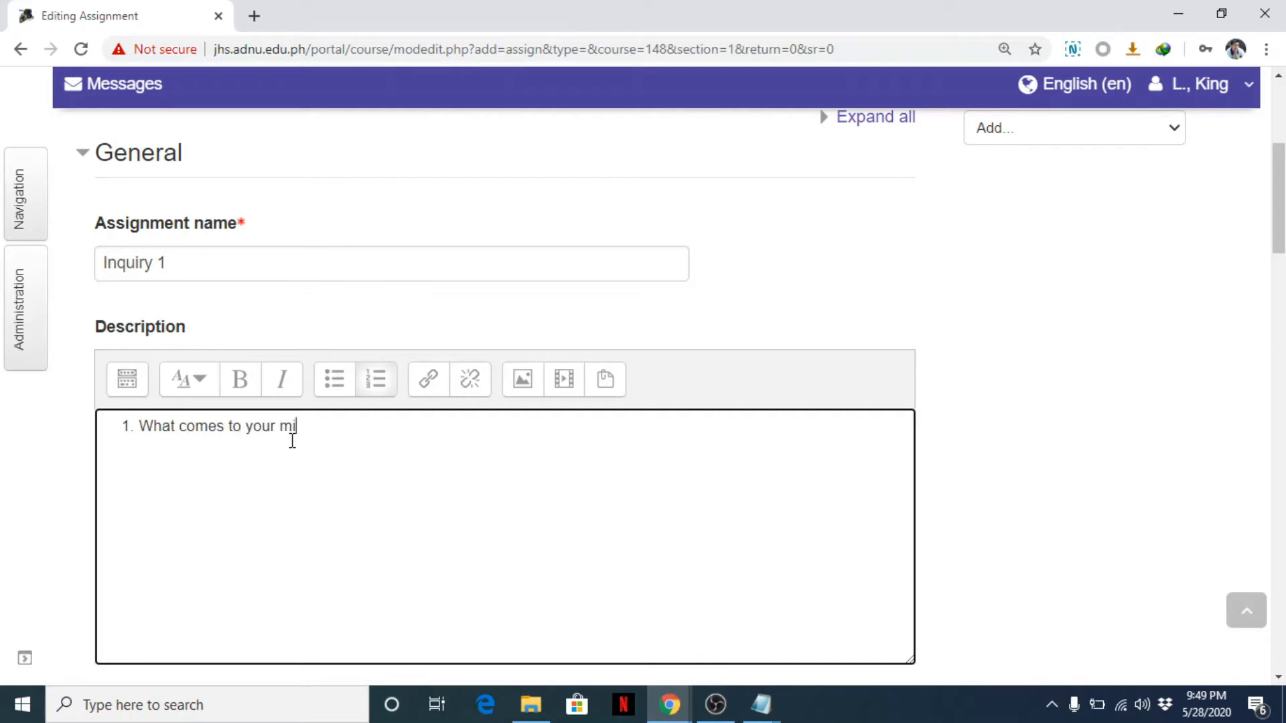
pyautogui.write('nd whe')
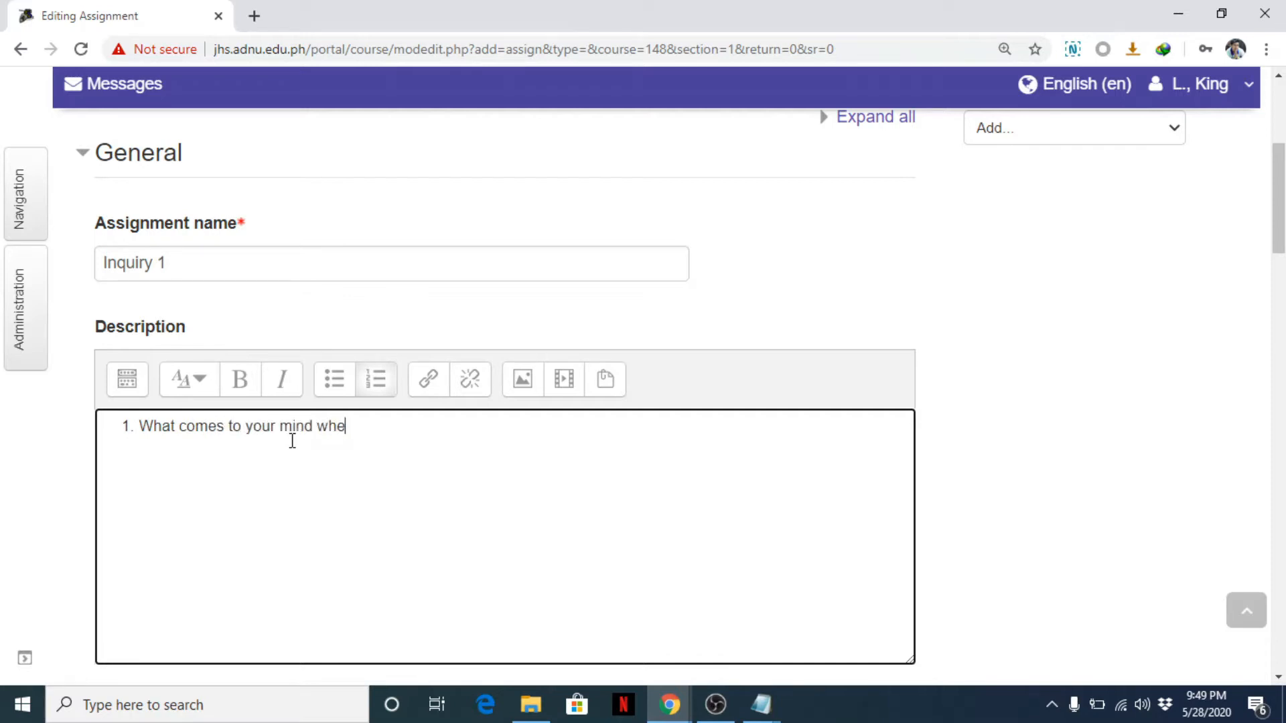
pyautogui.write('n you here th')
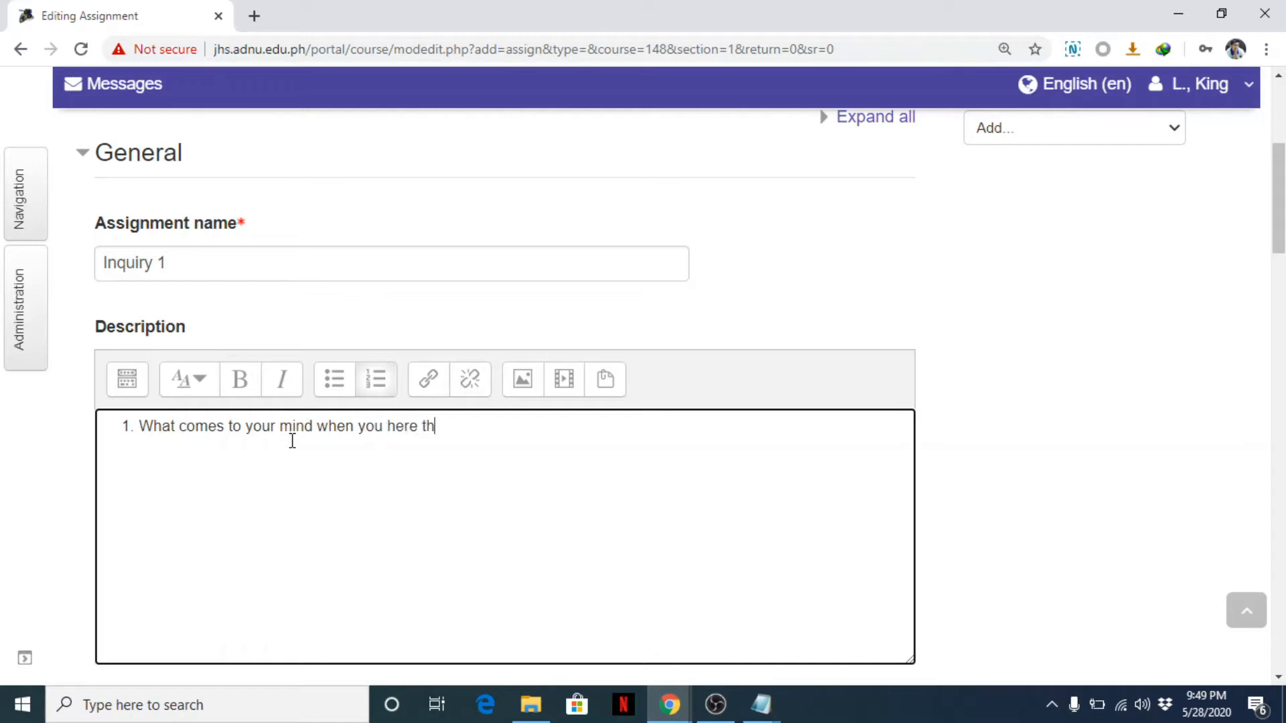
pyautogui.write('e word')
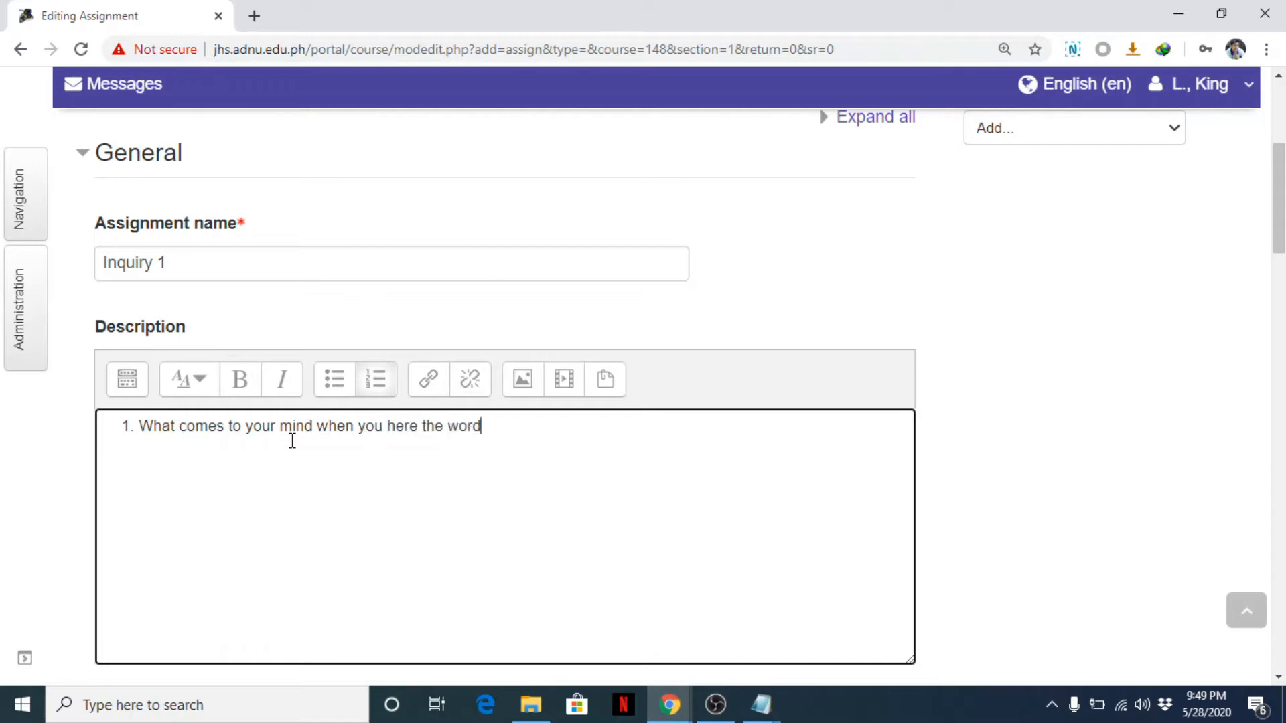
pyautogui.write('N')
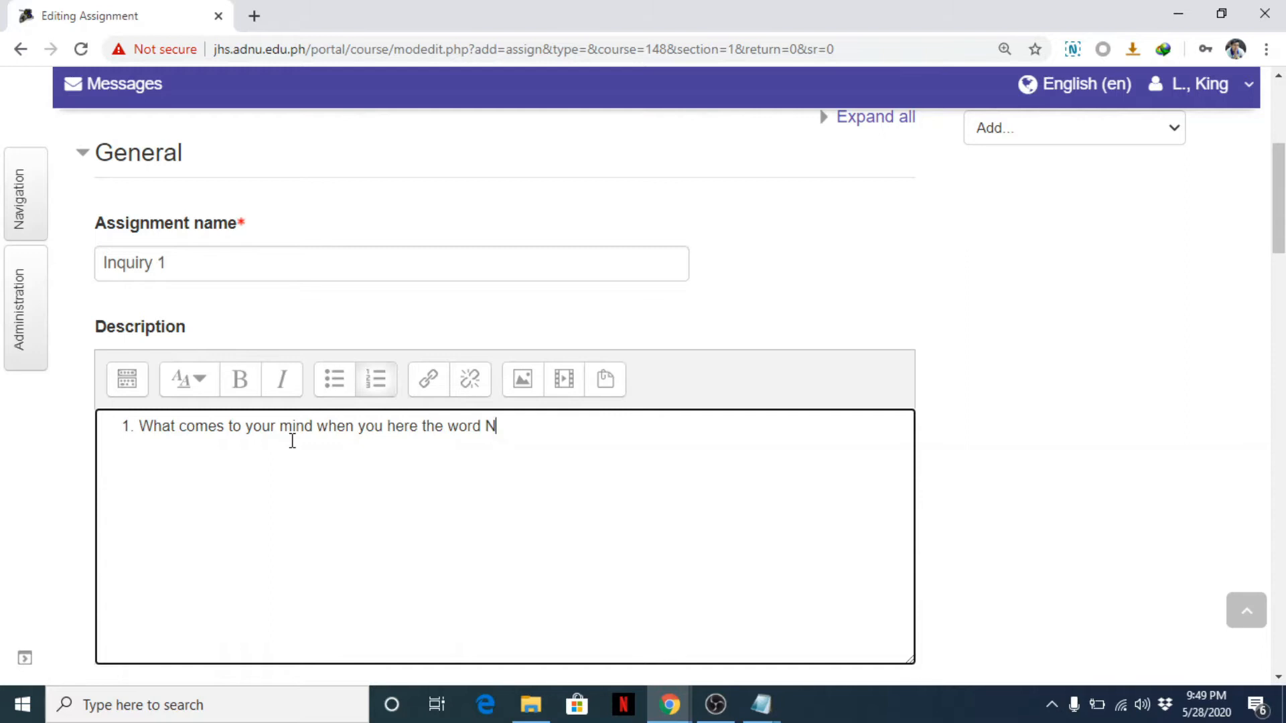
pyautogui.write('etiquette?')
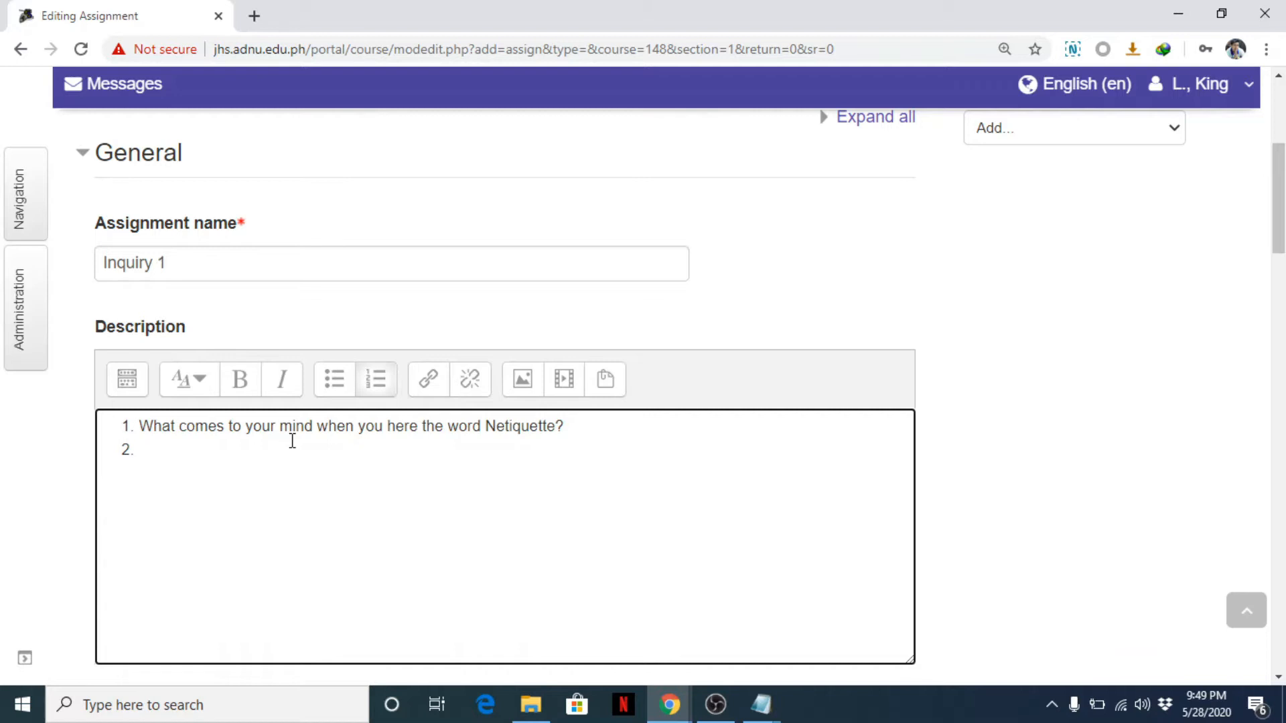
# Add the second question 'What is Netiquette?', then highlight the name and questions.
pyautogui.write('What is Ne')
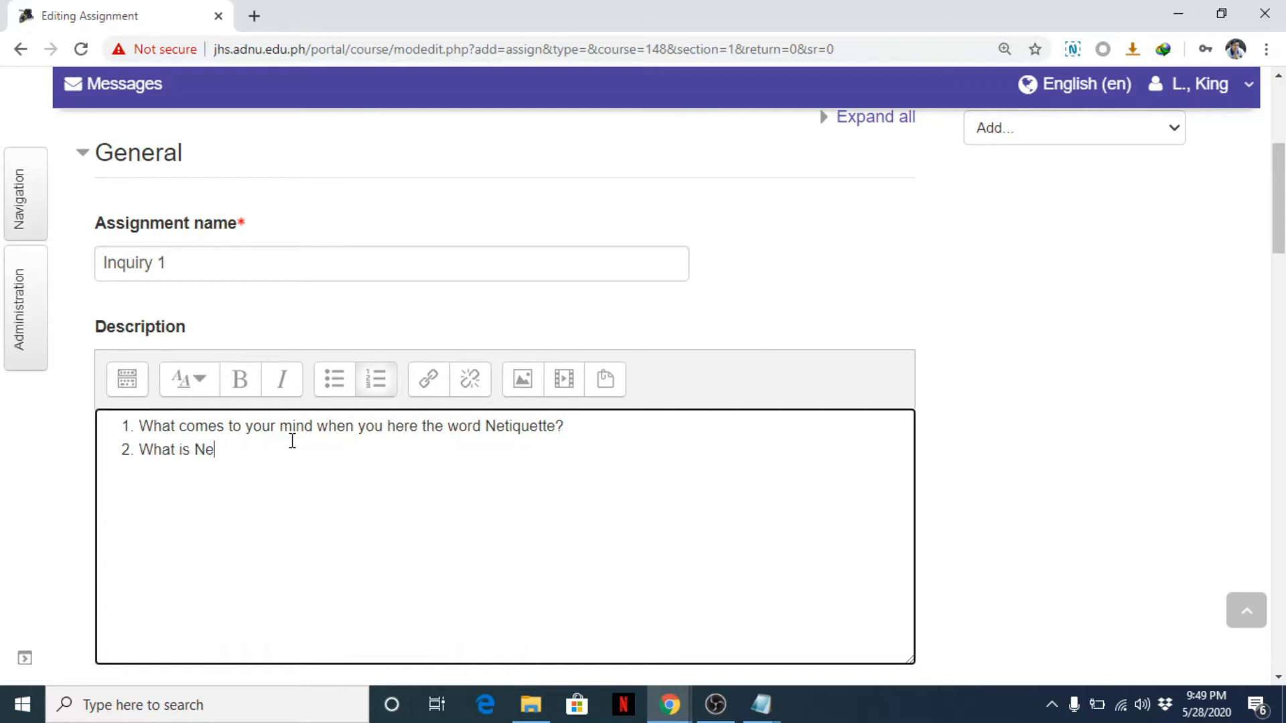
pyautogui.write('tiq')
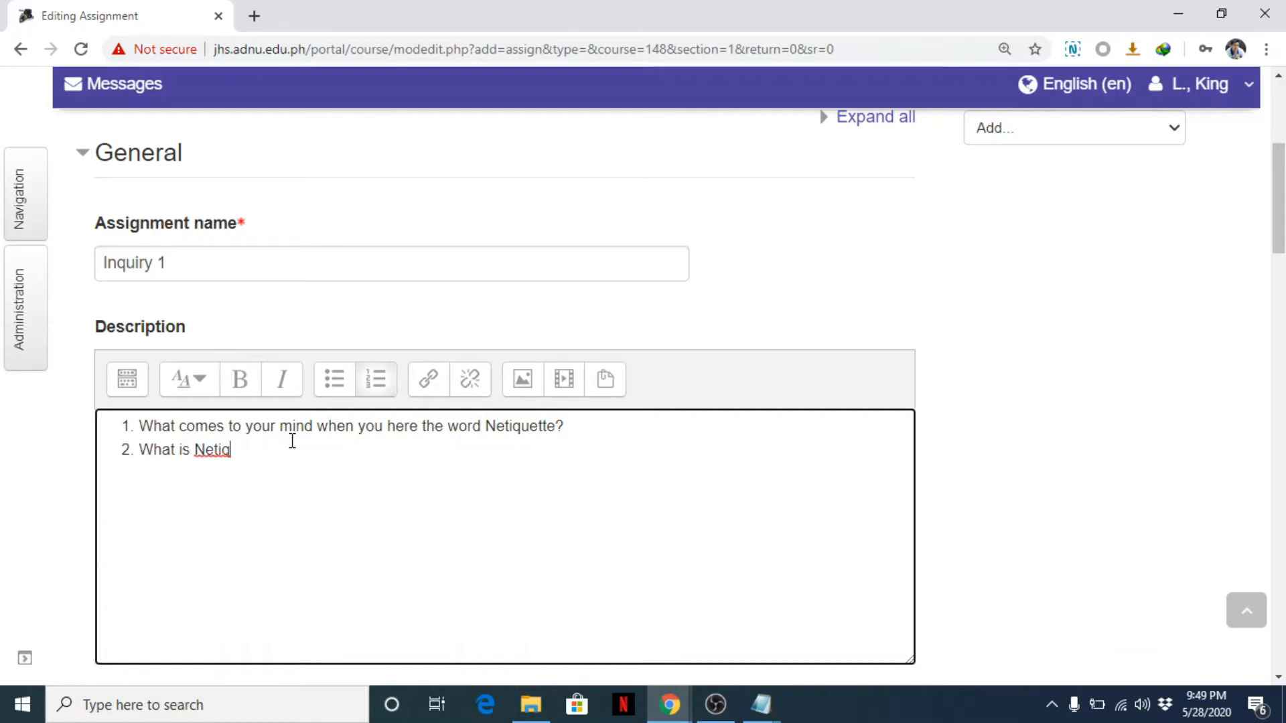
pyautogui.write('ue')
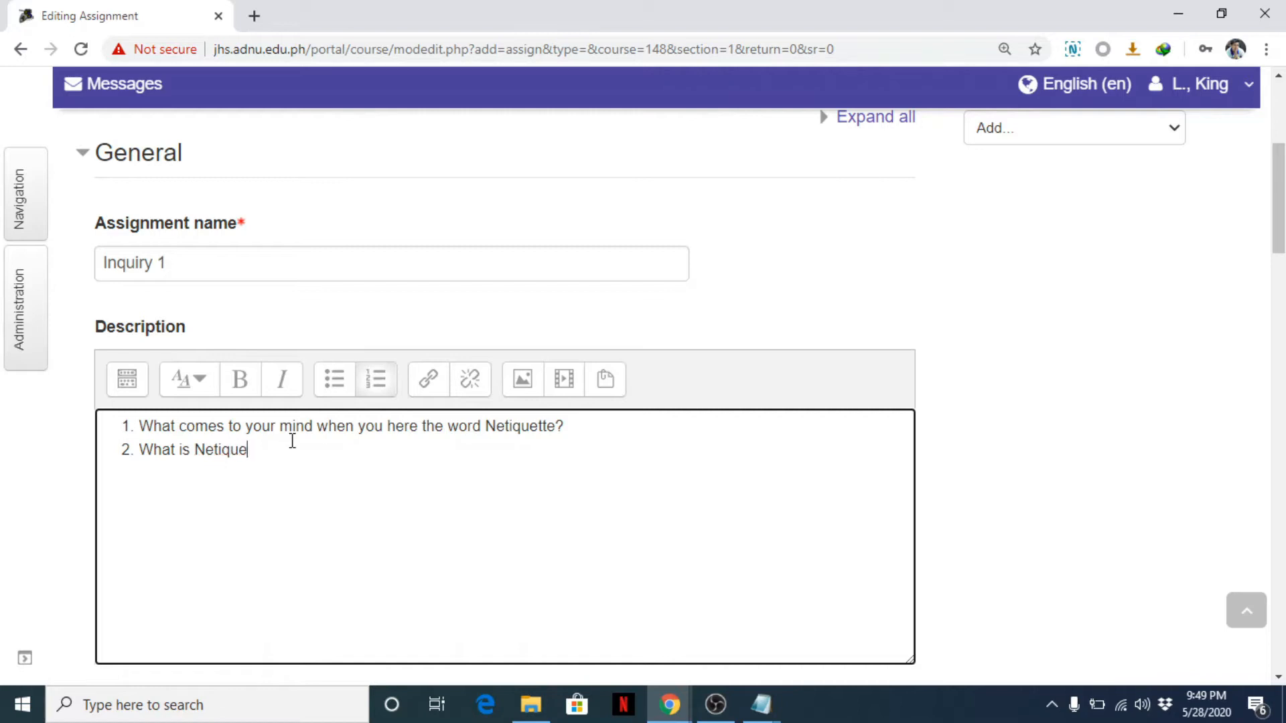
pyautogui.write('te?')
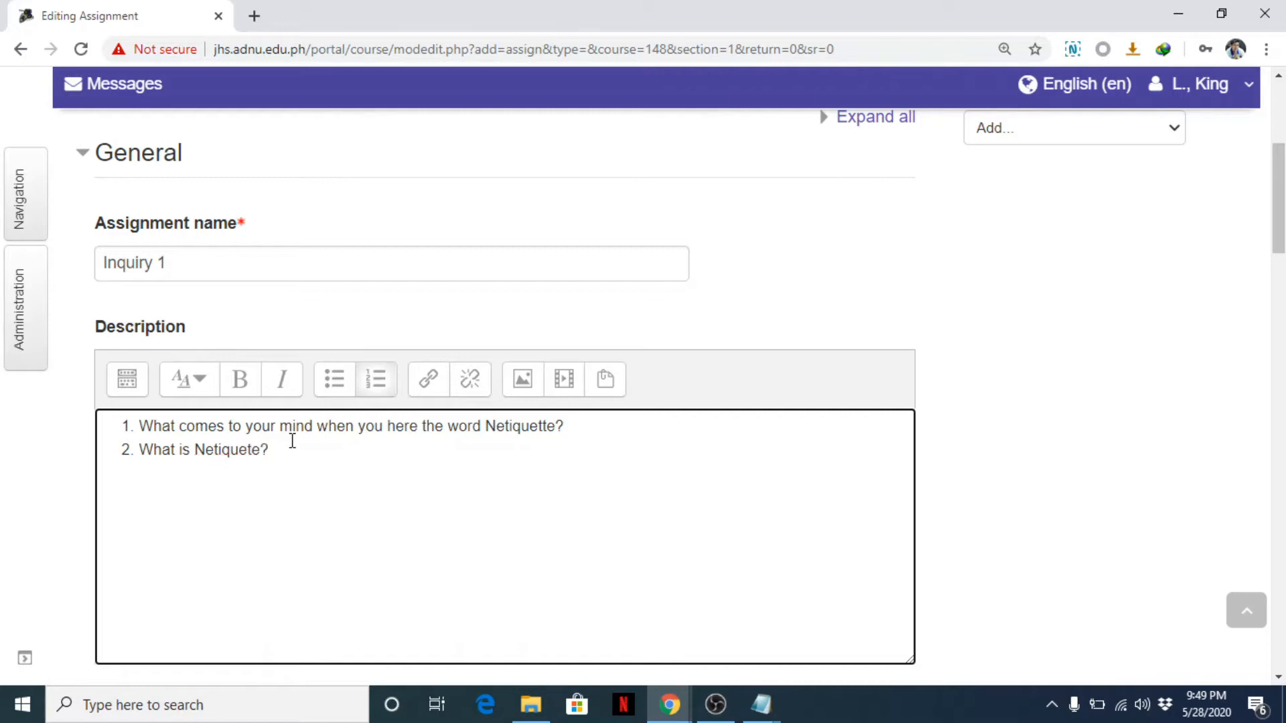
pyautogui.doubleClick(227, 449)
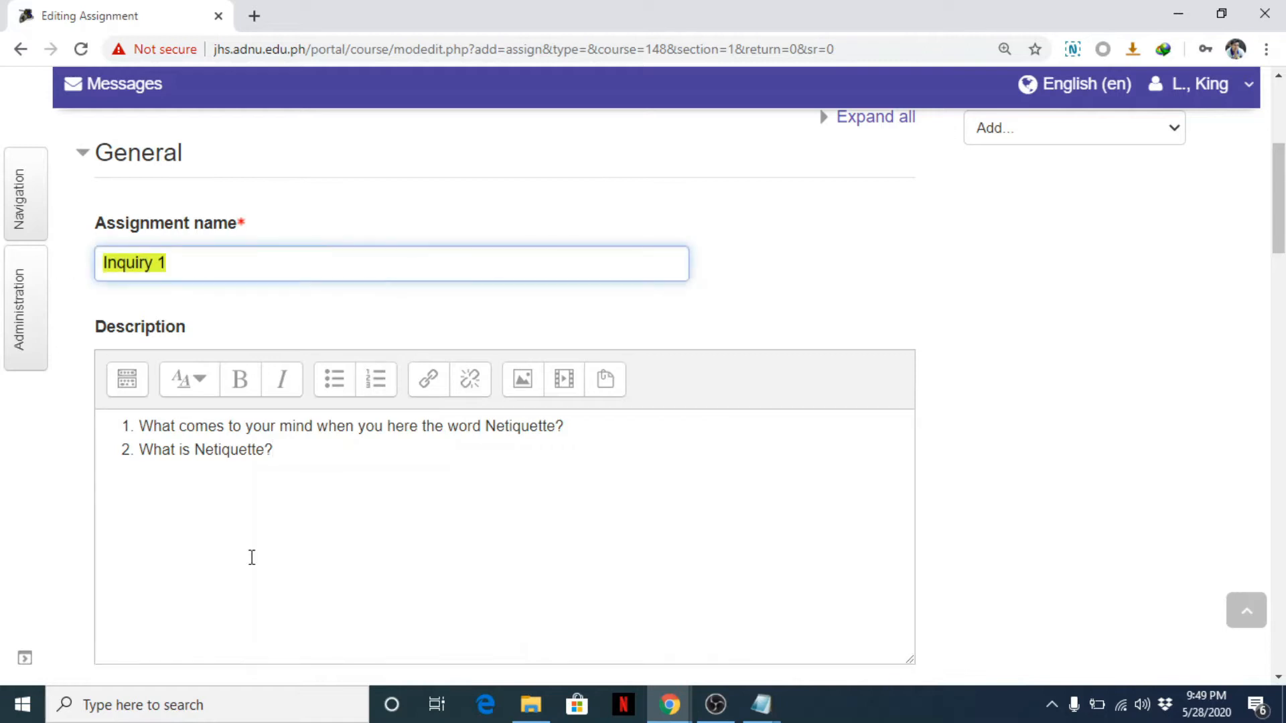
pyautogui.click(359, 482)
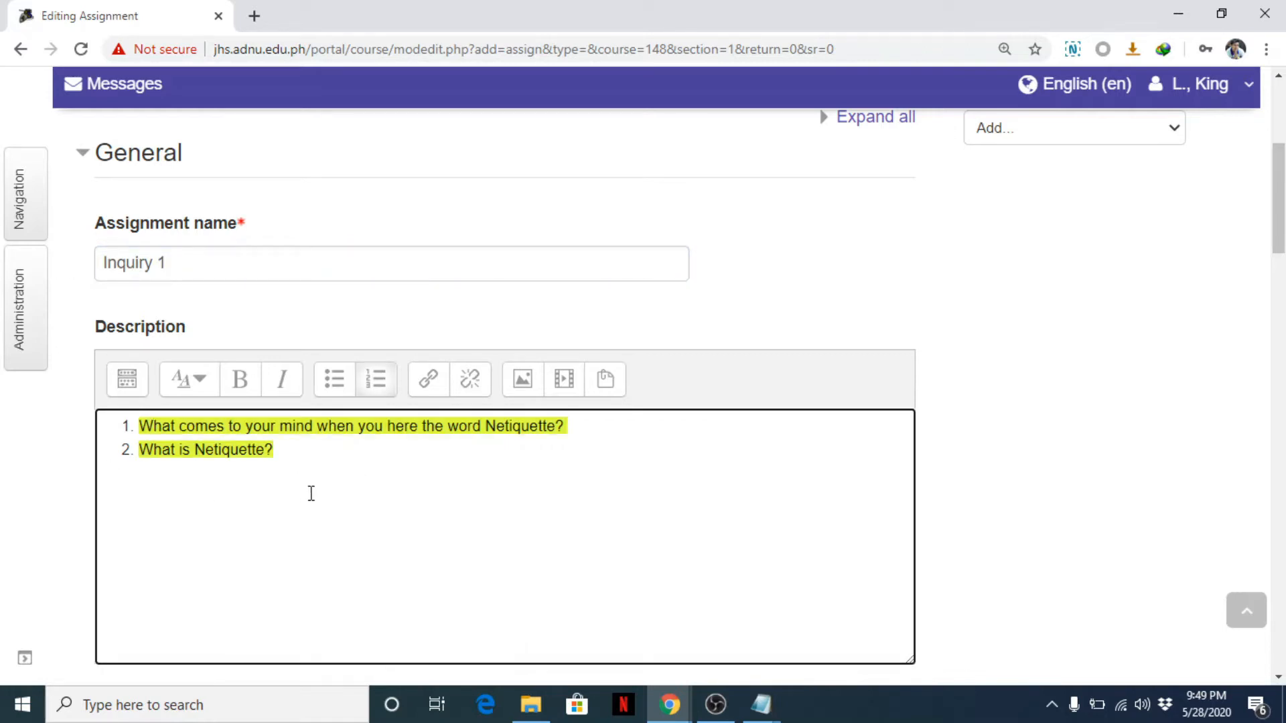
pyautogui.scroll(-3)
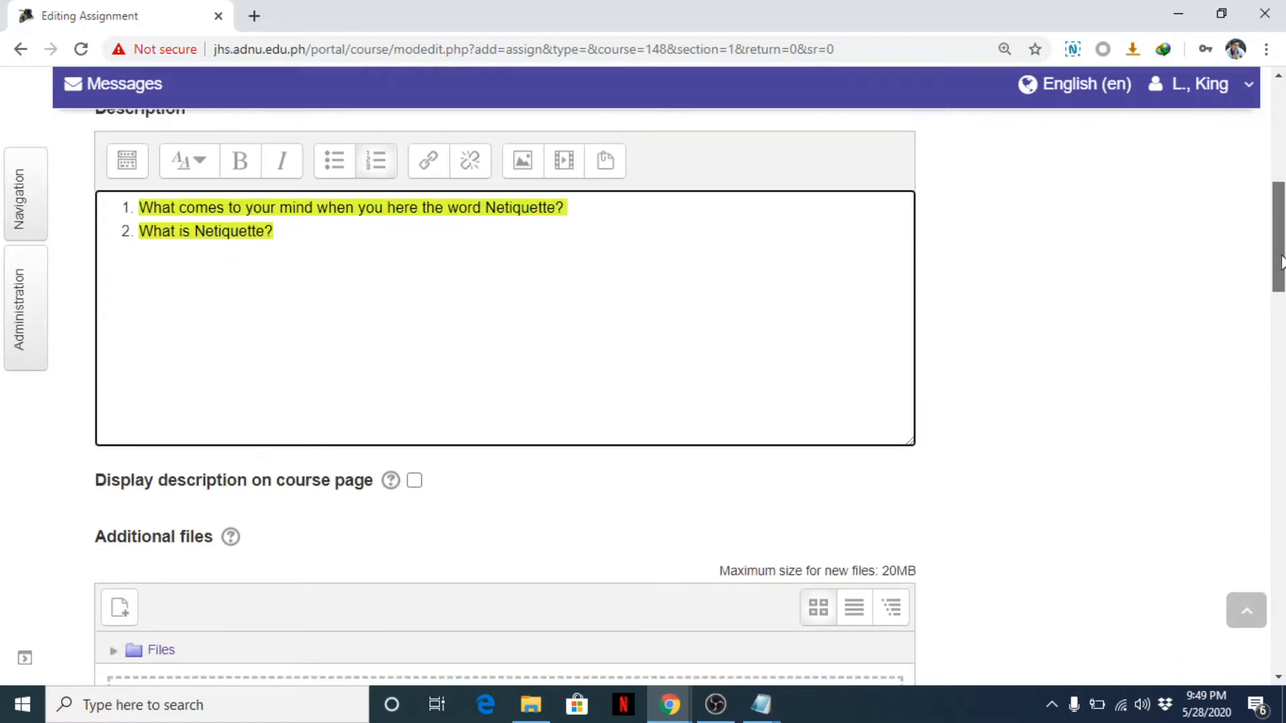
pyautogui.scroll(-3)
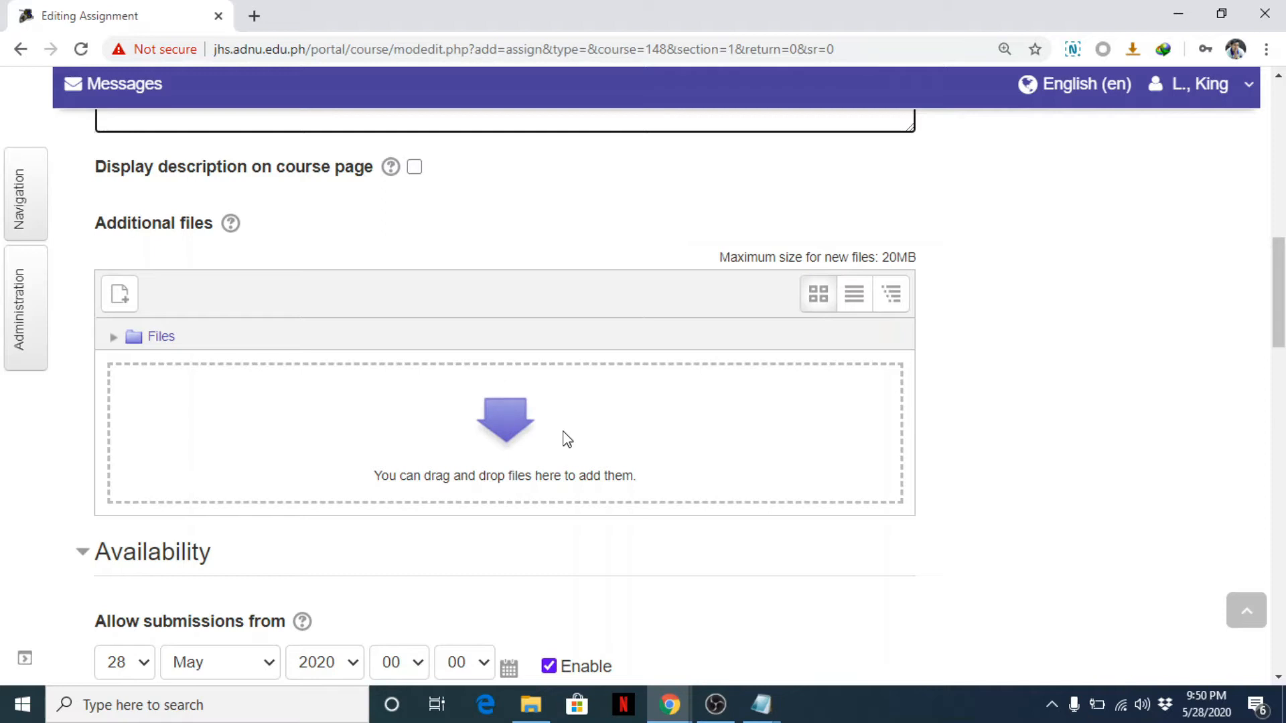
pyautogui.moveTo(554, 458)
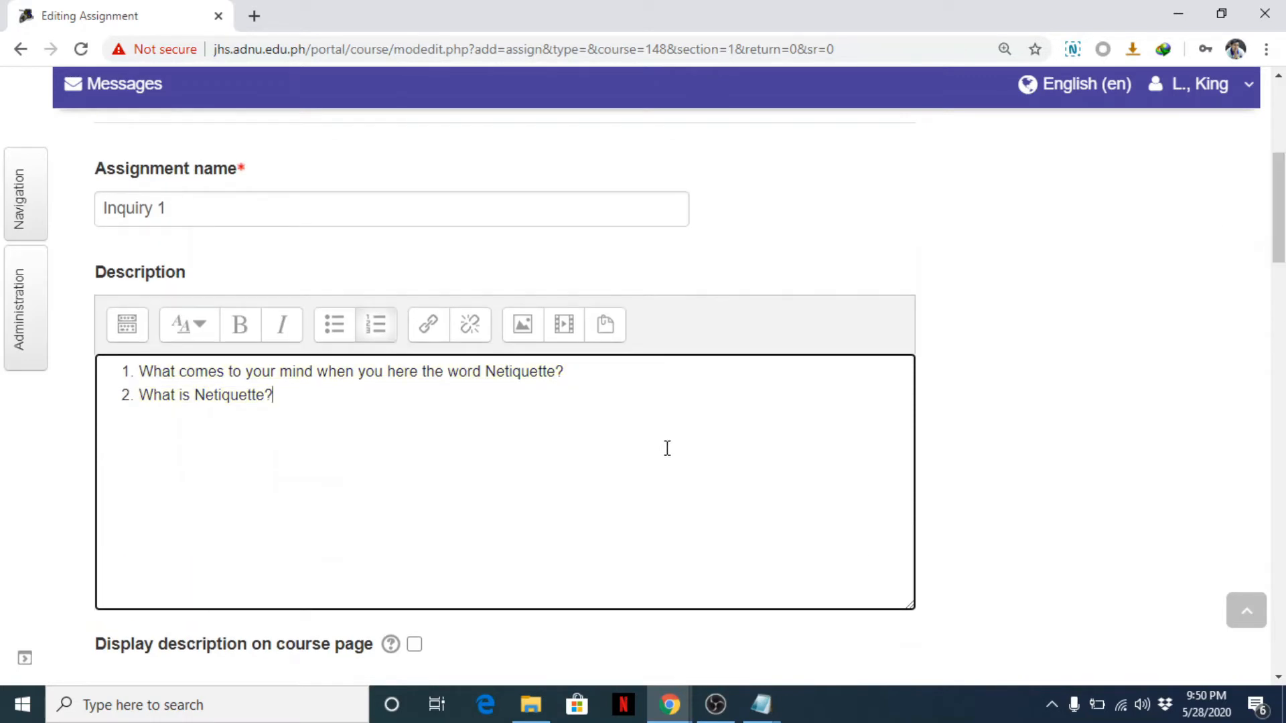
pyautogui.scroll(-3)
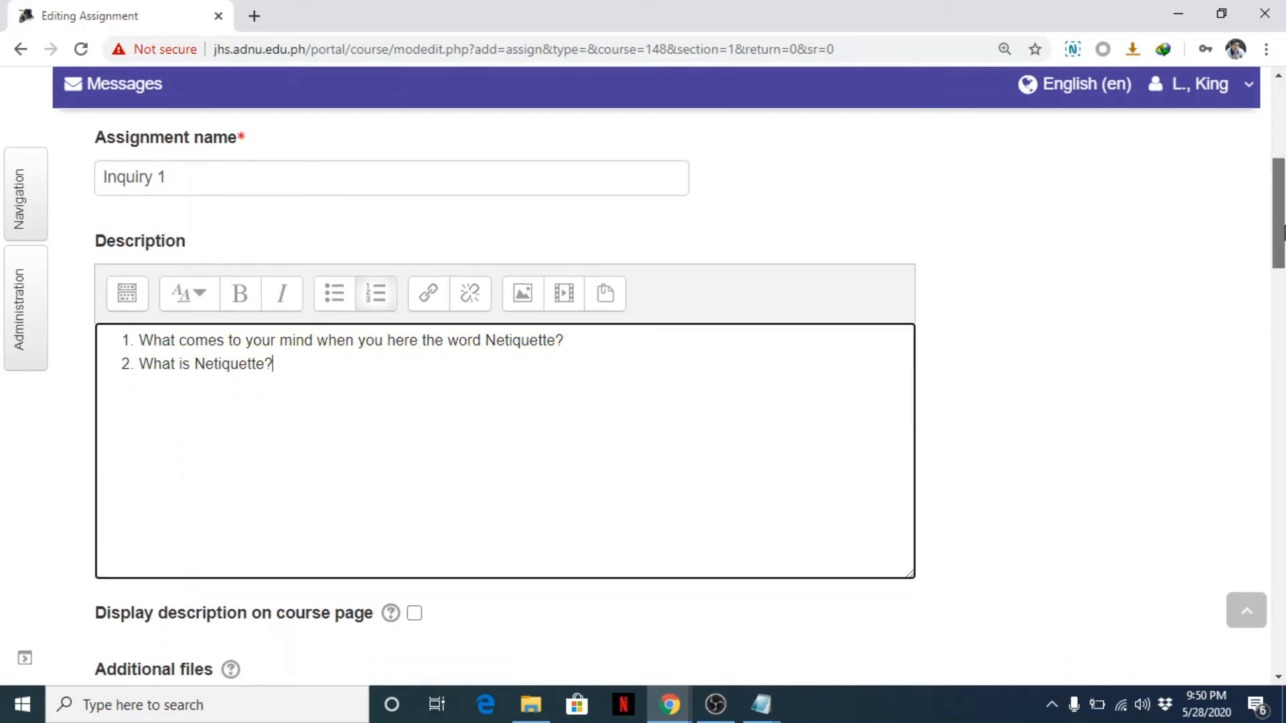
pyautogui.scroll(-3)
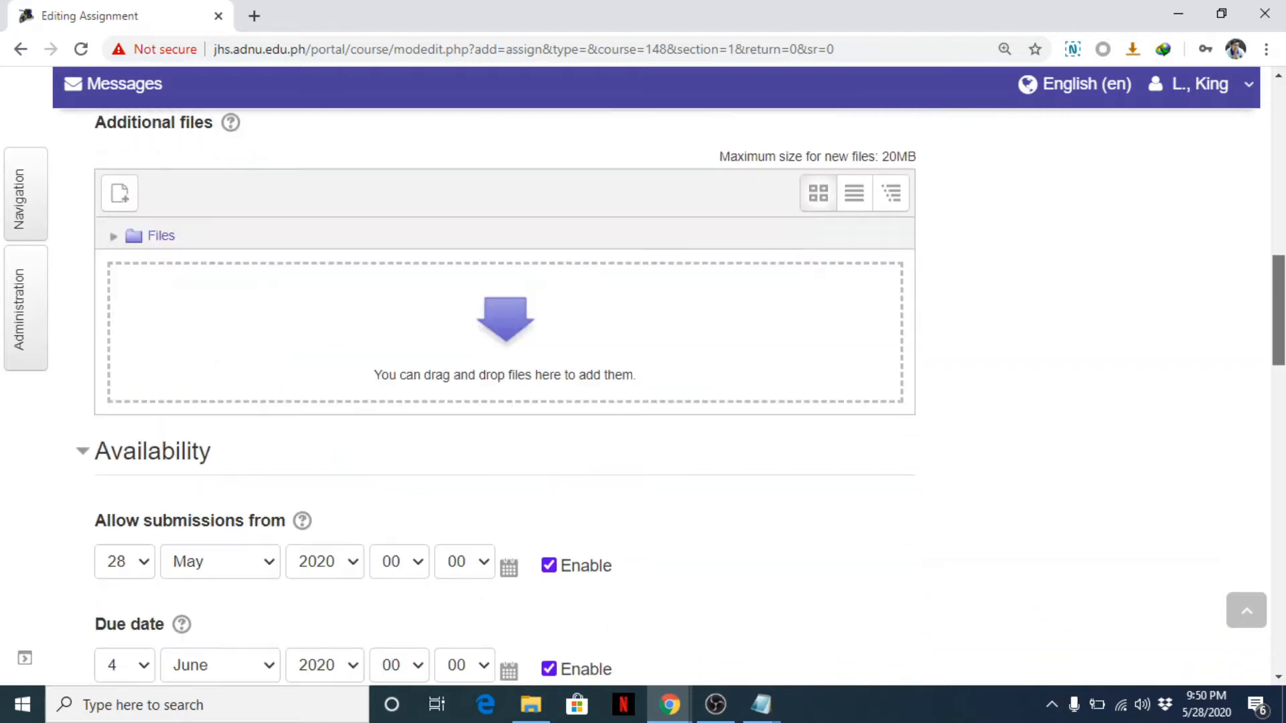
pyautogui.scroll(-3)
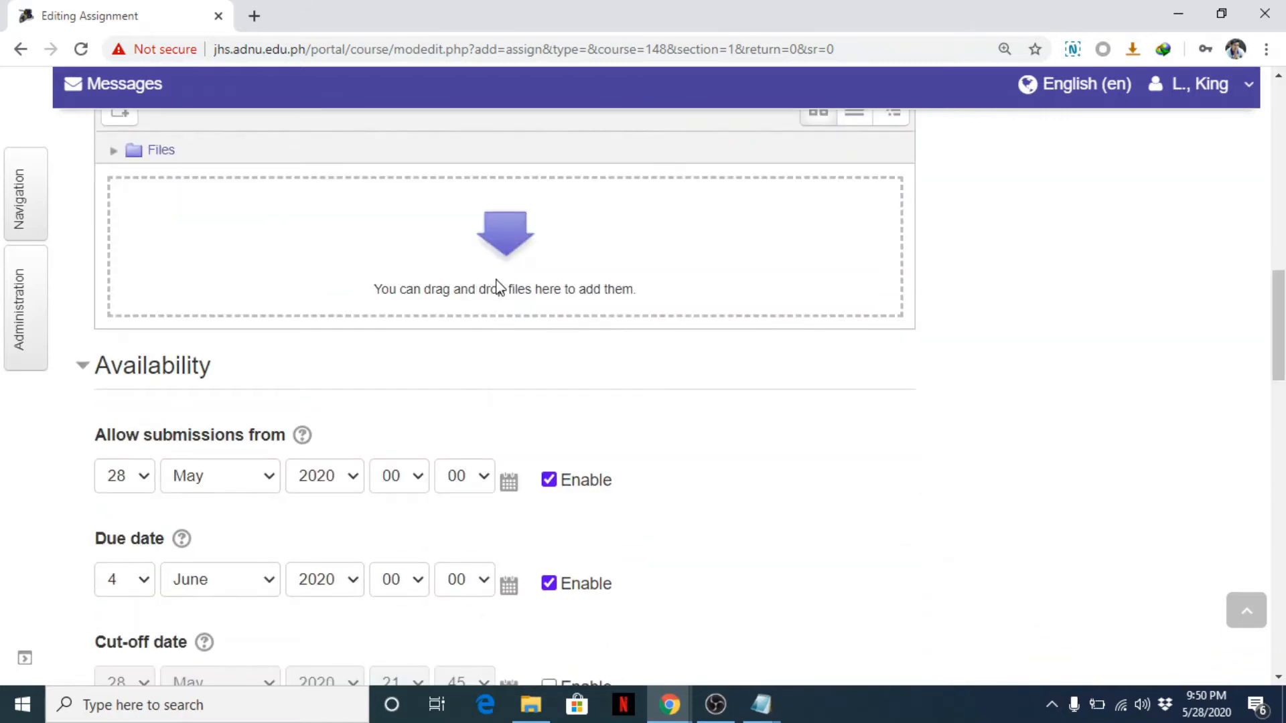
pyautogui.moveTo(1270, 271)
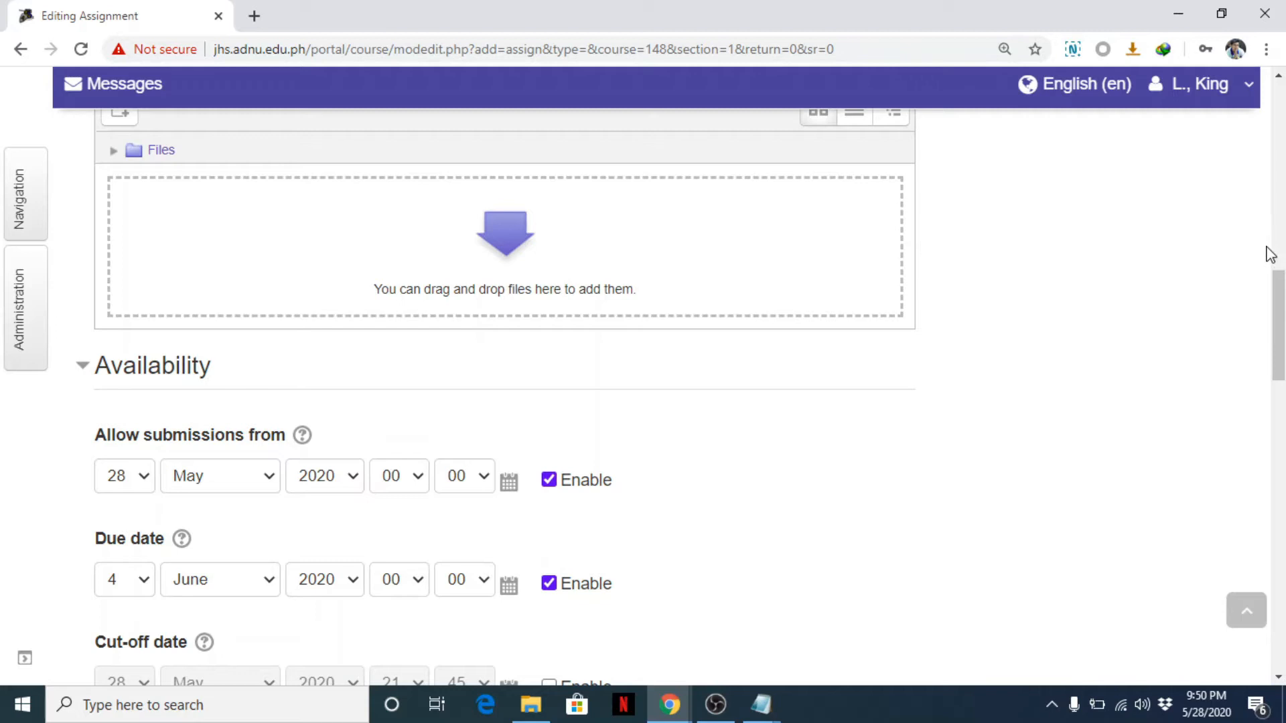
pyautogui.scroll(-3)
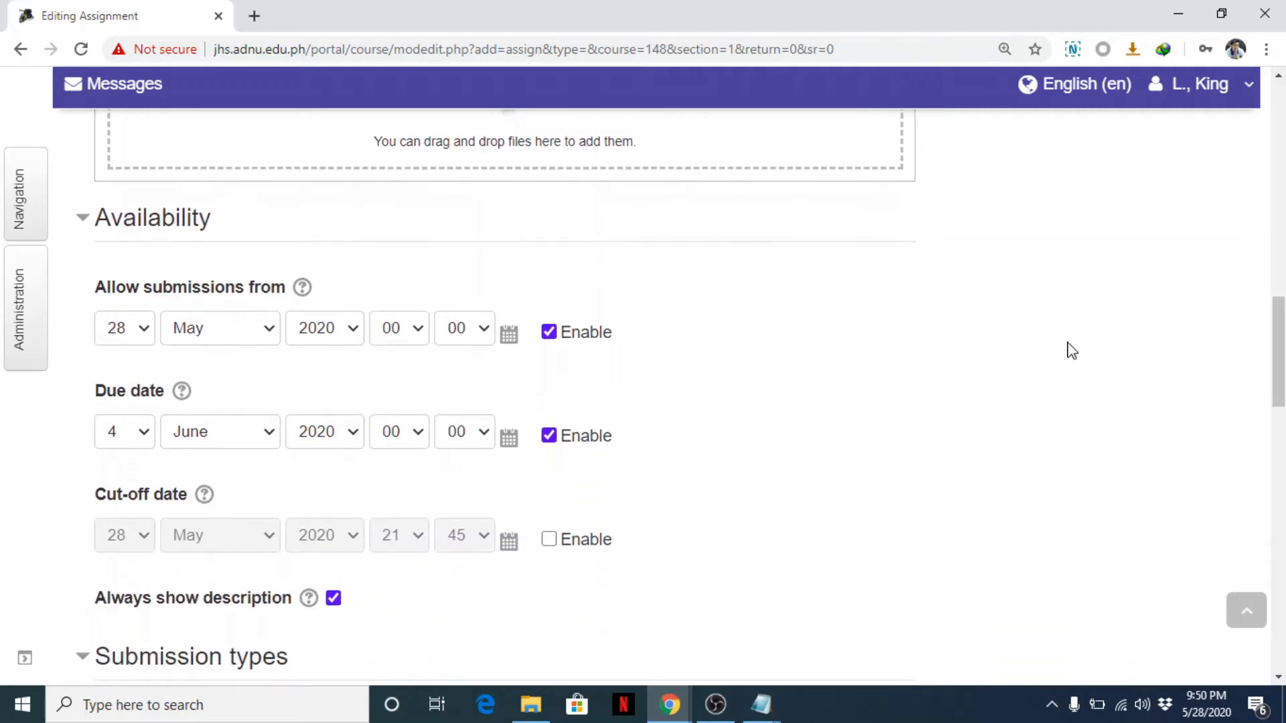
pyautogui.click(83, 218)
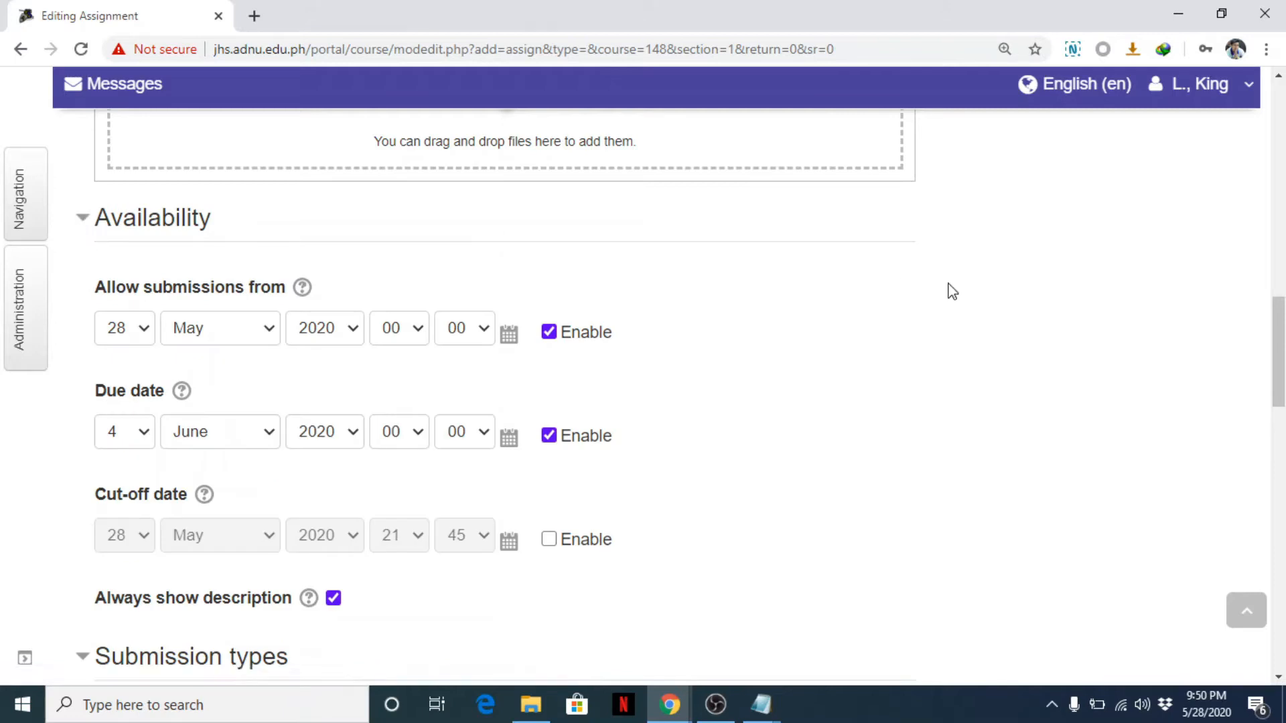
pyautogui.moveTo(1229, 305)
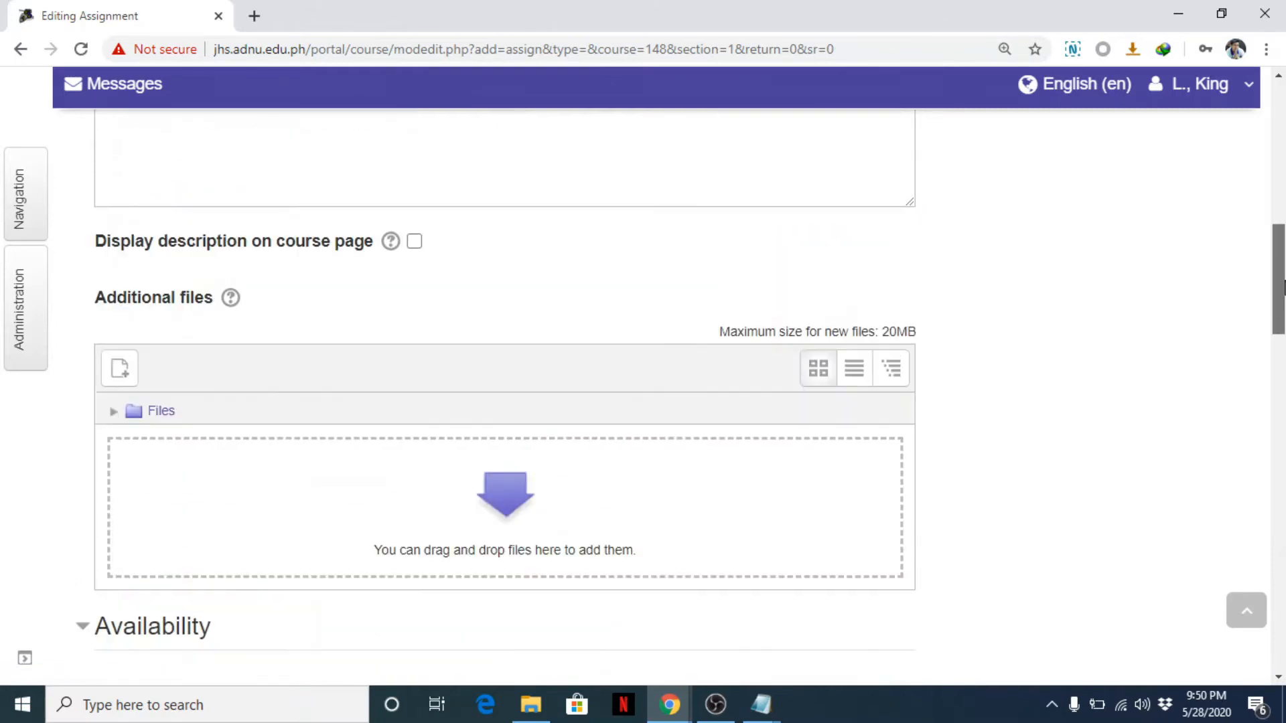
# Set Allow submissions from to 29 May 2020, 07:00, checking the system calendar.
pyautogui.scroll(-3)
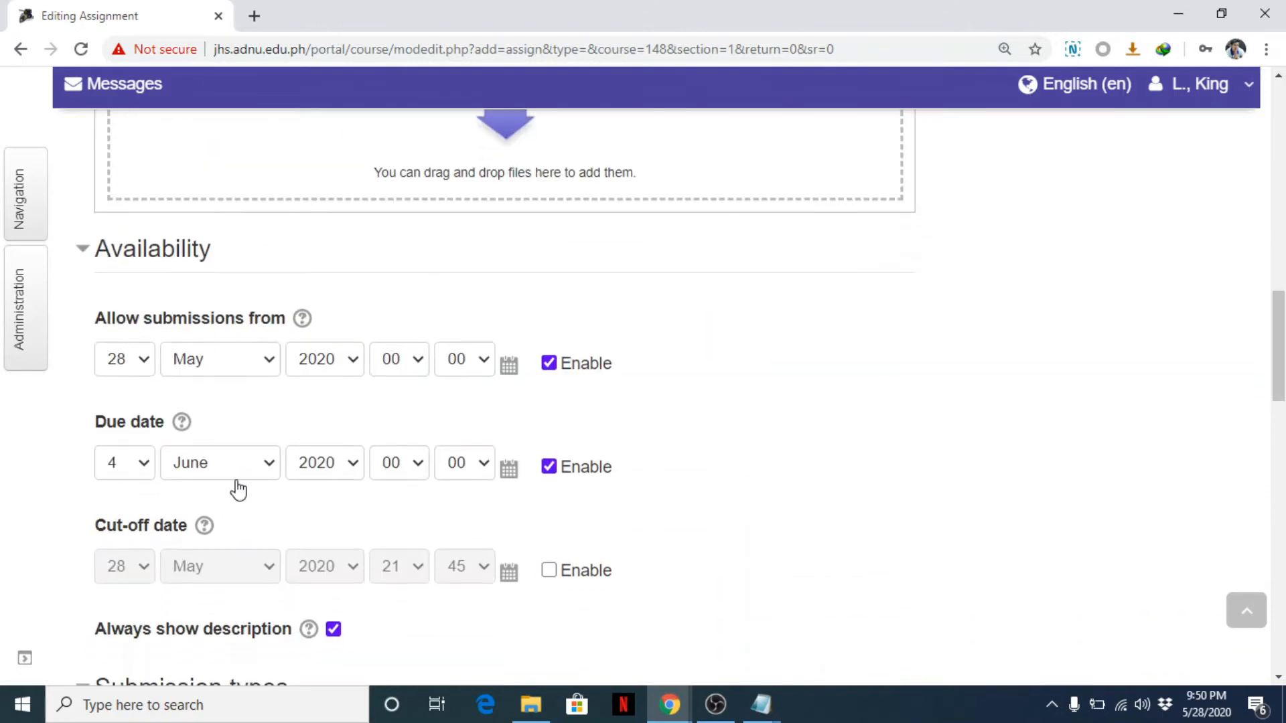
pyautogui.moveTo(154, 379)
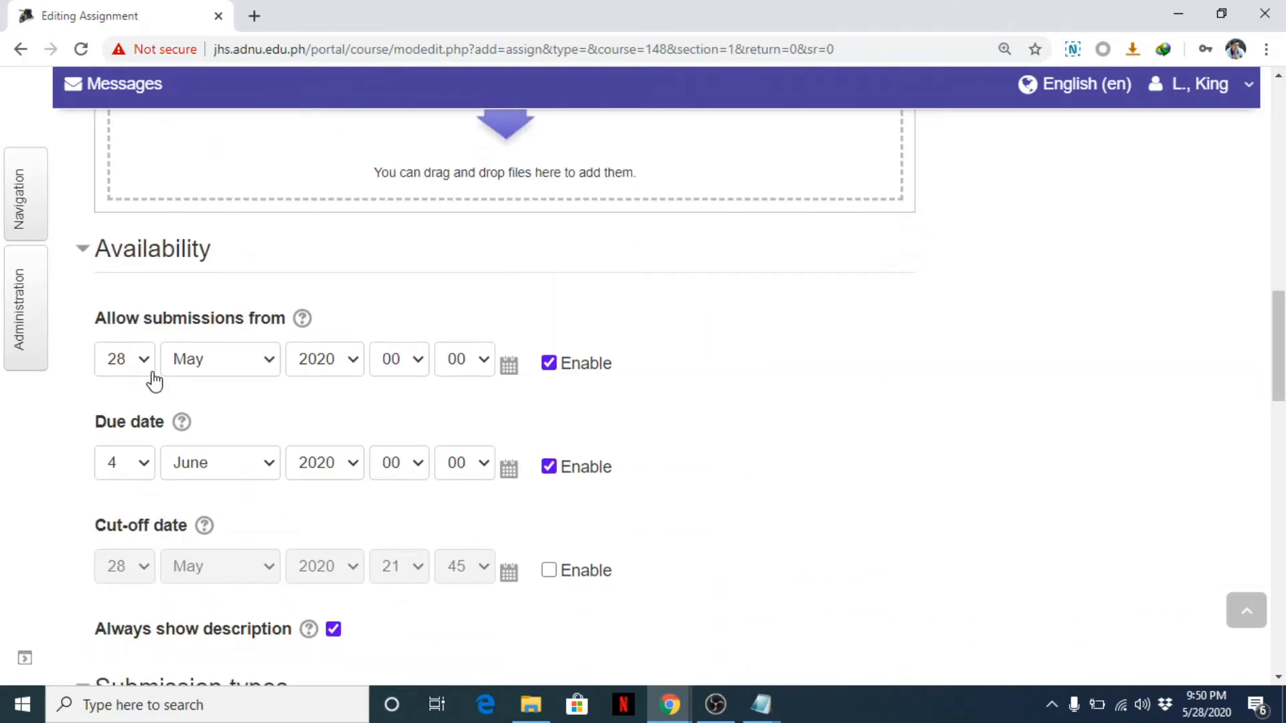
pyautogui.moveTo(328, 381)
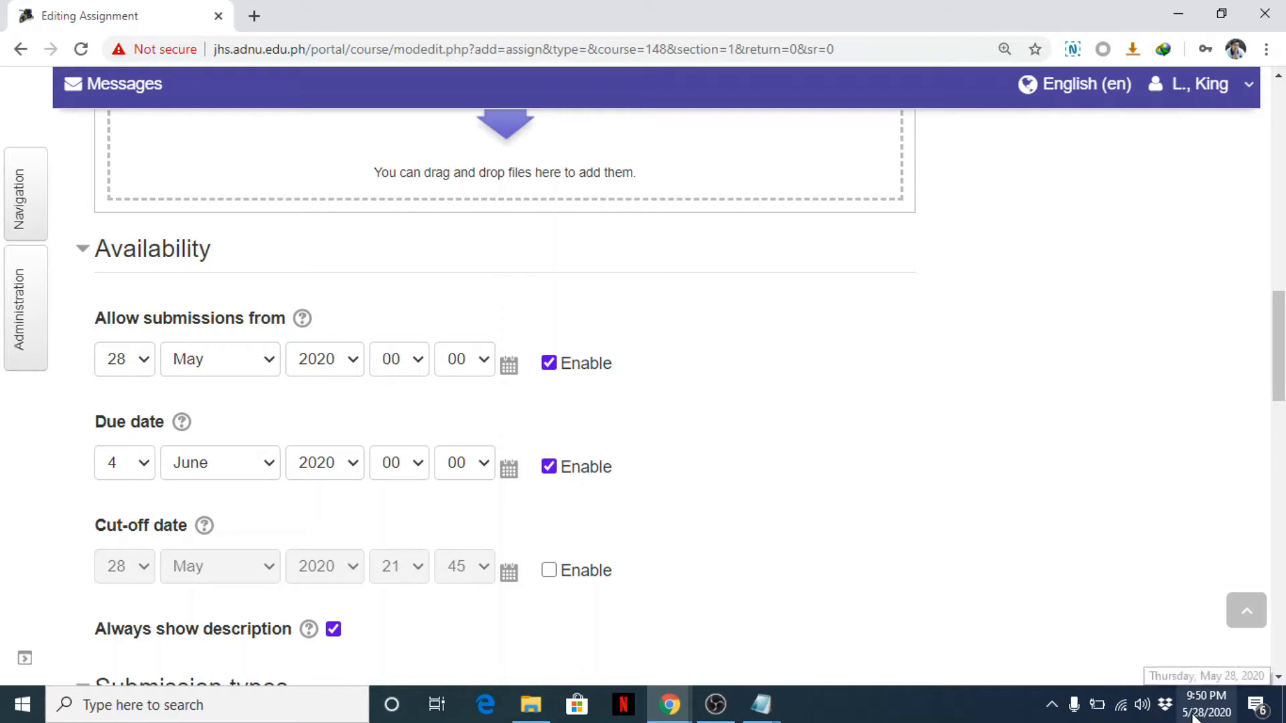
pyautogui.click(139, 360)
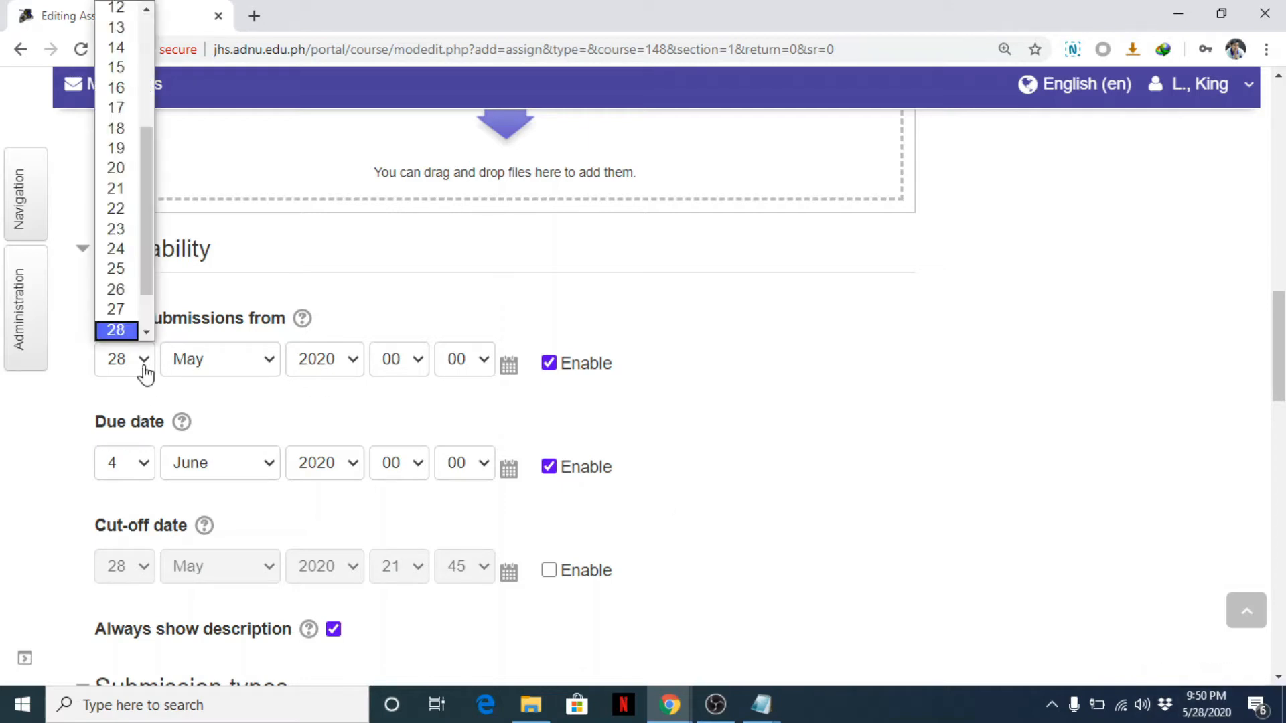
pyautogui.click(120, 360)
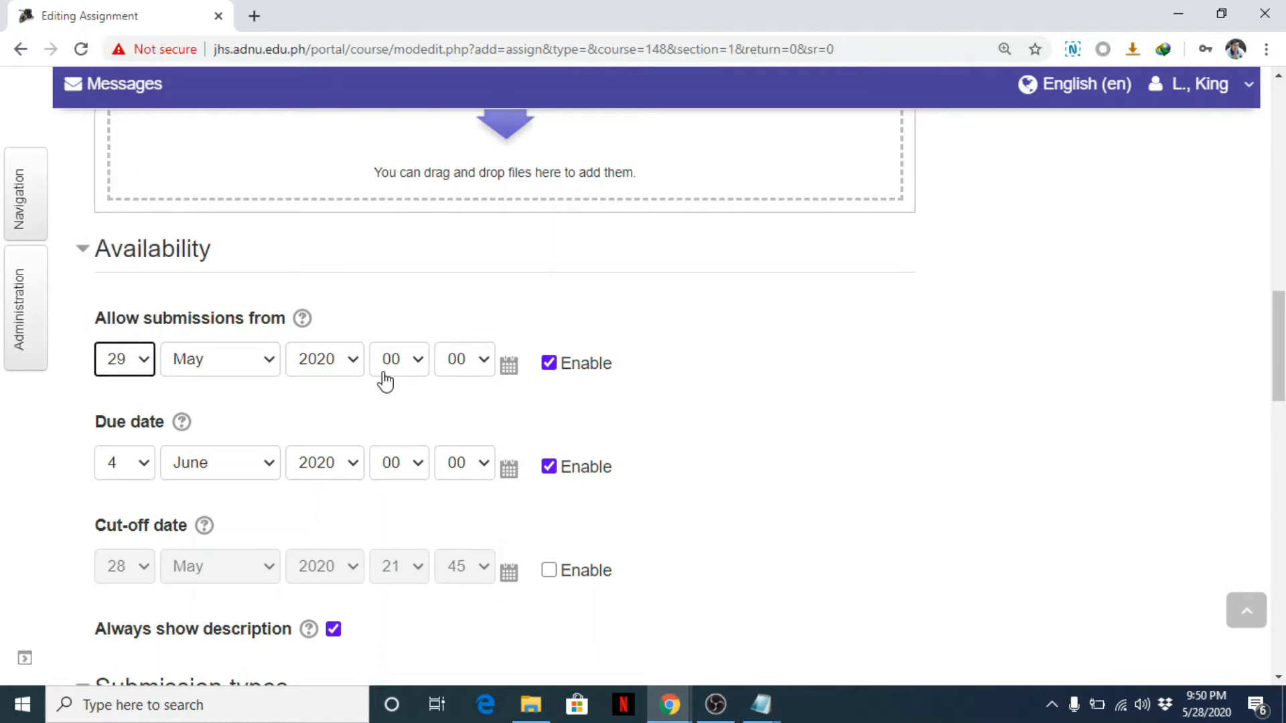
pyautogui.click(397, 359)
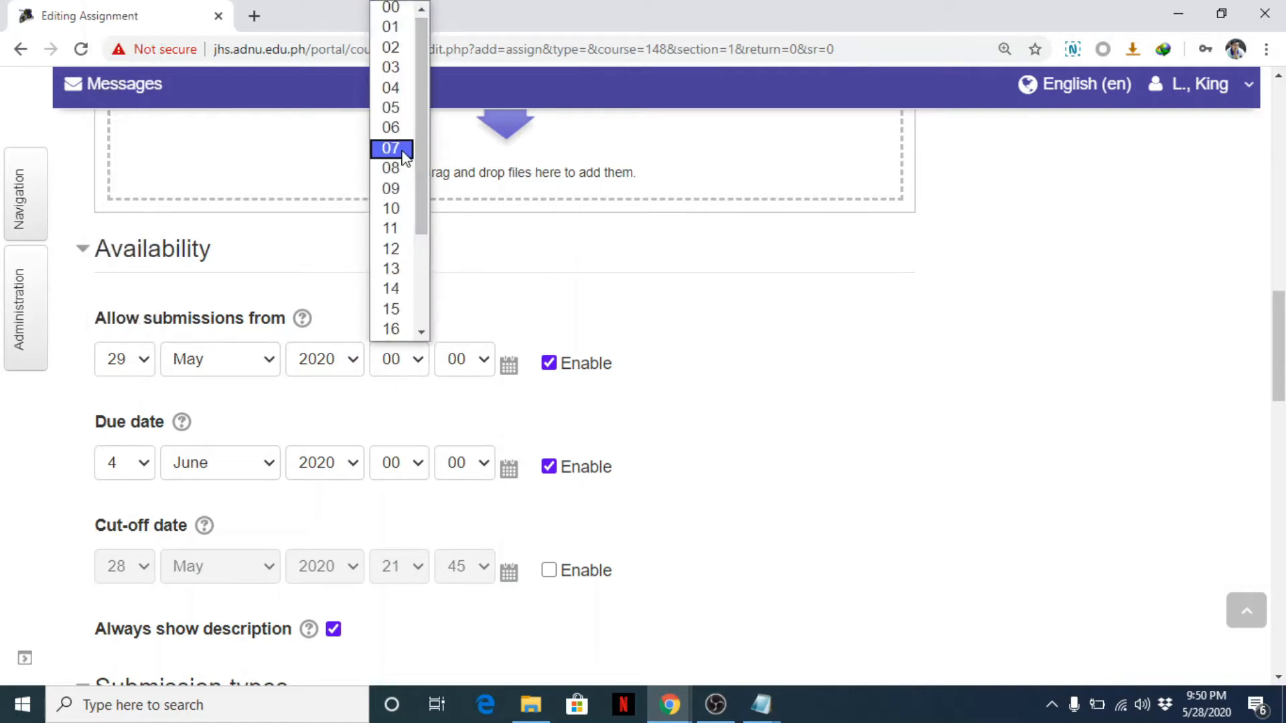
pyautogui.click(392, 148)
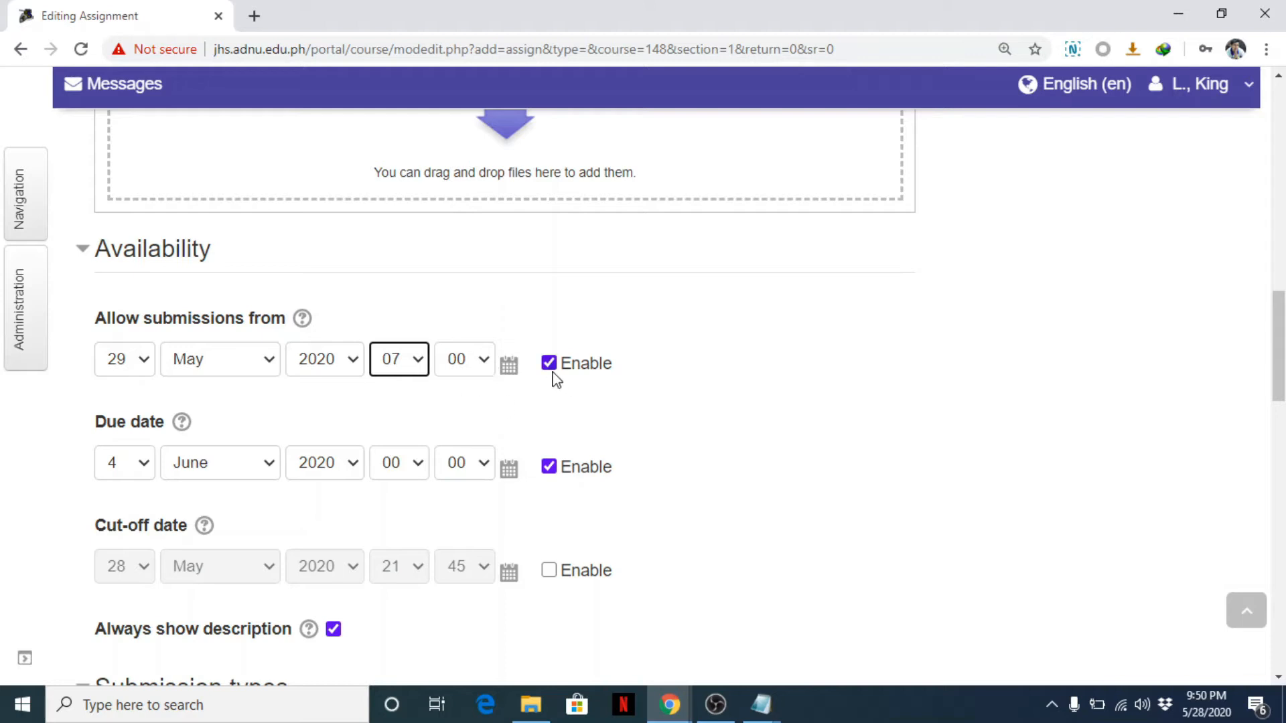
pyautogui.moveTo(193, 452)
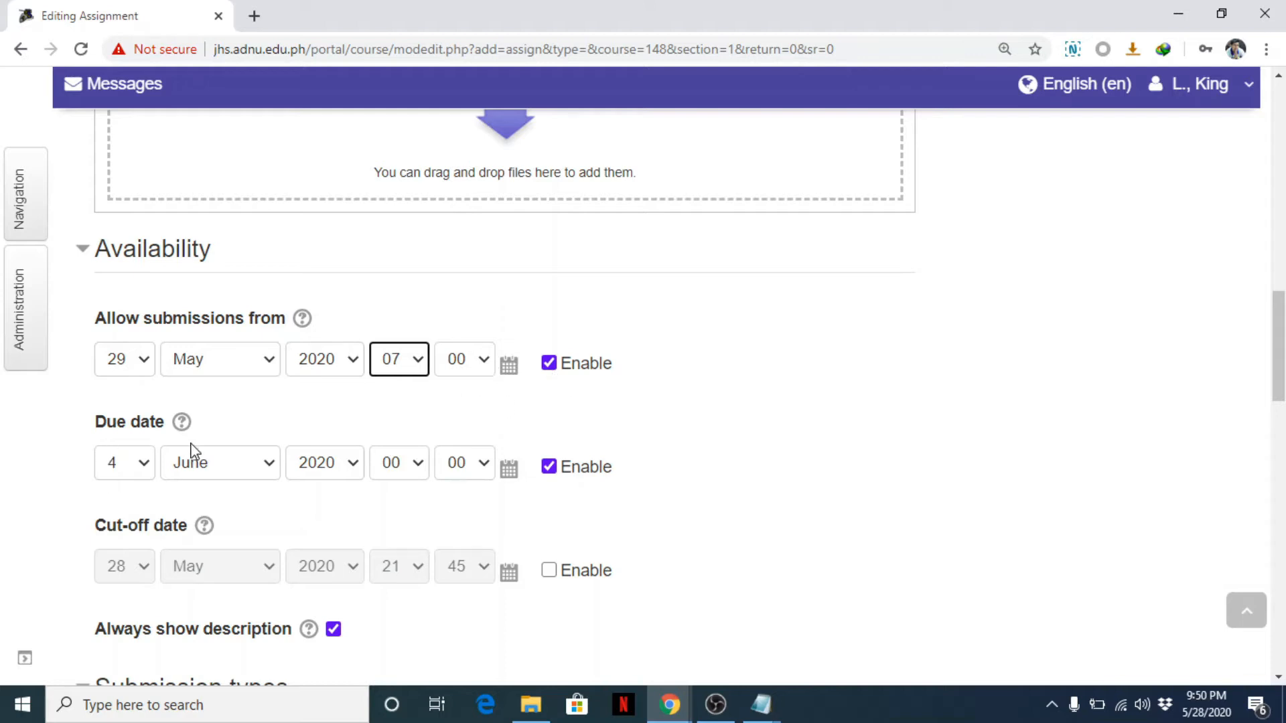
pyautogui.moveTo(1190, 629)
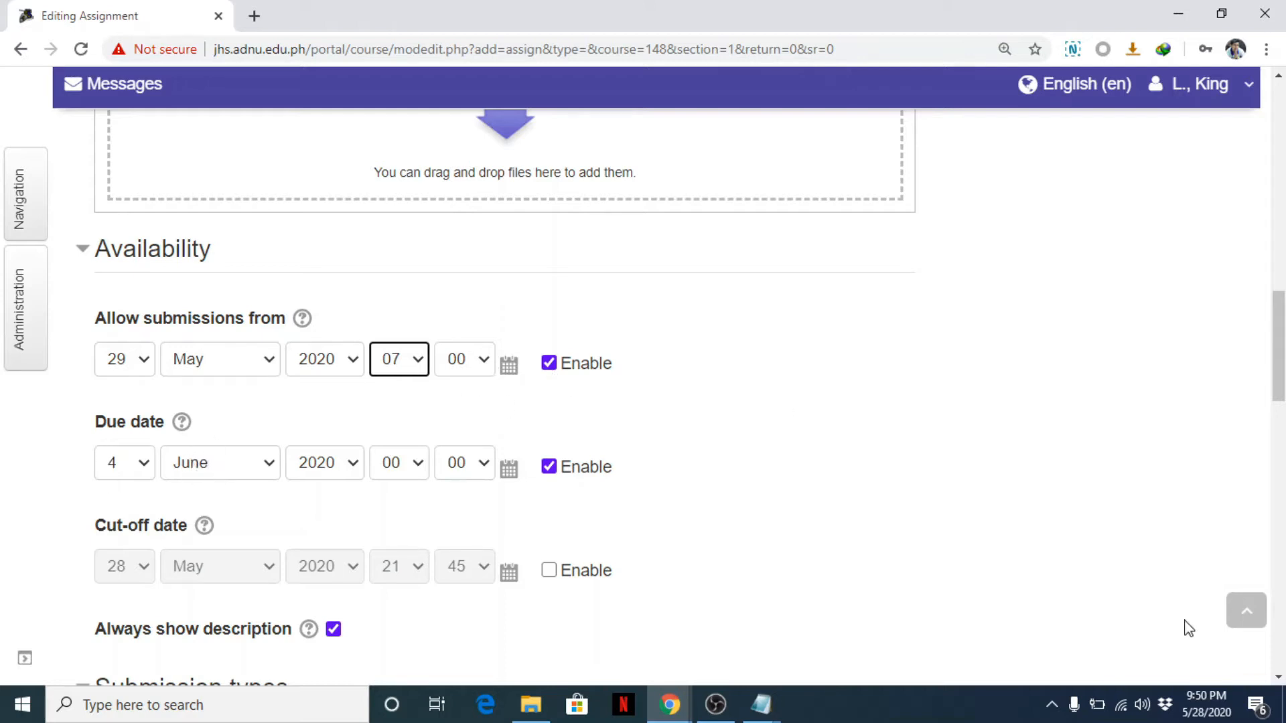
pyautogui.click(1205, 704)
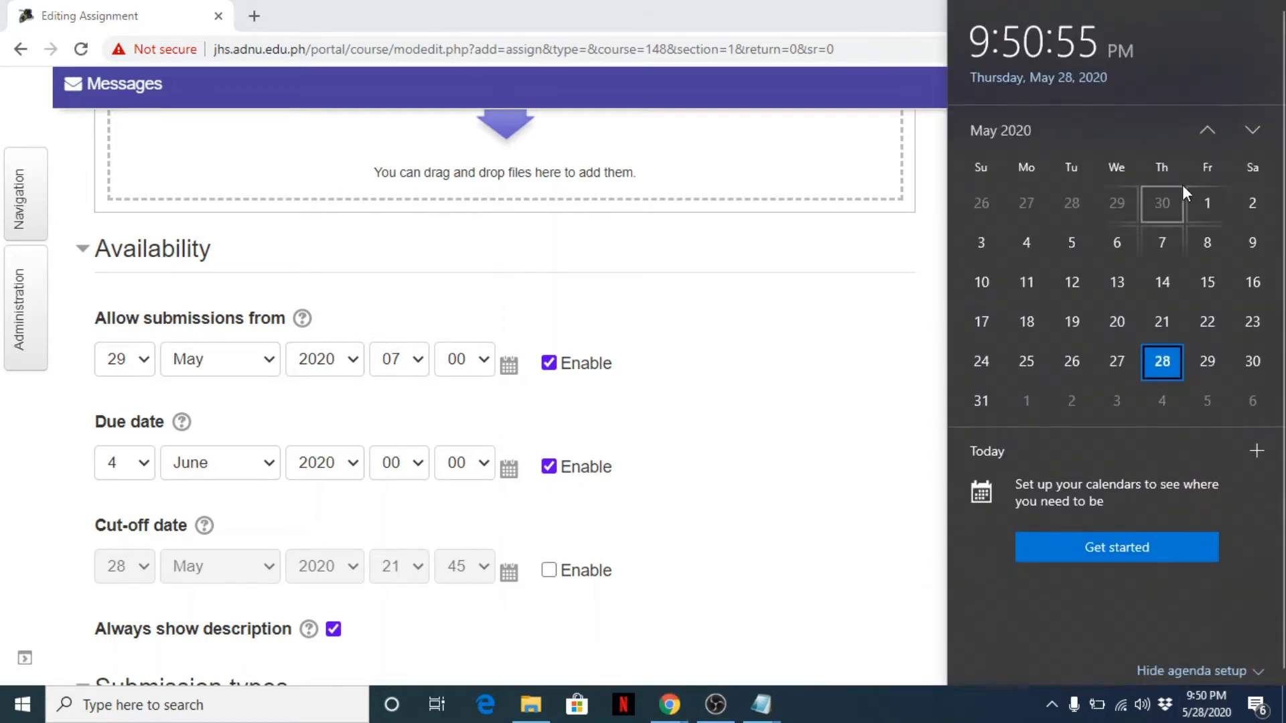
pyautogui.moveTo(1027, 406)
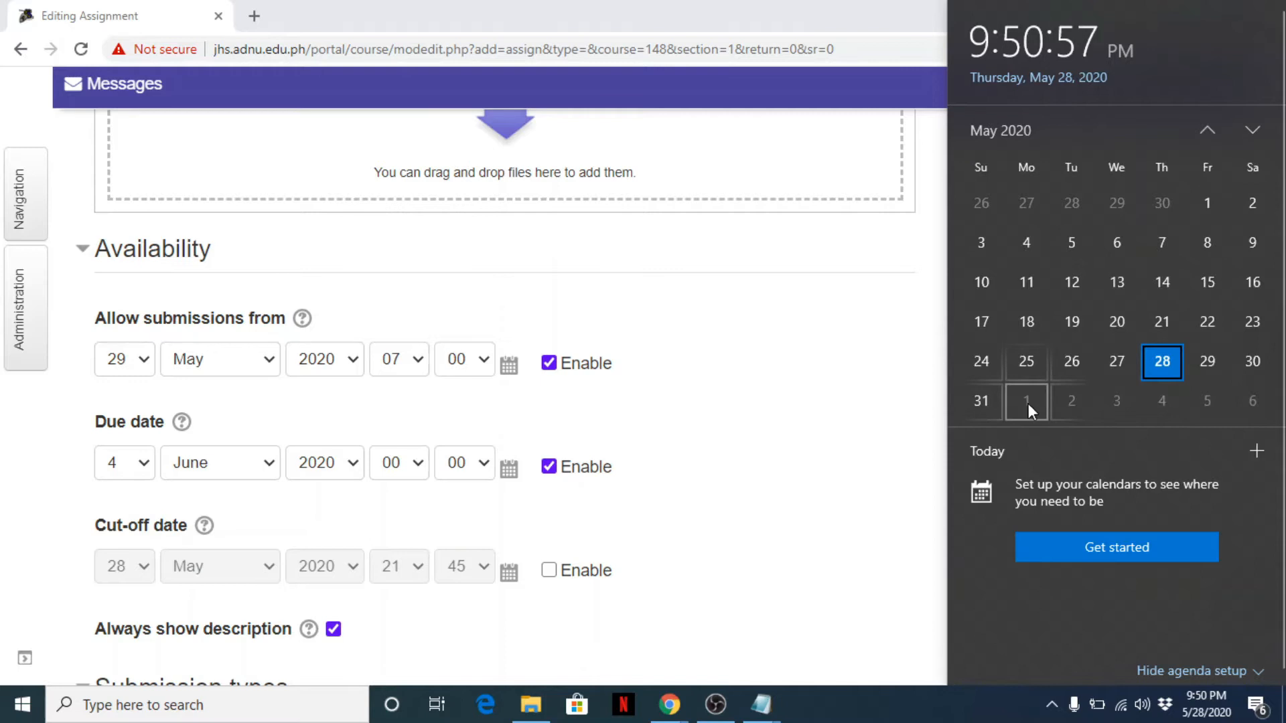
pyautogui.moveTo(786, 429)
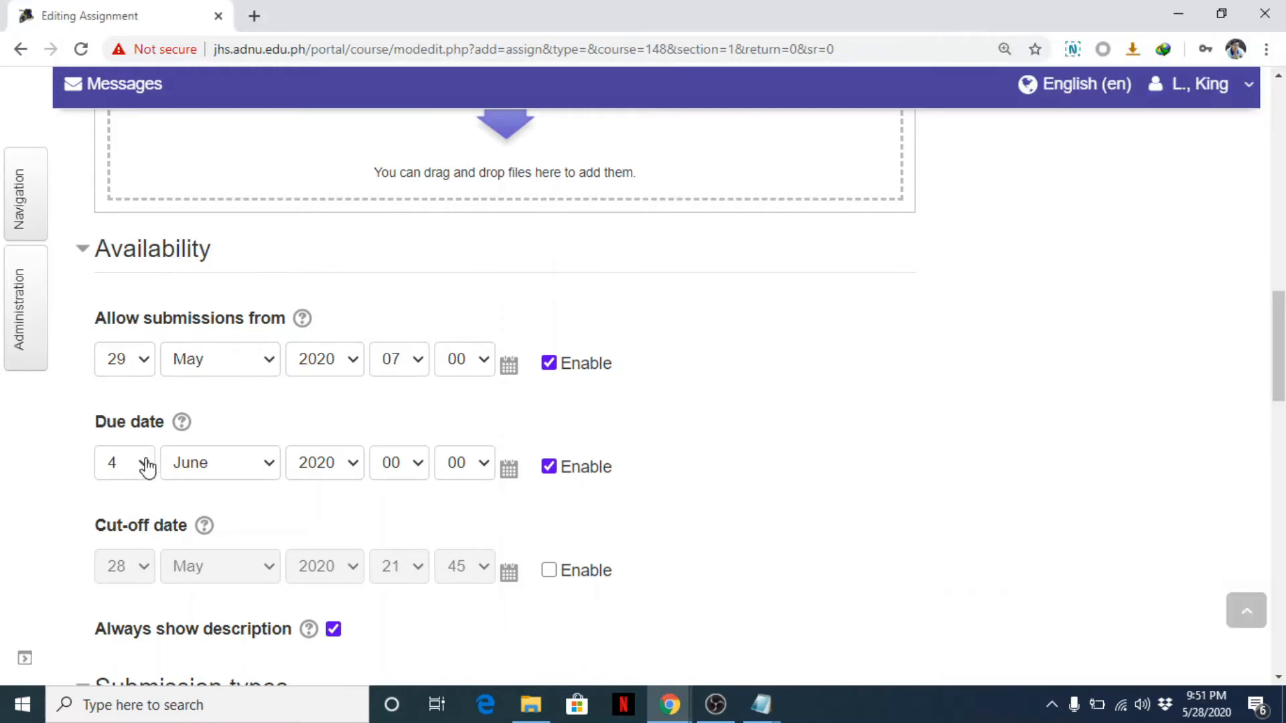
# Set the Due date day to 1 and hour to 17.
pyautogui.click(123, 463)
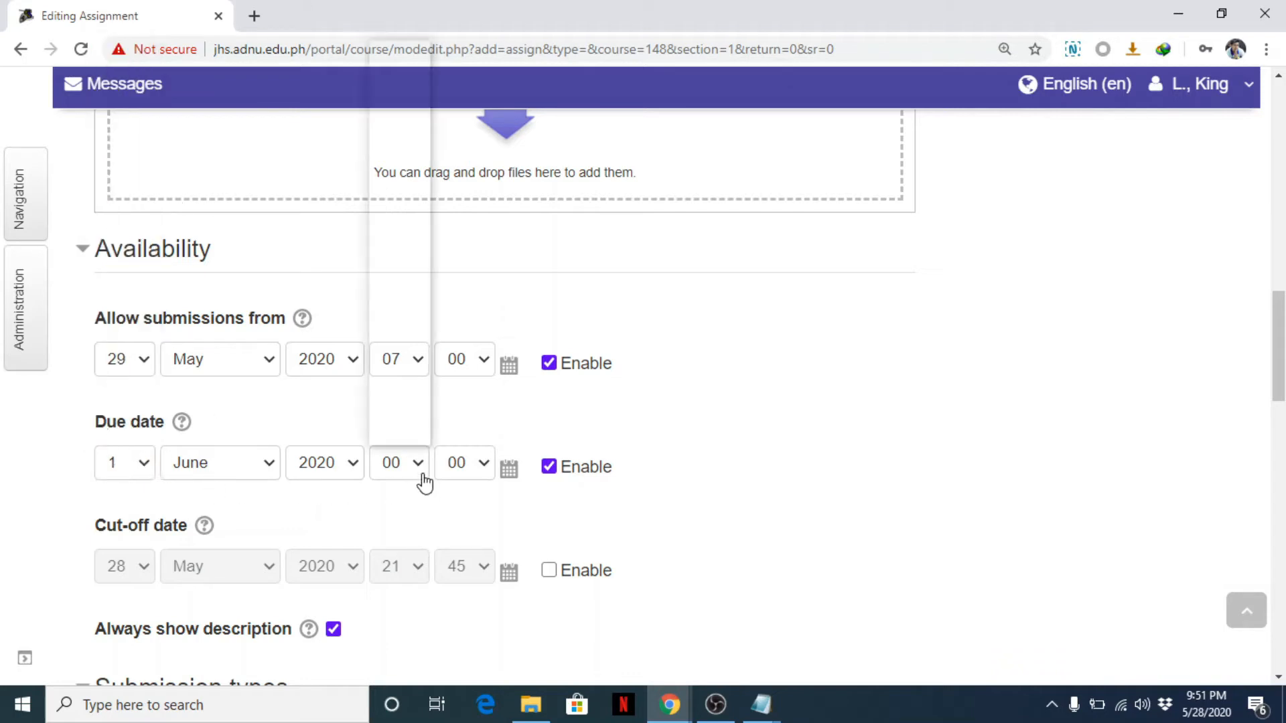
pyautogui.click(398, 463)
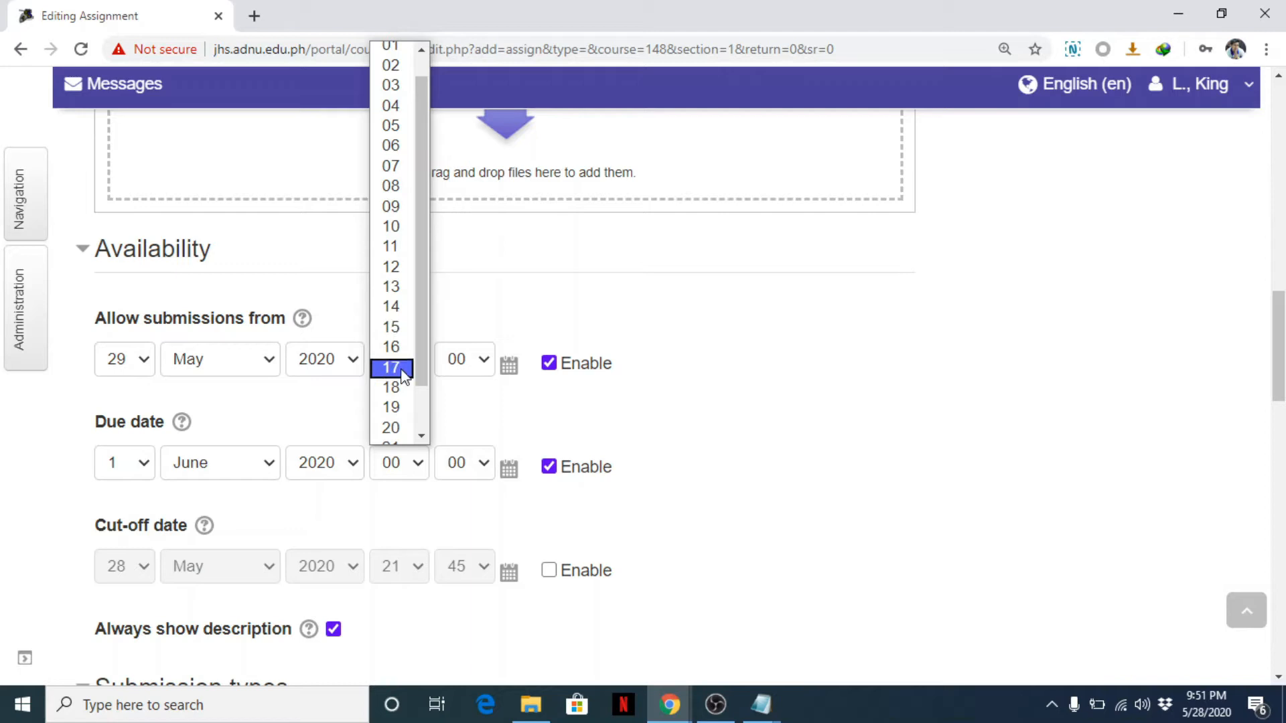
pyautogui.click(390, 367)
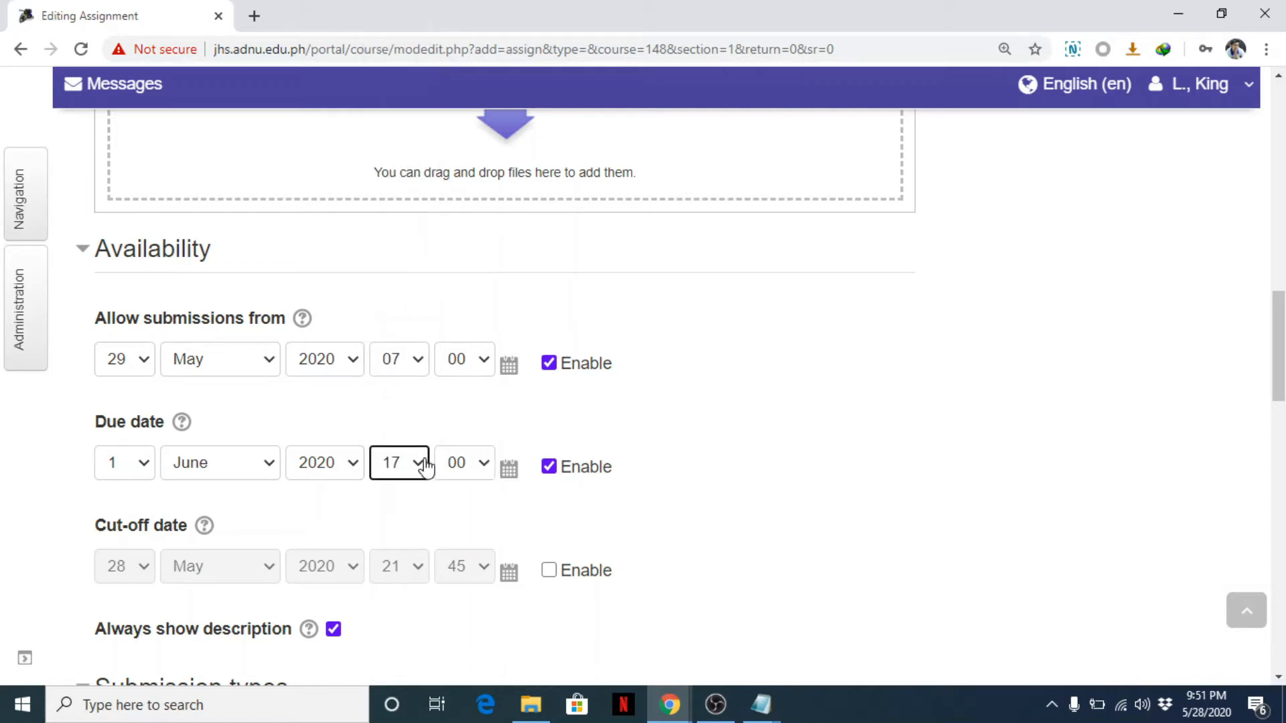
pyautogui.scroll(-3)
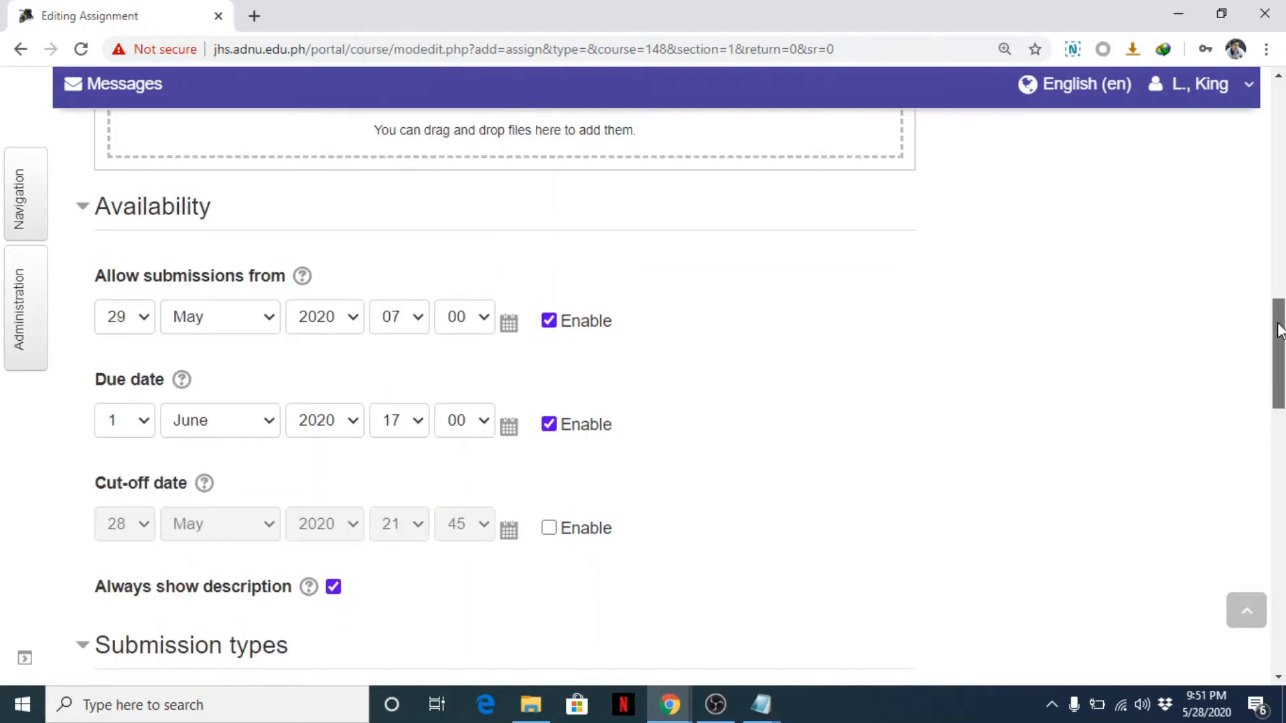
pyautogui.scroll(-3)
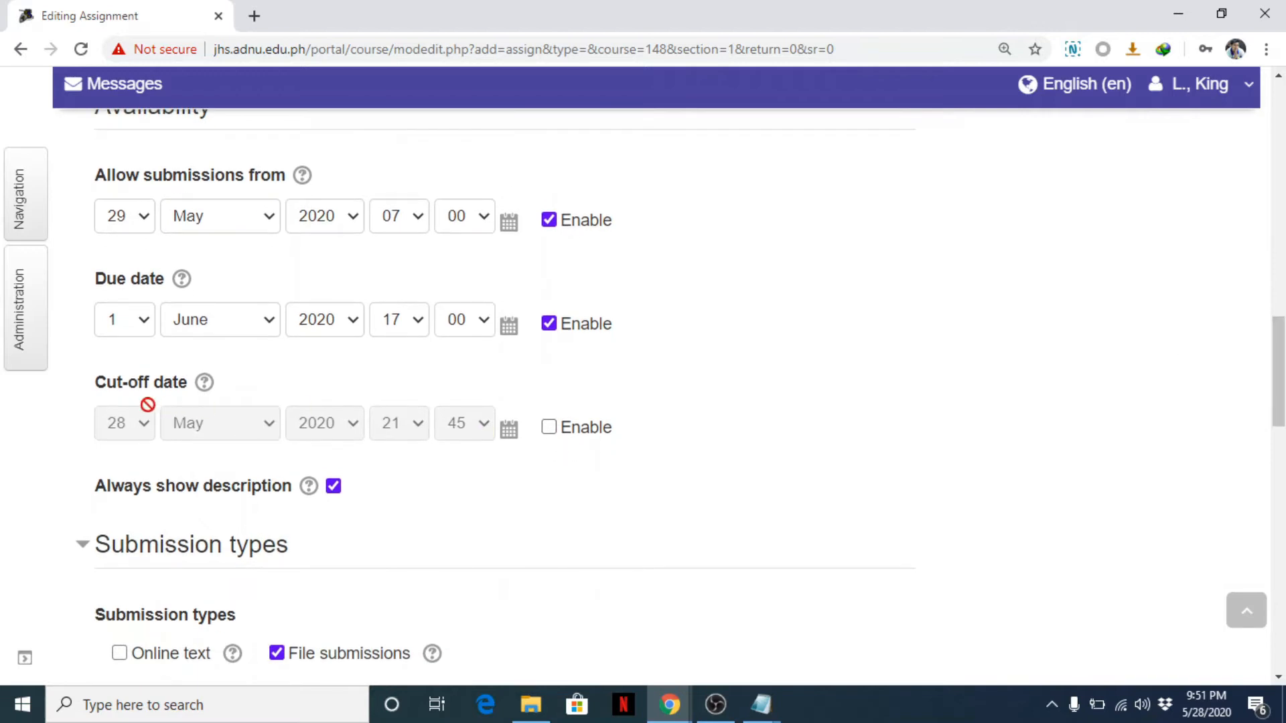
pyautogui.moveTo(173, 317)
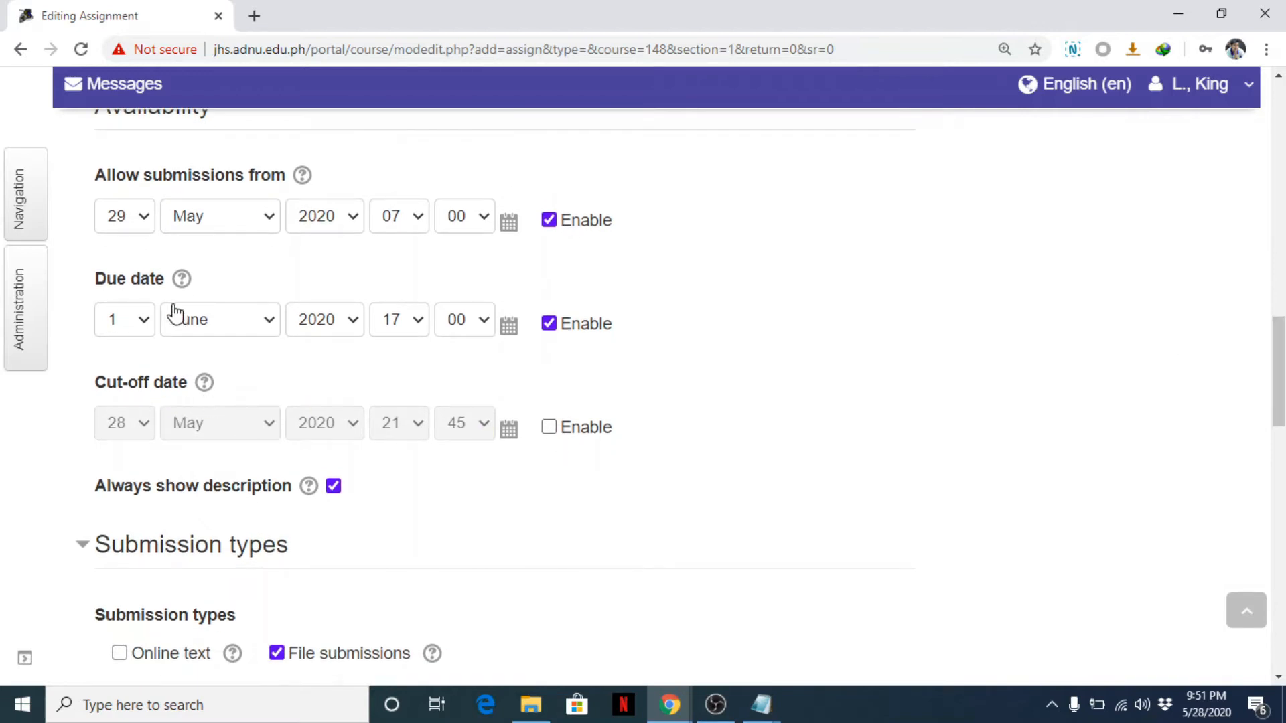
pyautogui.moveTo(172, 308)
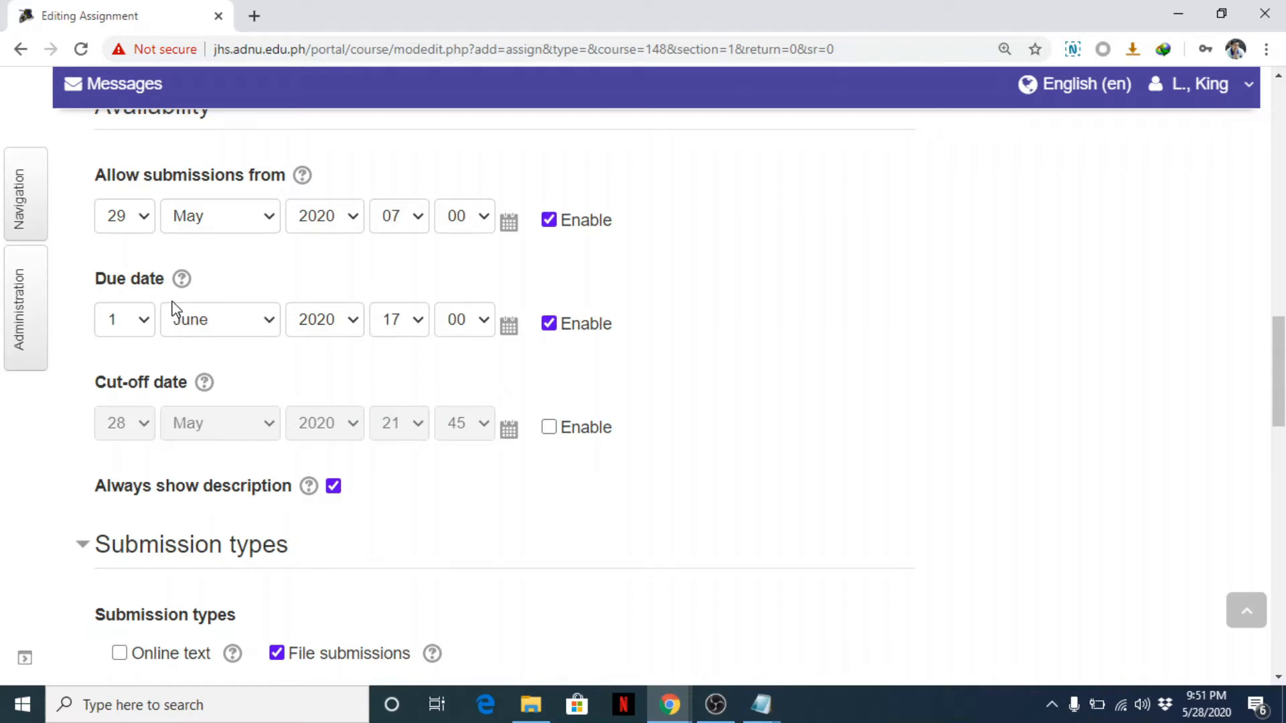
pyautogui.moveTo(184, 309)
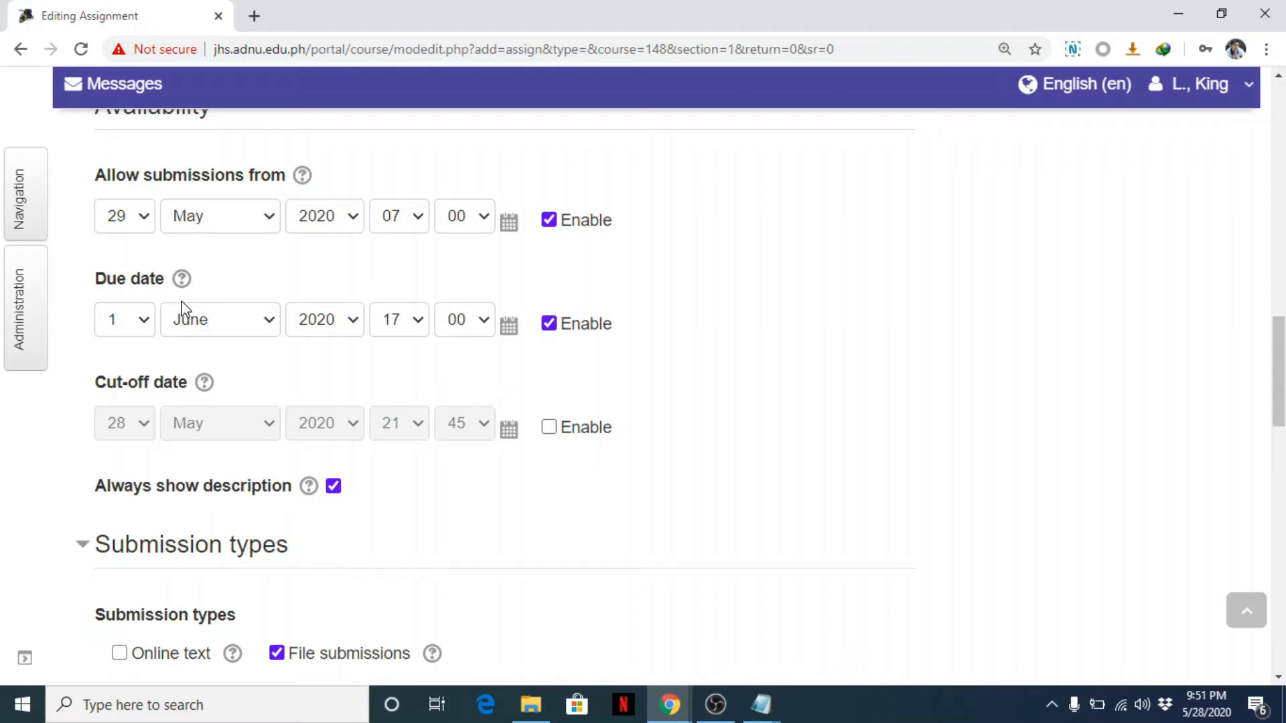
pyautogui.moveTo(172, 326)
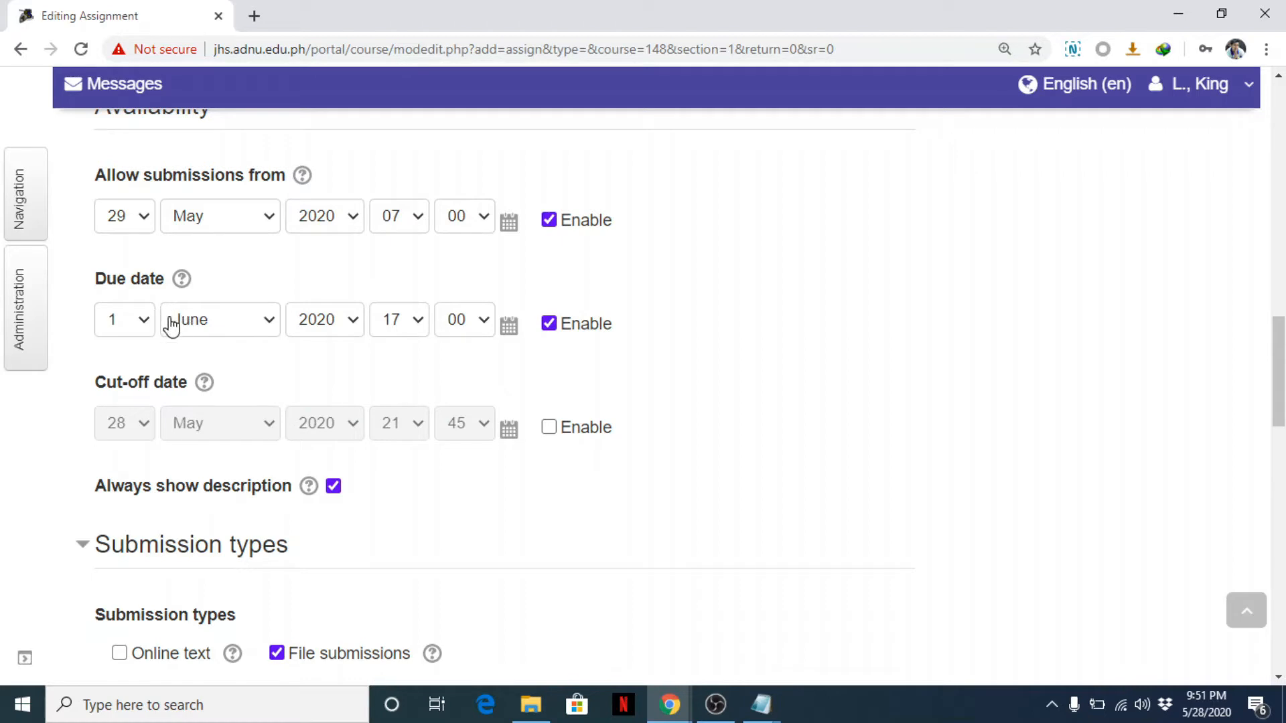
pyautogui.moveTo(153, 419)
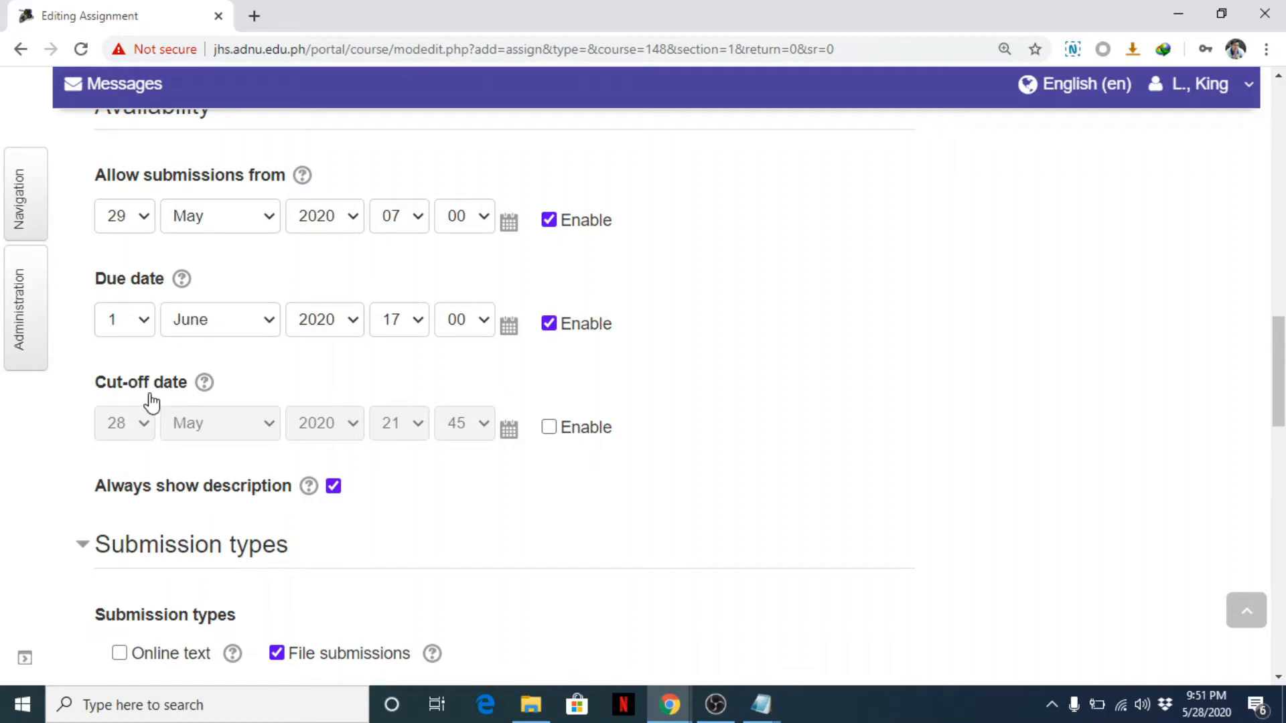
pyautogui.moveTo(140, 417)
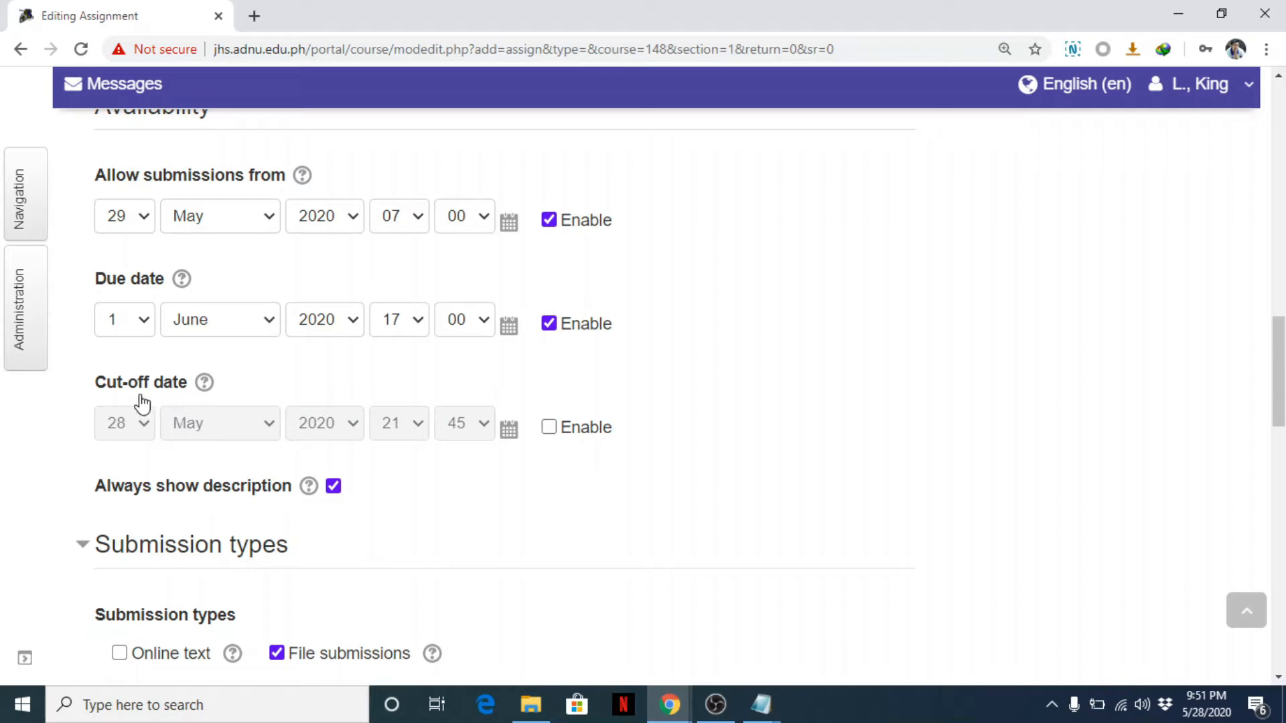
pyautogui.moveTo(143, 361)
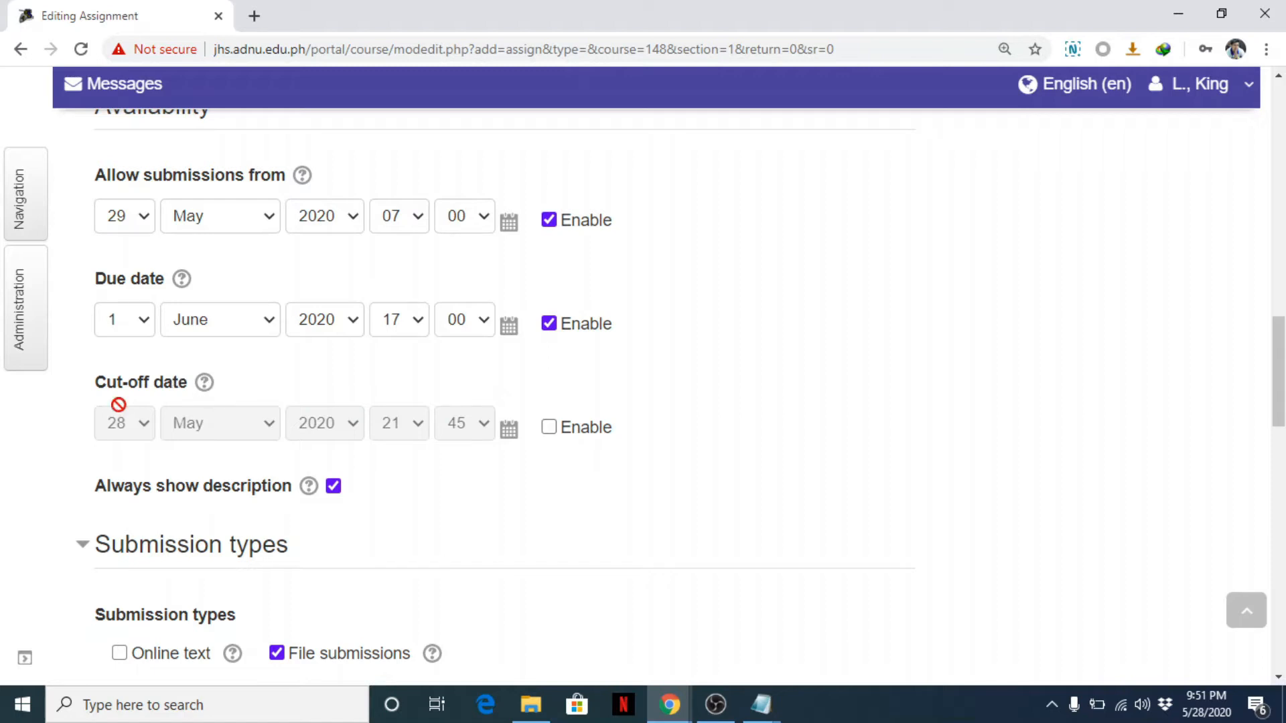
pyautogui.moveTo(142, 434)
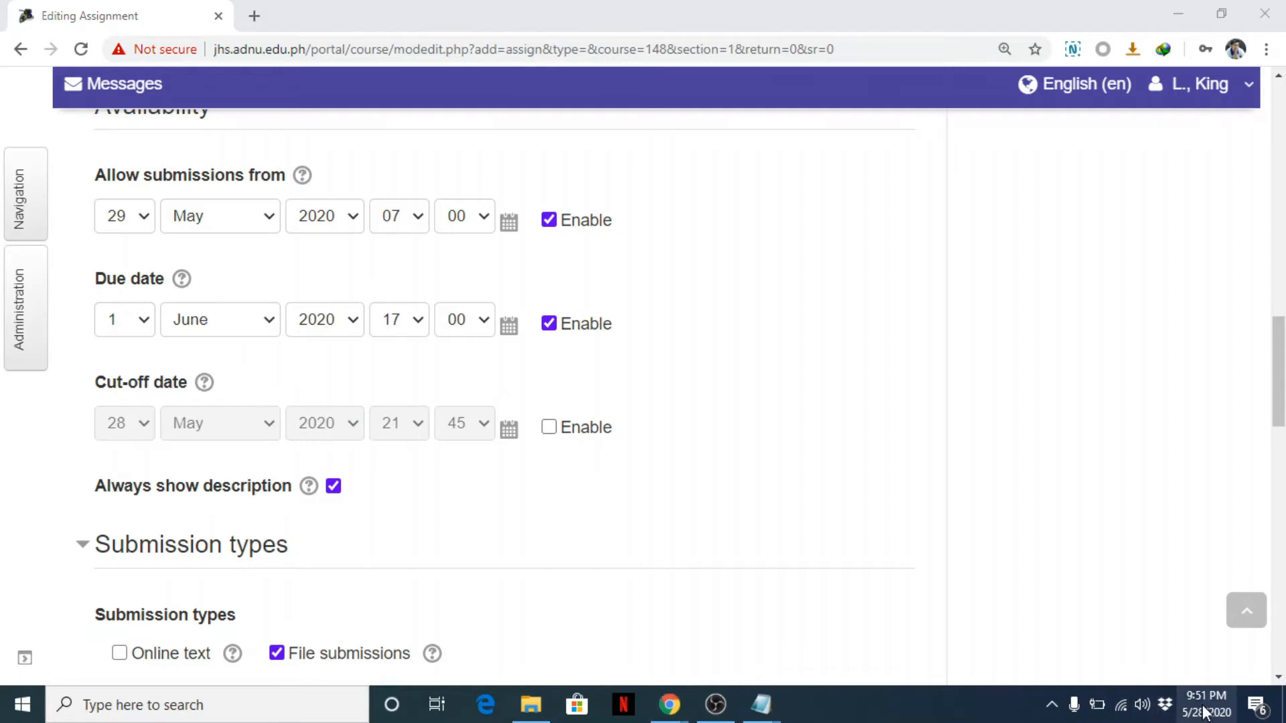
pyautogui.click(1206, 705)
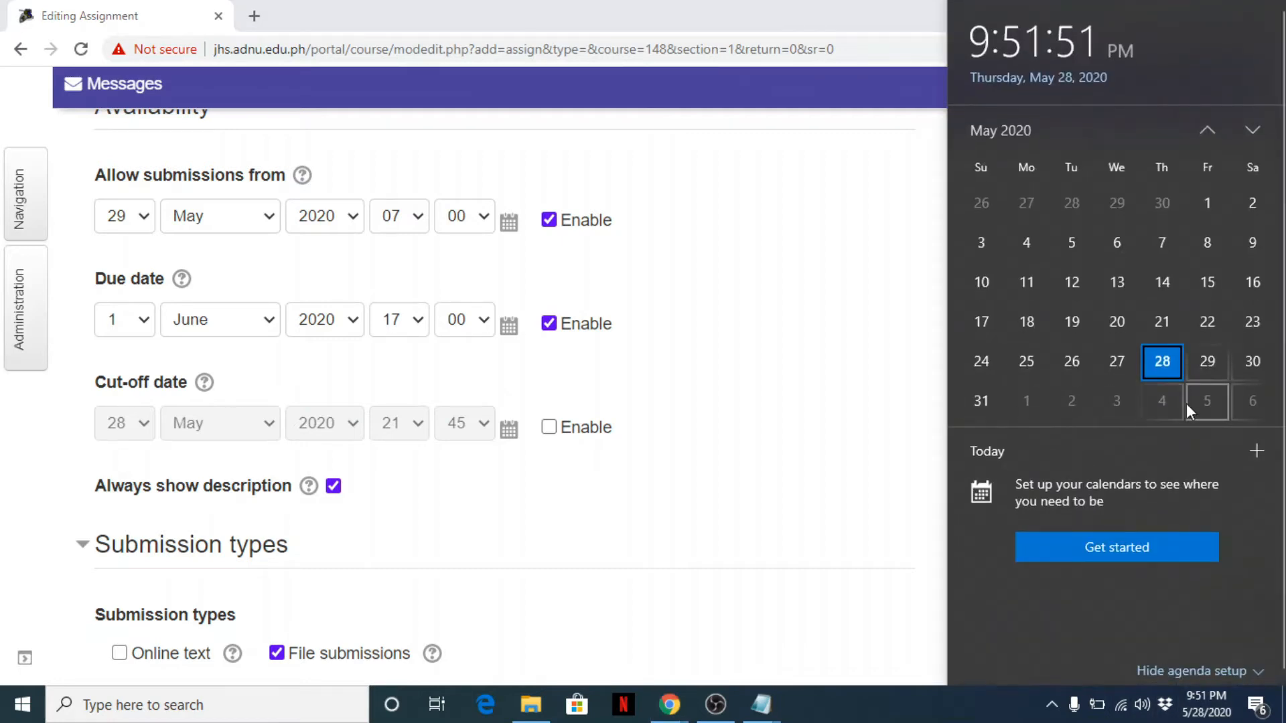
pyautogui.moveTo(1208, 412)
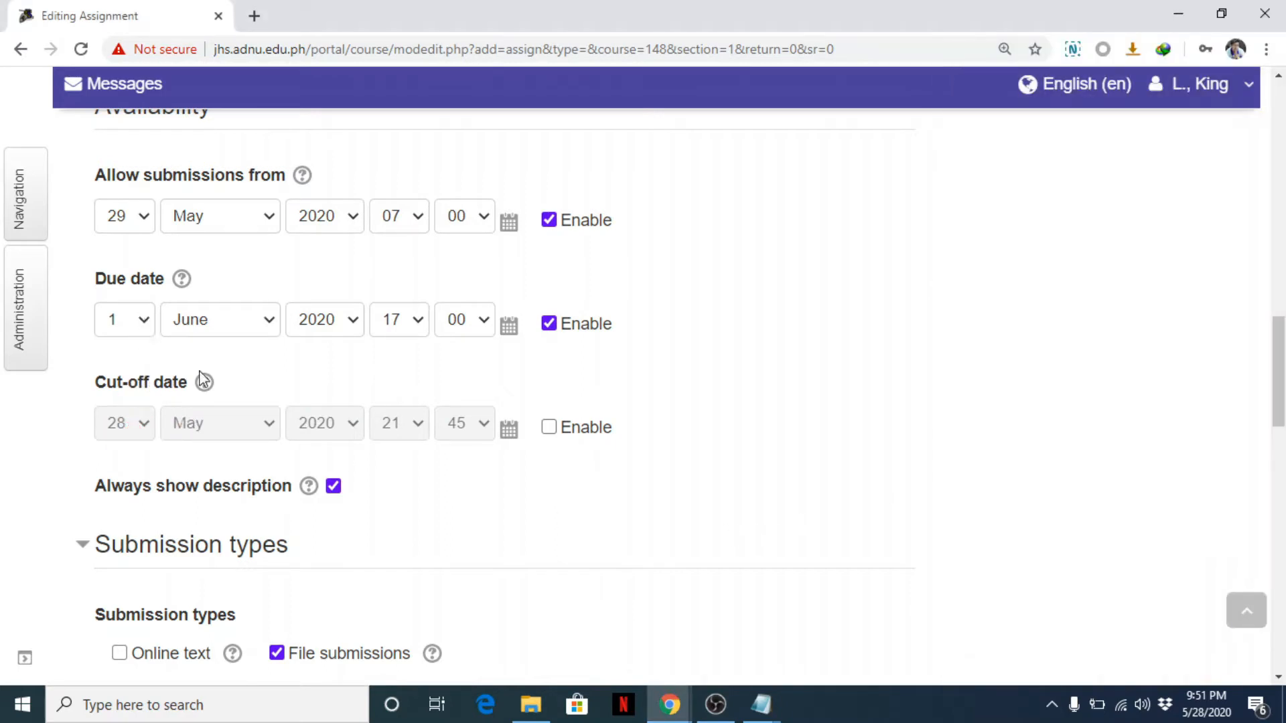
pyautogui.moveTo(700, 399)
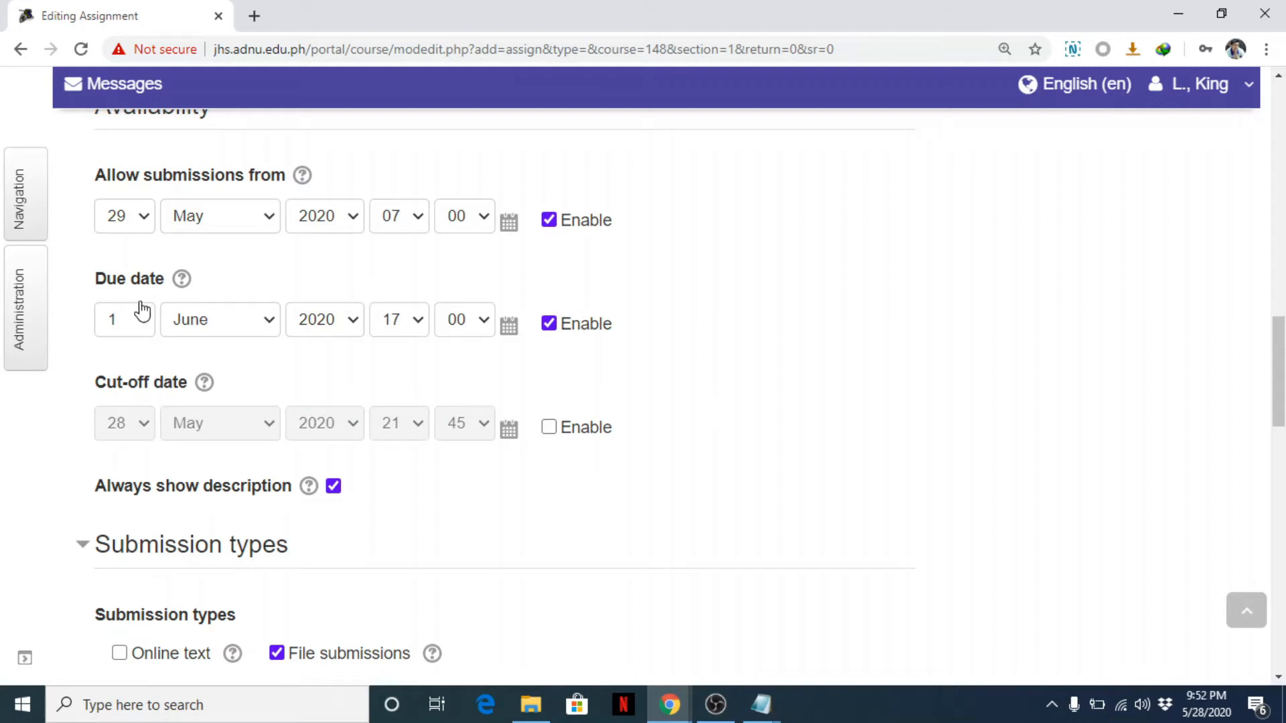
pyautogui.moveTo(181, 279)
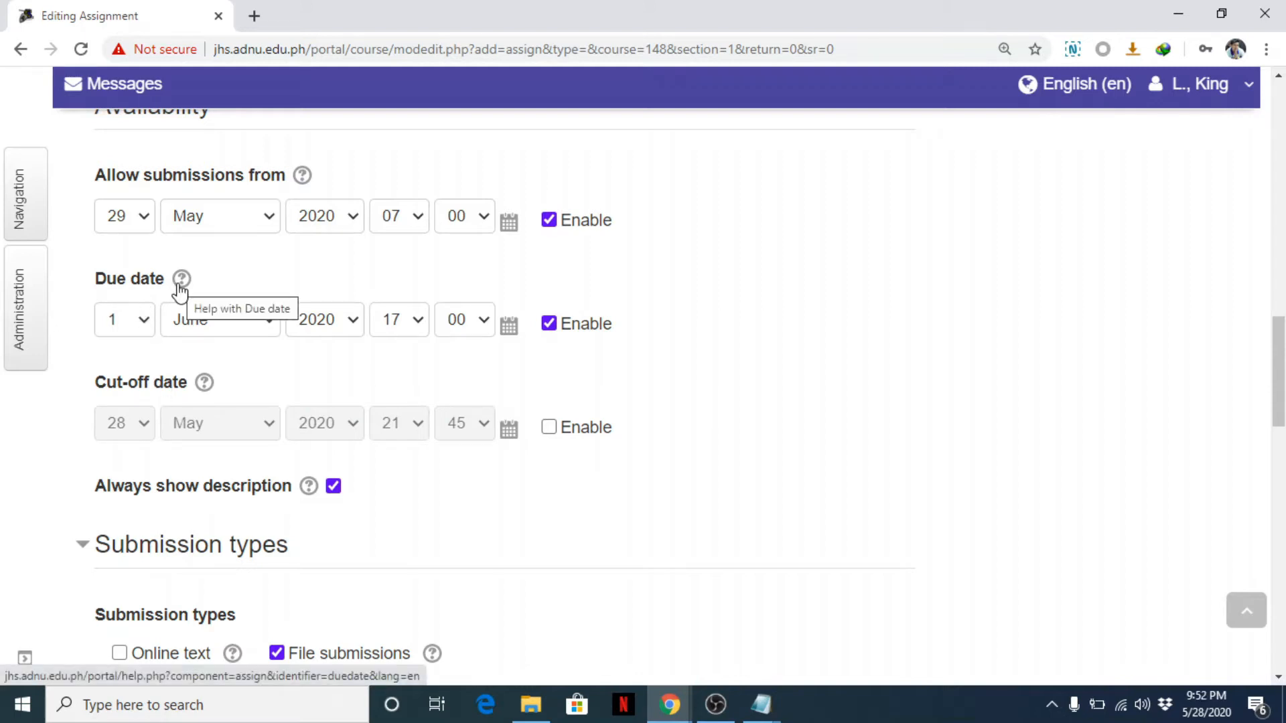
pyautogui.moveTo(207, 320)
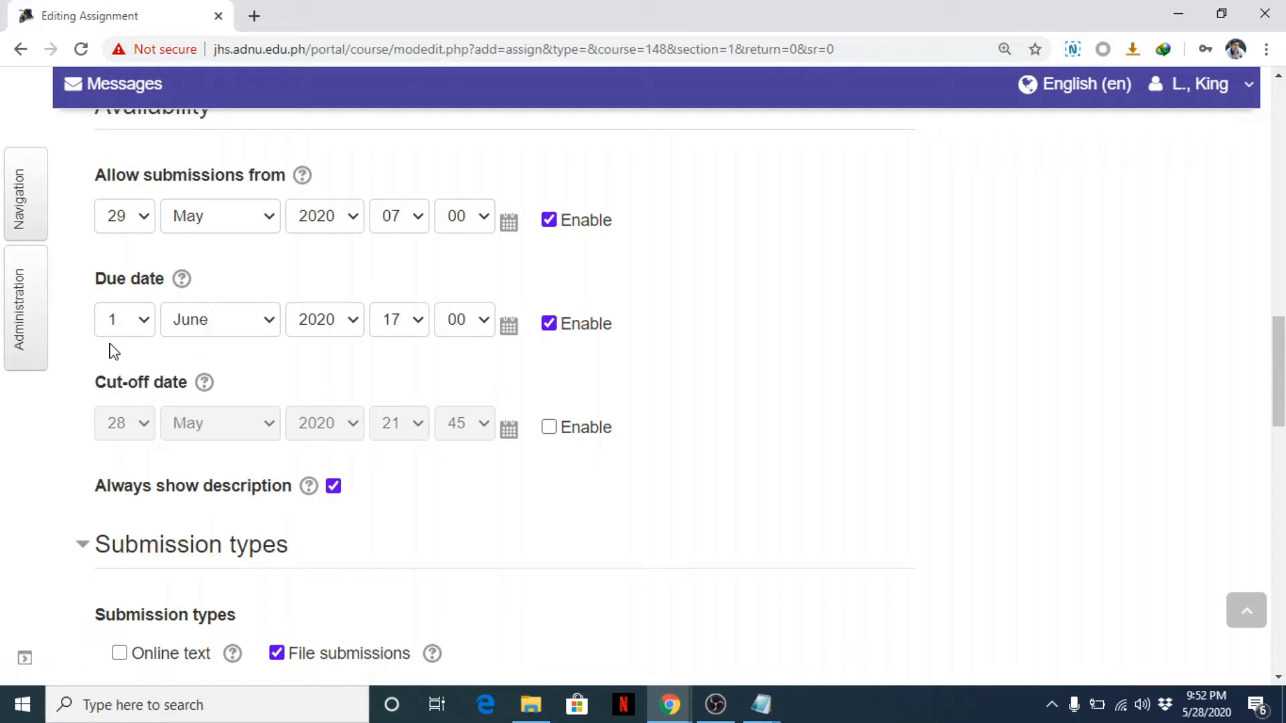
pyautogui.moveTo(836, 407)
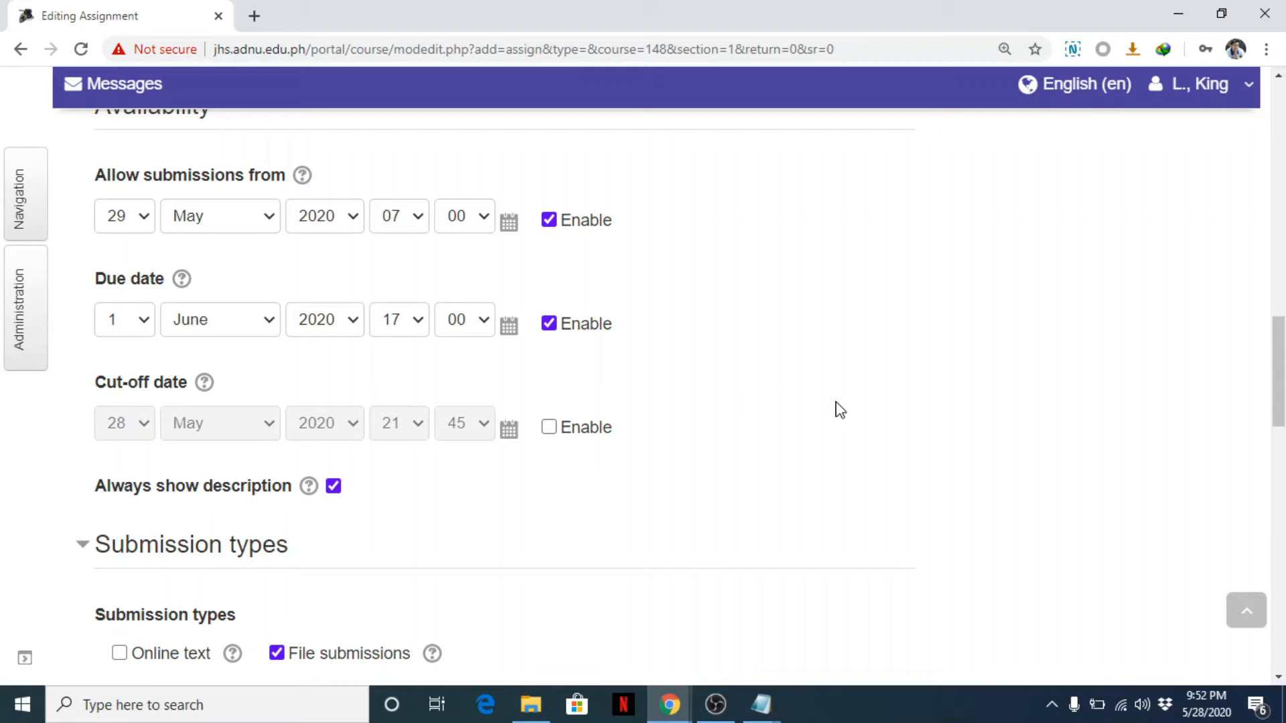
pyautogui.scroll(-3)
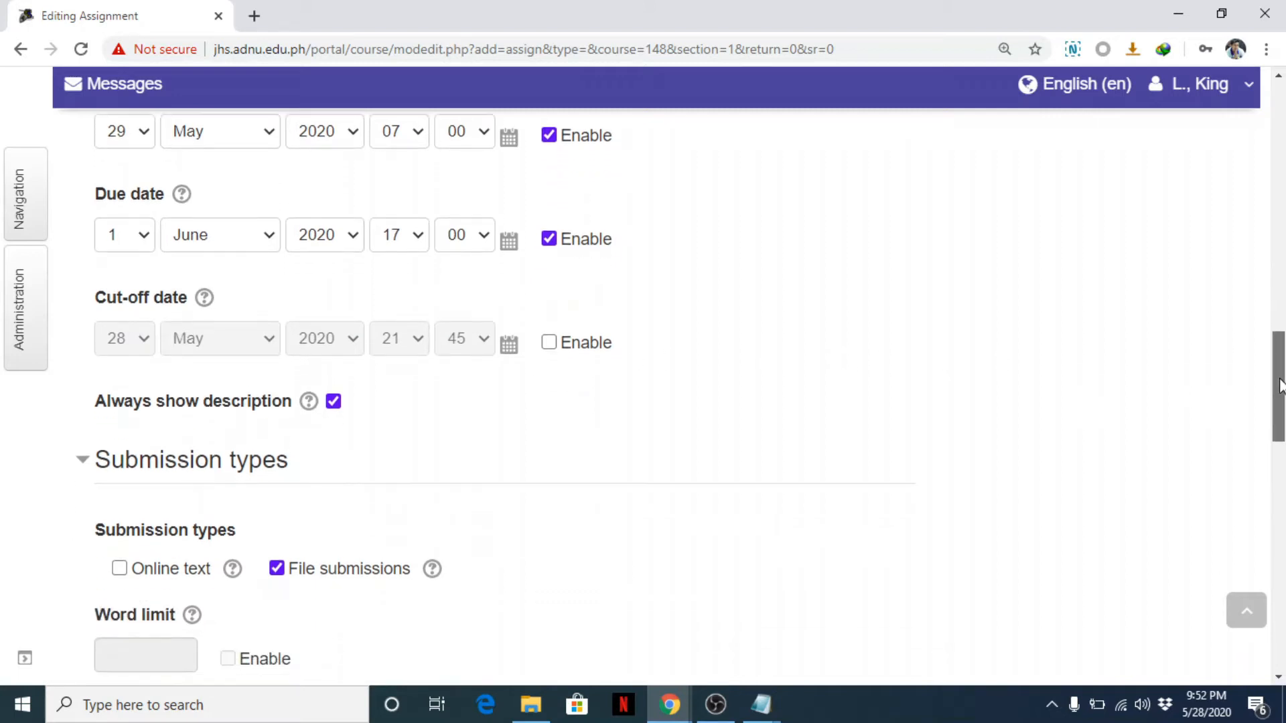
pyautogui.moveTo(147, 422)
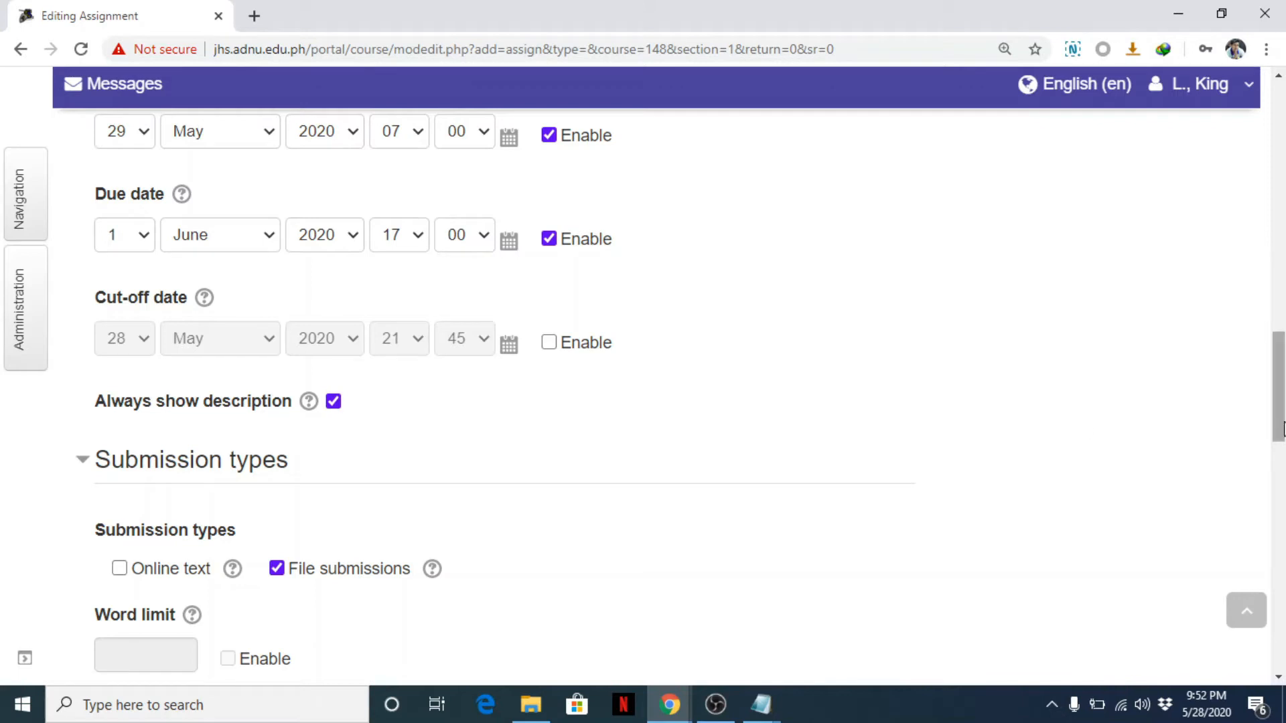
pyautogui.scroll(3)
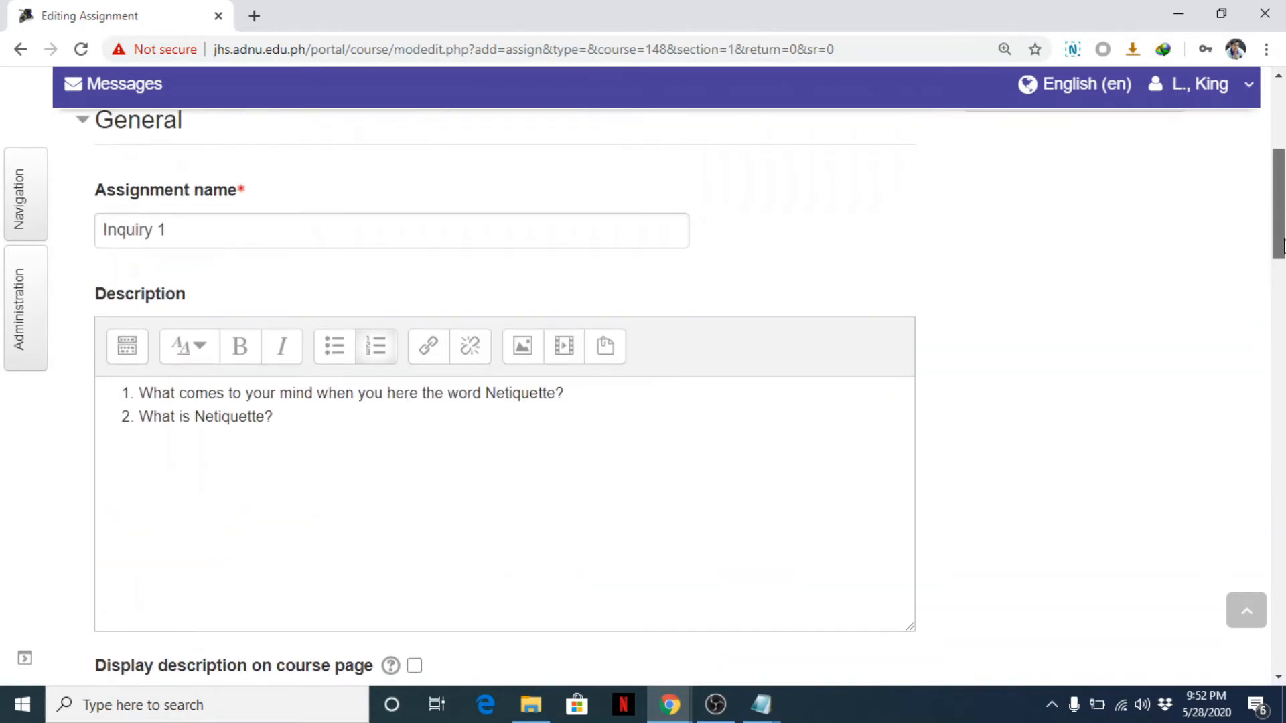
pyautogui.scroll(-3)
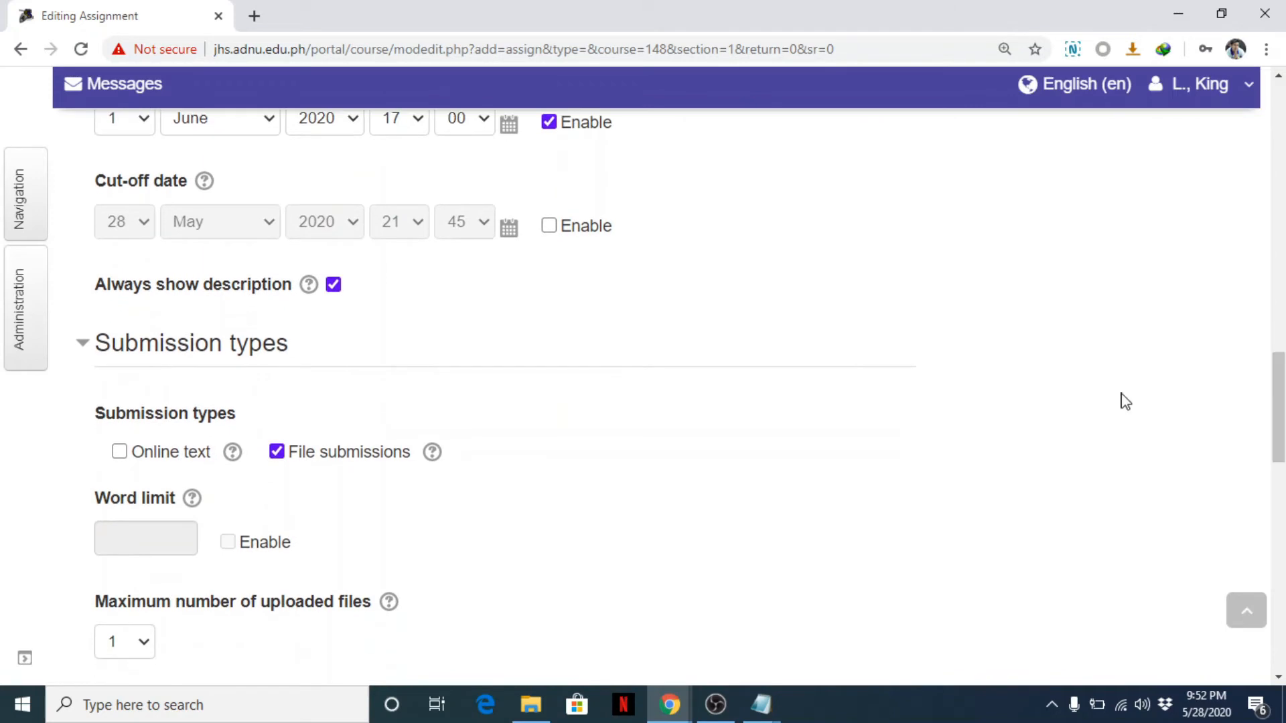
pyautogui.moveTo(309, 284)
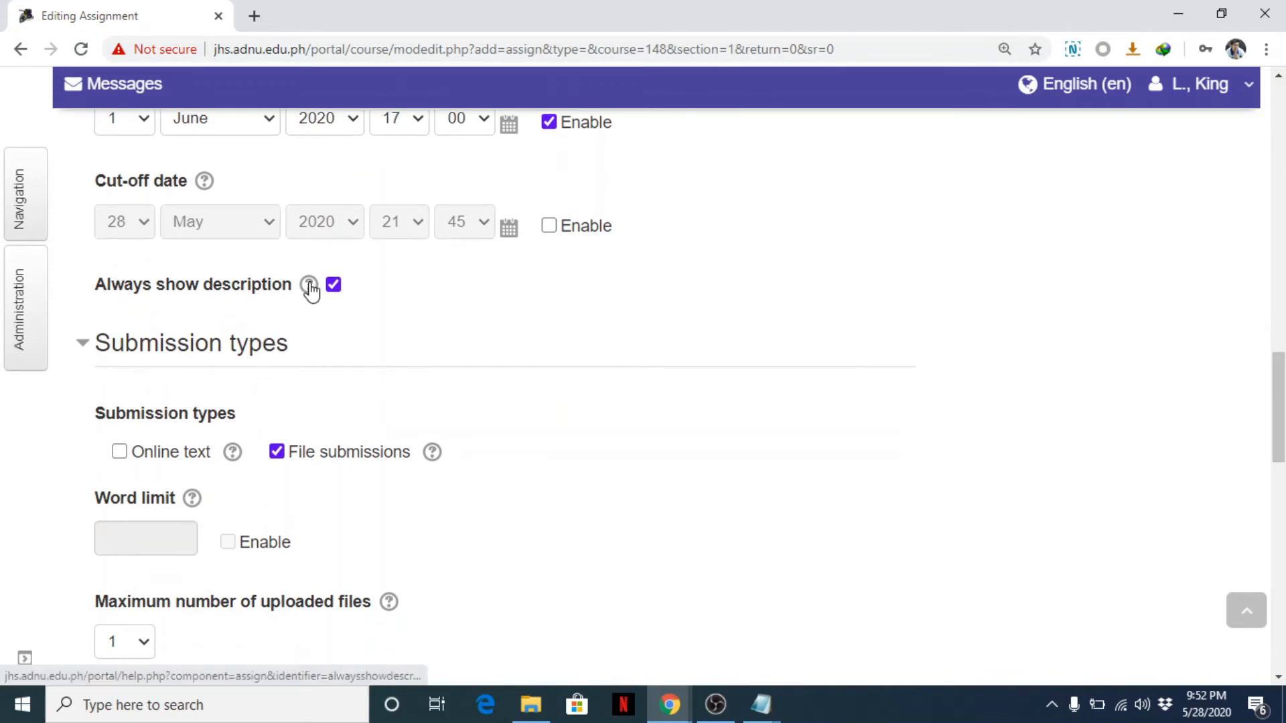
pyautogui.click(309, 285)
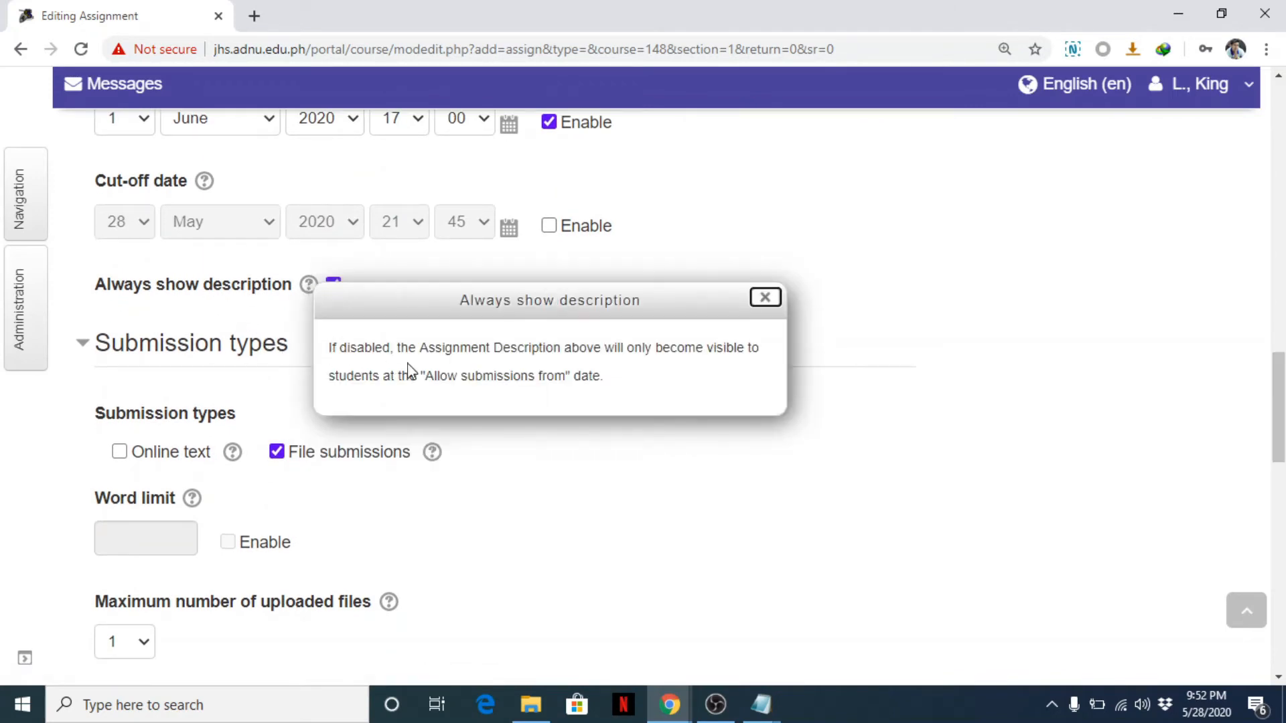
pyautogui.moveTo(748, 371)
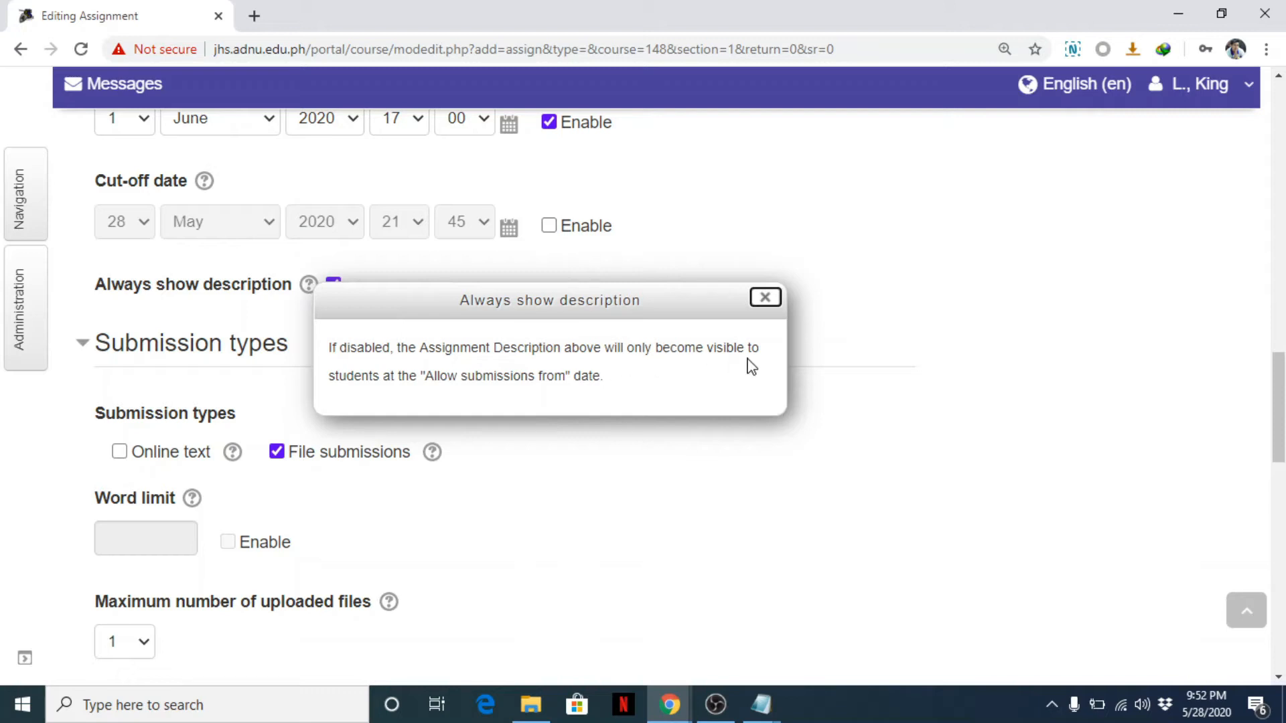
pyautogui.moveTo(416, 398)
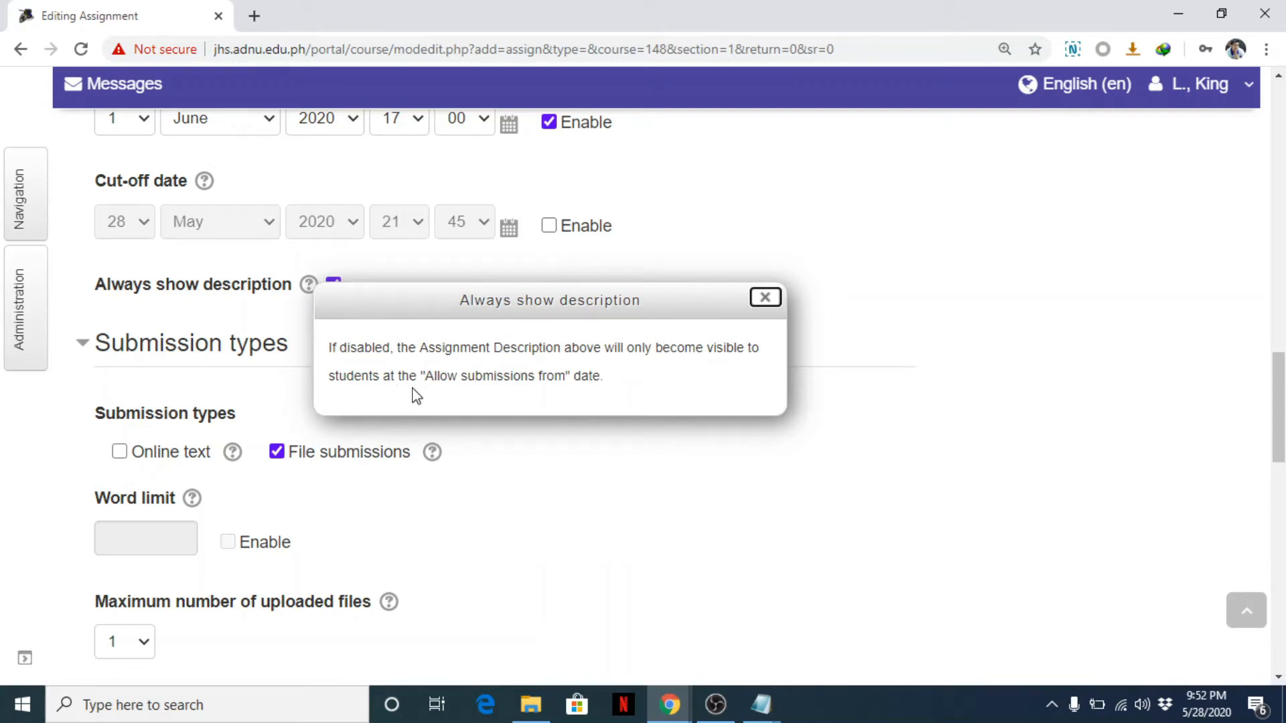
pyautogui.moveTo(606, 395)
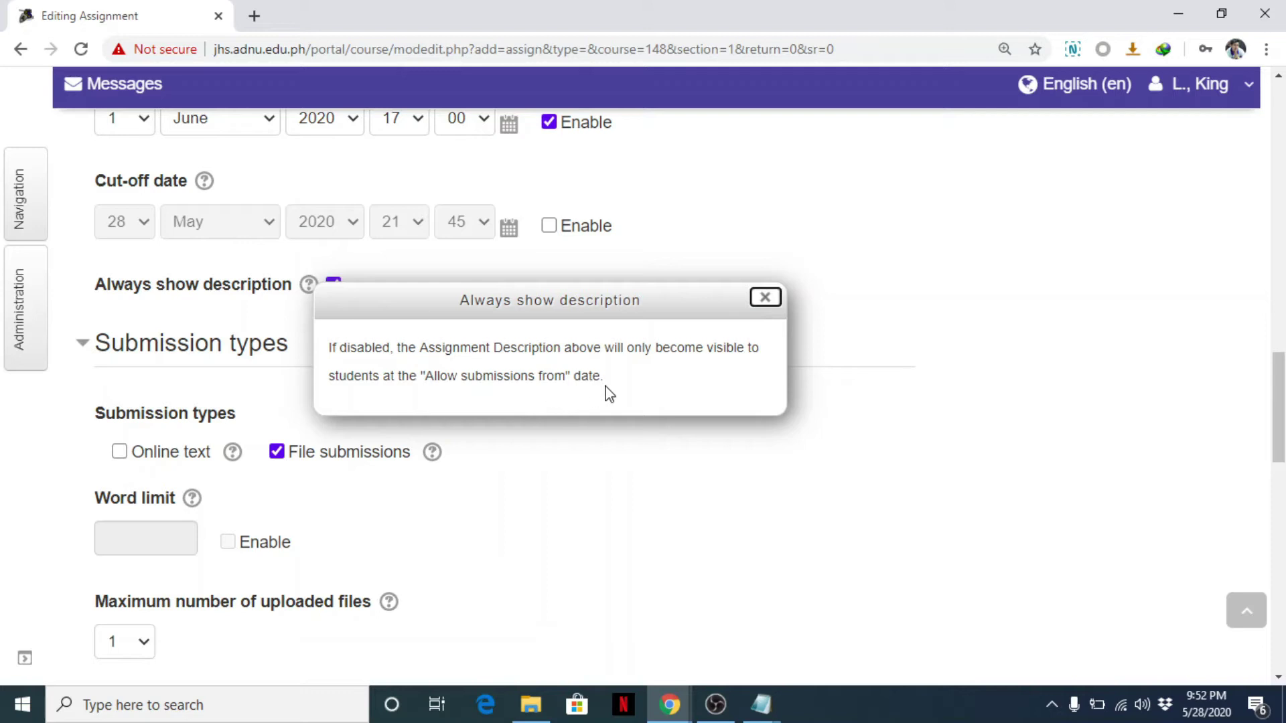
pyautogui.click(765, 297)
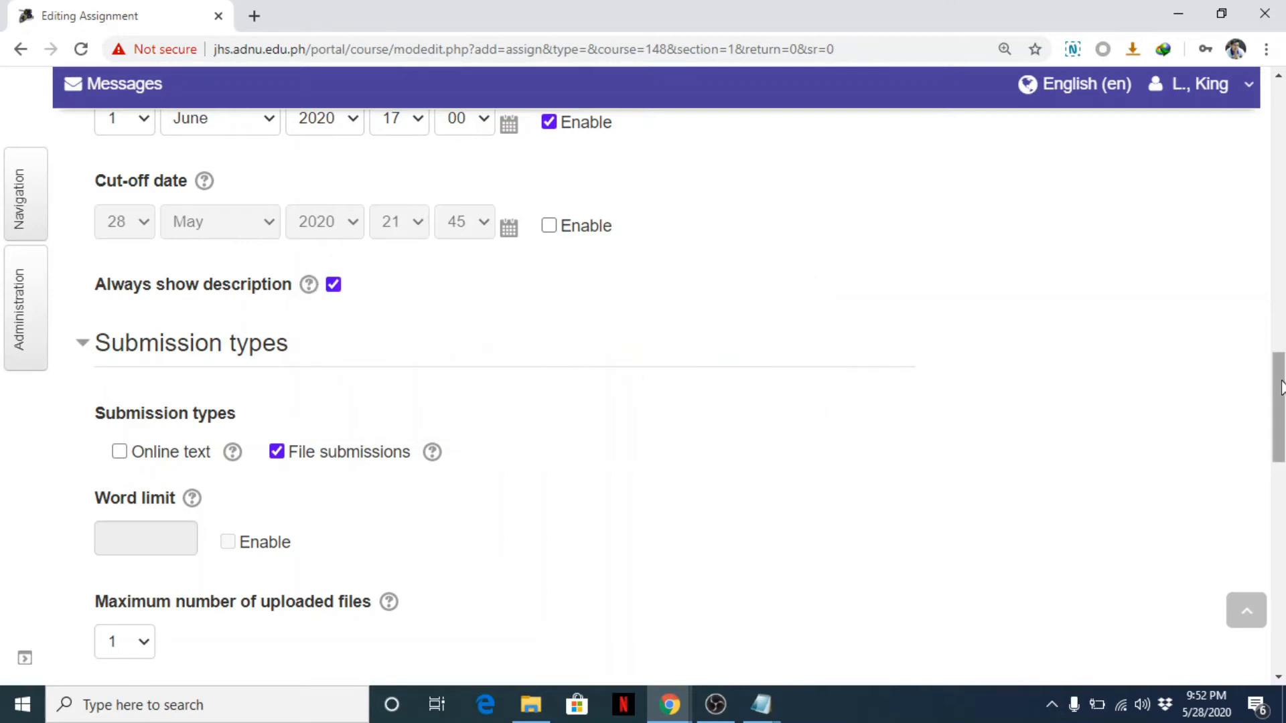
# Scroll down to review Submission types: File submissions, one file, 20MB maximum.
pyautogui.scroll(-3)
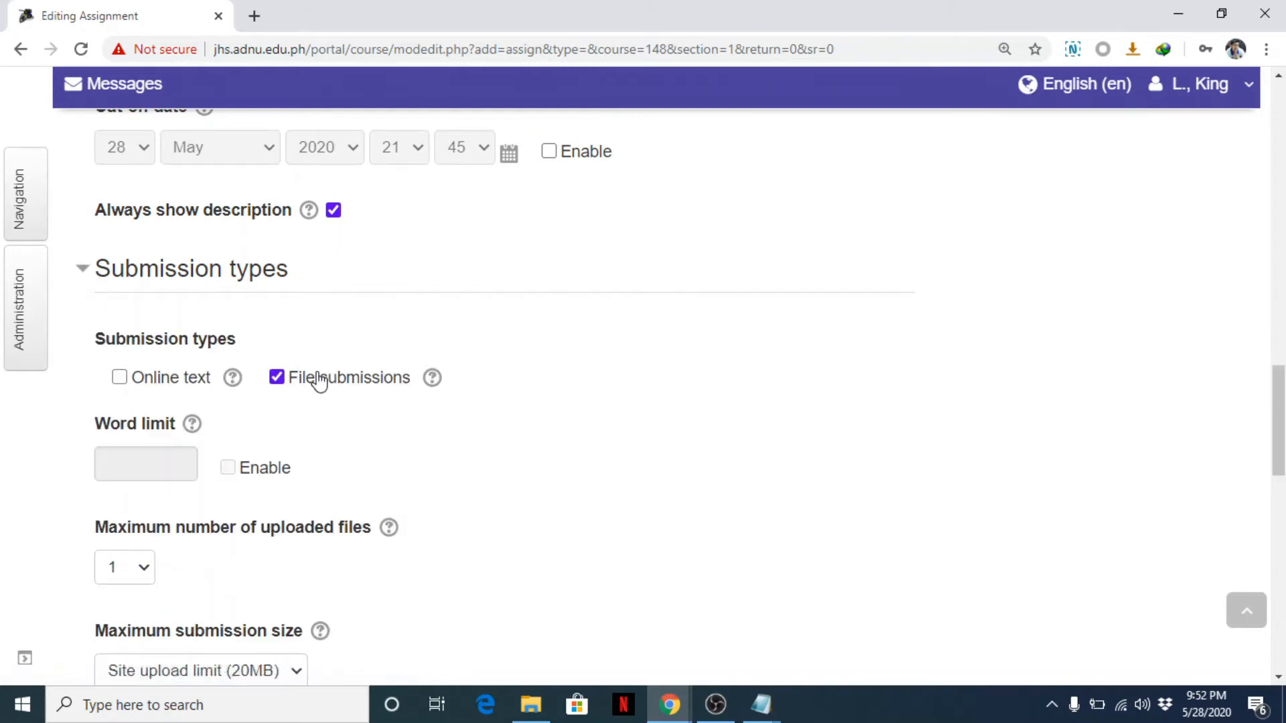
pyautogui.moveTo(286, 397)
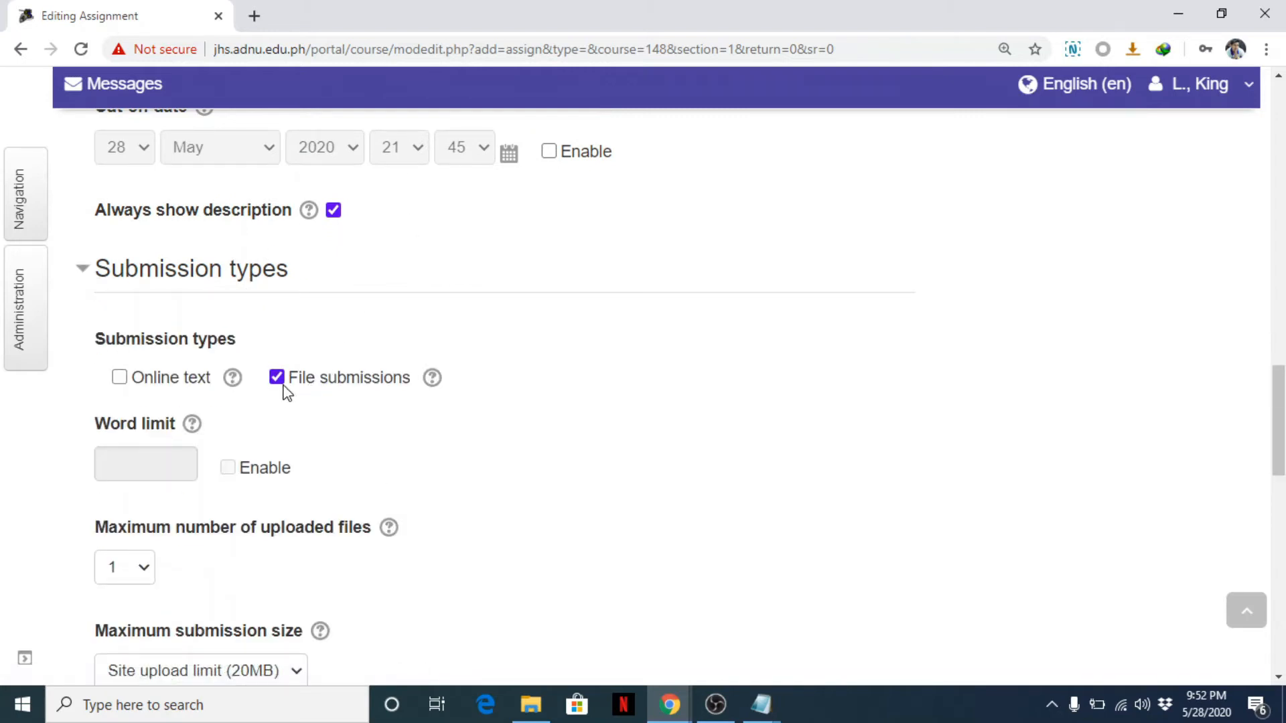
pyautogui.moveTo(325, 387)
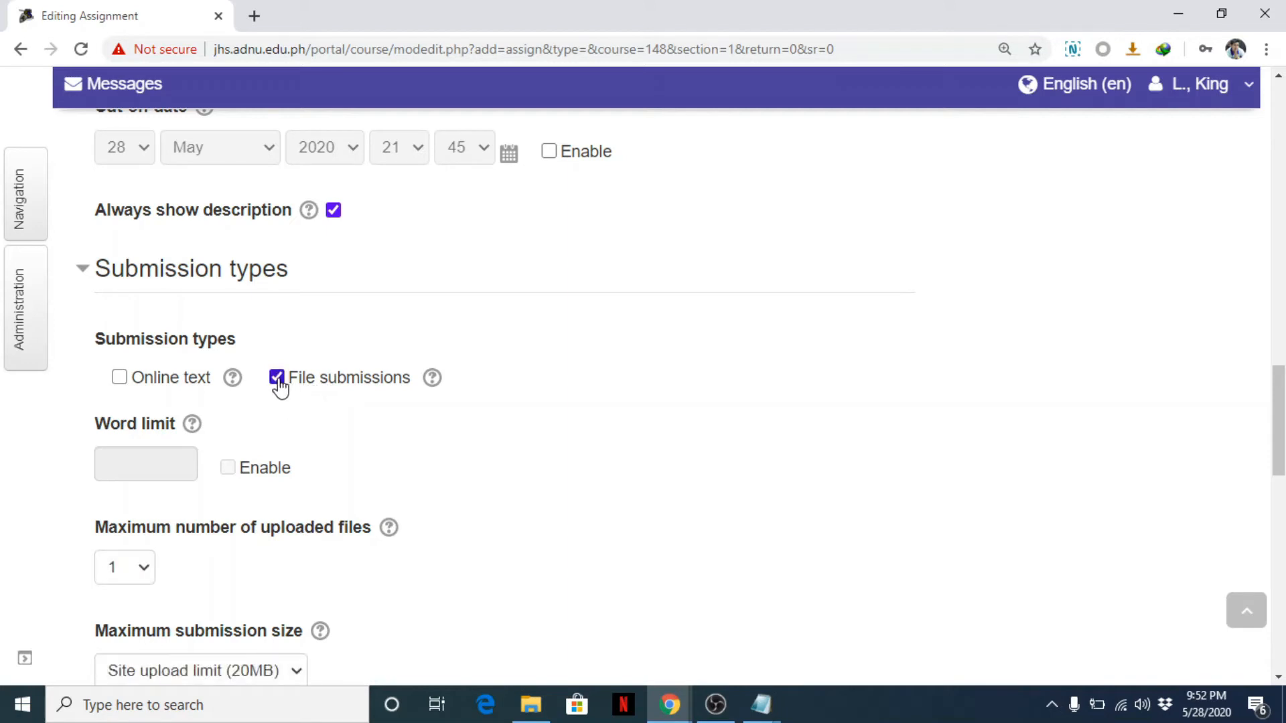
pyautogui.scroll(-3)
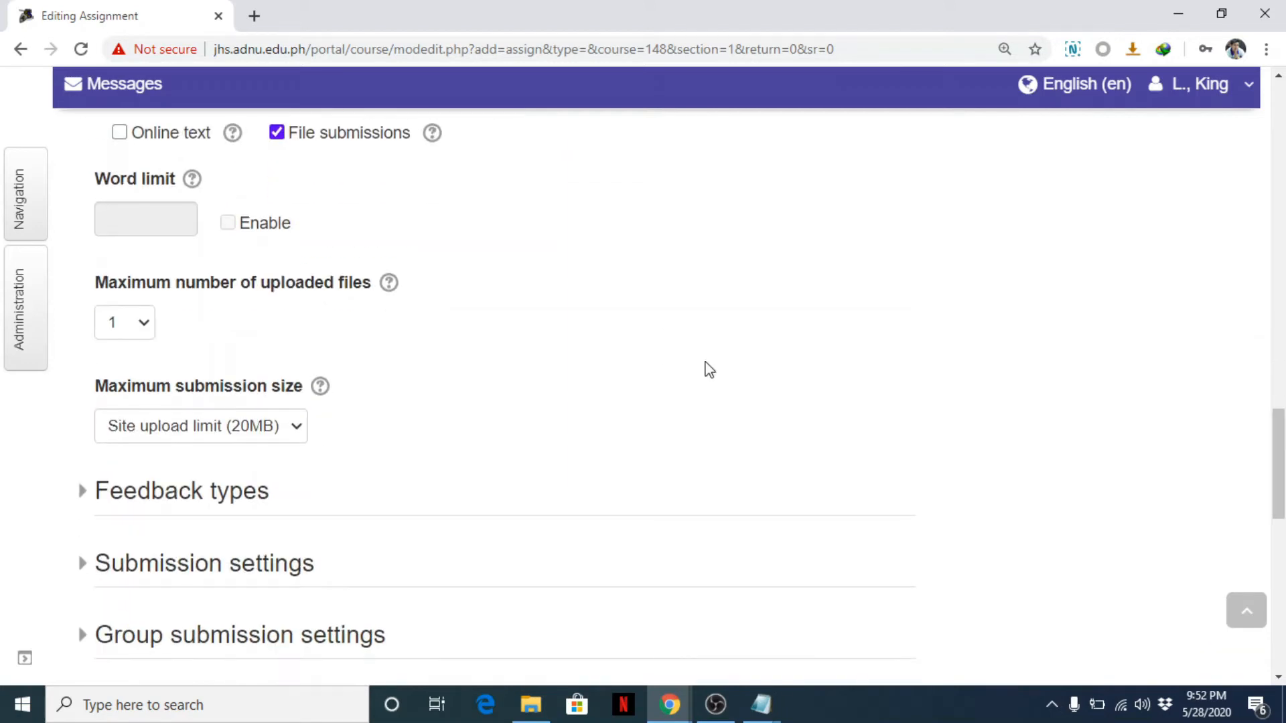
pyautogui.moveTo(289, 320)
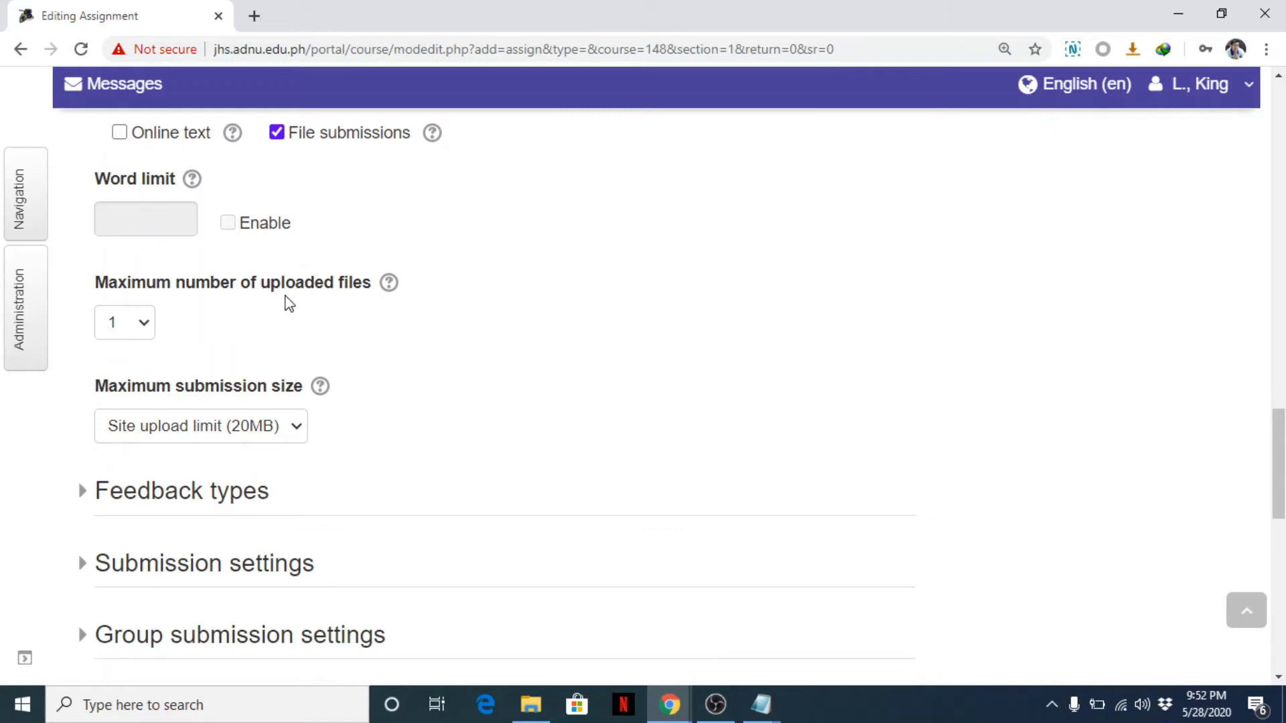
pyautogui.moveTo(222, 316)
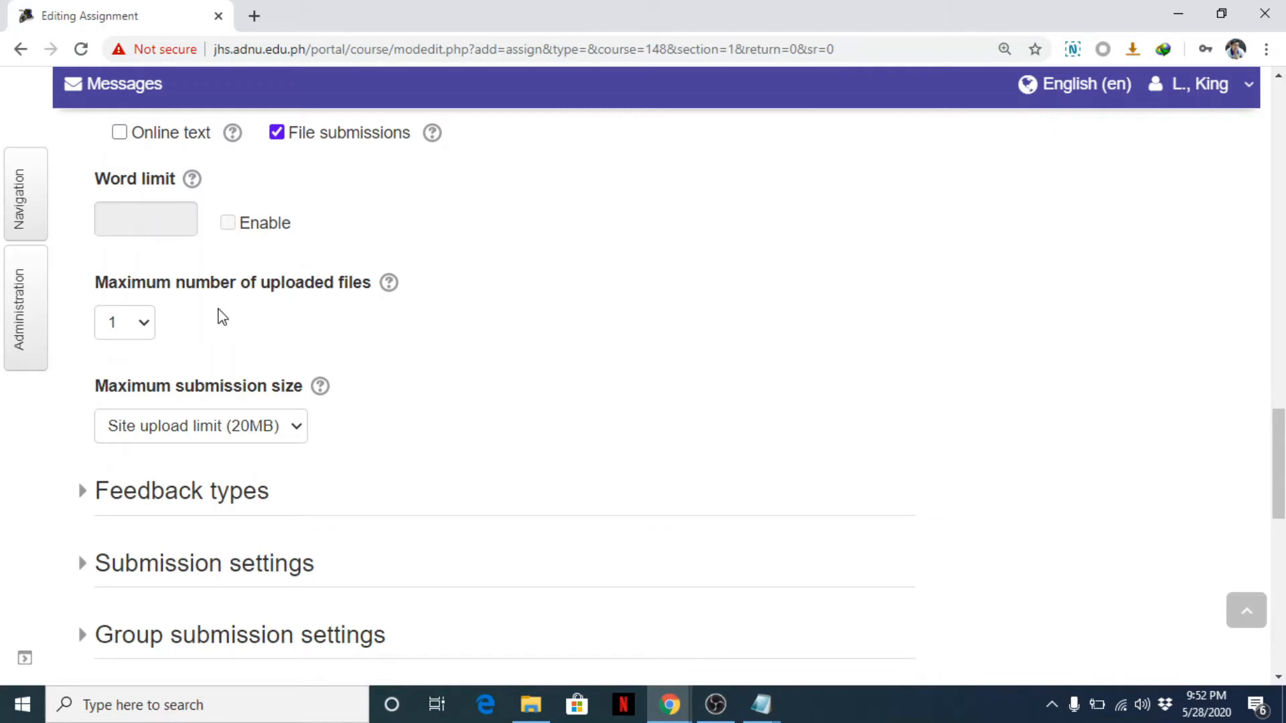
pyautogui.moveTo(223, 426)
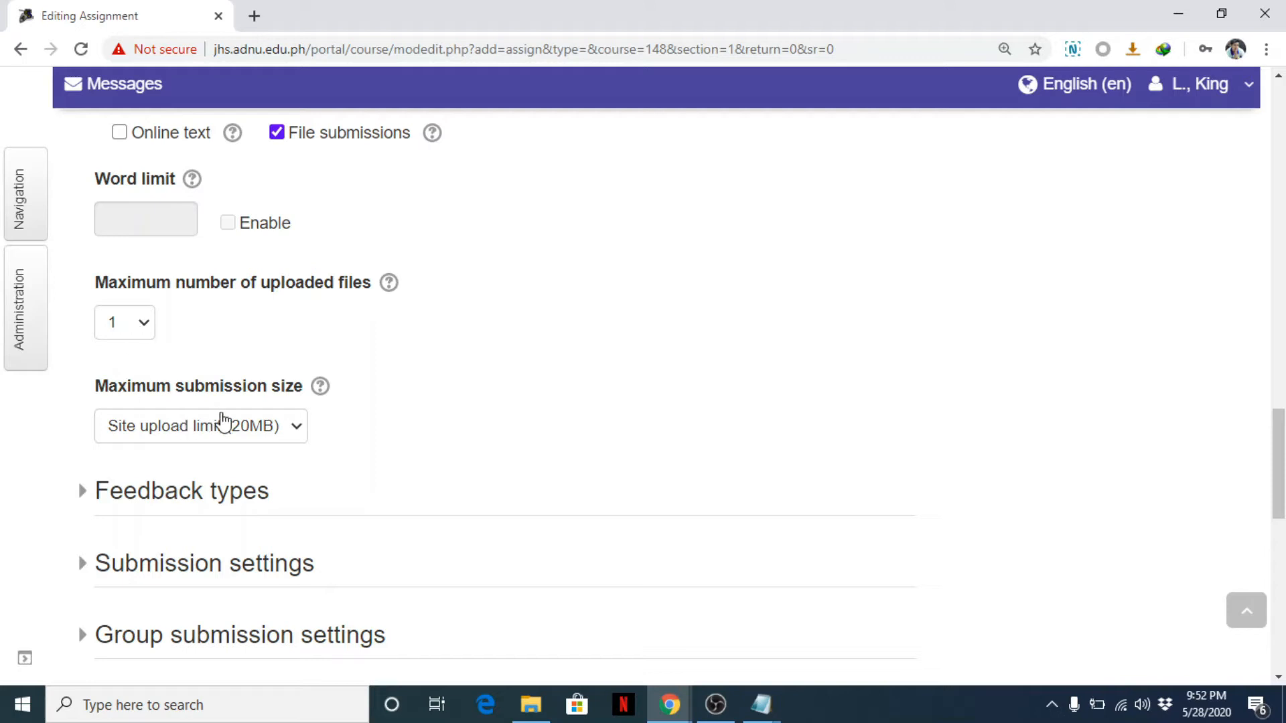
pyautogui.moveTo(257, 445)
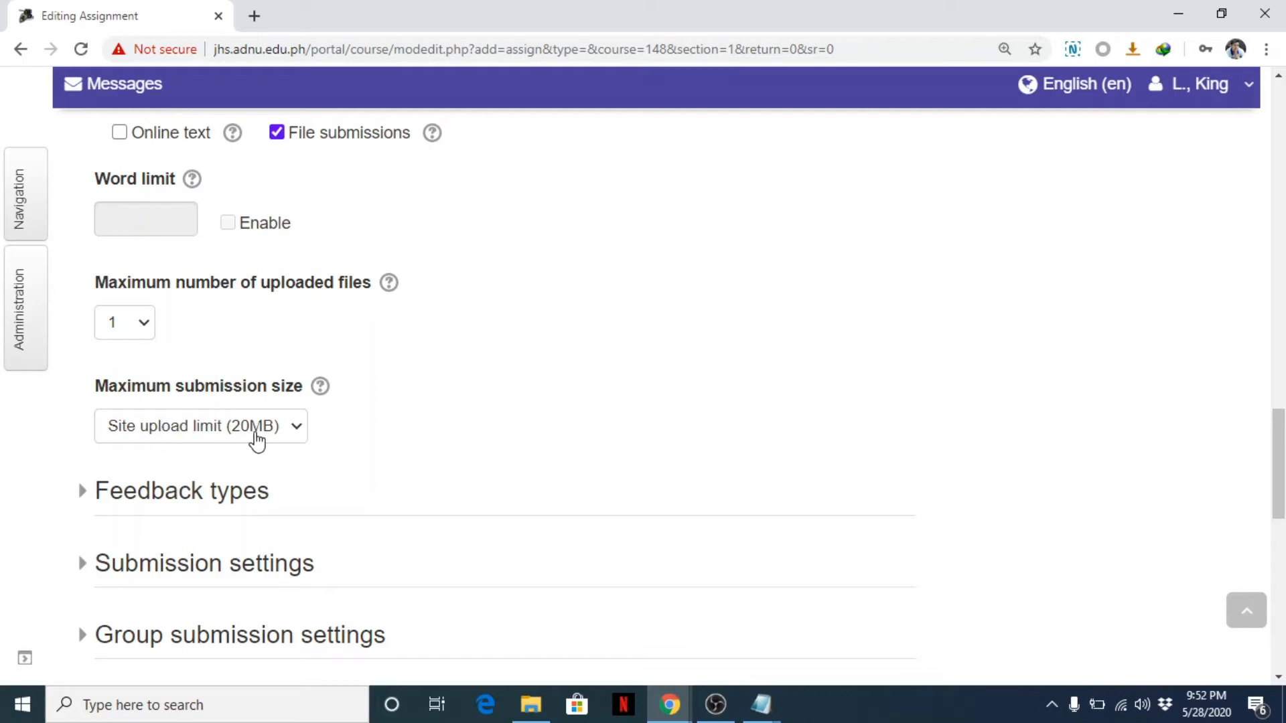
pyautogui.moveTo(131, 409)
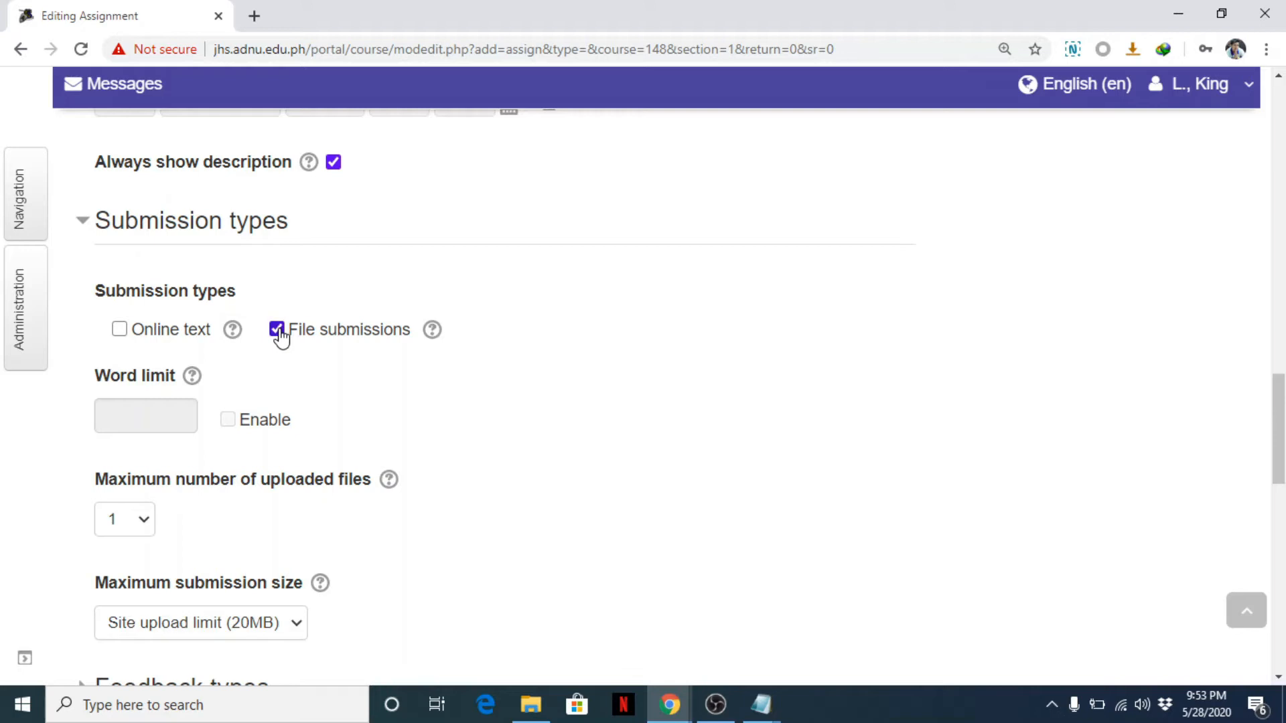
pyautogui.moveTo(327, 353)
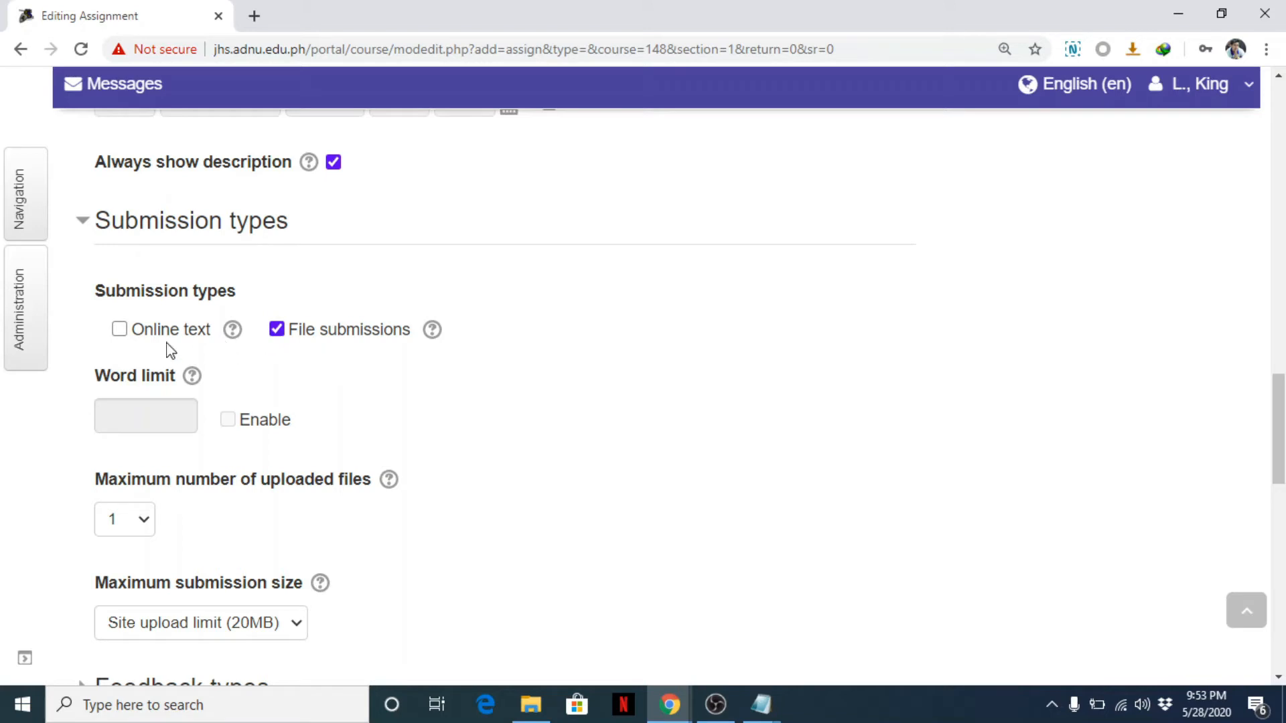
# Enable Online text, disable File submissions, and try then remove a 50-word limit.
pyautogui.click(119, 330)
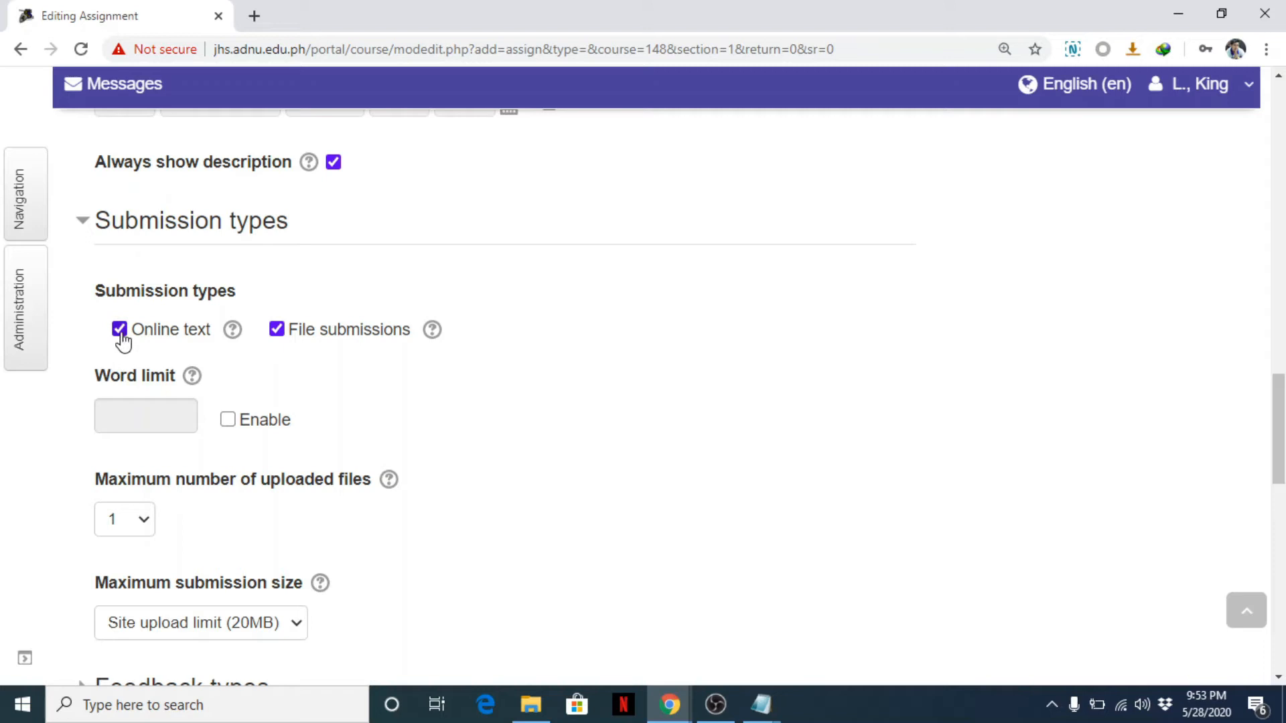
pyautogui.click(274, 329)
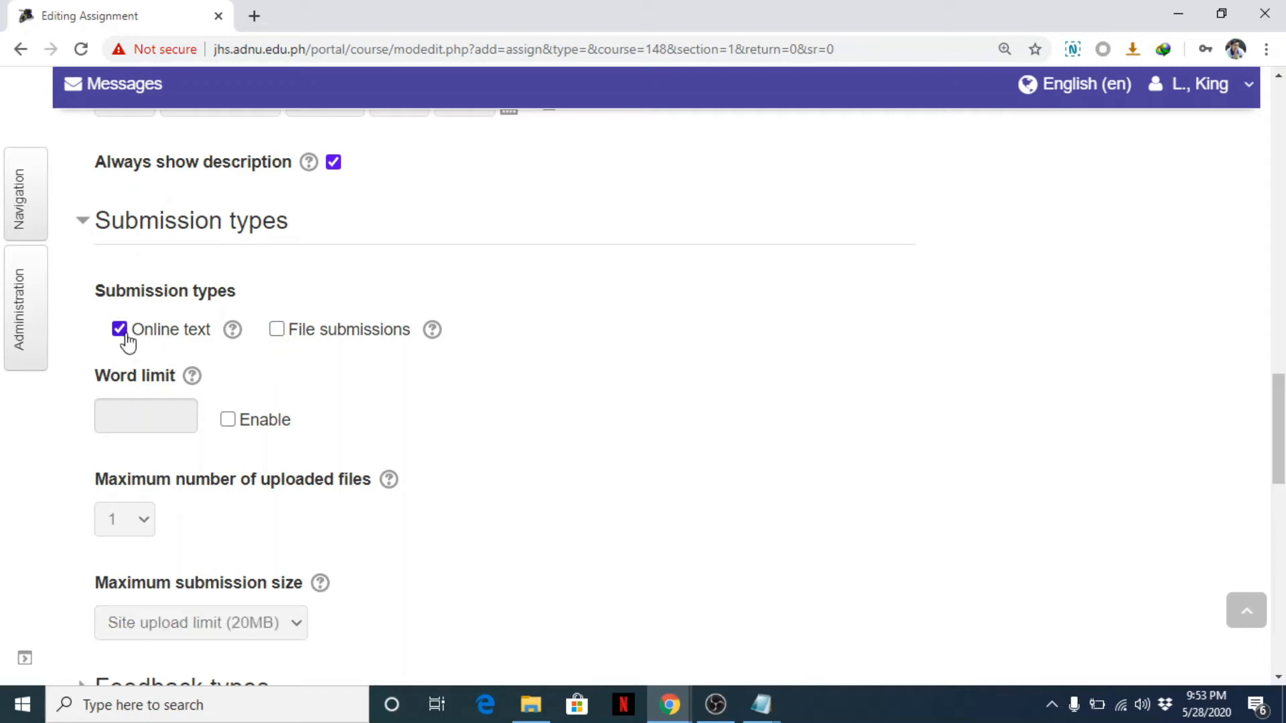
pyautogui.moveTo(166, 353)
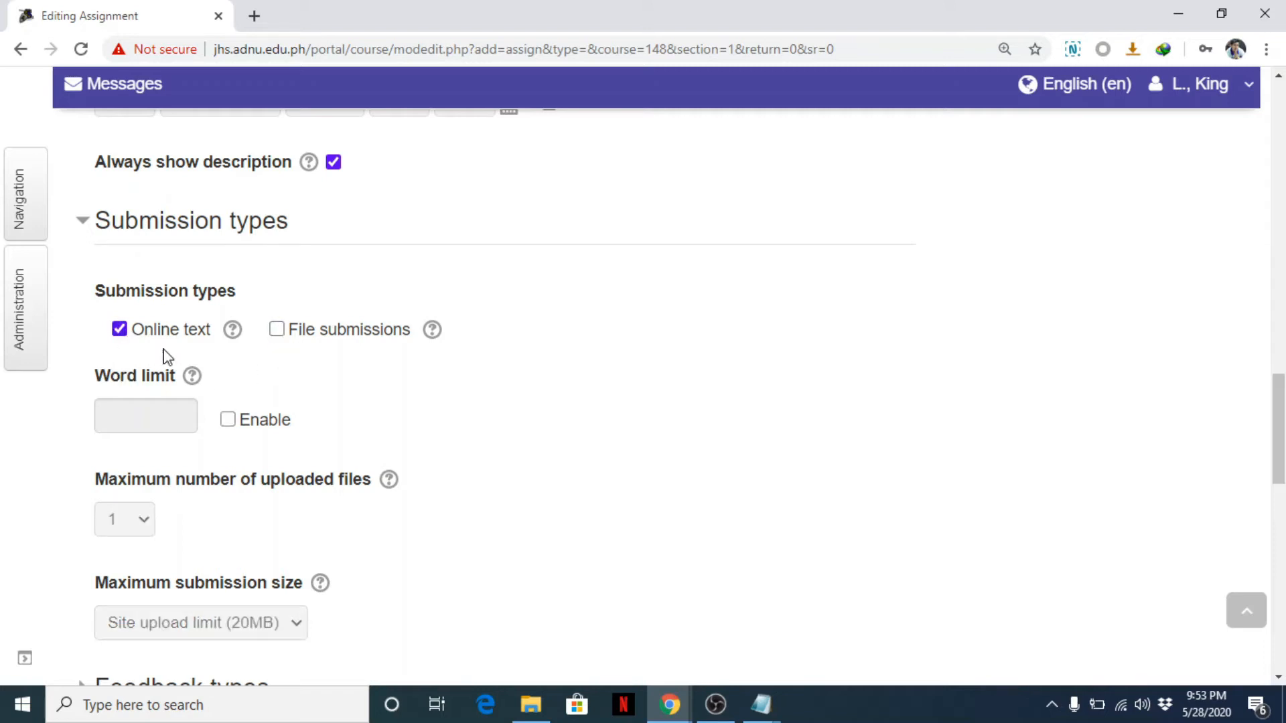
pyautogui.moveTo(173, 358)
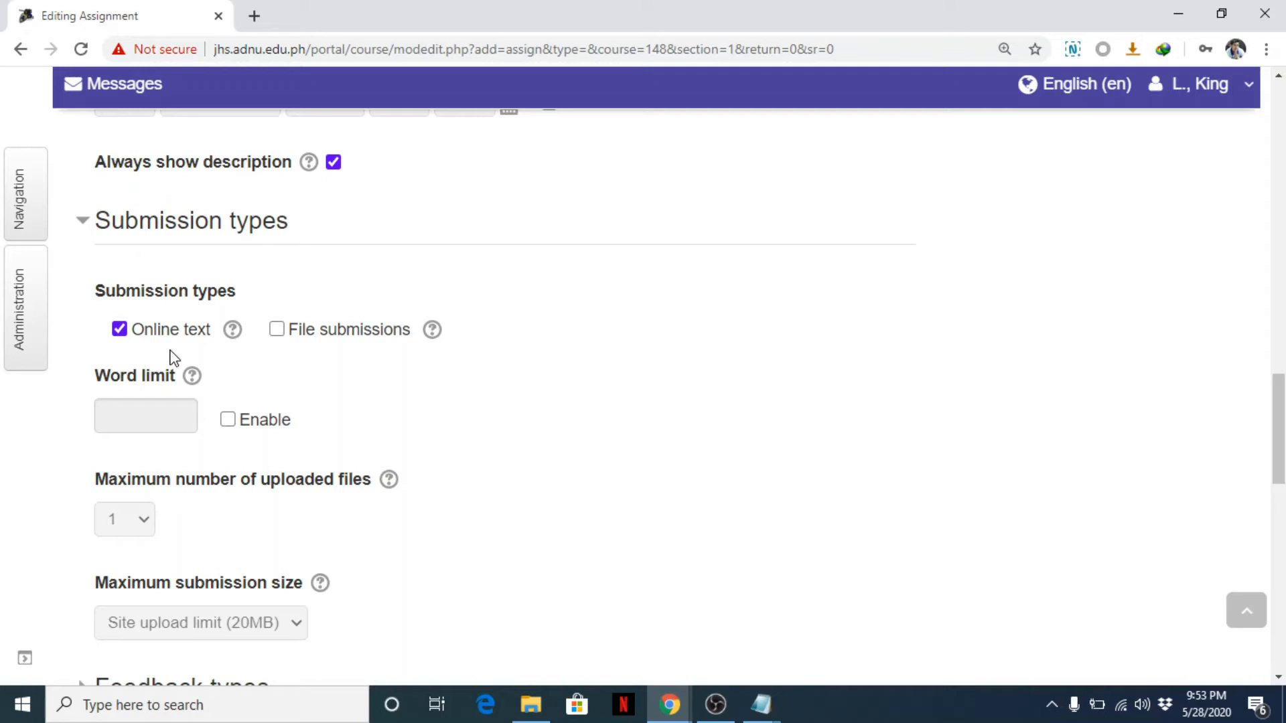
pyautogui.moveTo(235, 362)
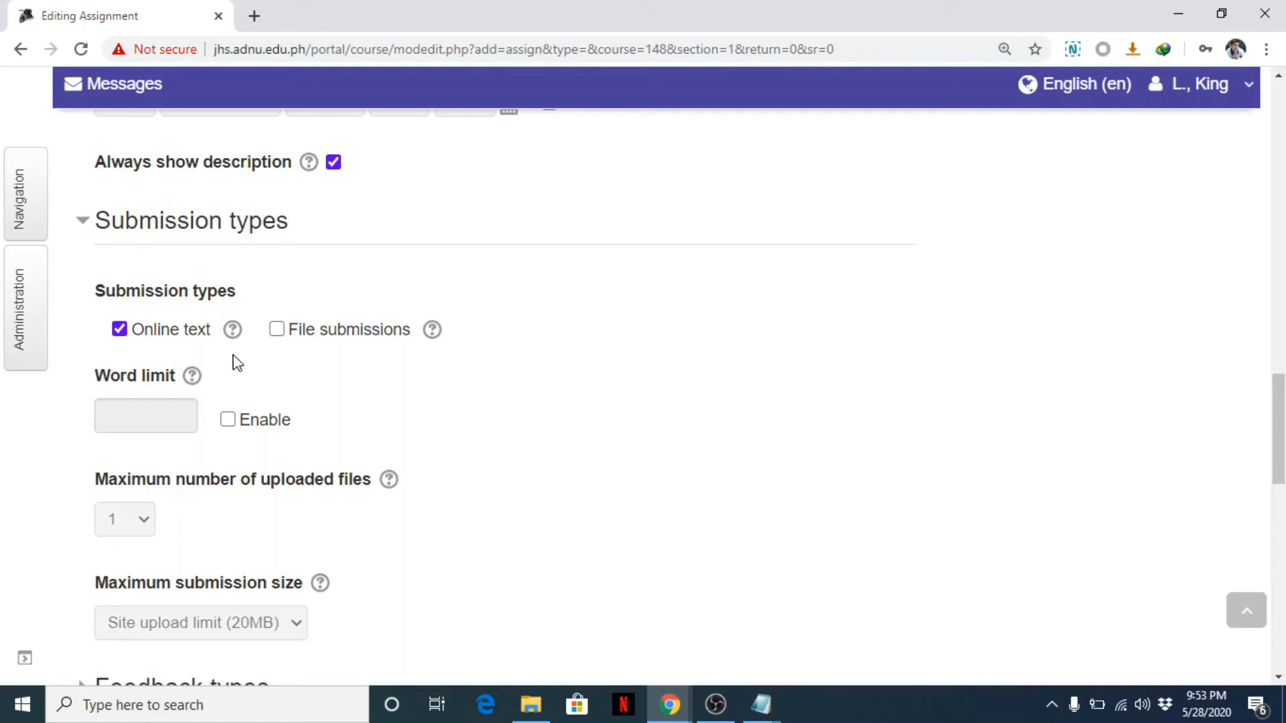
pyautogui.moveTo(229, 426)
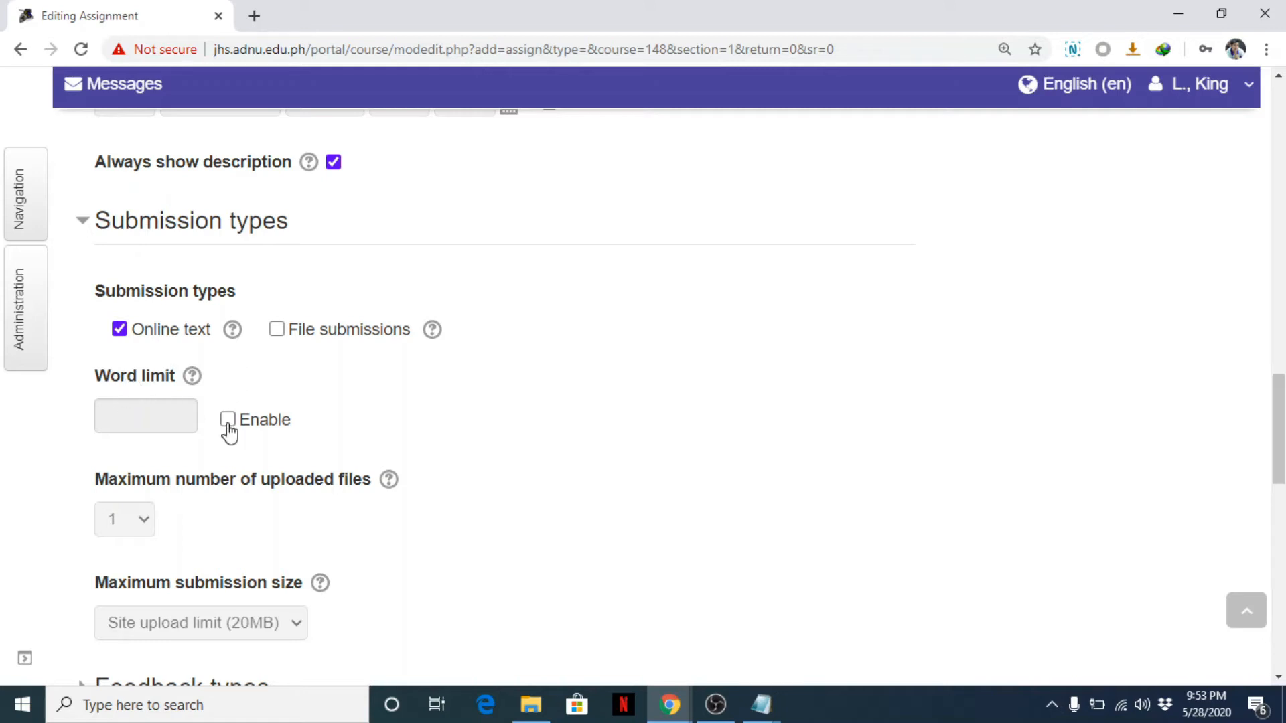
pyautogui.click(228, 420)
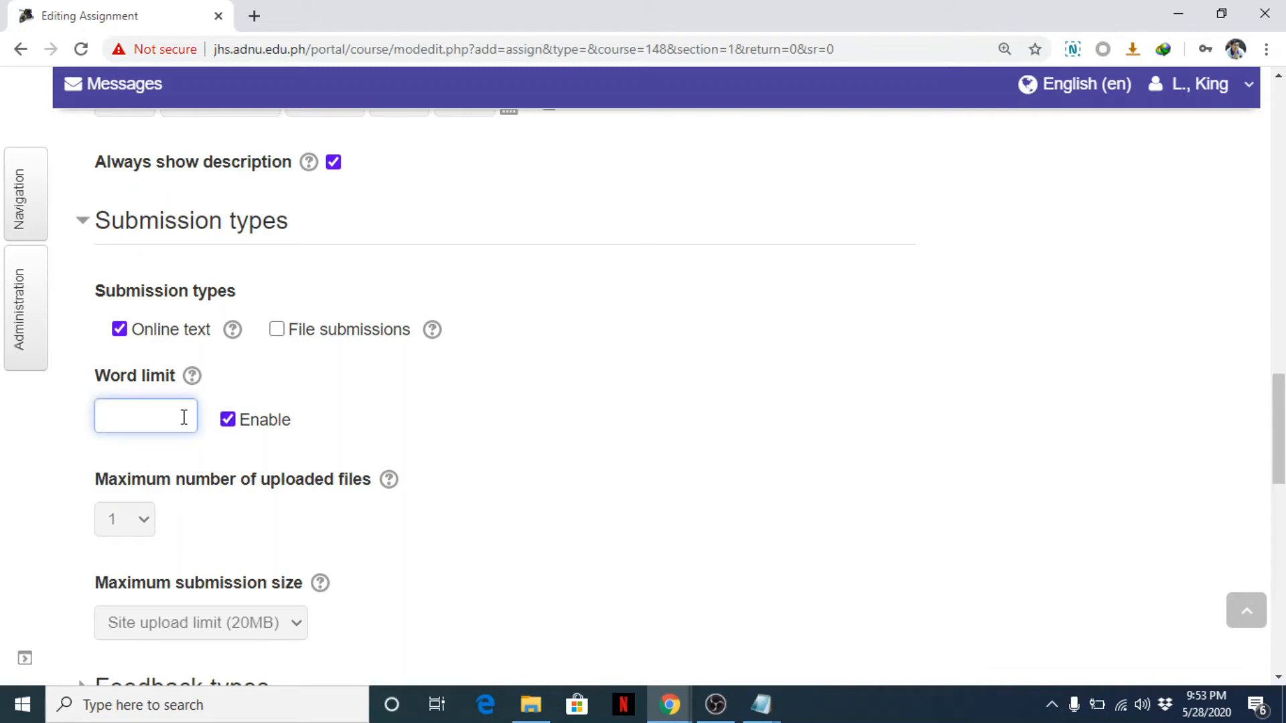
pyautogui.write('50')
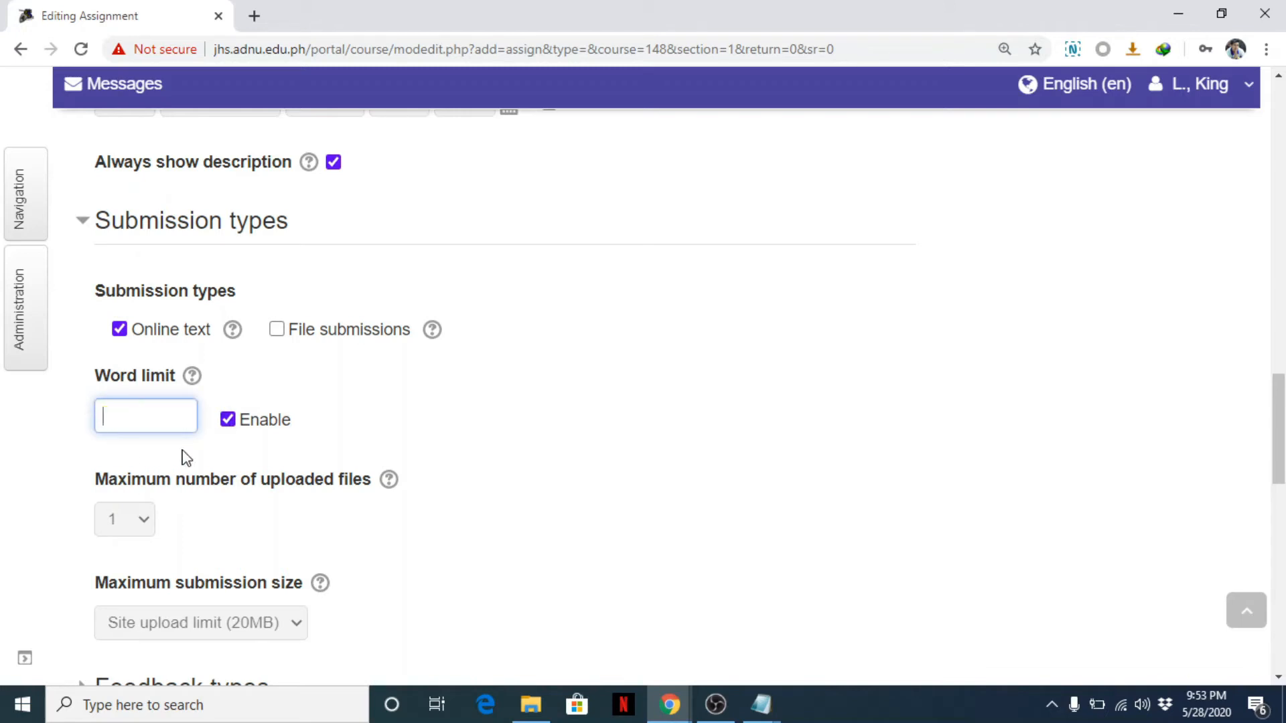
pyautogui.click(228, 419)
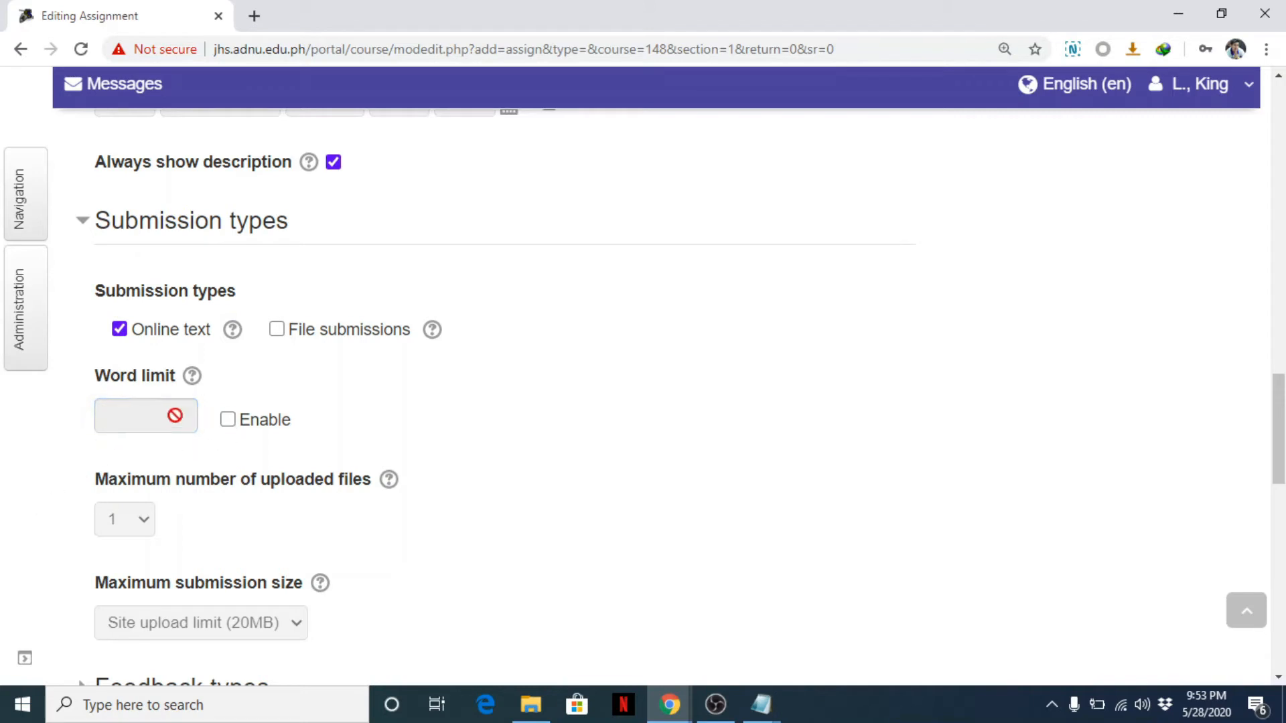
# Expand the Grade section and change Maximum grade from 100 to 5.
pyautogui.scroll(-3)
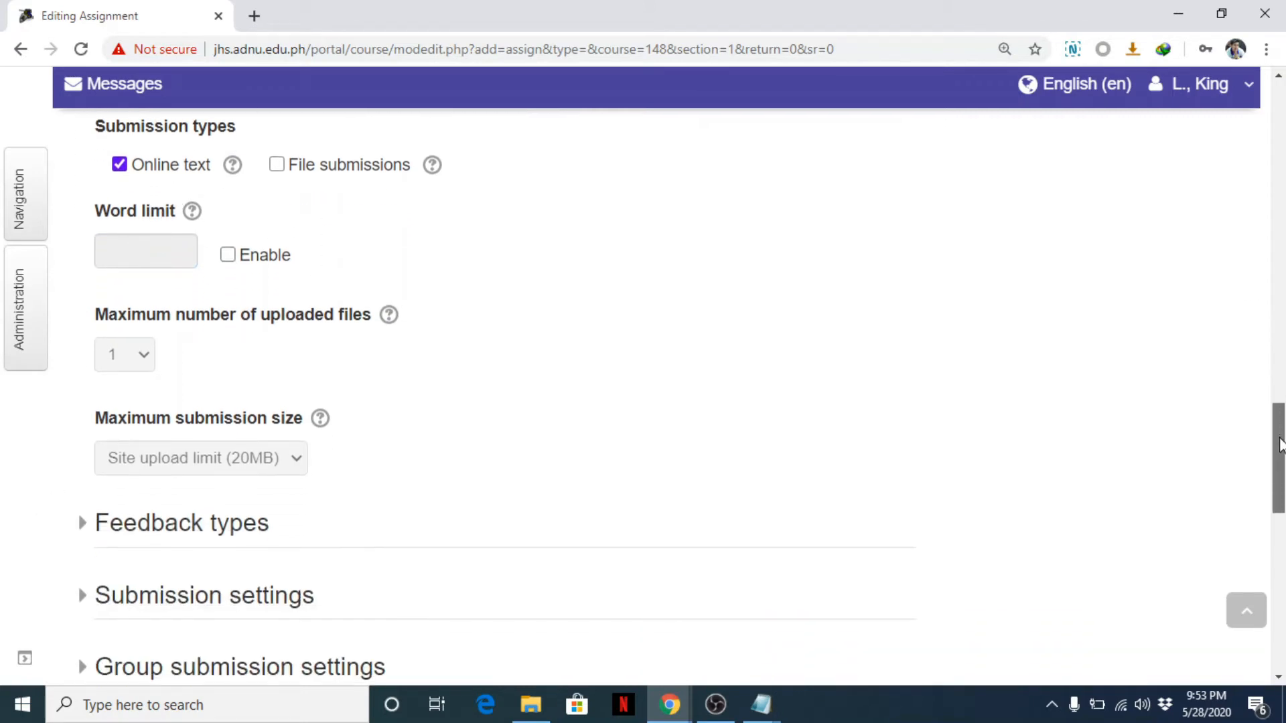
pyautogui.scroll(-3)
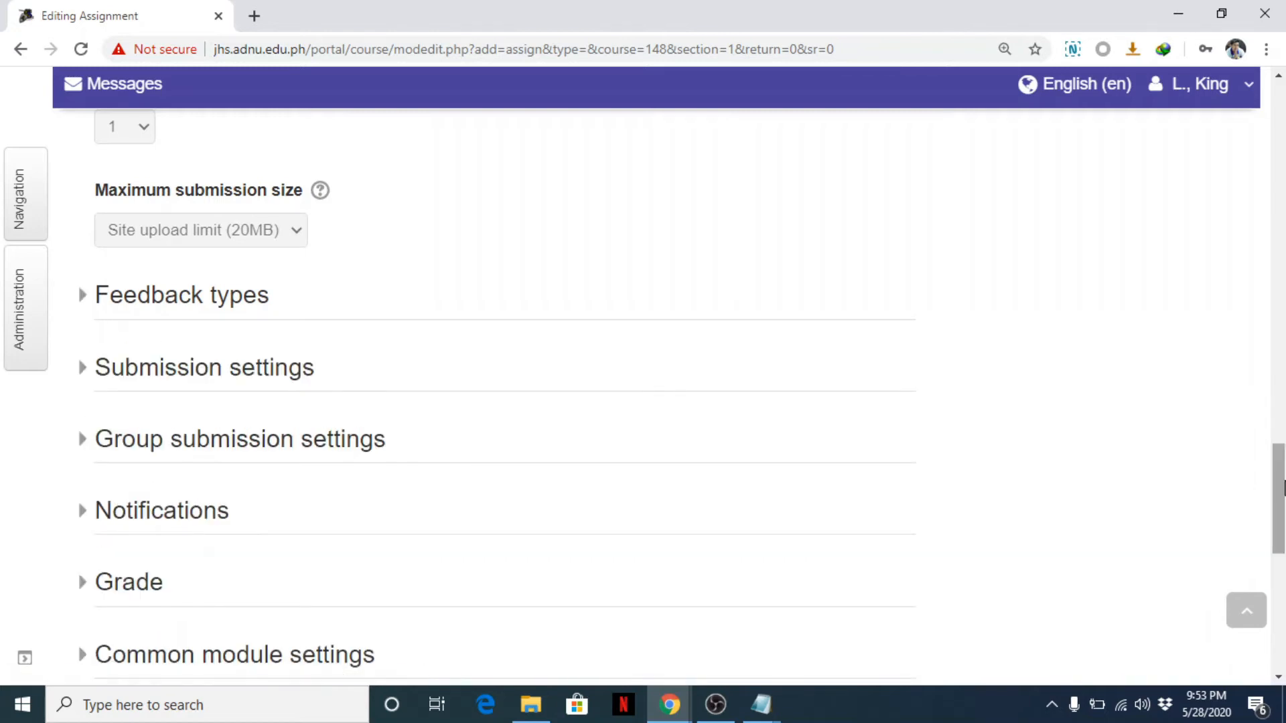
pyautogui.scroll(-3)
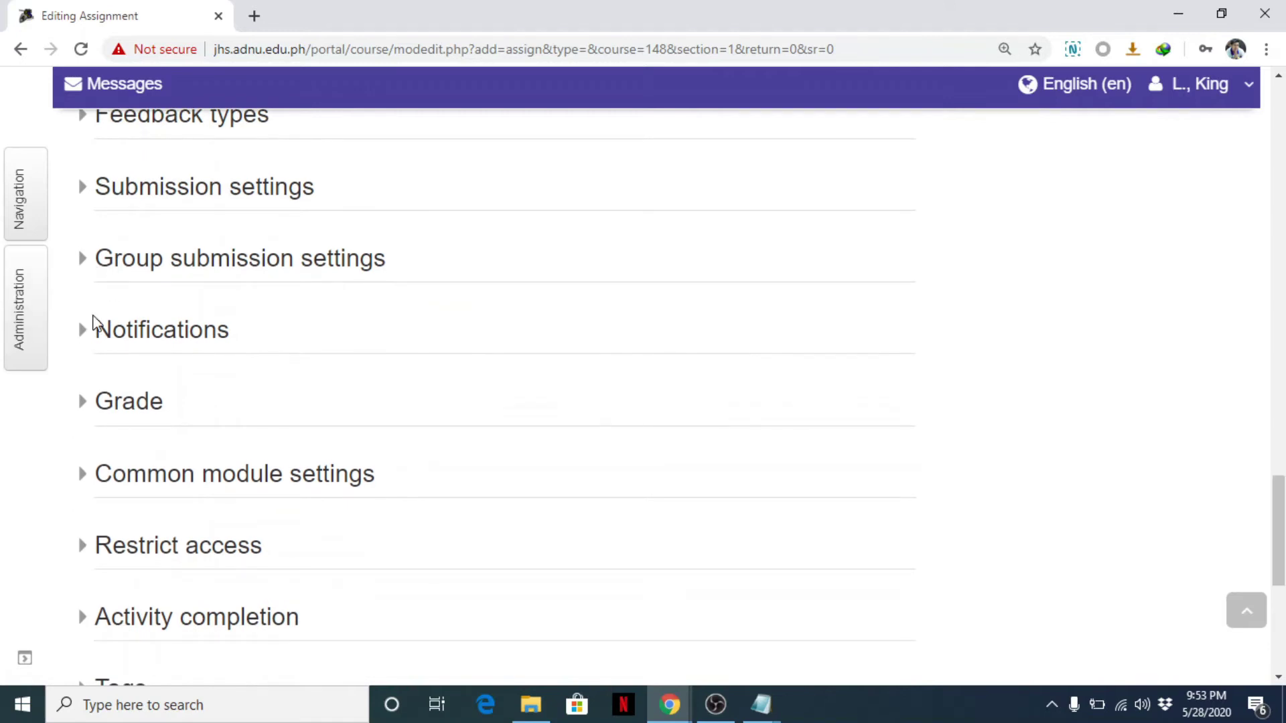
pyautogui.click(127, 402)
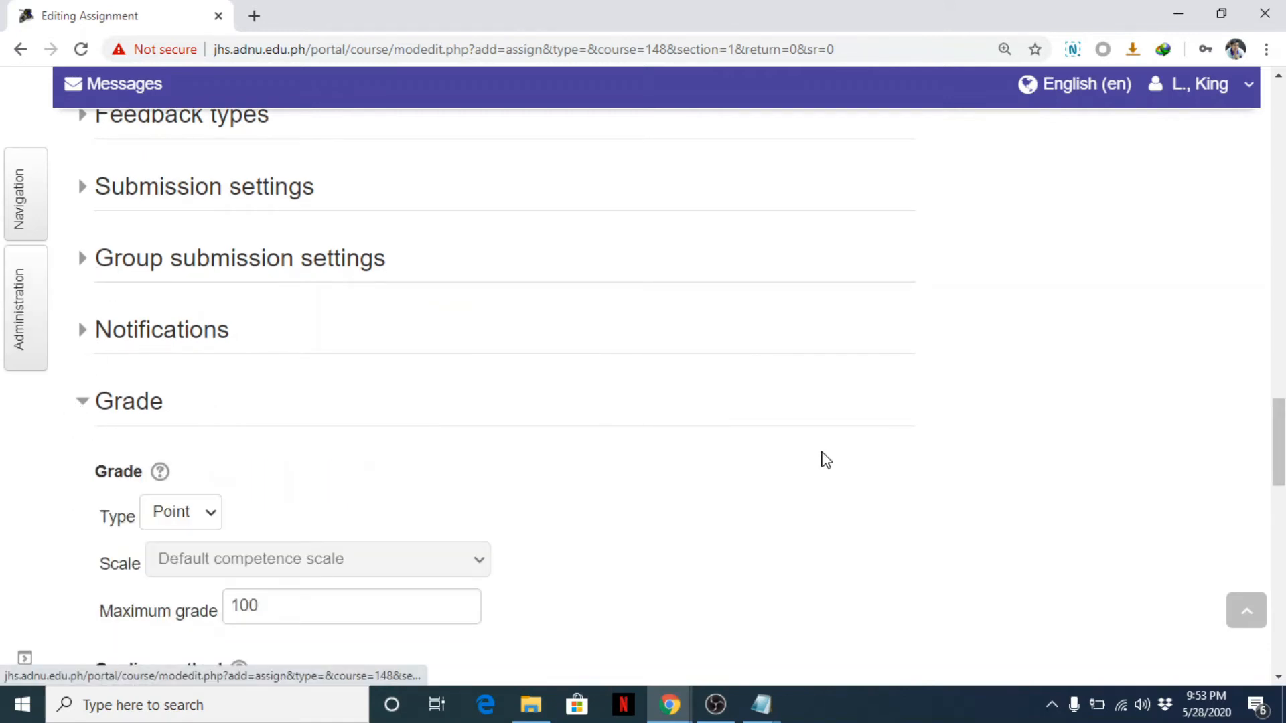
pyautogui.scroll(-3)
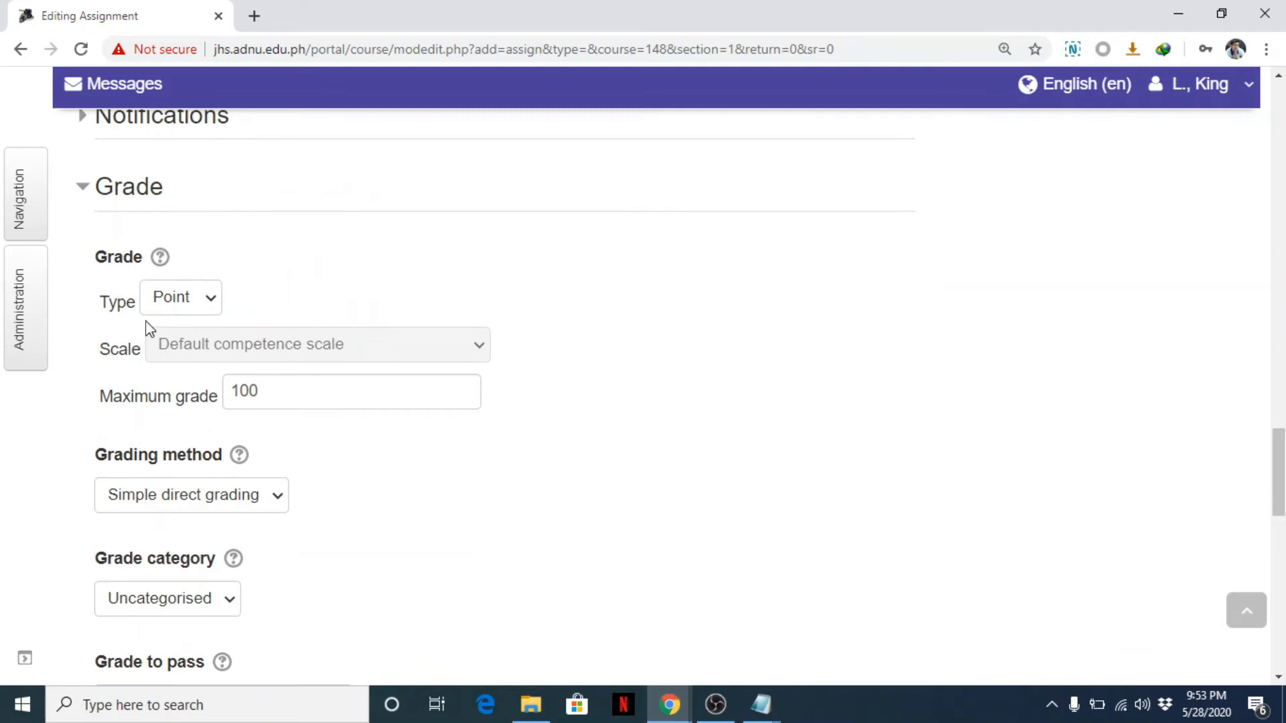
pyautogui.tripleClick(243, 392)
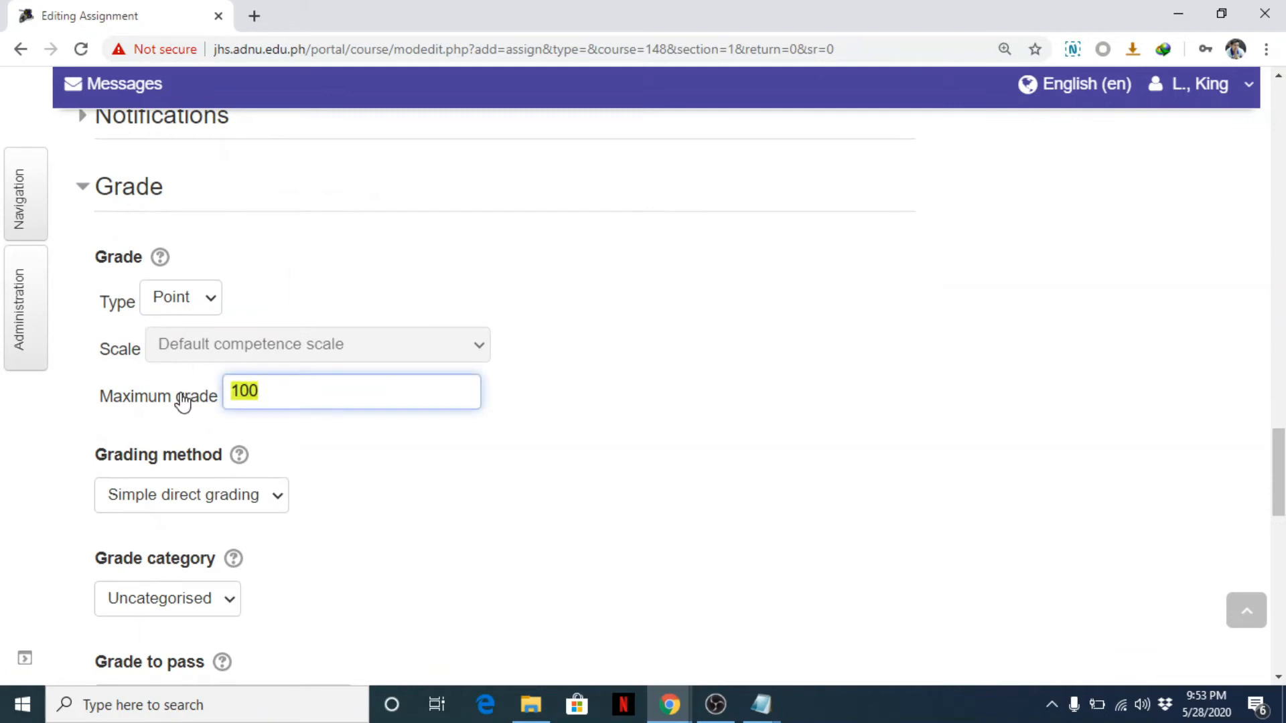
pyautogui.write('5')
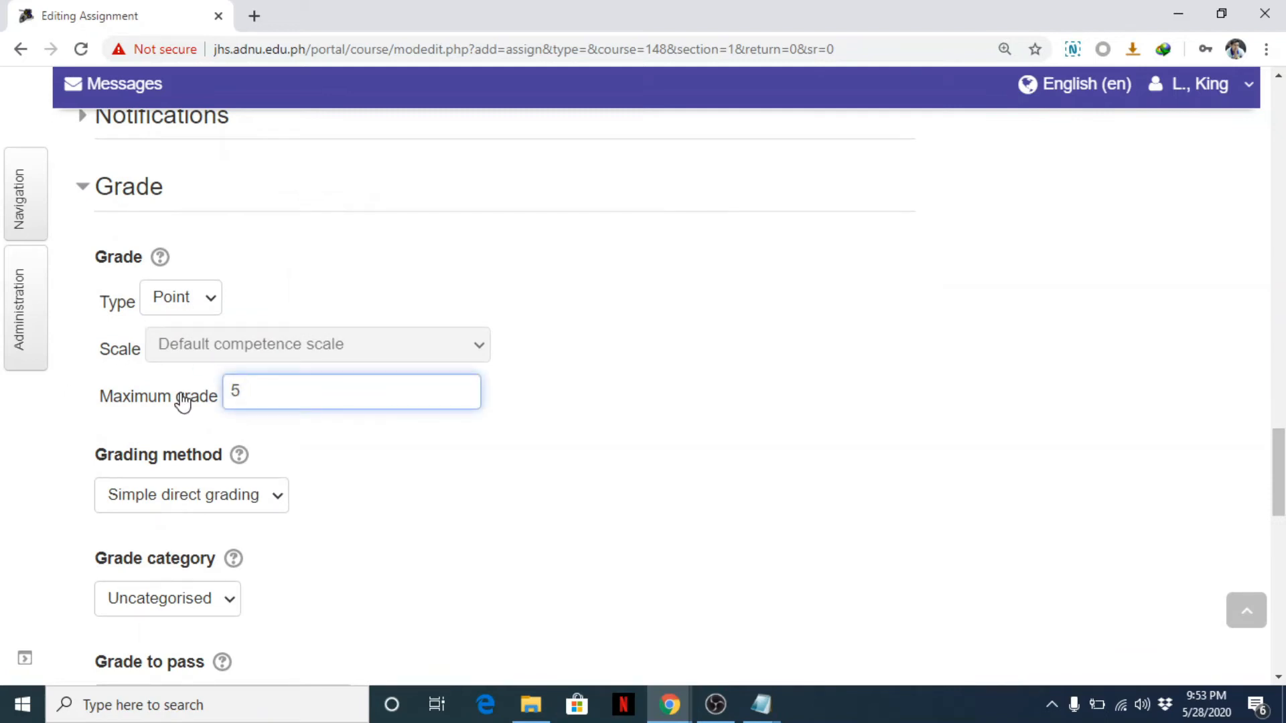
pyautogui.moveTo(269, 443)
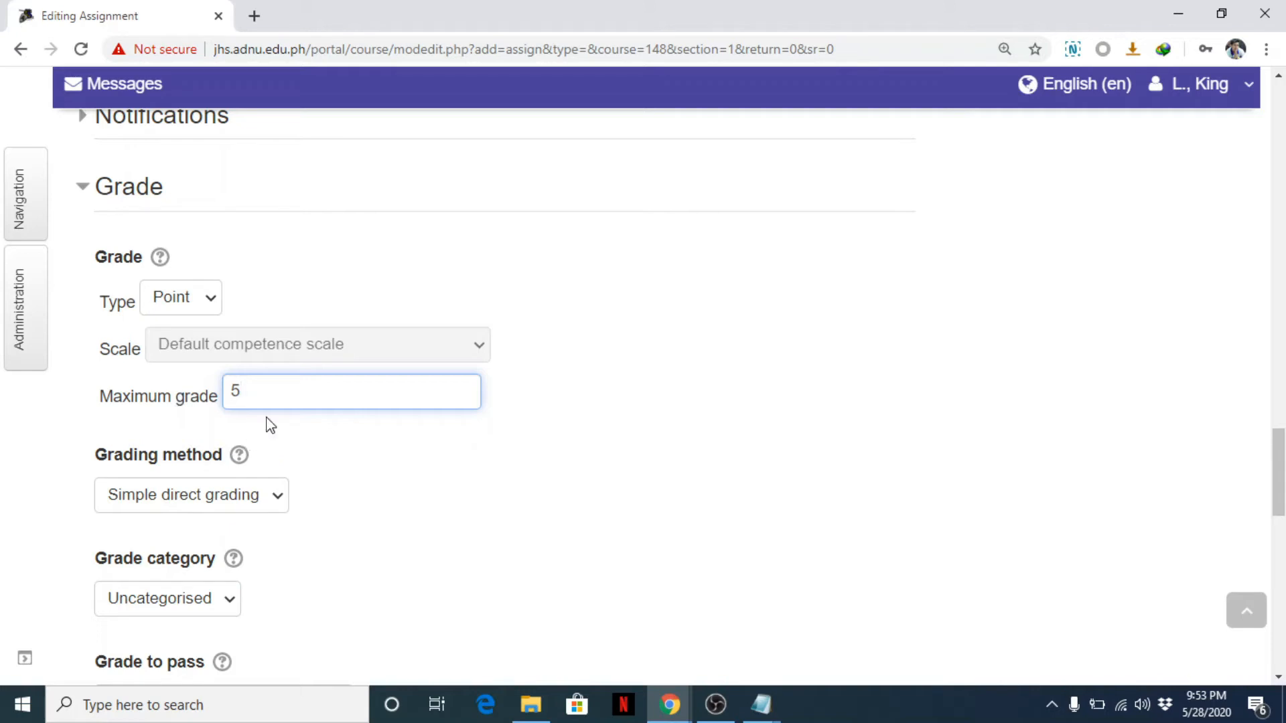
pyautogui.moveTo(440, 485)
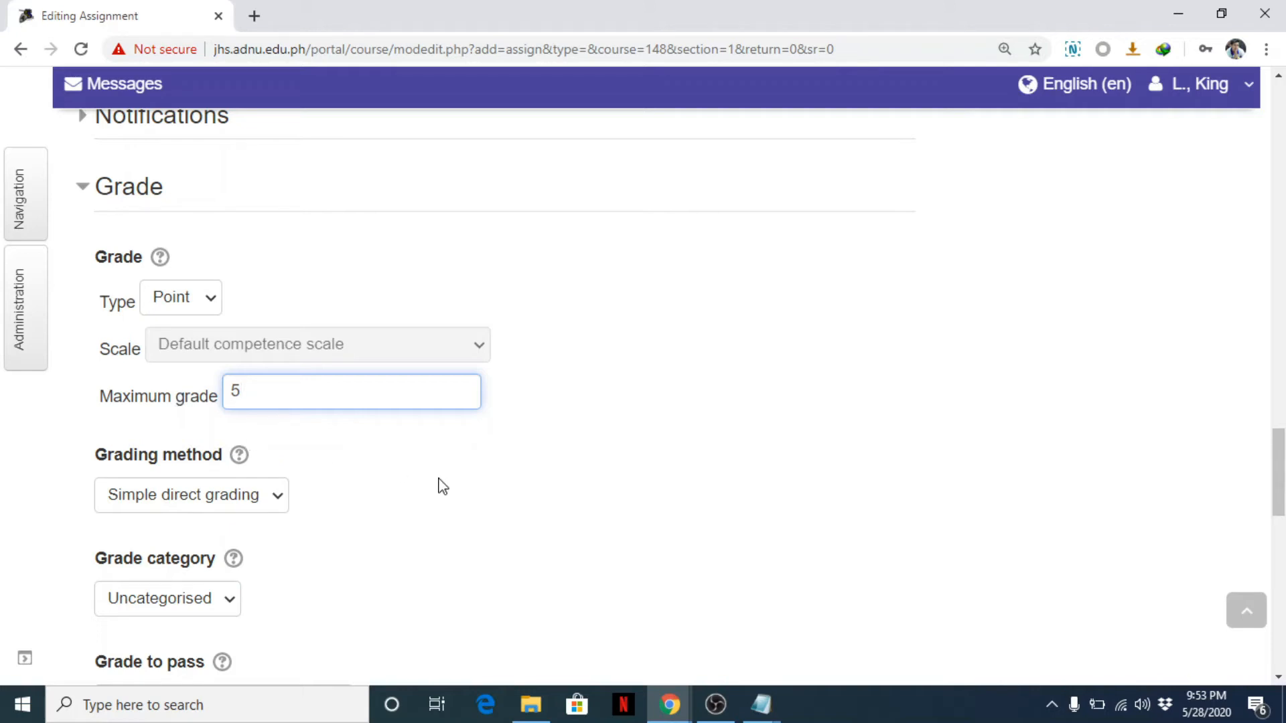
# Show Activity completion, where students manually mark the activity completed.
pyautogui.scroll(-3)
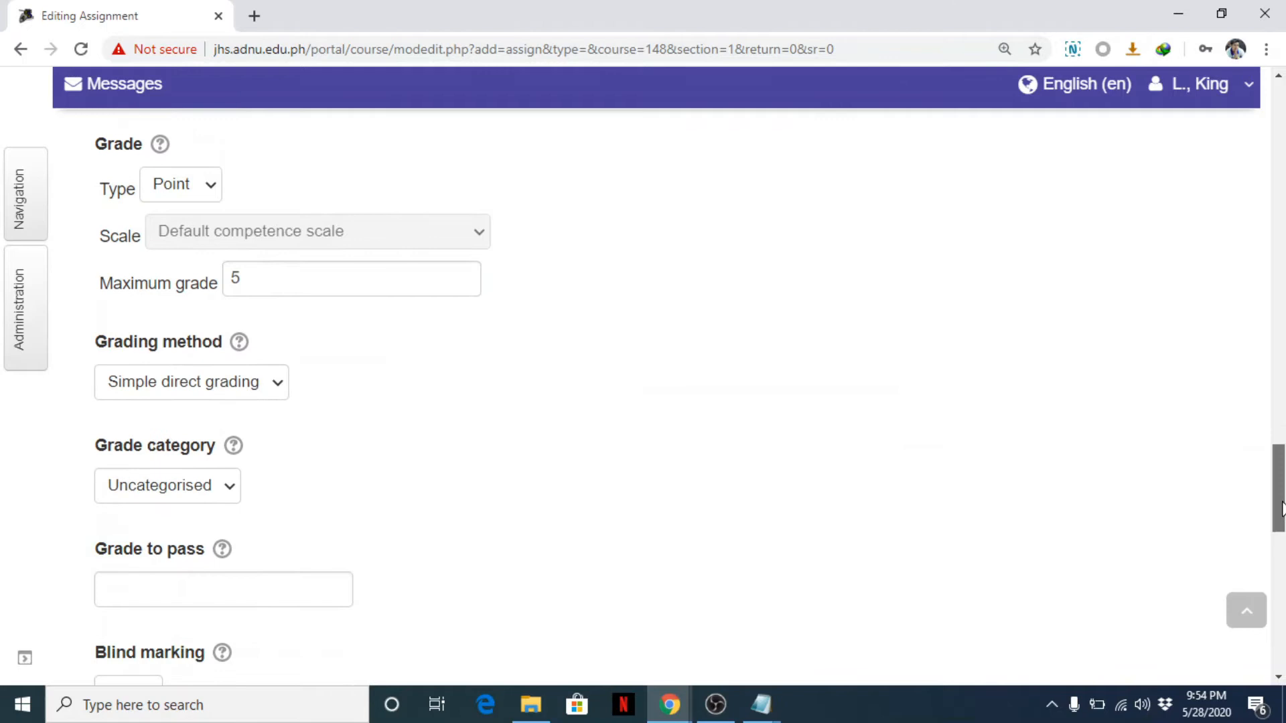
pyautogui.scroll(-3)
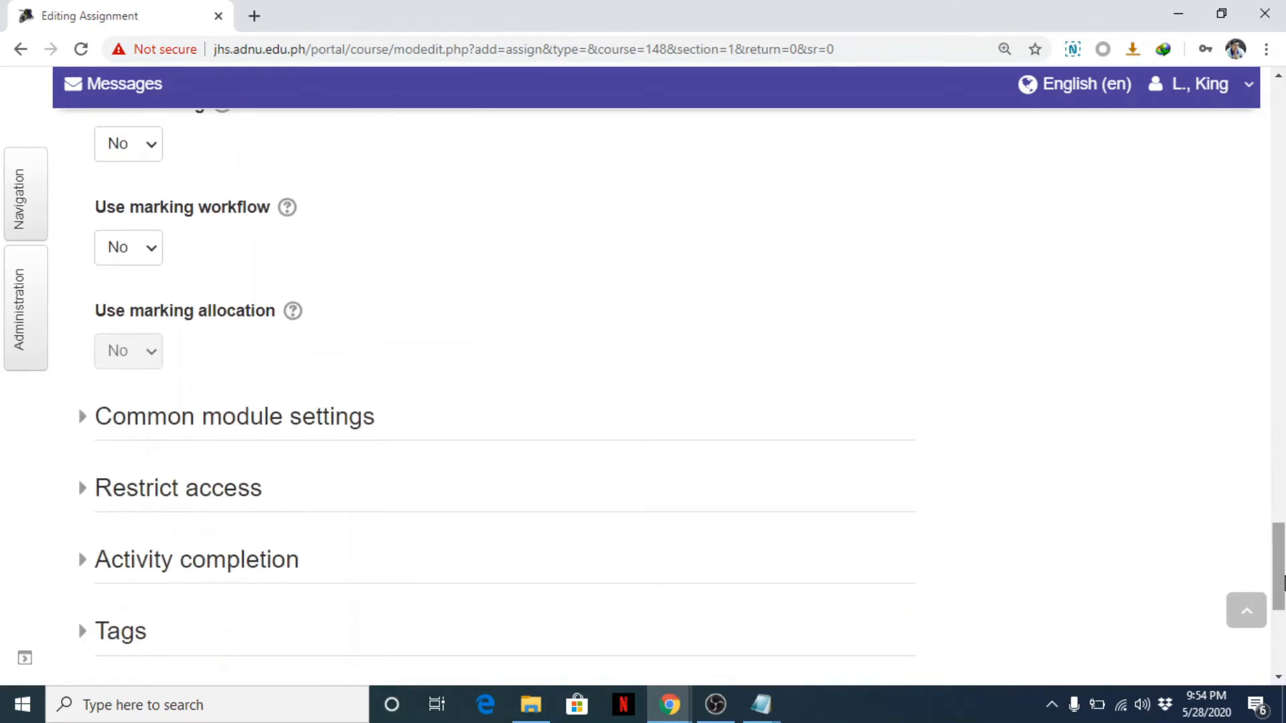
pyautogui.moveTo(86, 426)
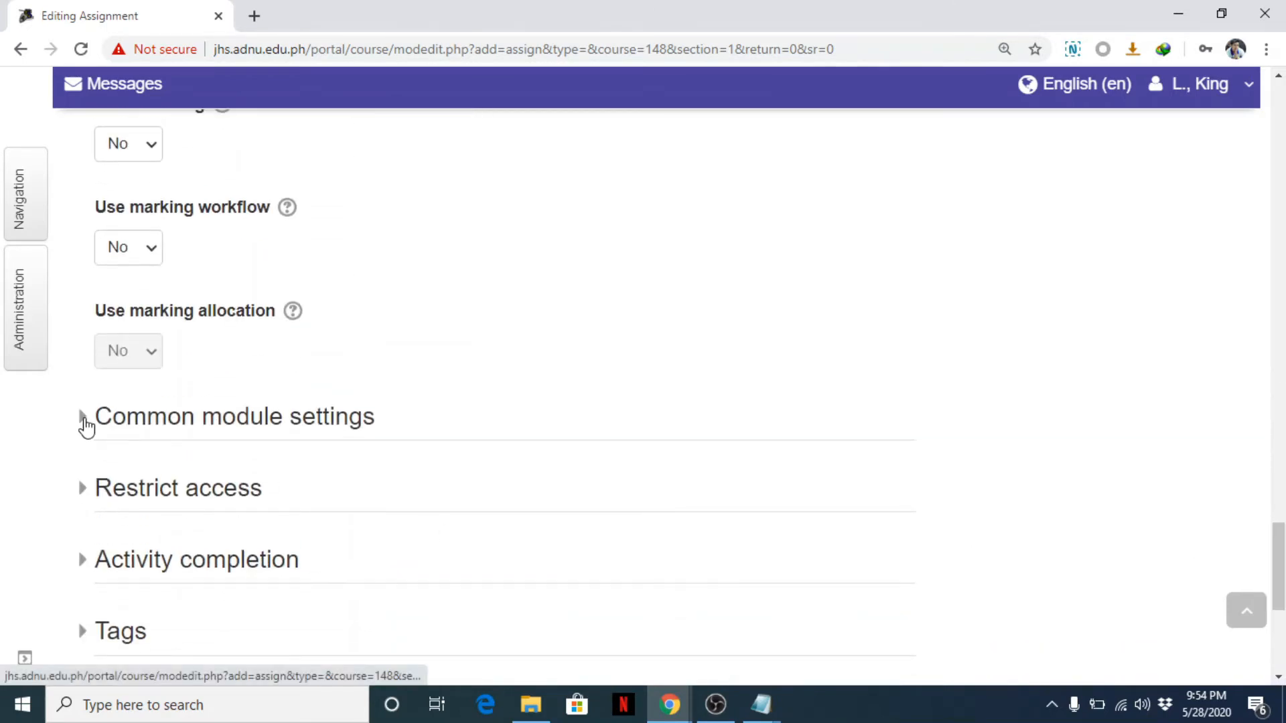
pyautogui.scroll(-3)
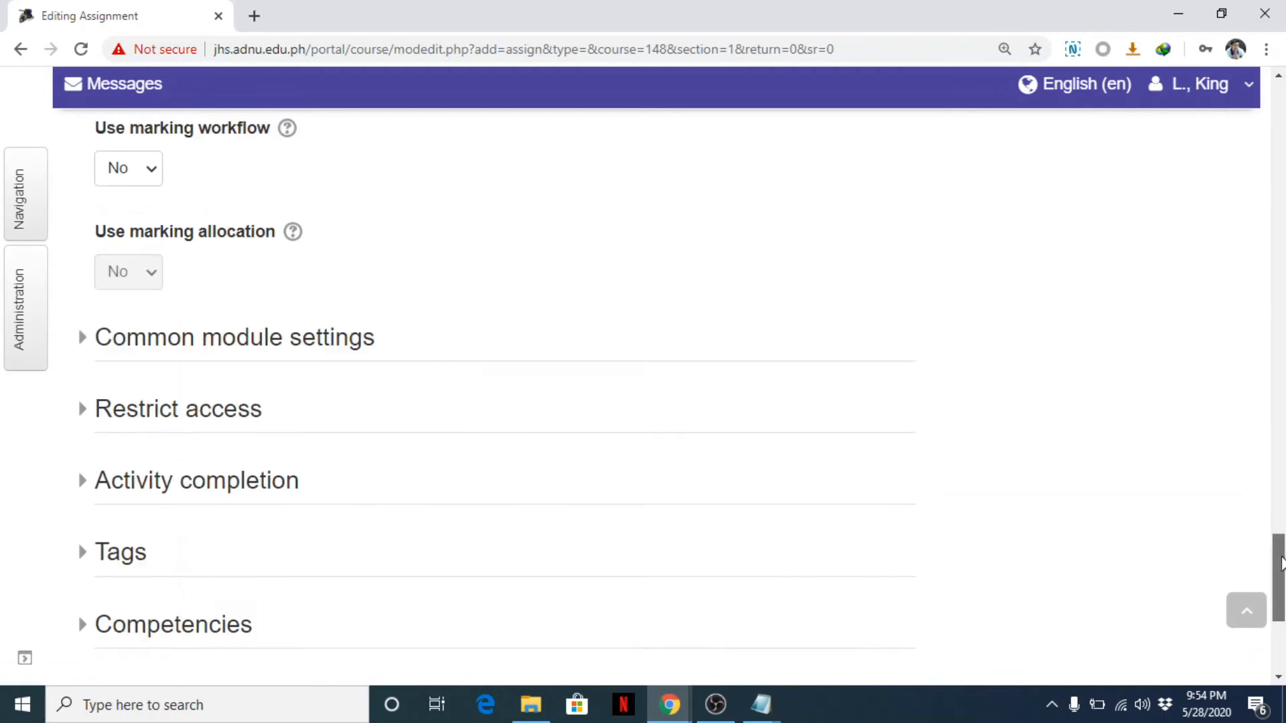
pyautogui.scroll(-3)
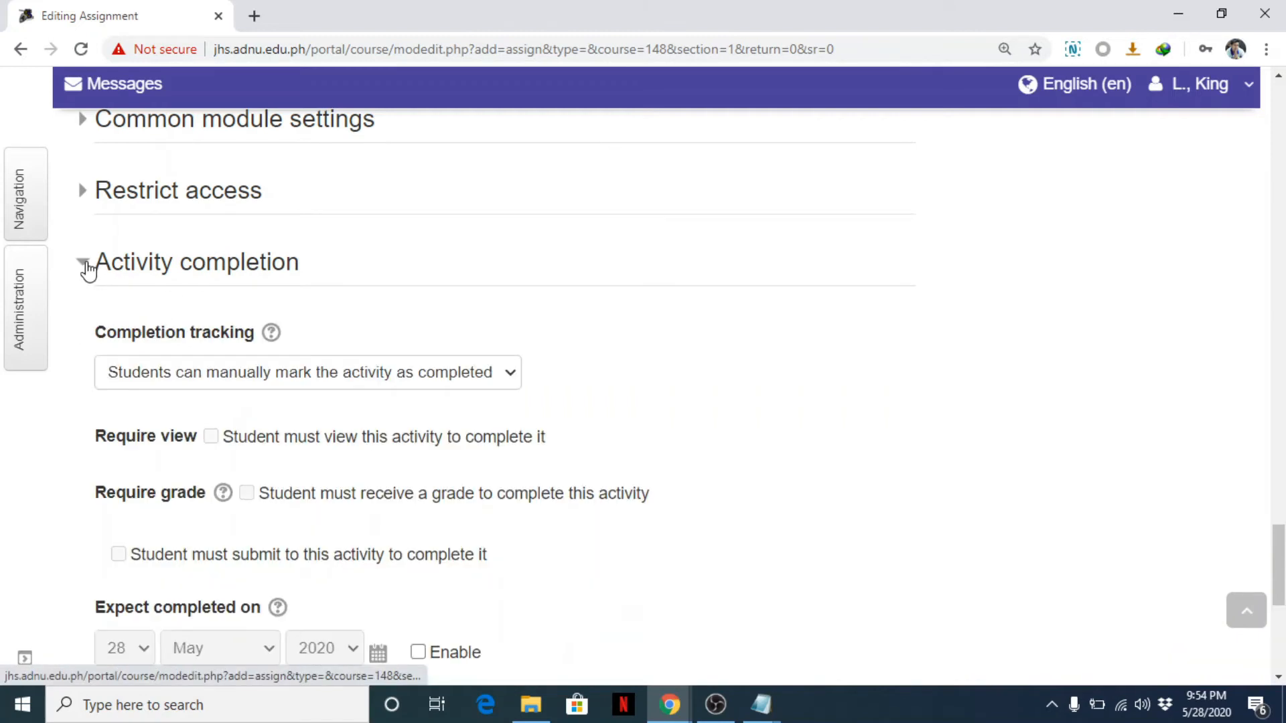
pyautogui.click(82, 261)
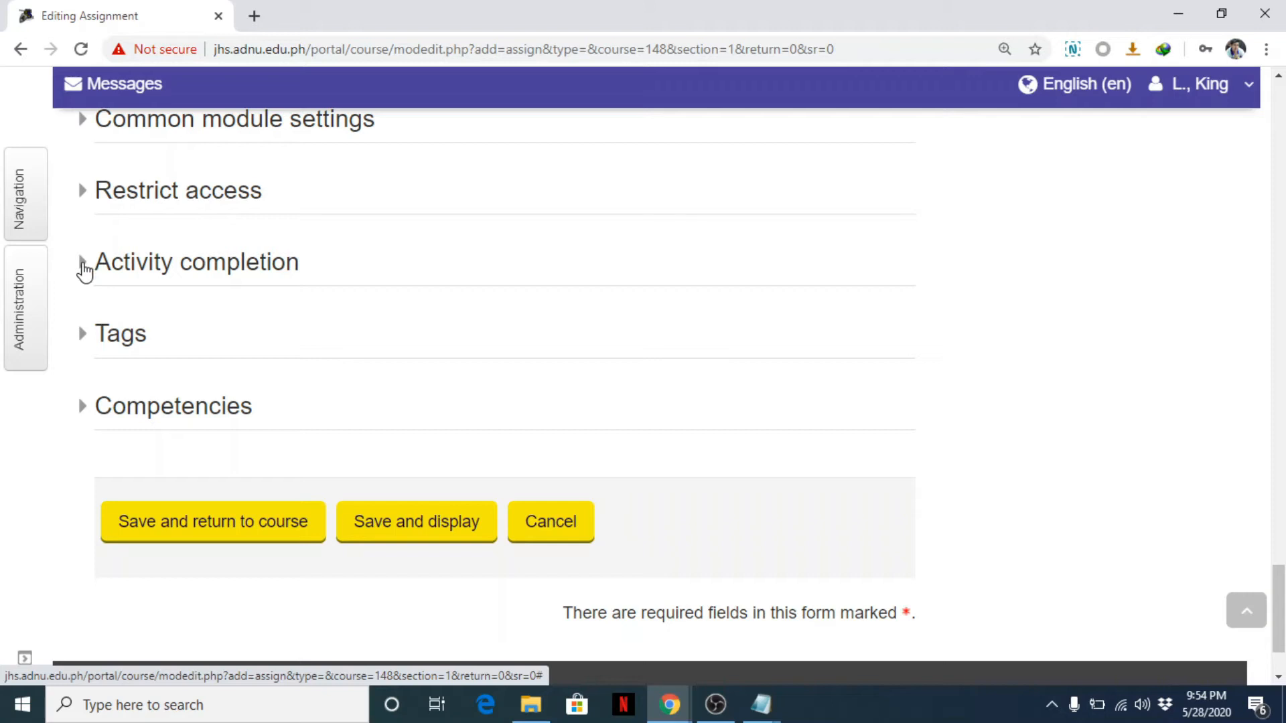
pyautogui.click(83, 262)
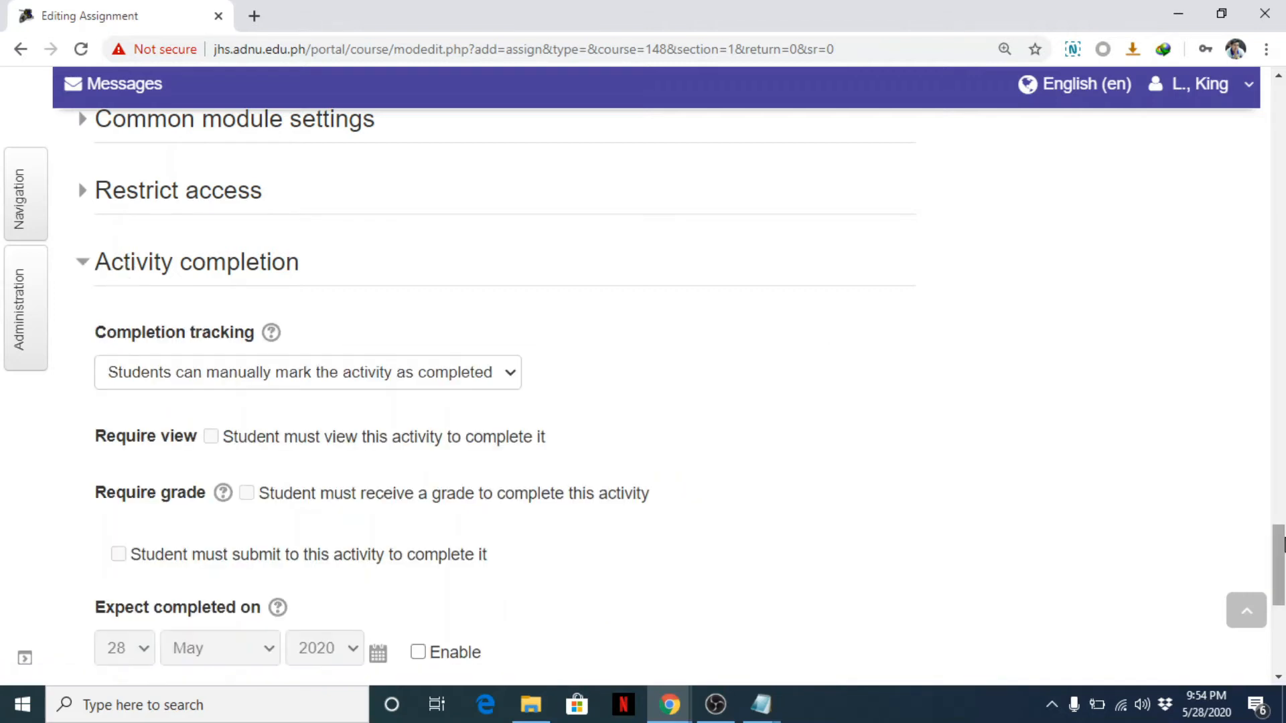
# Set Inquiry 1 completion to automatic, requiring a view and a submission.
pyautogui.scroll(-3)
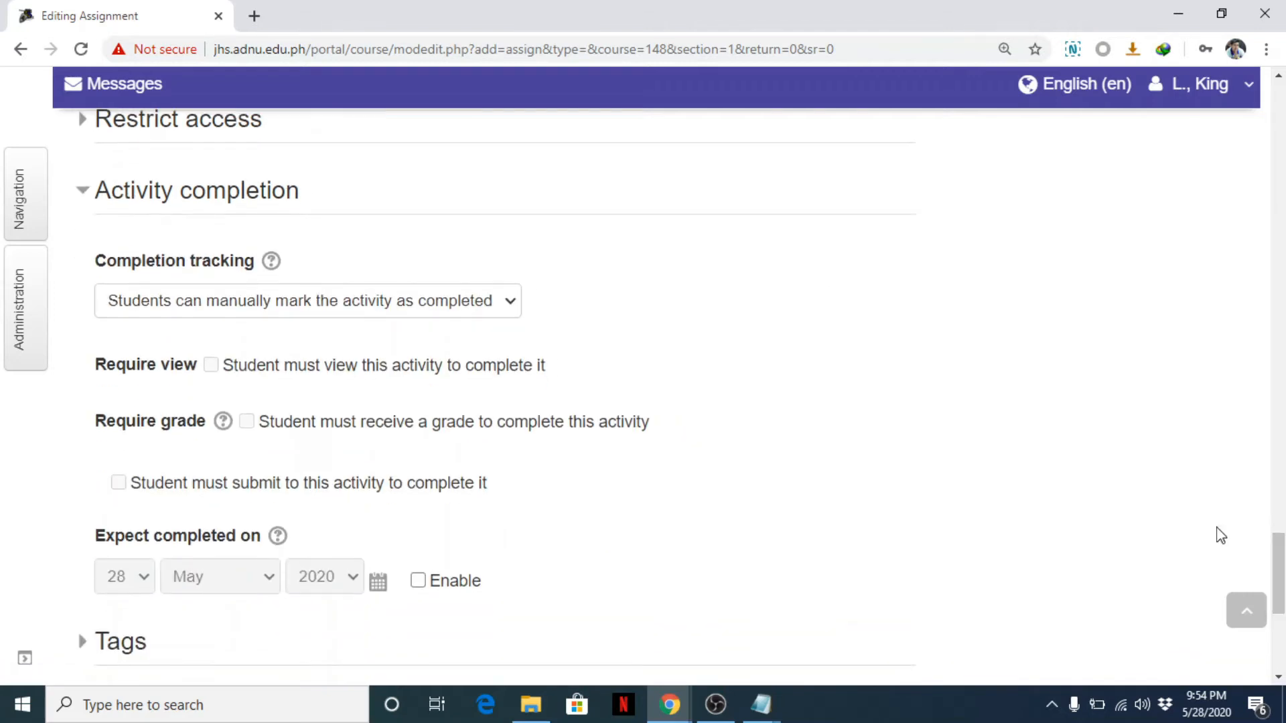
pyautogui.click(308, 301)
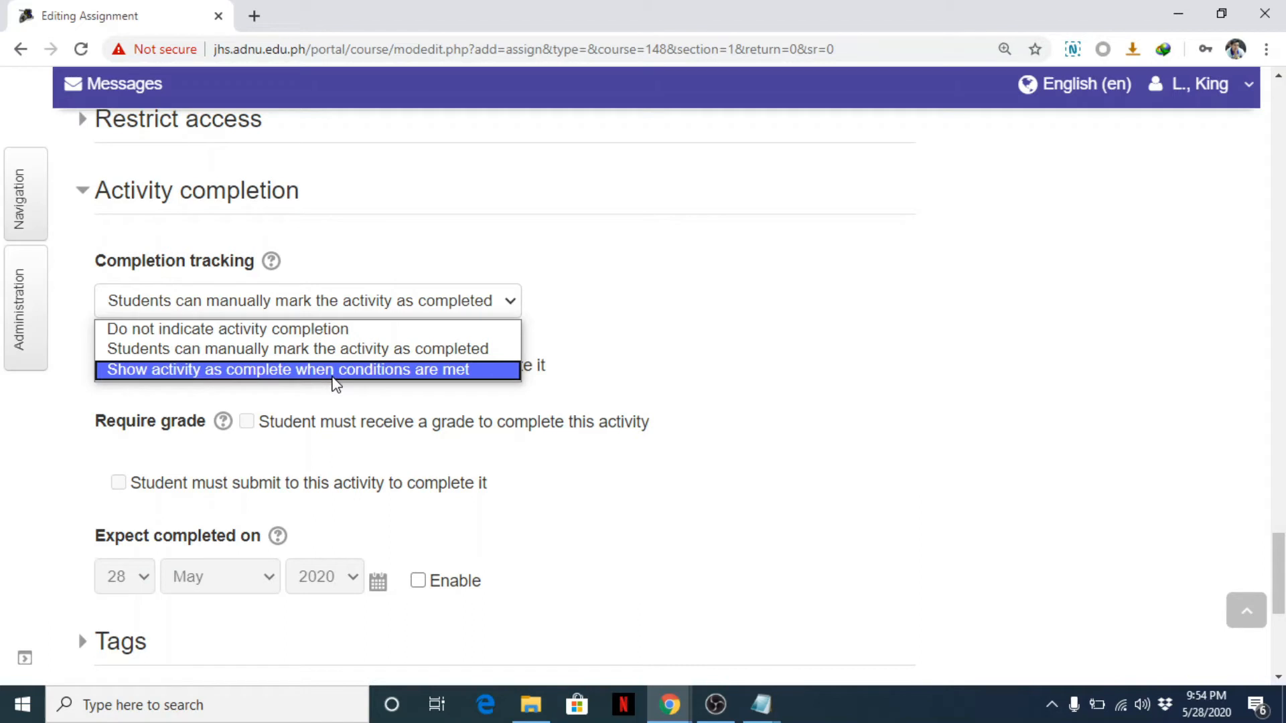
pyautogui.click(287, 369)
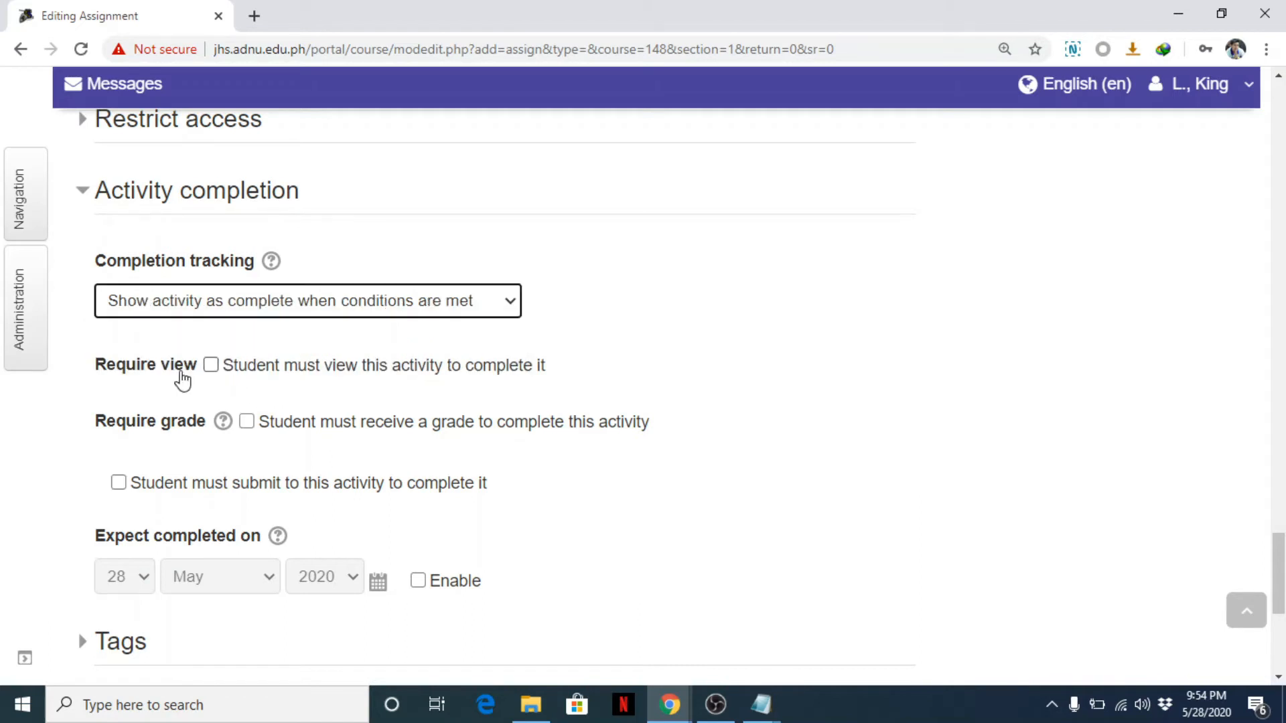
pyautogui.moveTo(552, 387)
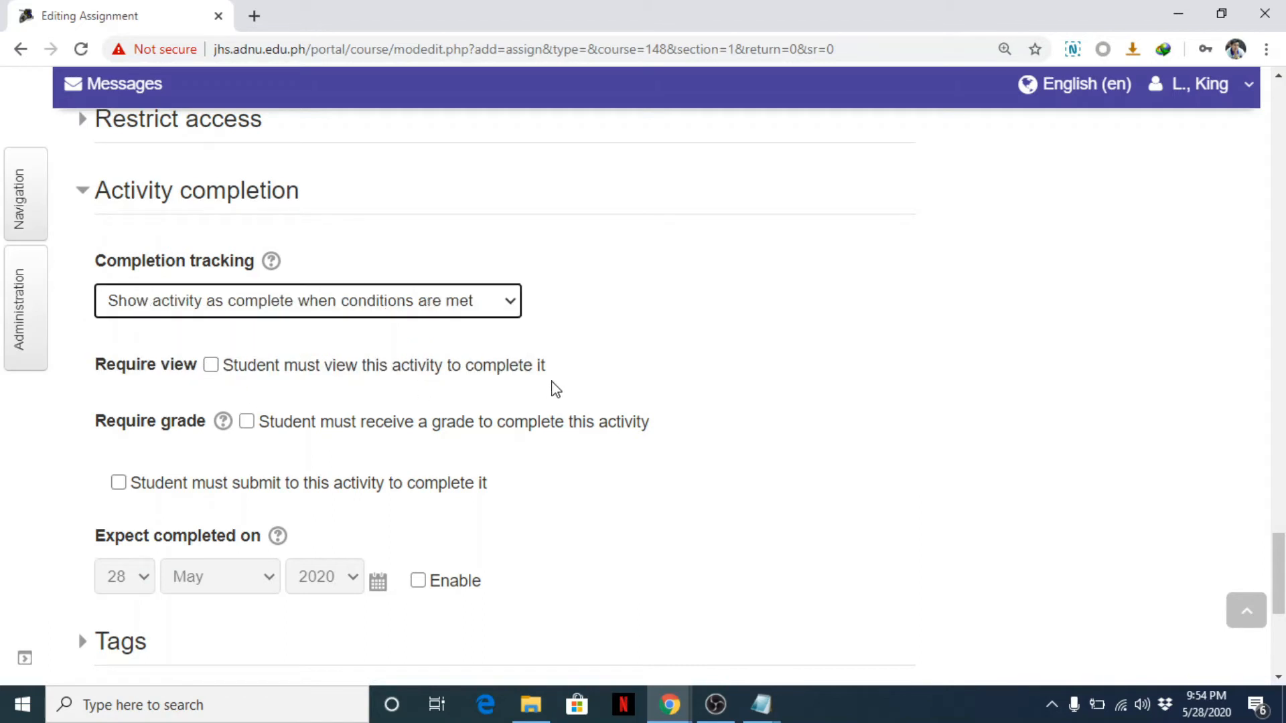
pyautogui.click(209, 365)
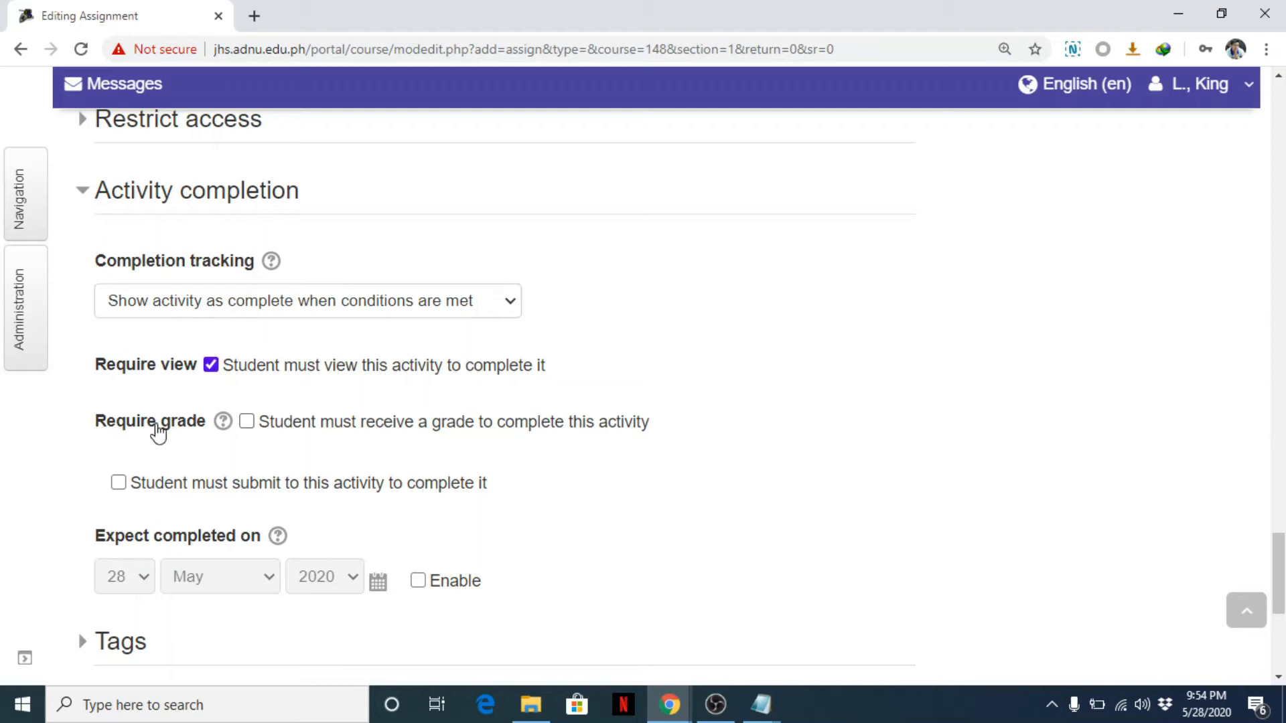
pyautogui.moveTo(532, 442)
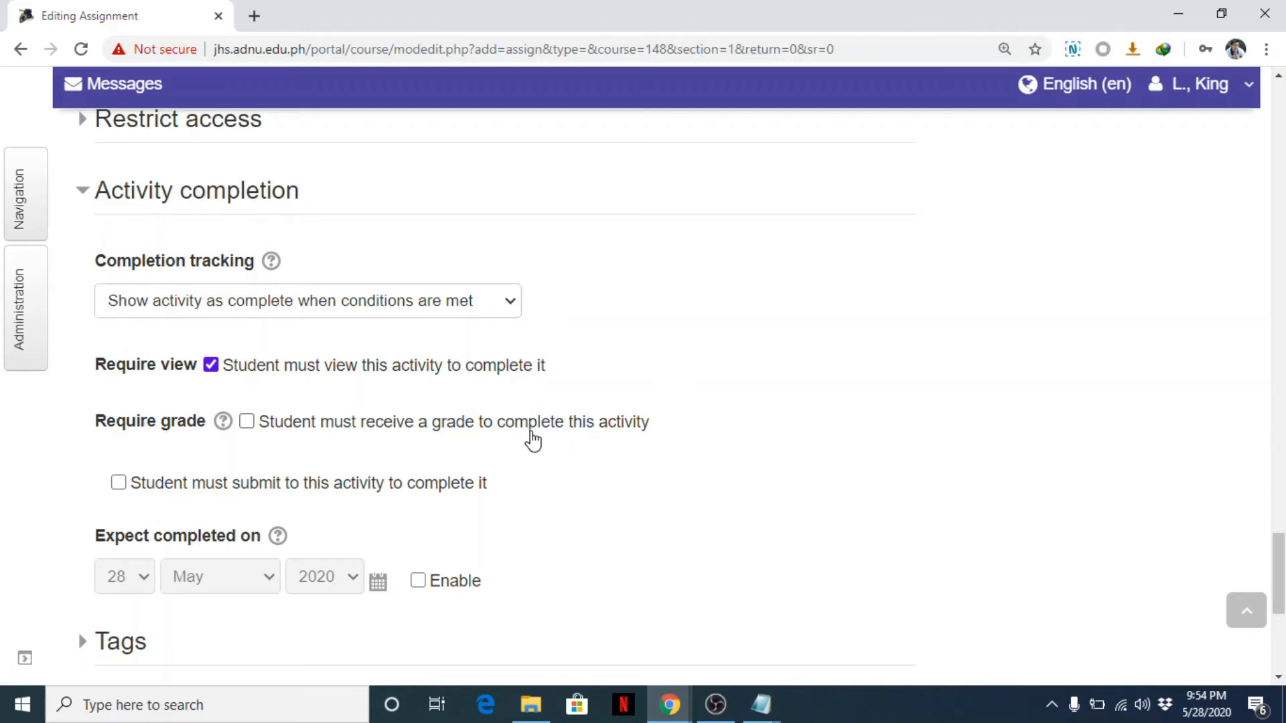
pyautogui.moveTo(331, 438)
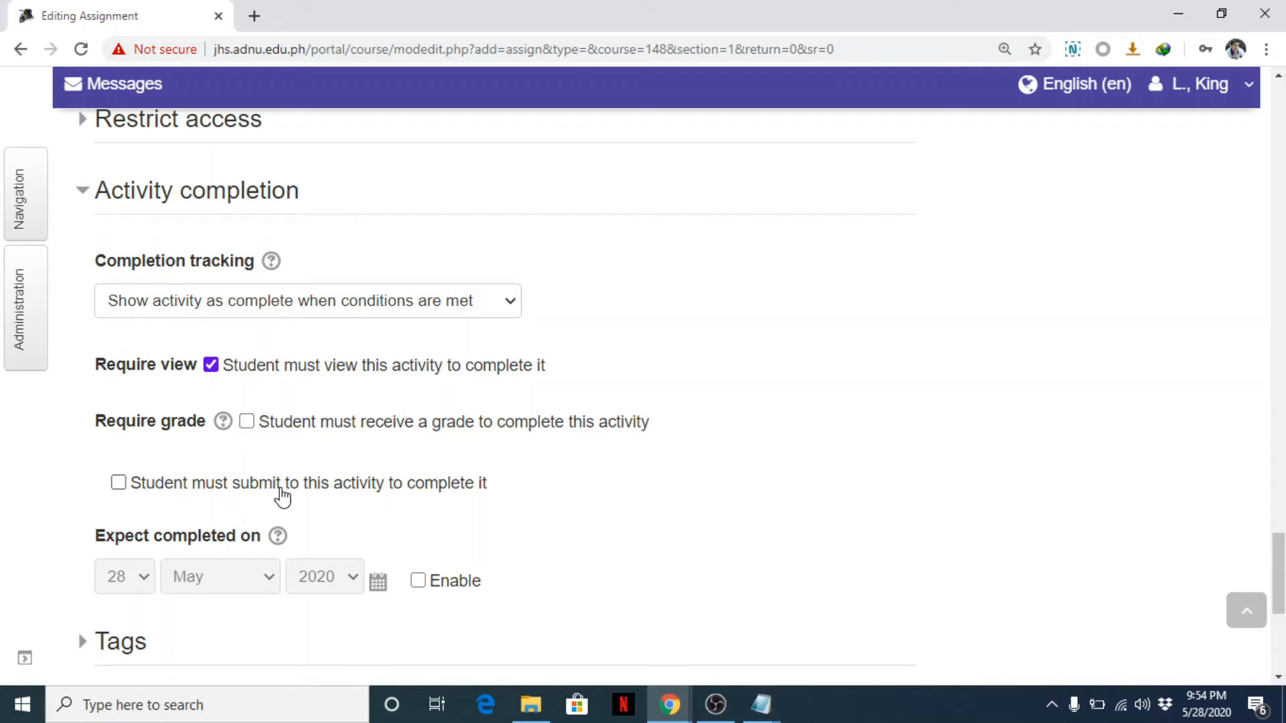
pyautogui.moveTo(146, 505)
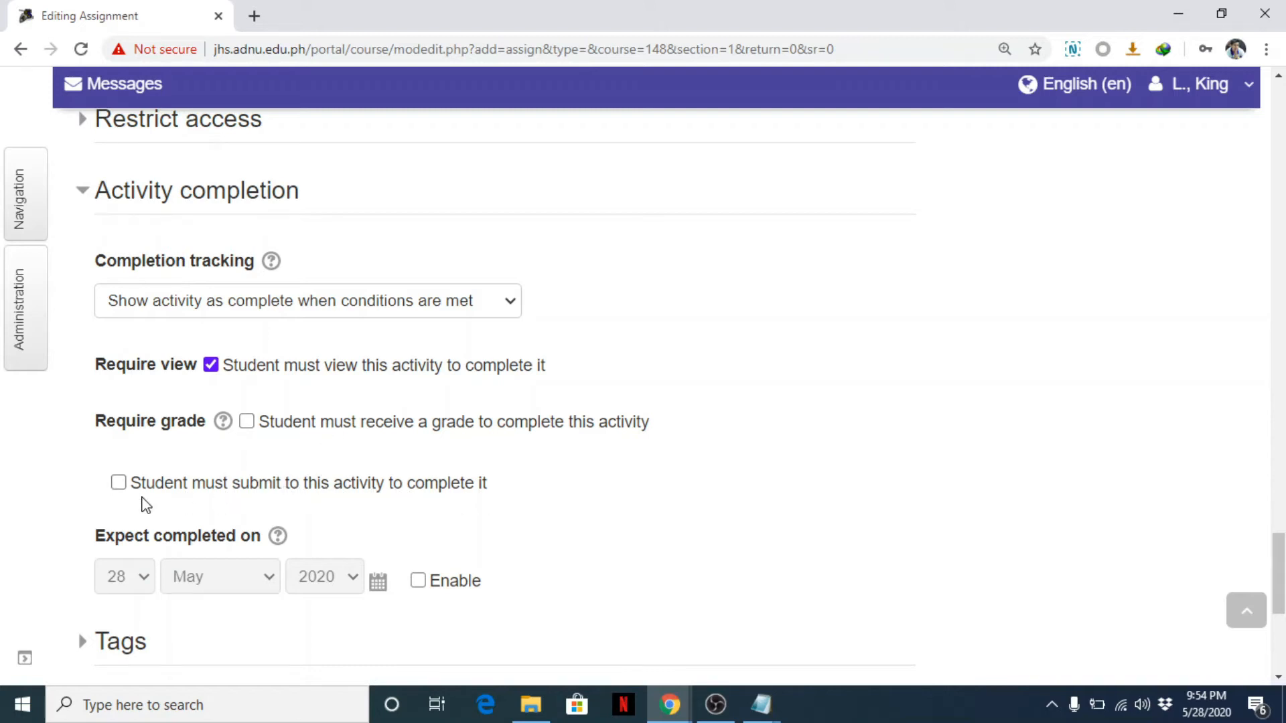
pyautogui.click(118, 482)
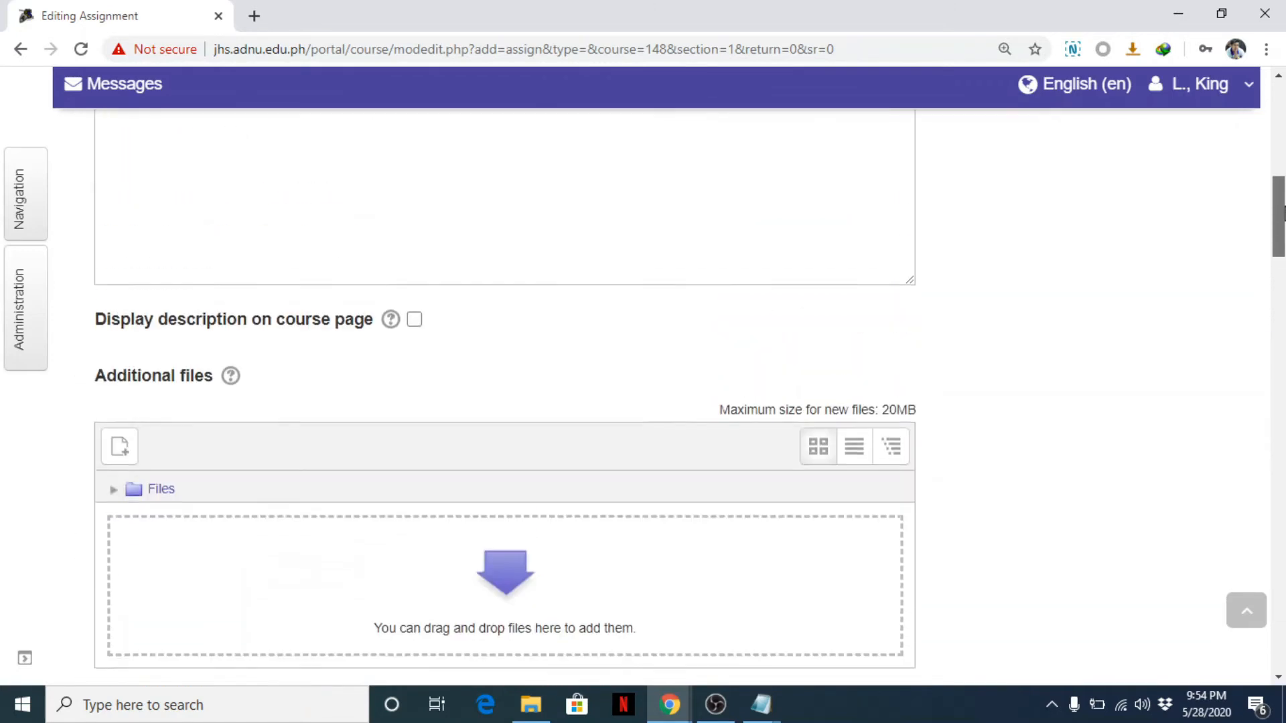
pyautogui.scroll(-3)
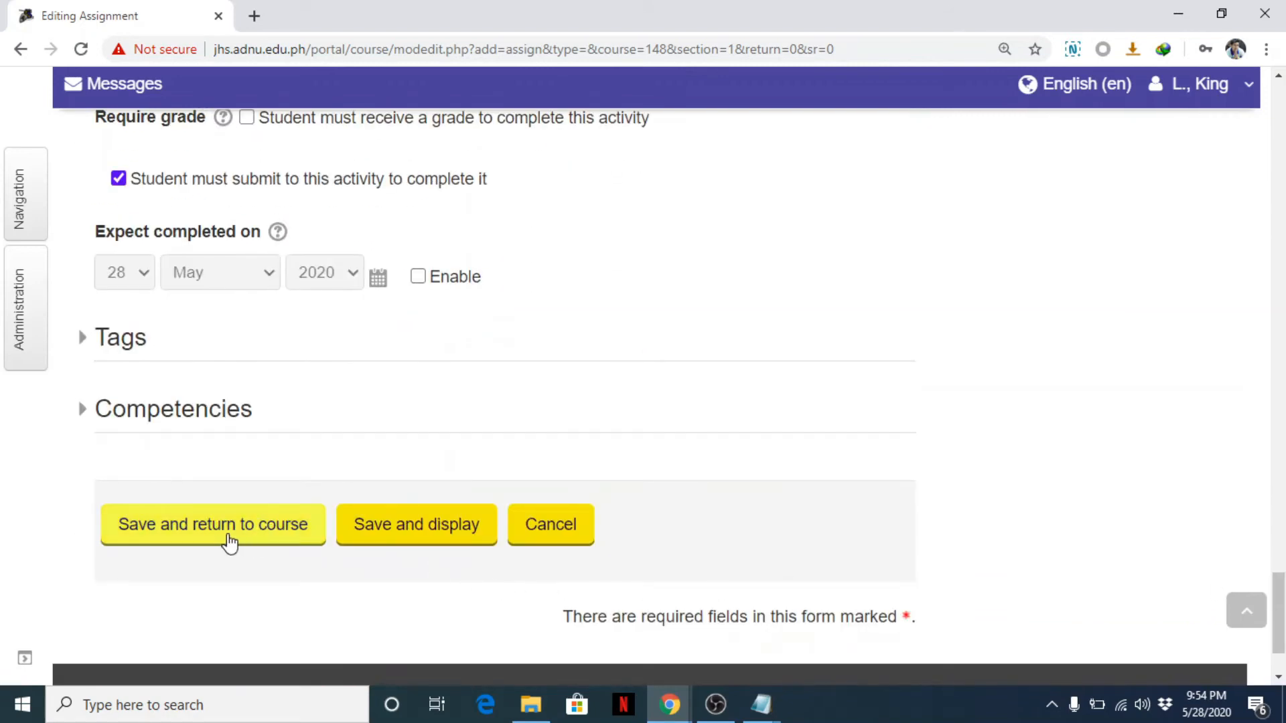
# Save Inquiry 1 and return to the Comp8 course page.
pyautogui.click(227, 538)
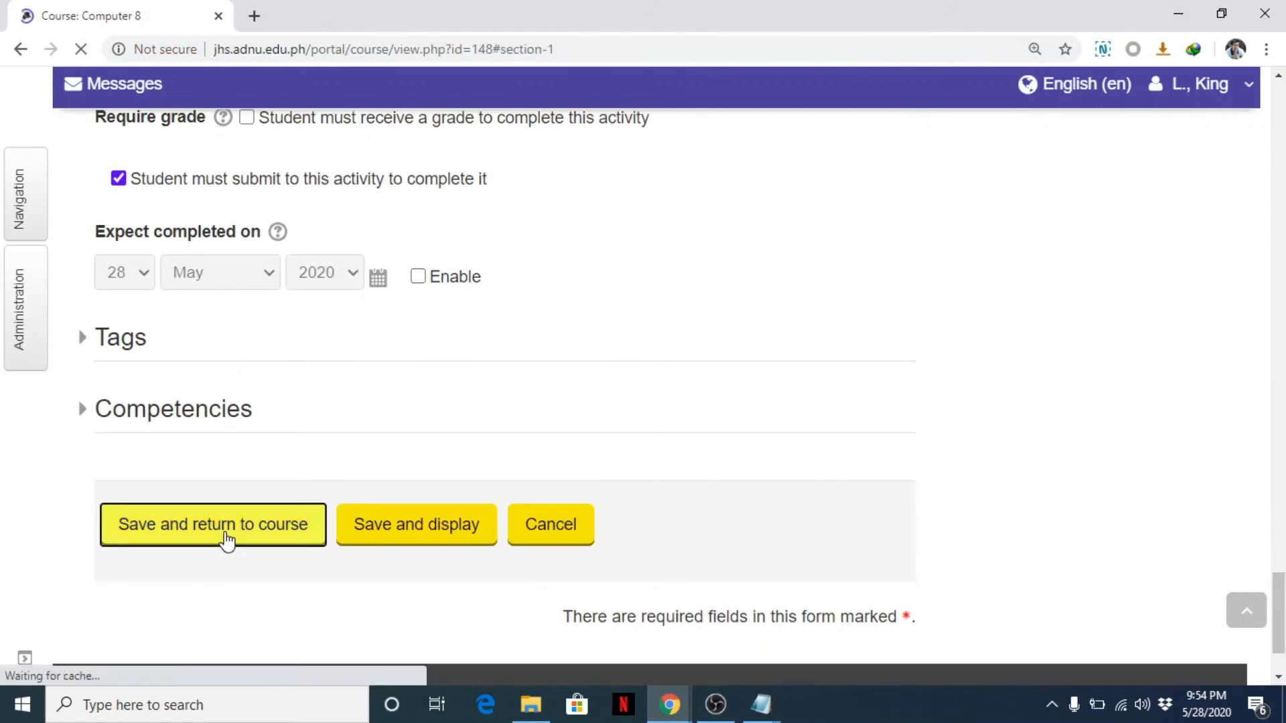
pyautogui.click(213, 525)
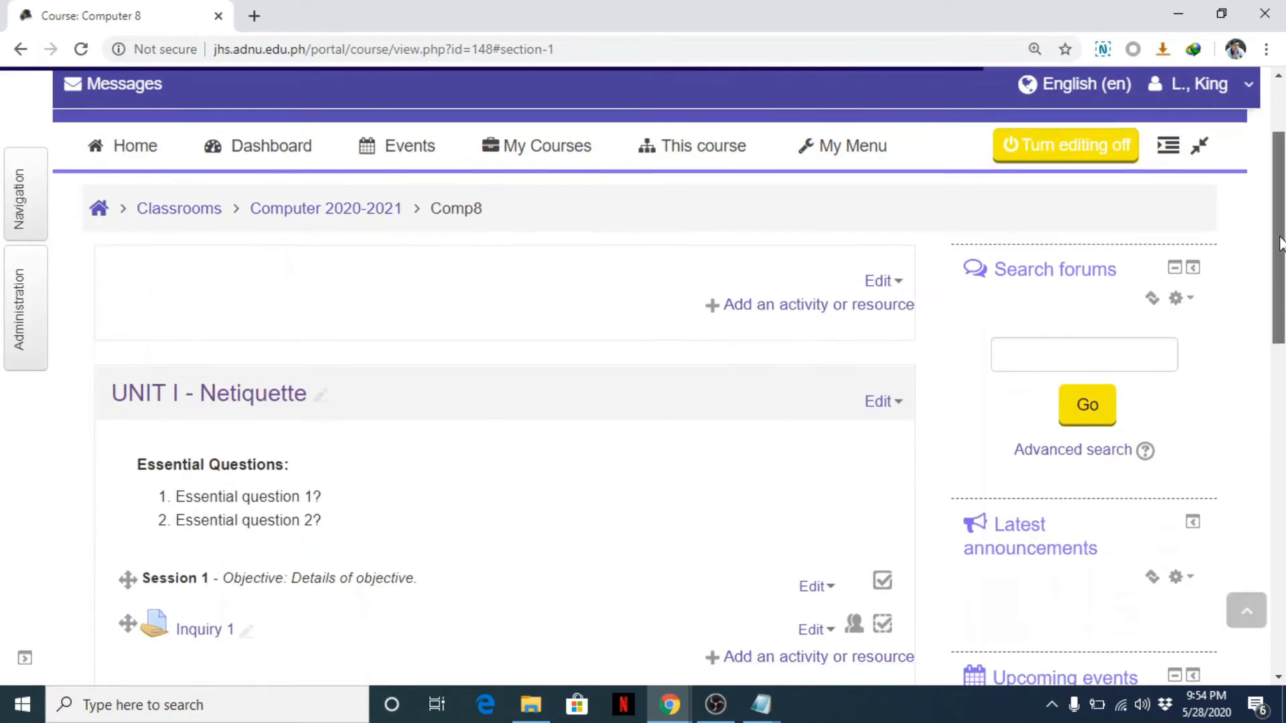
pyautogui.scroll(-3)
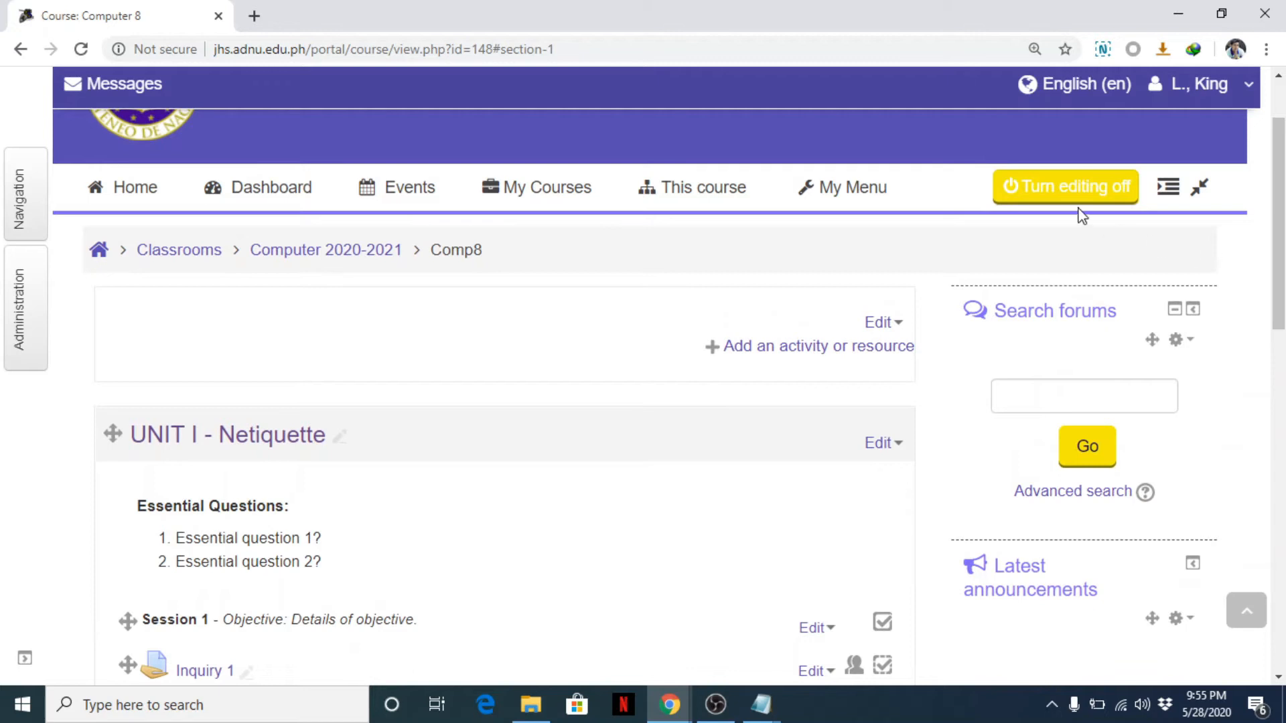
# Turn off editing and open the Inquiry 1 assignment page to review its grading summary.
pyautogui.click(1066, 187)
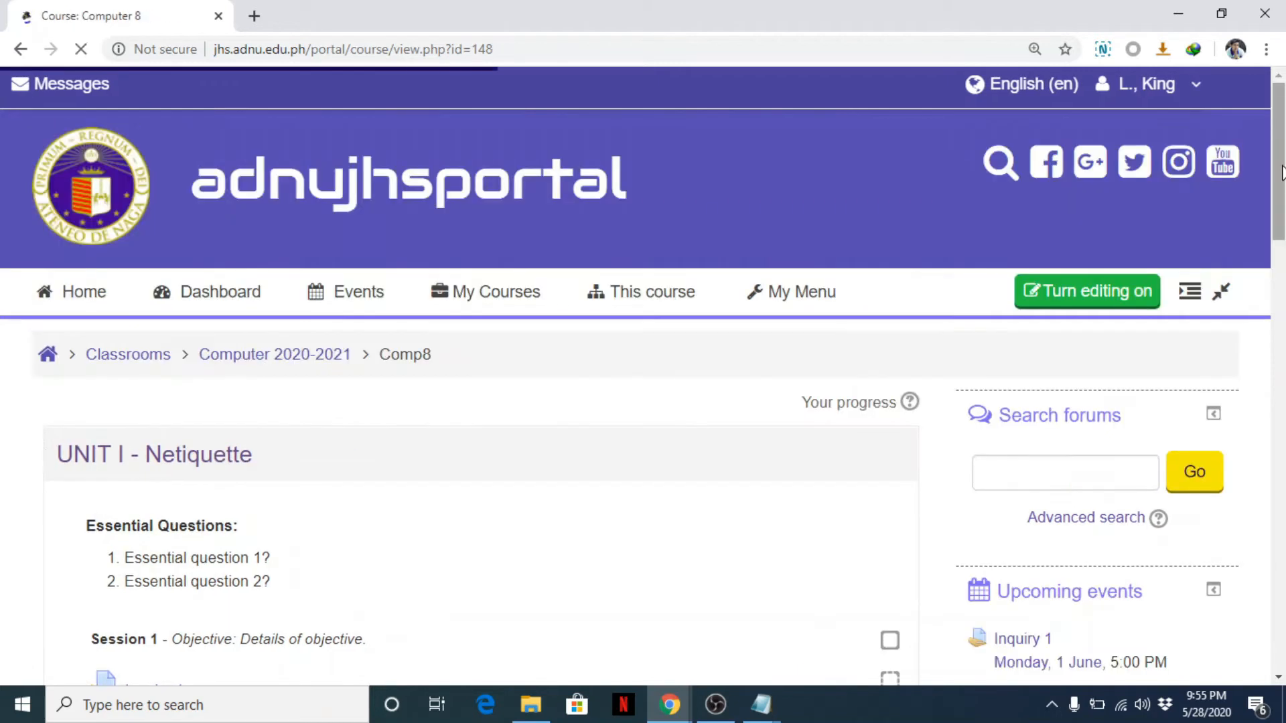
pyautogui.scroll(-3)
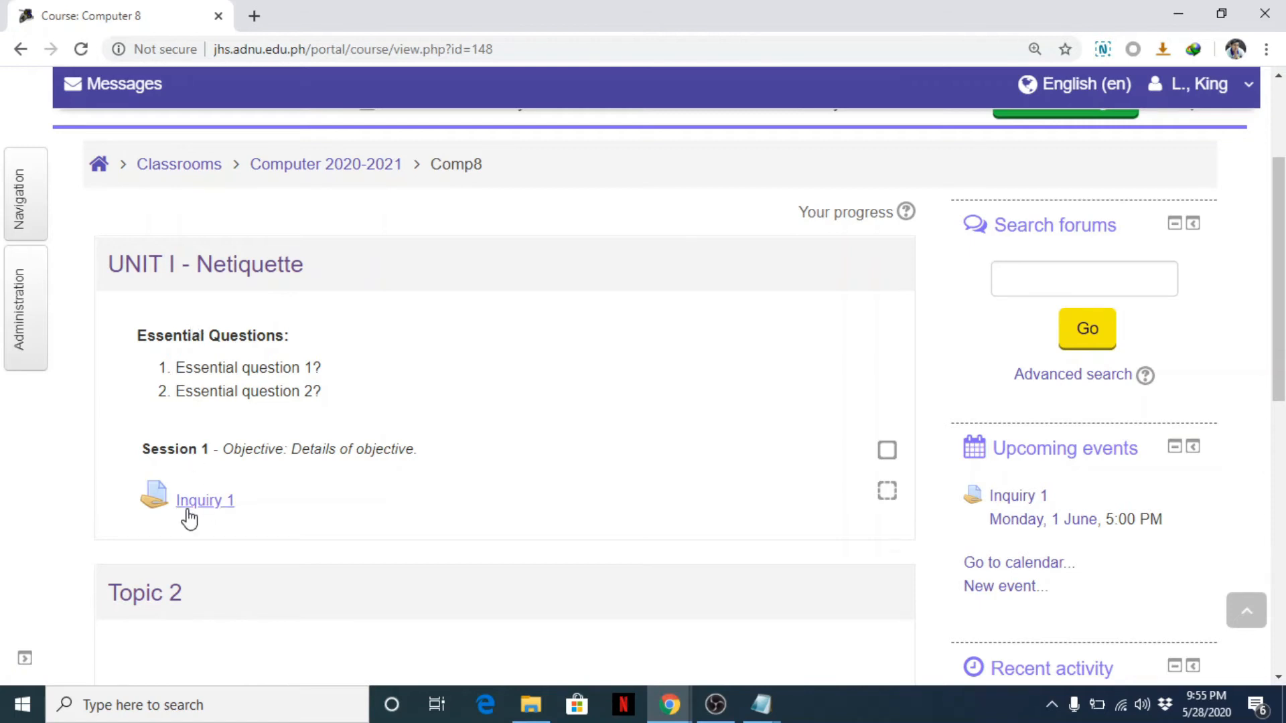
pyautogui.moveTo(194, 508)
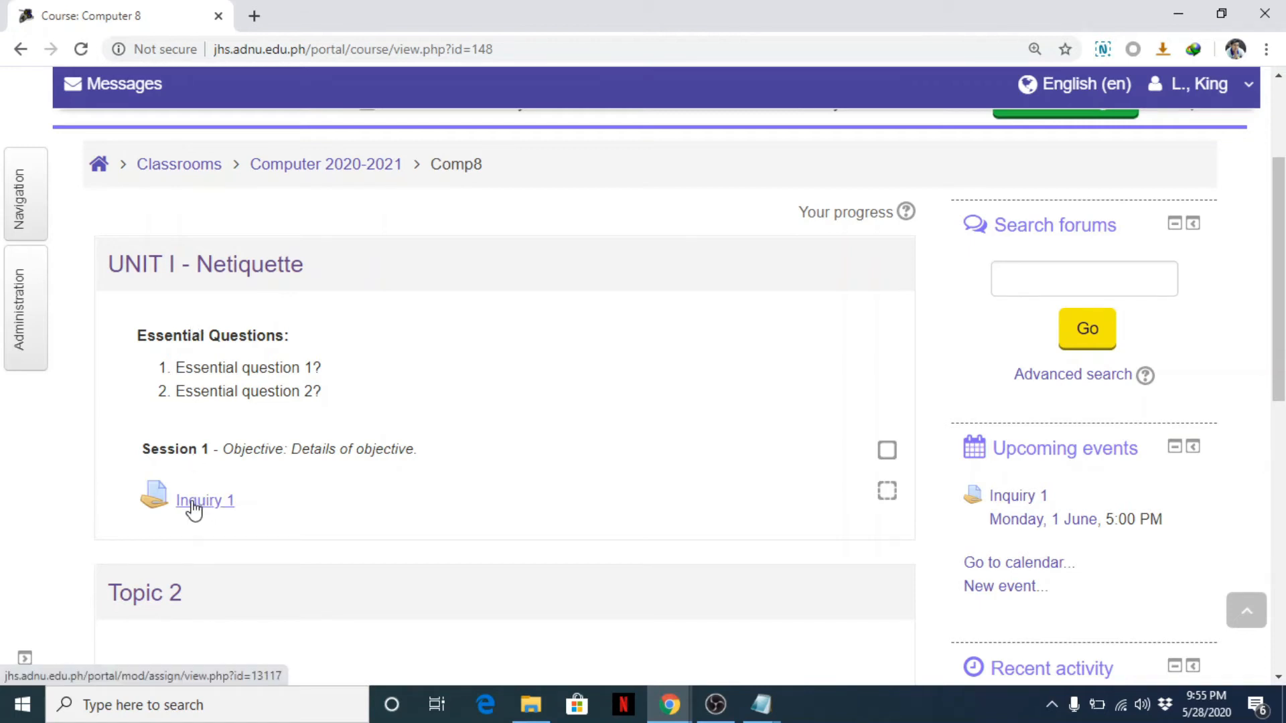
pyautogui.click(205, 500)
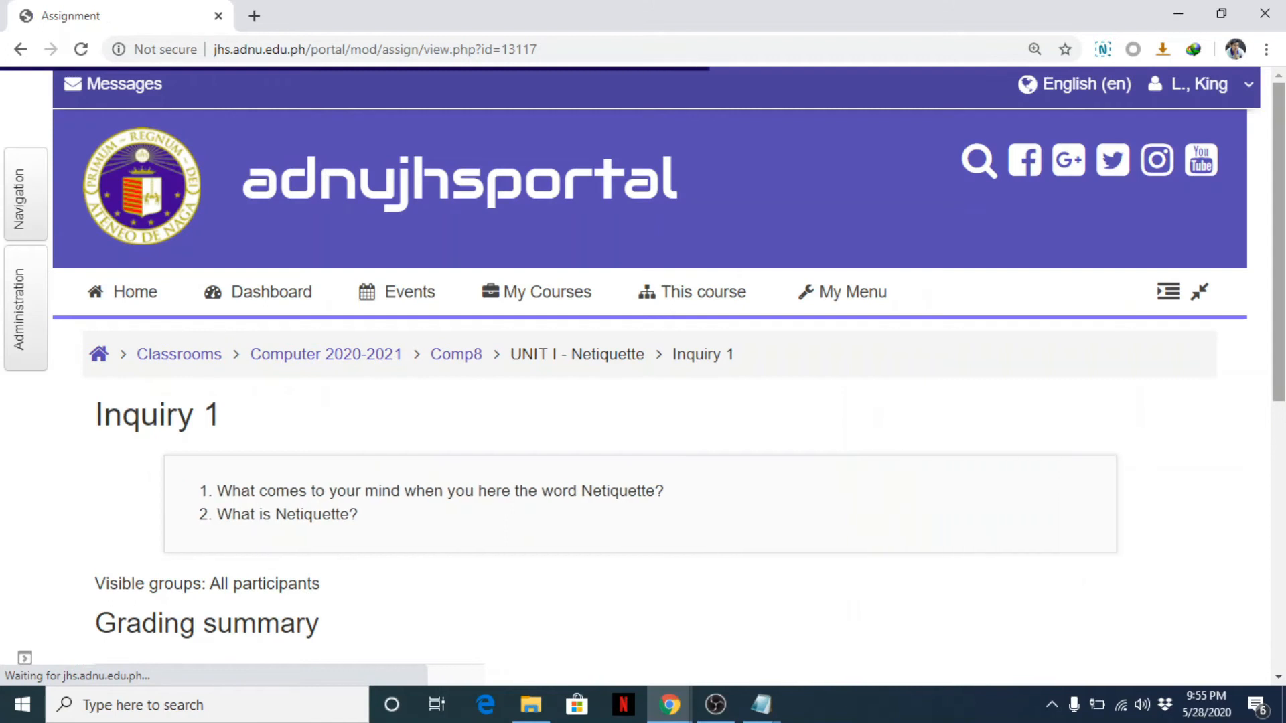
pyautogui.scroll(-3)
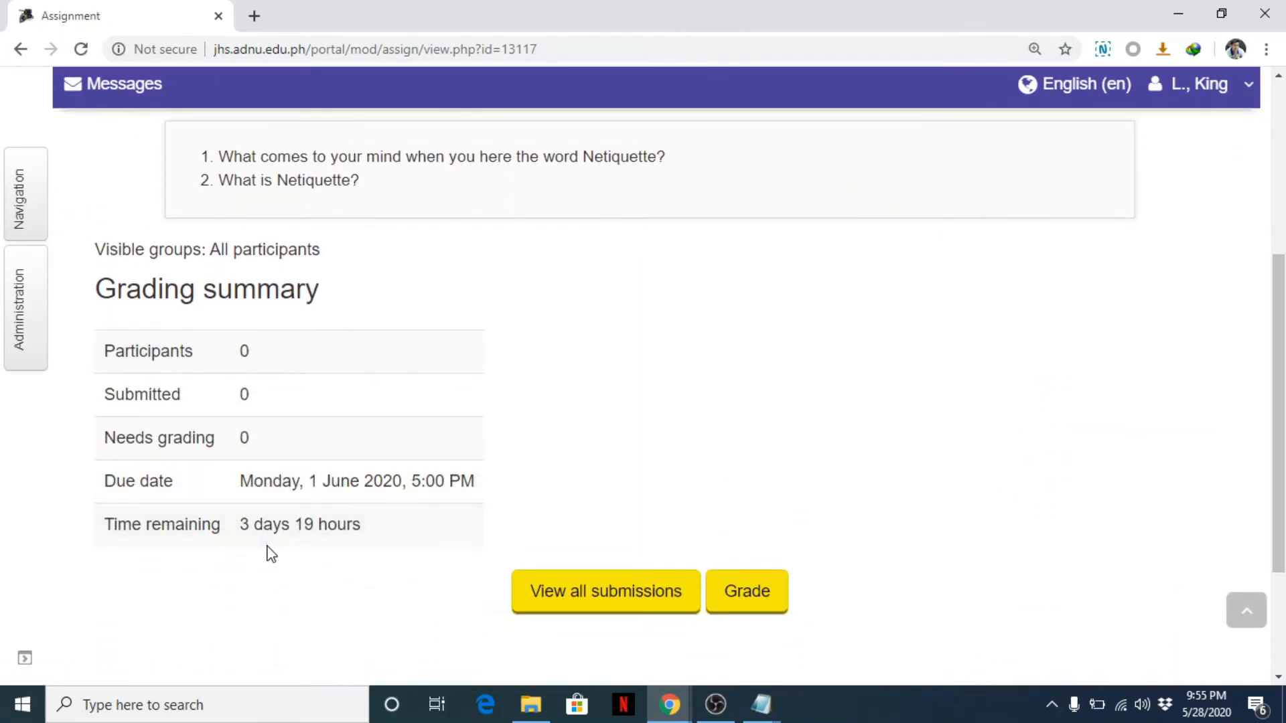
pyautogui.scroll(3)
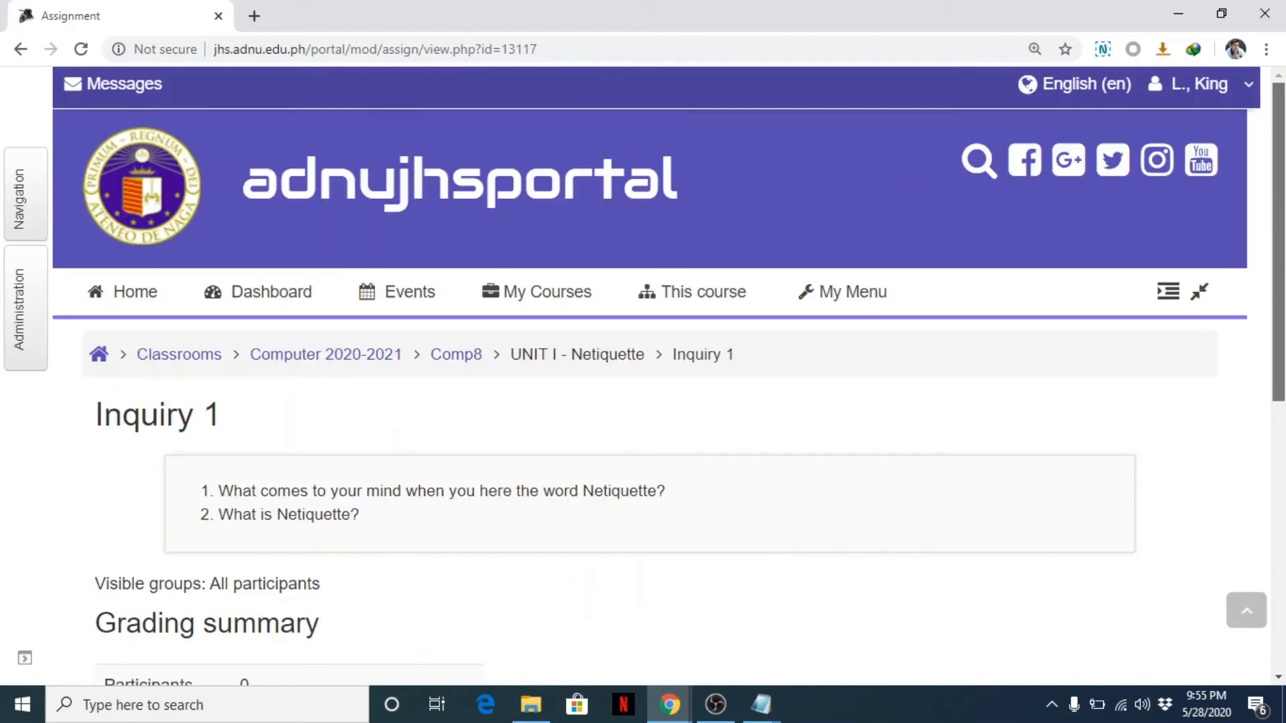
pyautogui.click(25, 315)
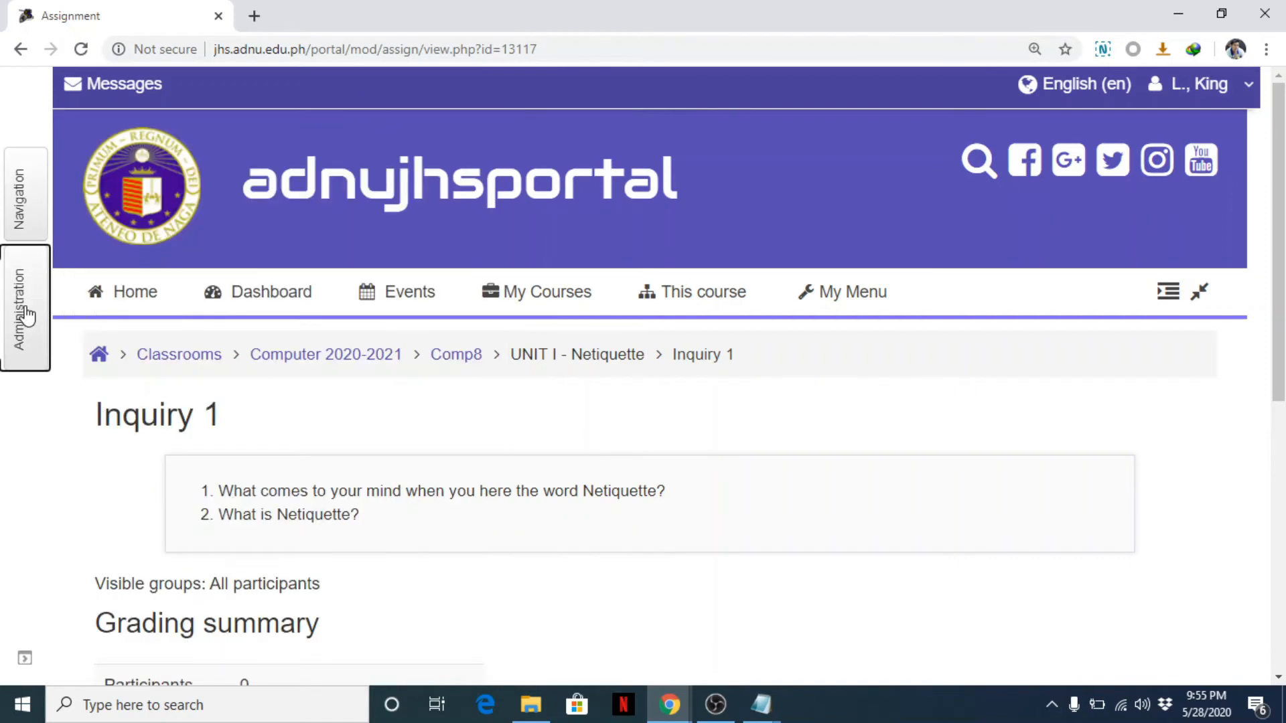
# Dock the Administration drawer and switch the role to Student.
pyautogui.click(25, 310)
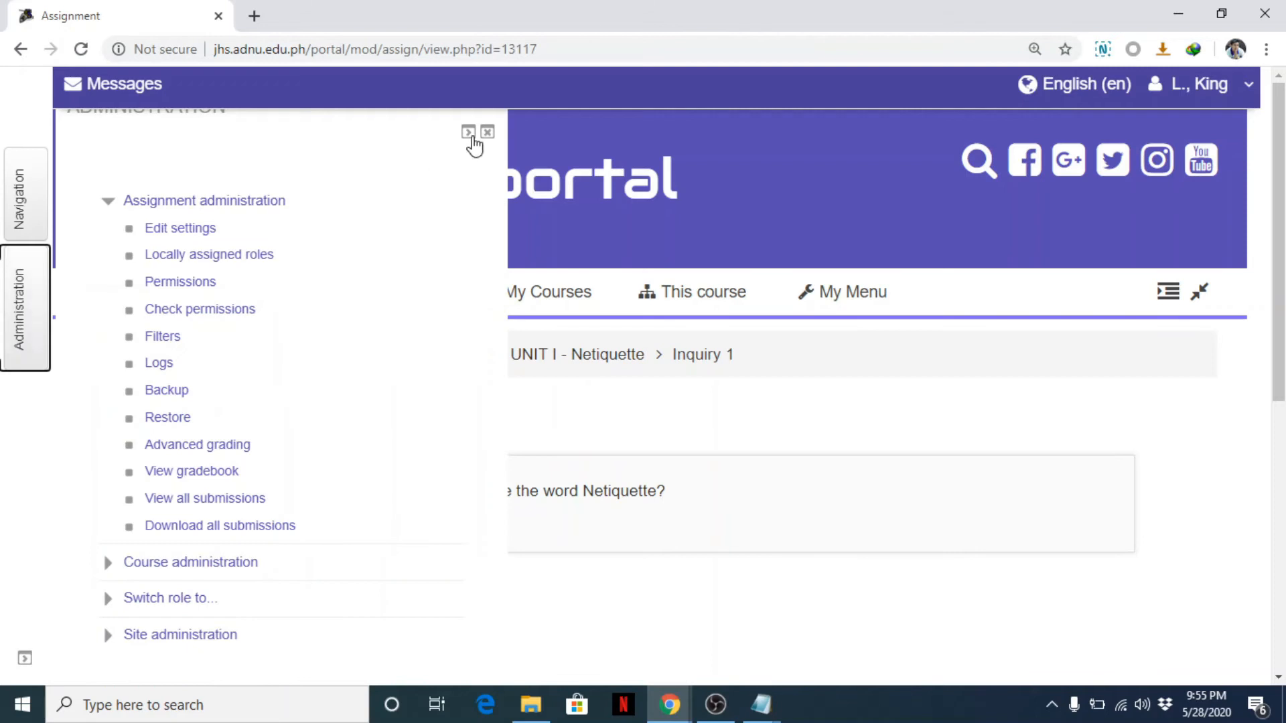
pyautogui.click(467, 132)
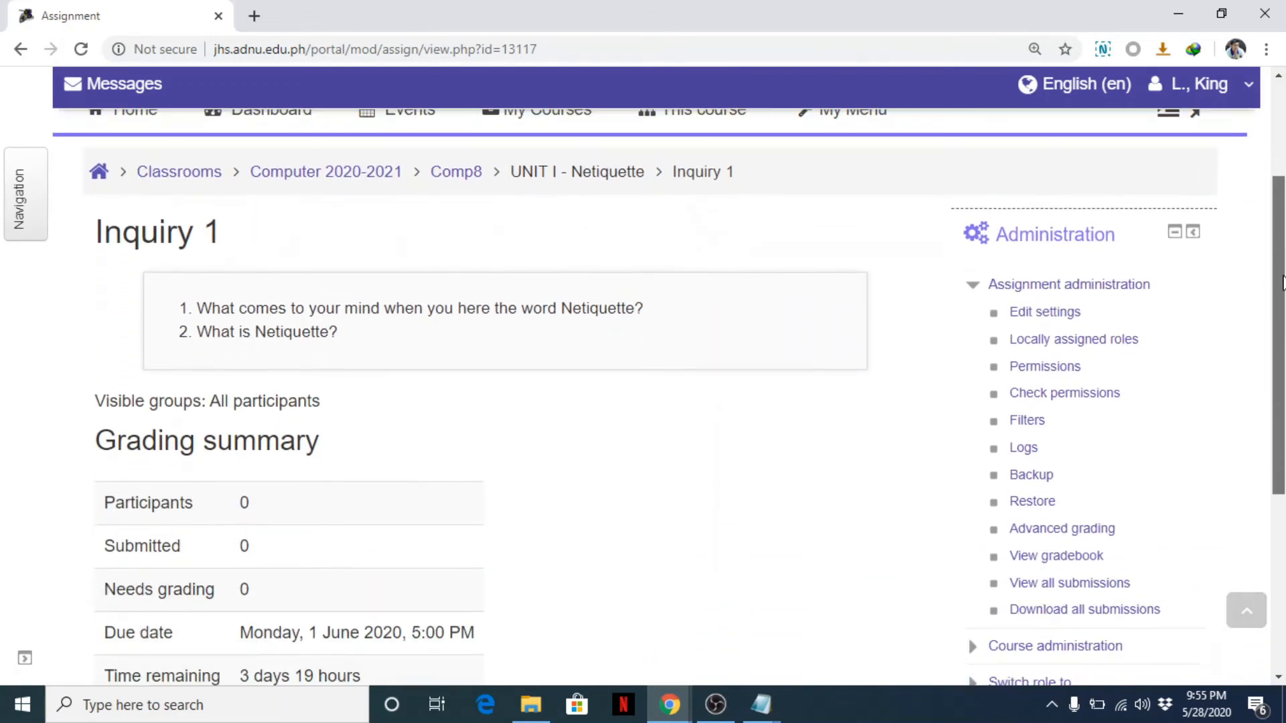
pyautogui.scroll(-3)
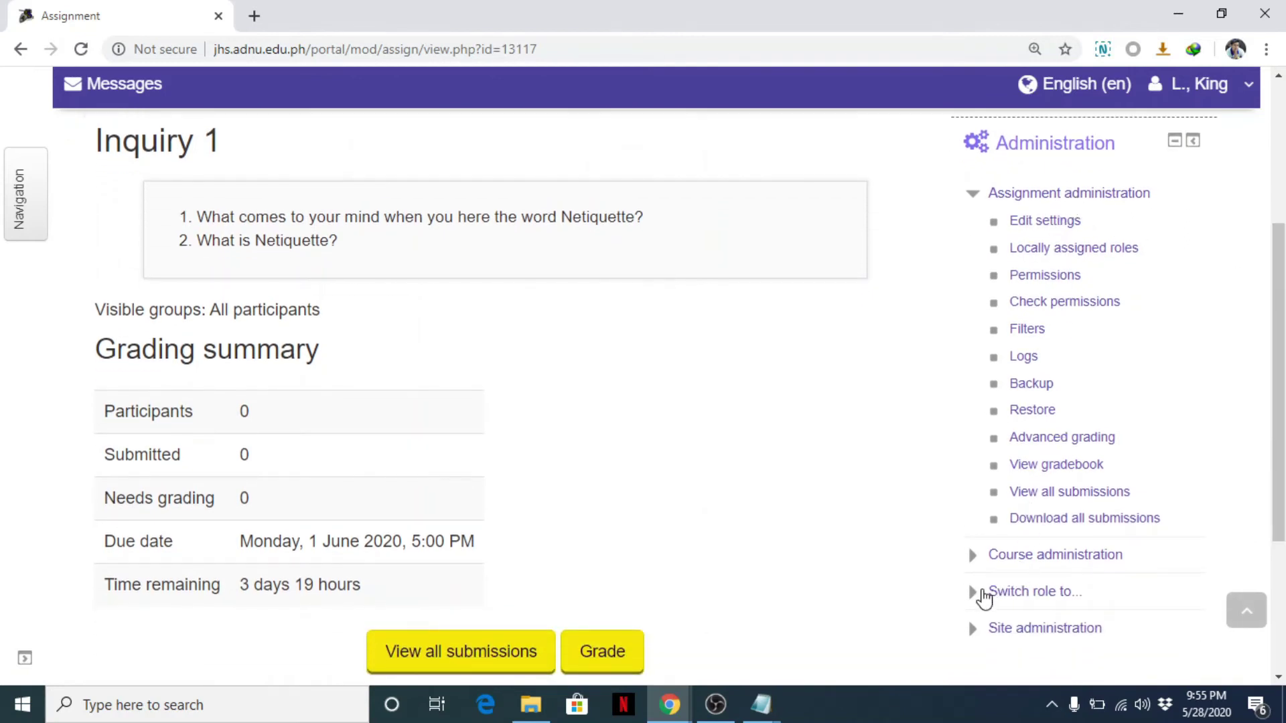
pyautogui.click(1036, 591)
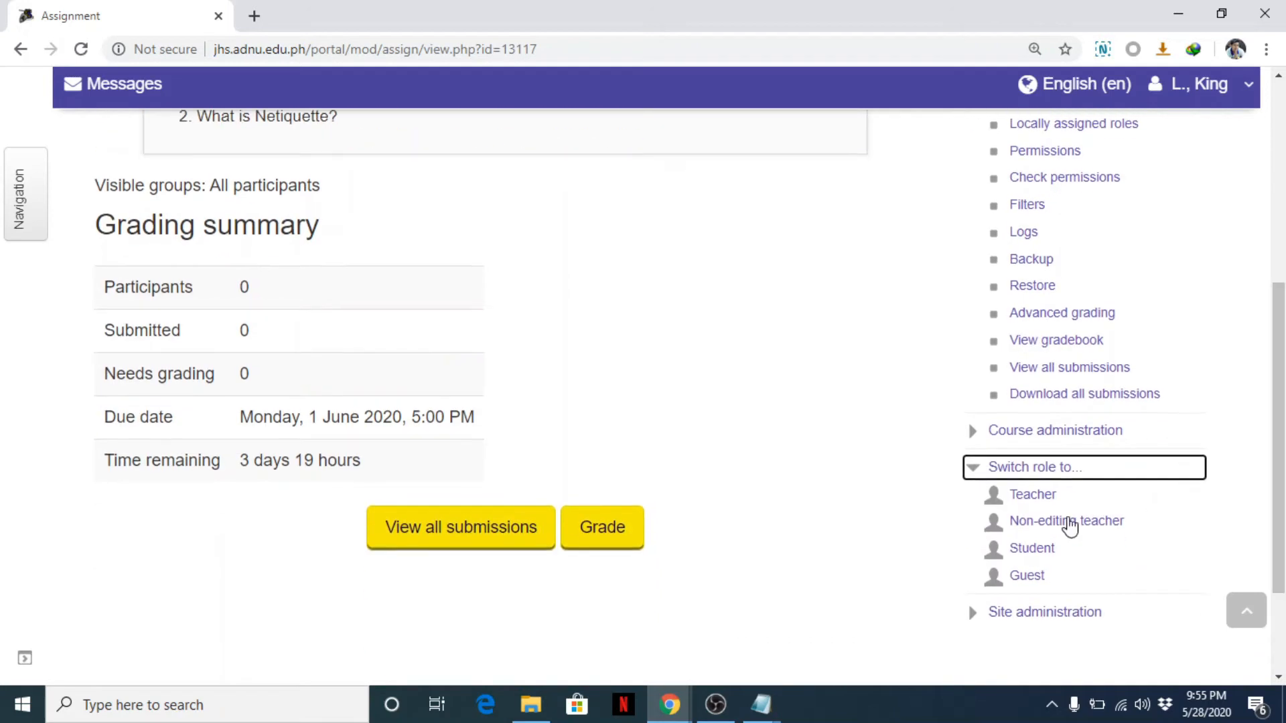
pyautogui.moveTo(1037, 553)
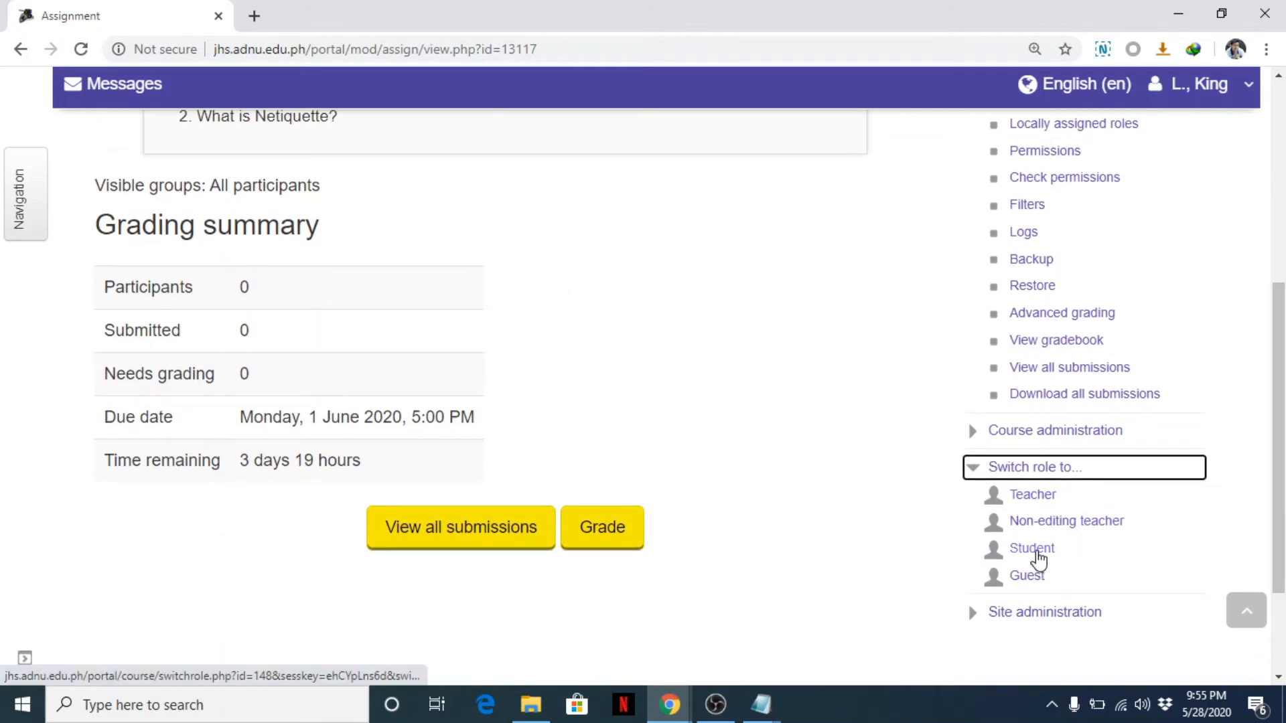
pyautogui.click(1031, 549)
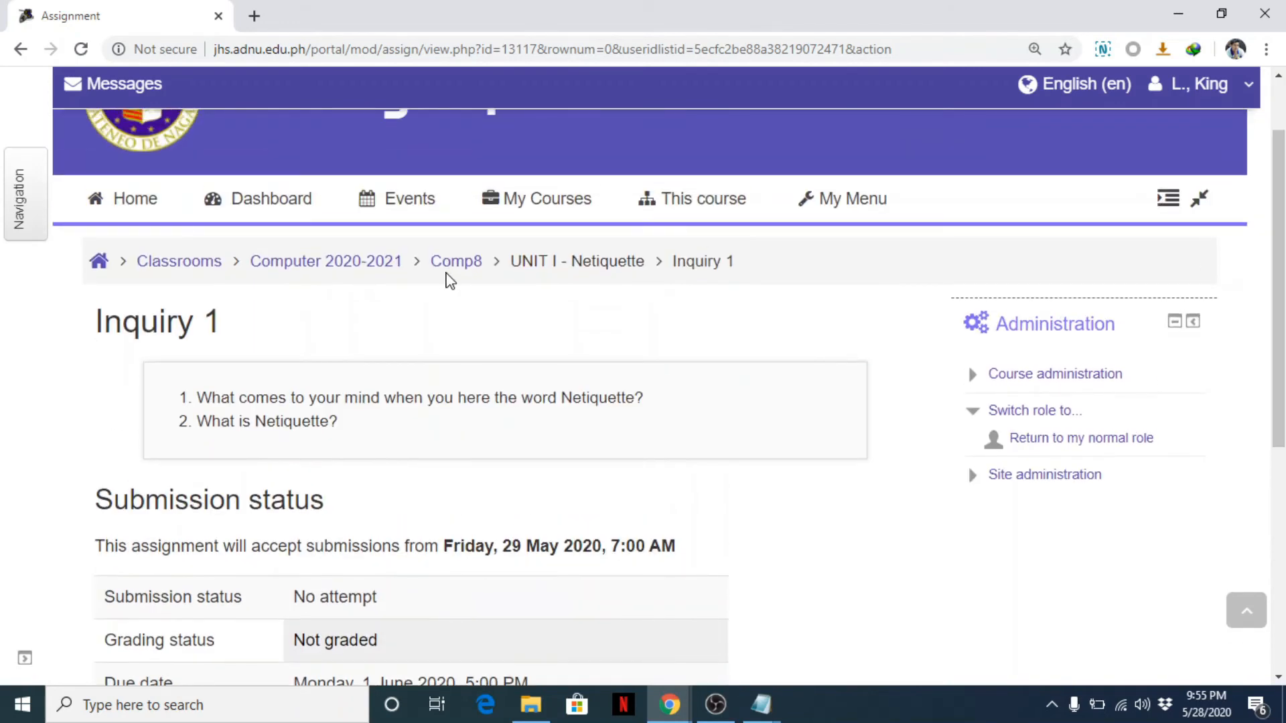
# Go back to the Comp8 course page and reopen Inquiry 1 as a student.
pyautogui.click(456, 261)
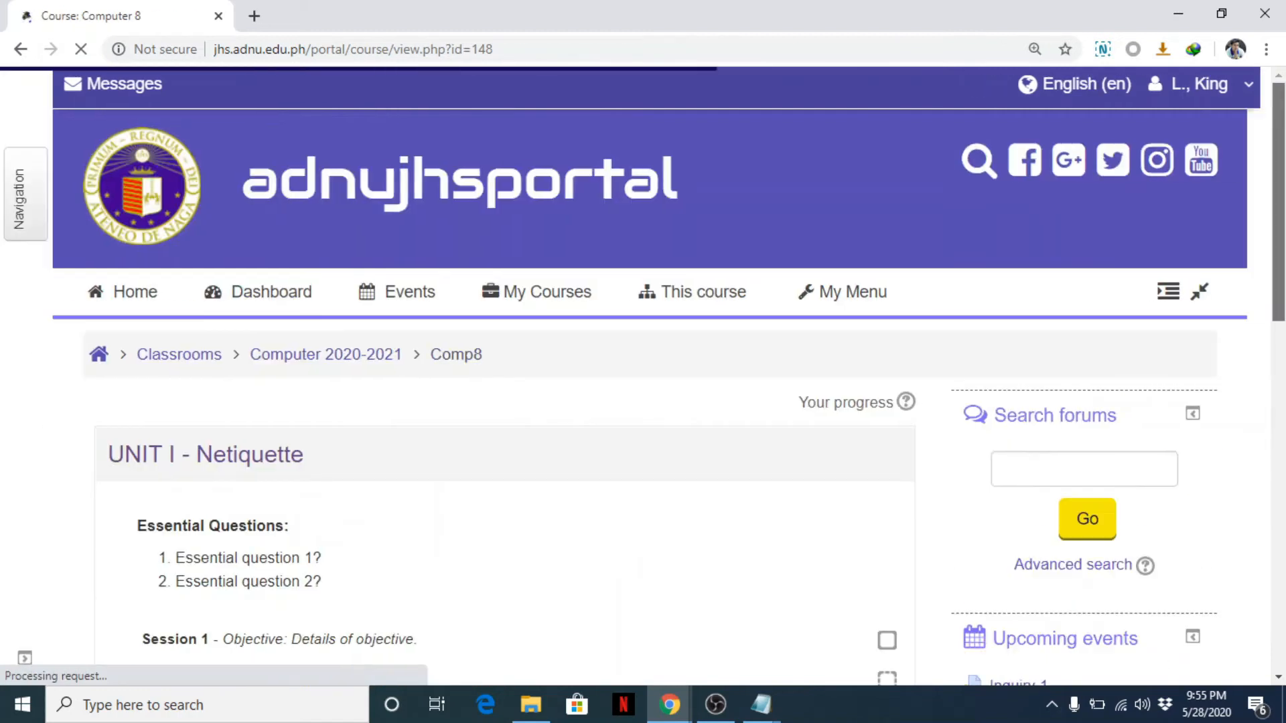
pyautogui.click(204, 400)
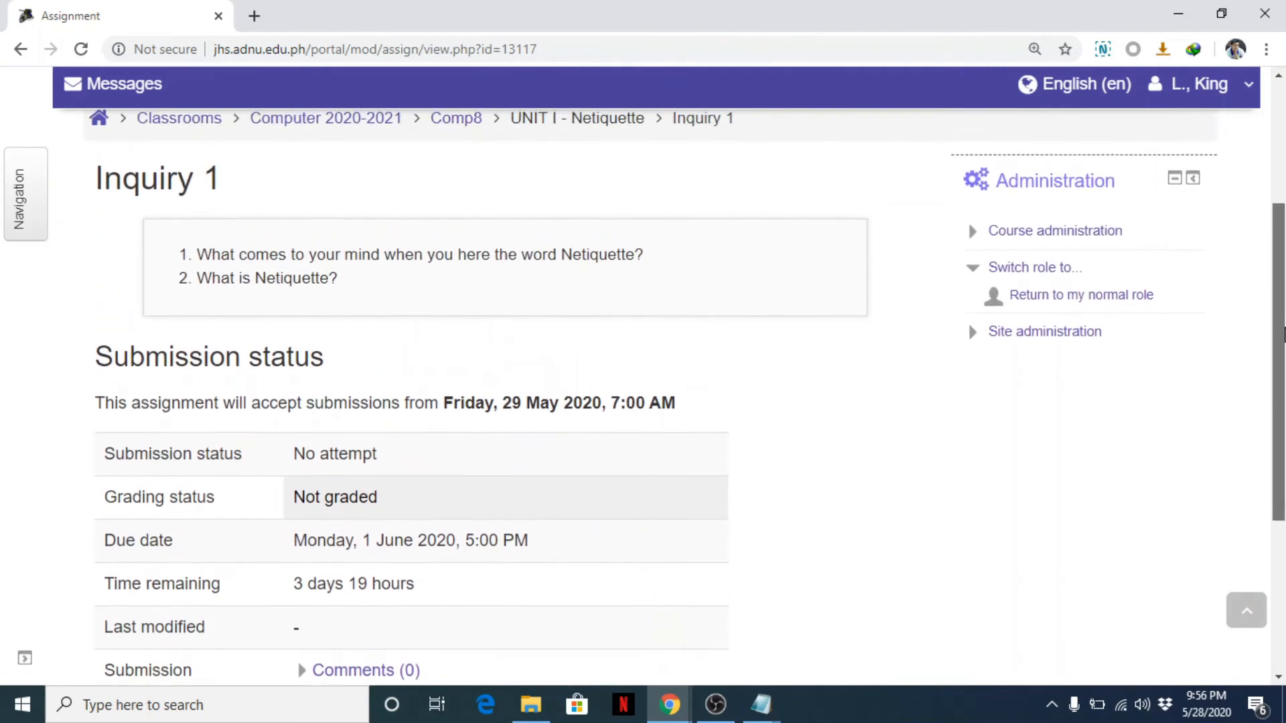
pyautogui.scroll(-3)
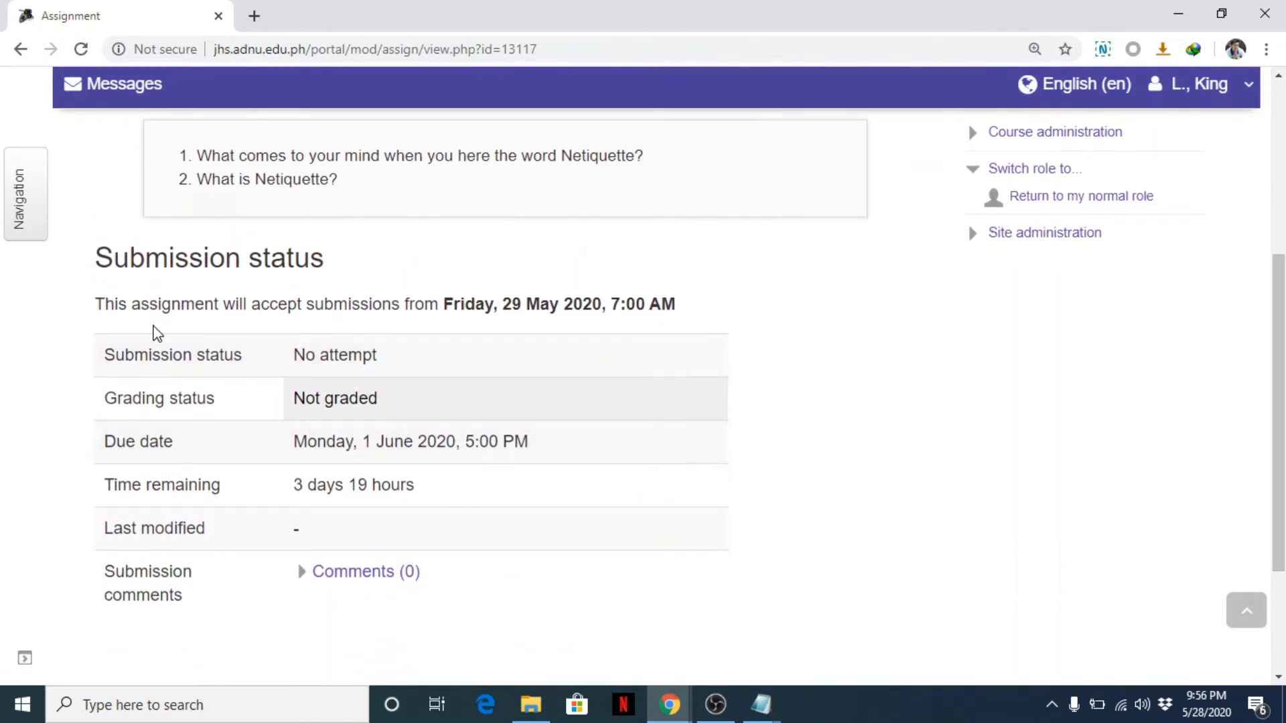
pyautogui.moveTo(441, 314)
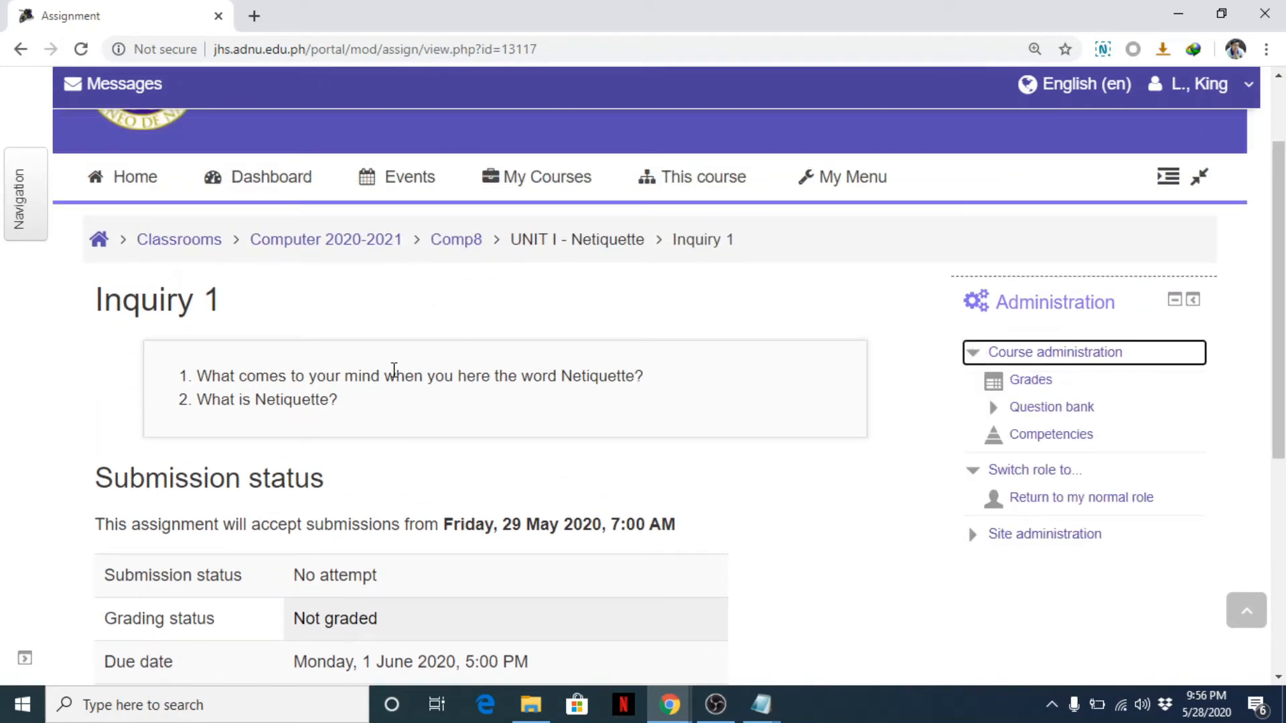
pyautogui.moveTo(890, 467)
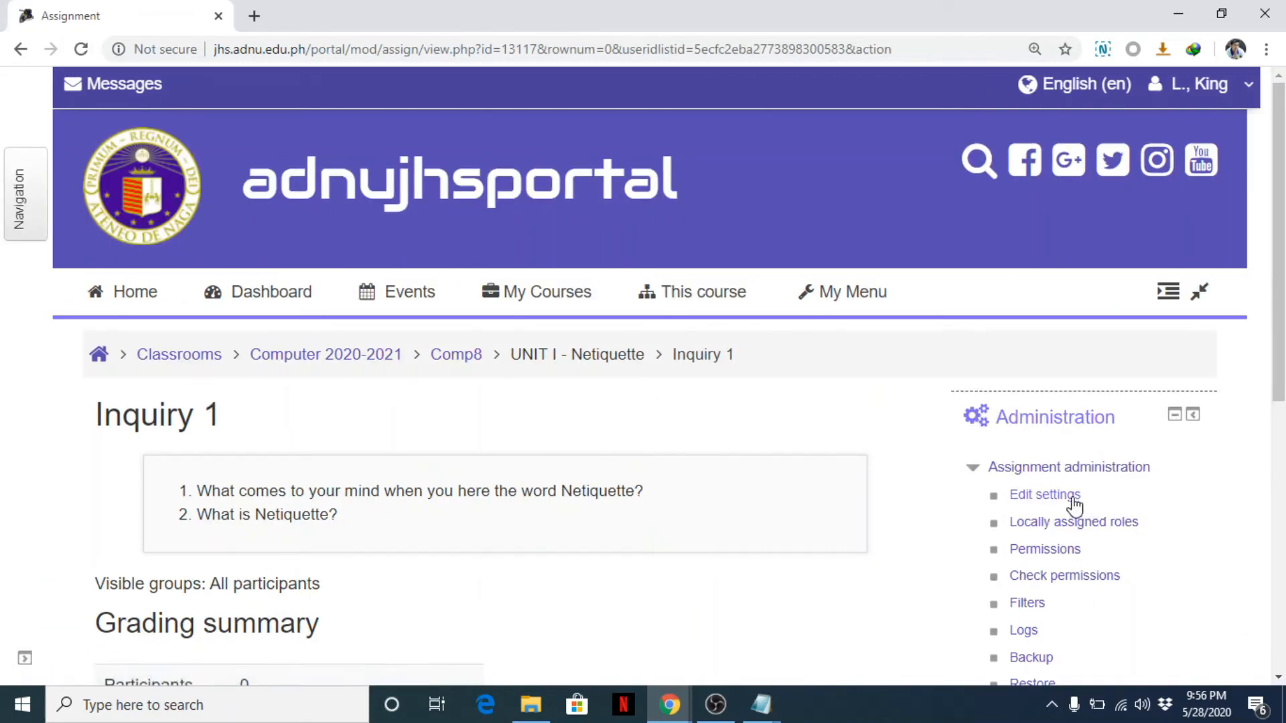
# Reopen the Inquiry 1 settings and change the submission start day.
pyautogui.click(1044, 495)
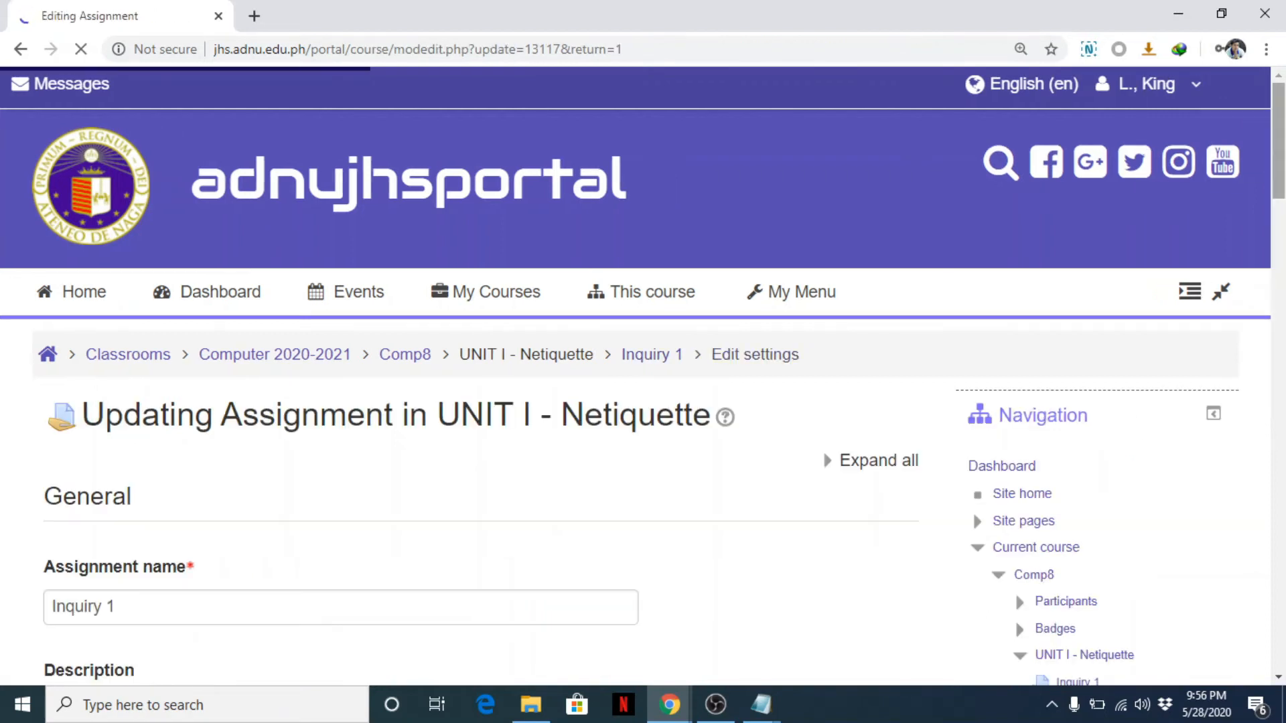
pyautogui.scroll(-3)
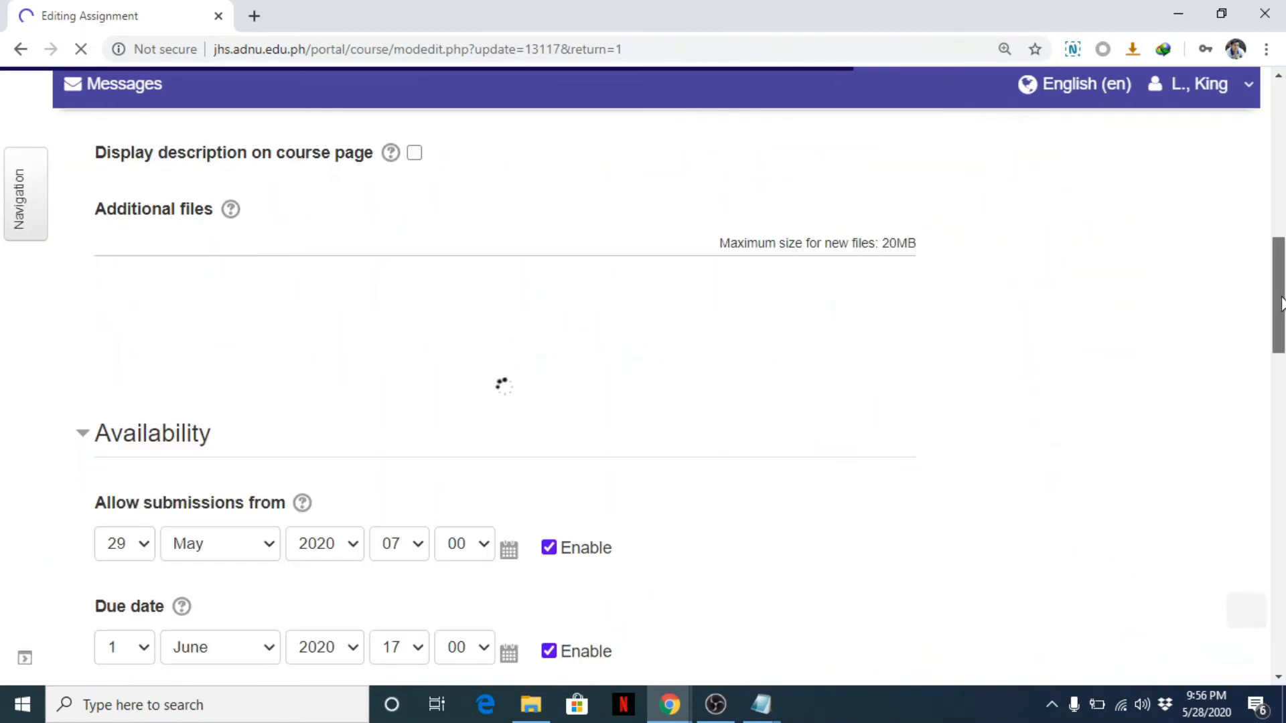
pyautogui.scroll(-3)
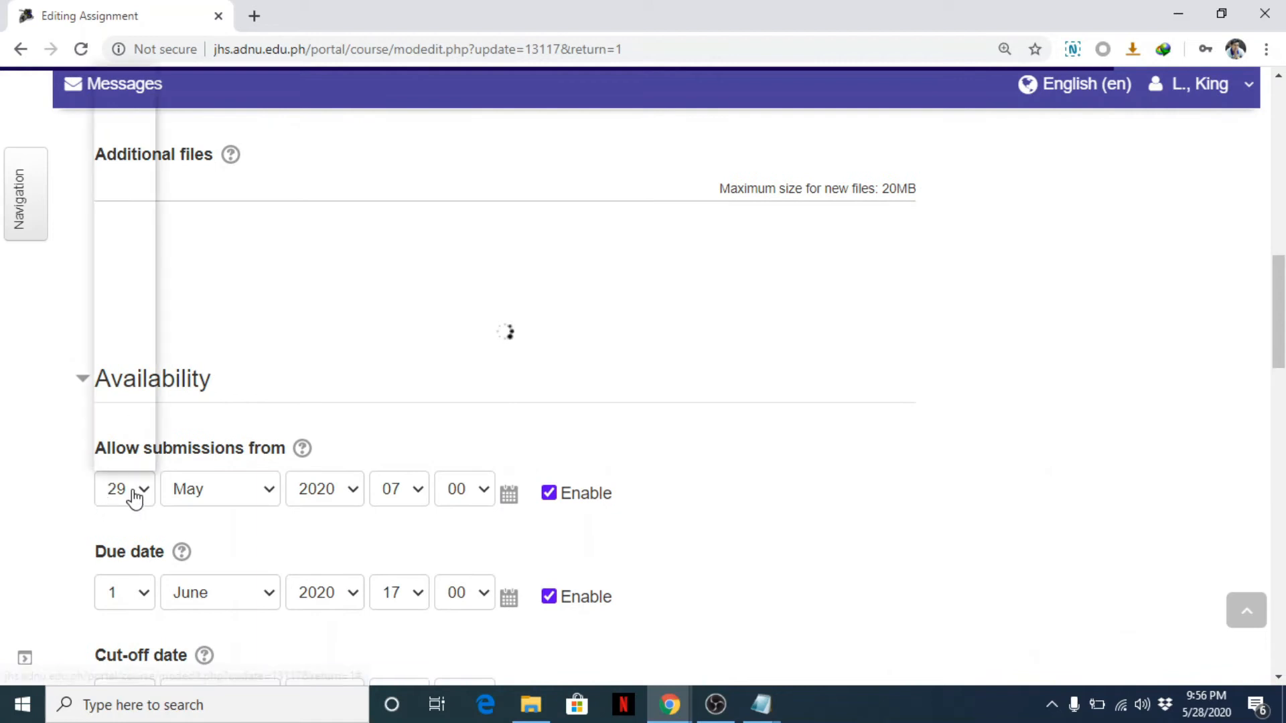
pyautogui.click(124, 489)
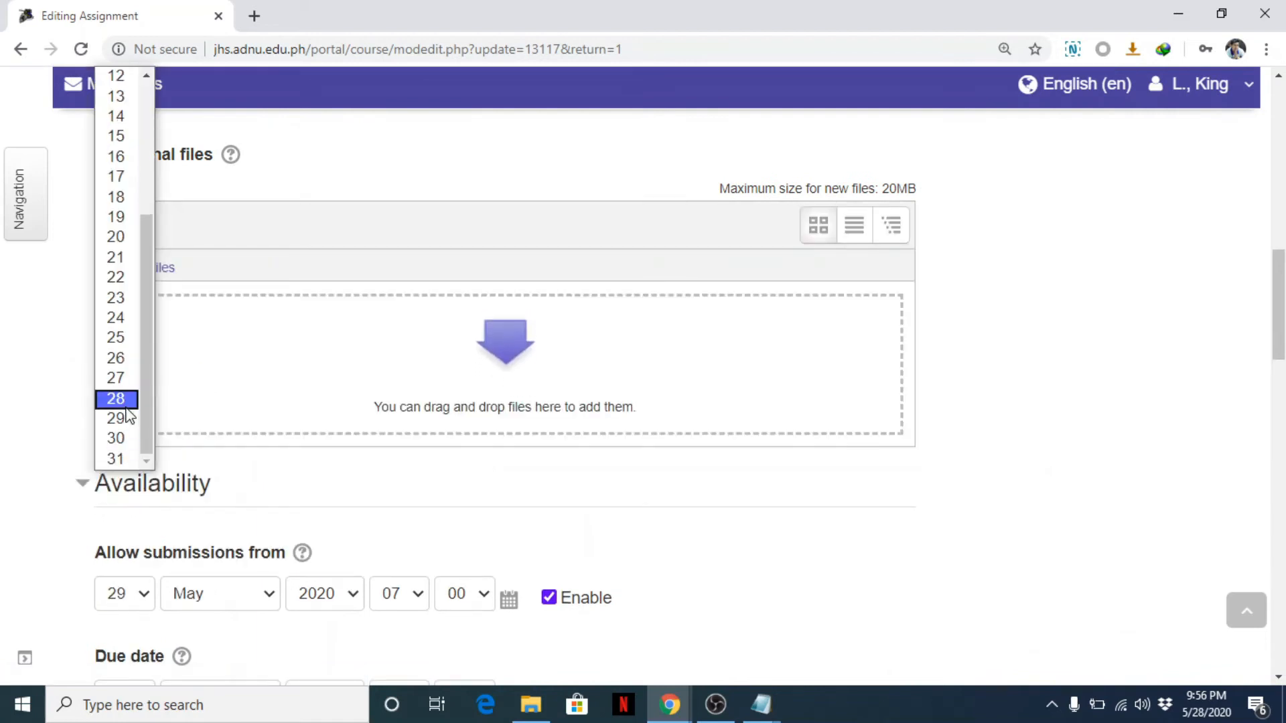
# Save the settings and reopen the Inquiry 1 assignment page.
pyautogui.scroll(-3)
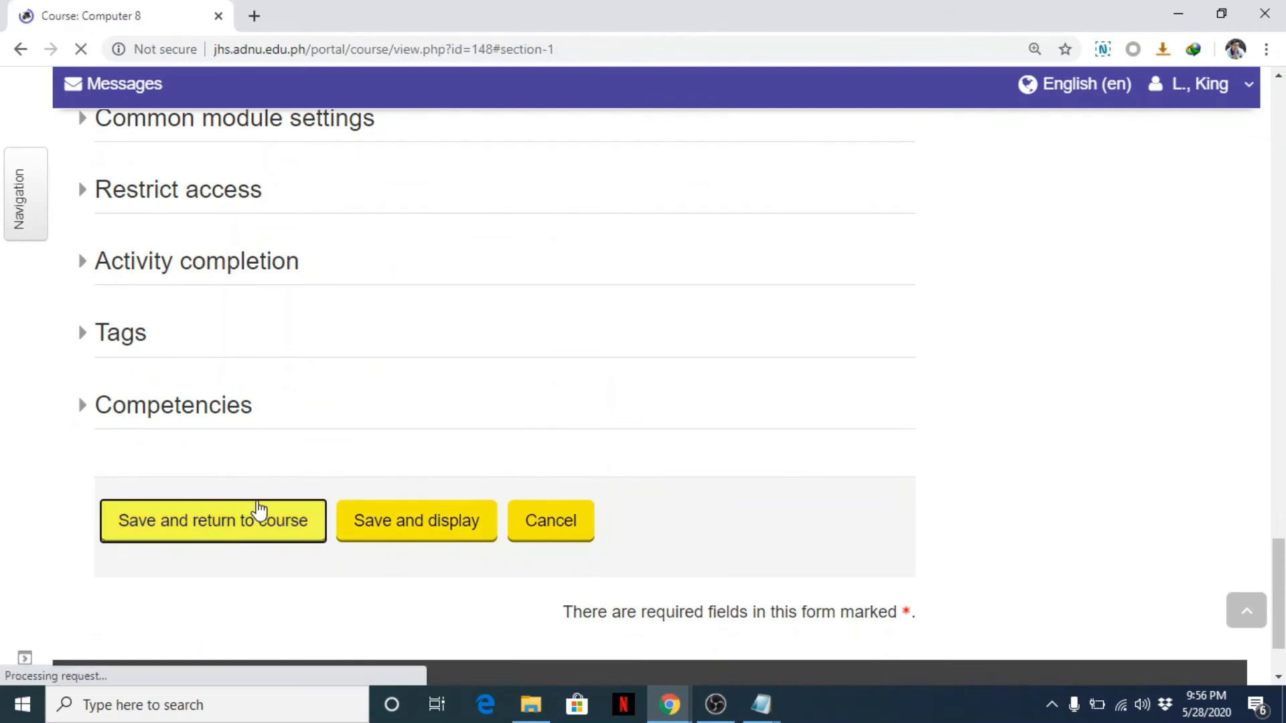
pyautogui.click(213, 521)
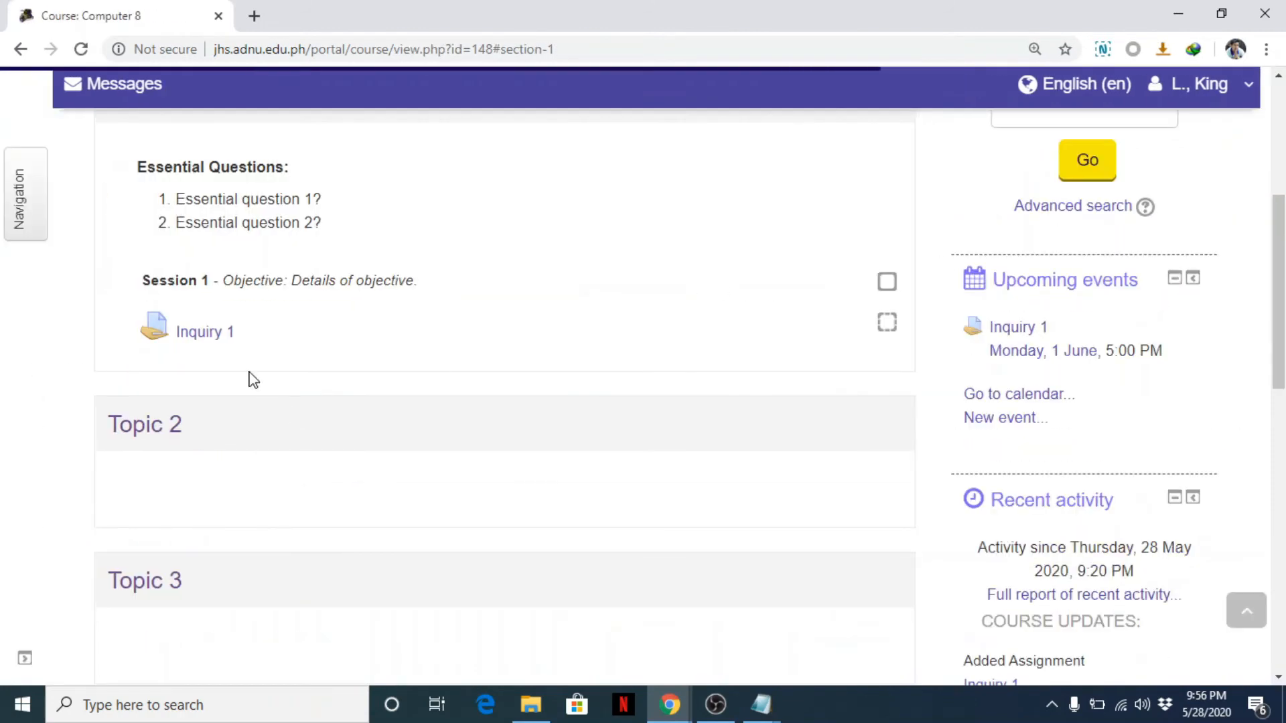
pyautogui.click(204, 331)
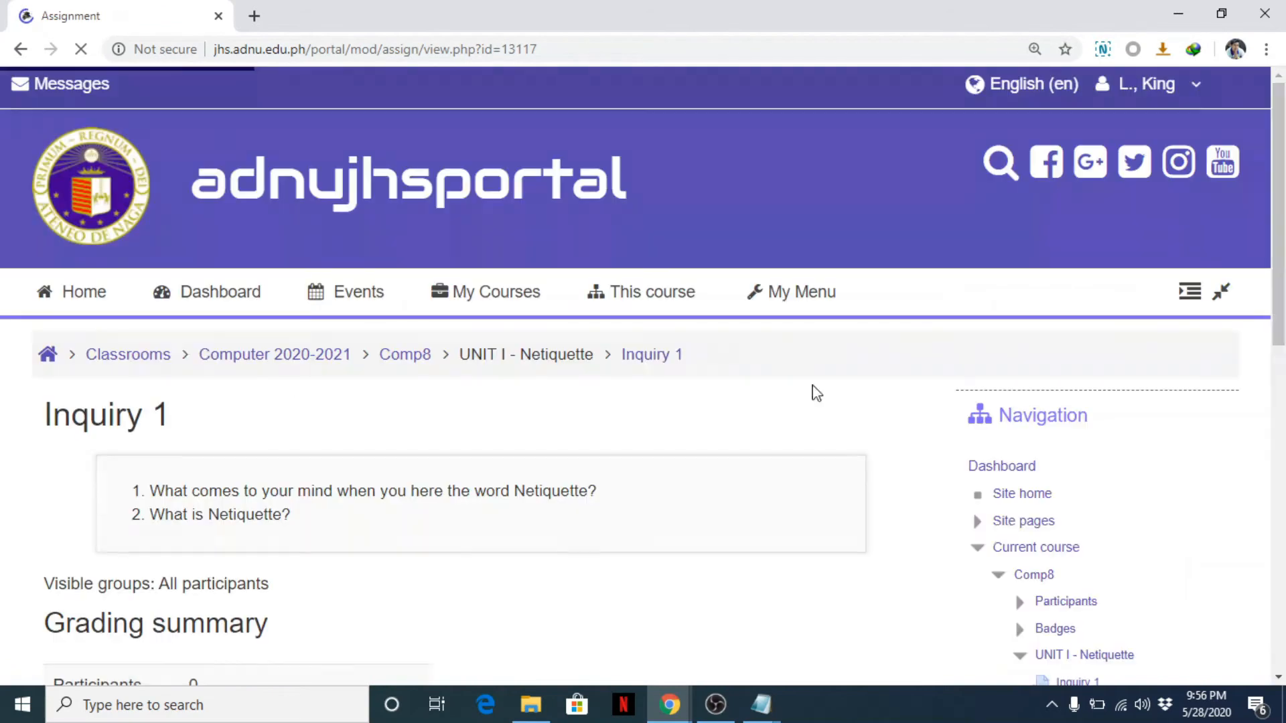
# Switch the role to Student from the Administration block.
pyautogui.scroll(-3)
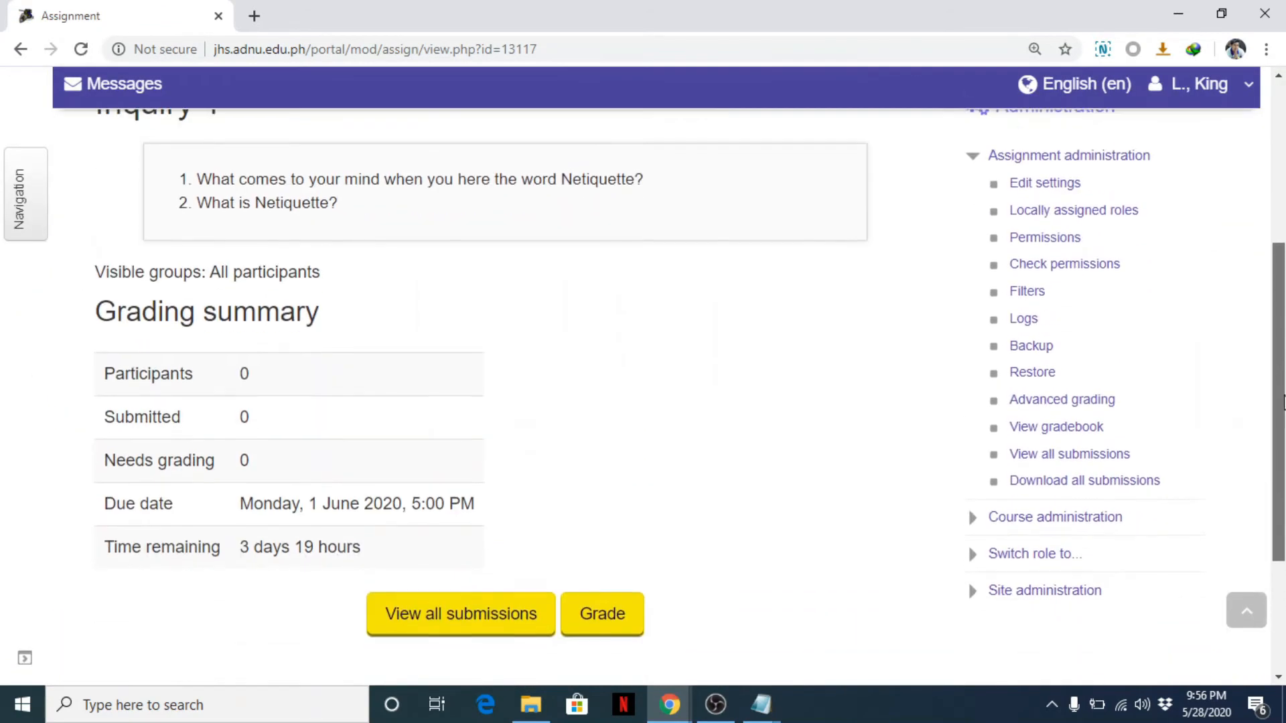
pyautogui.click(1035, 554)
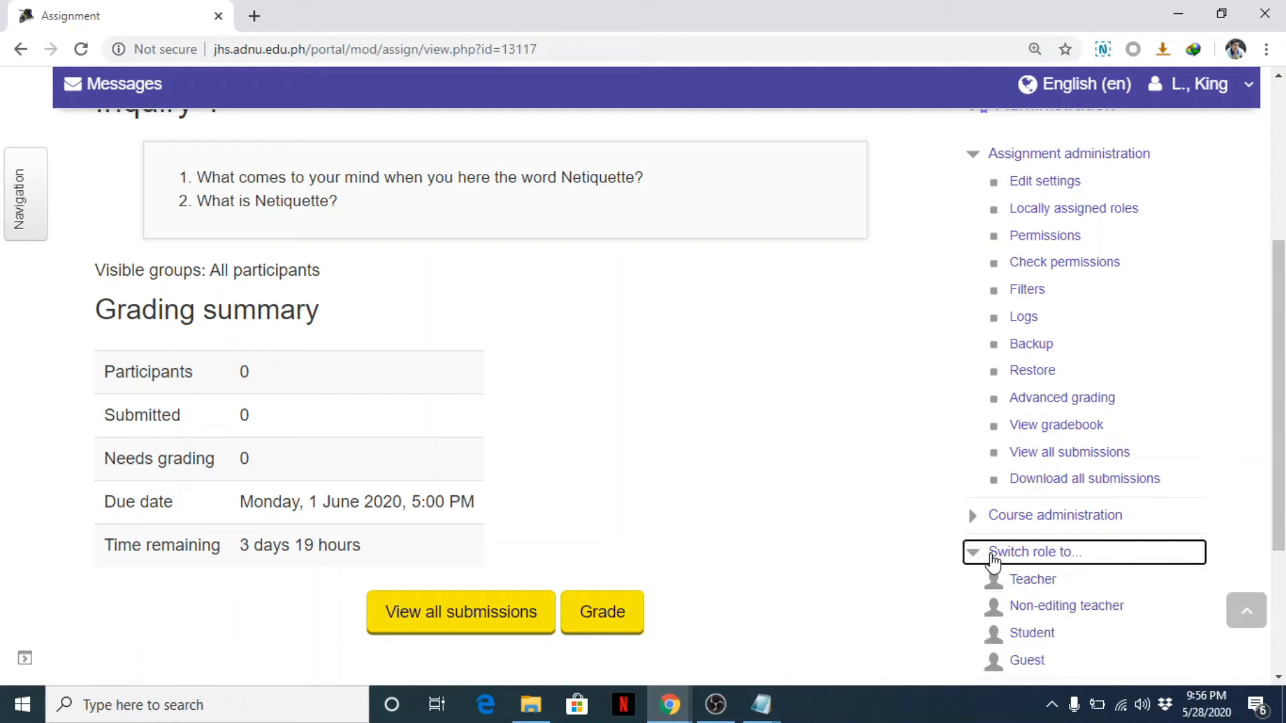
pyautogui.click(1032, 633)
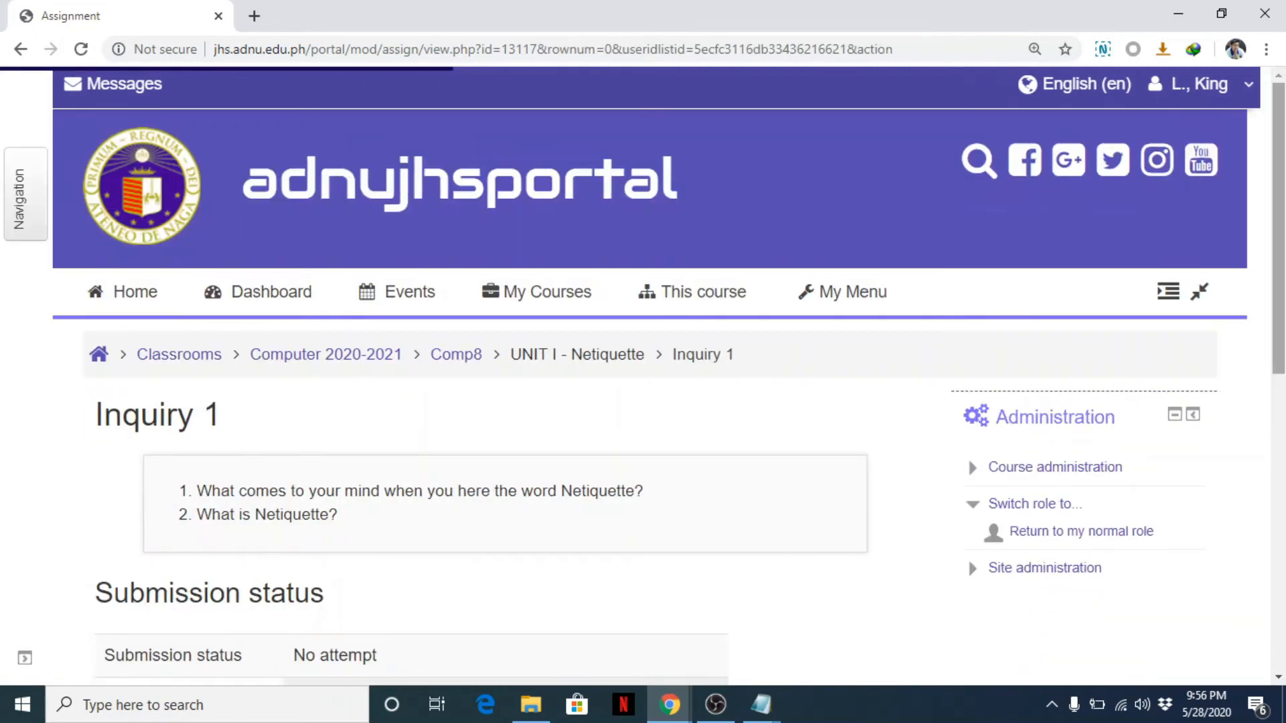
# Start a new Inquiry 1 submission with 'Add submission'.
pyautogui.scroll(-3)
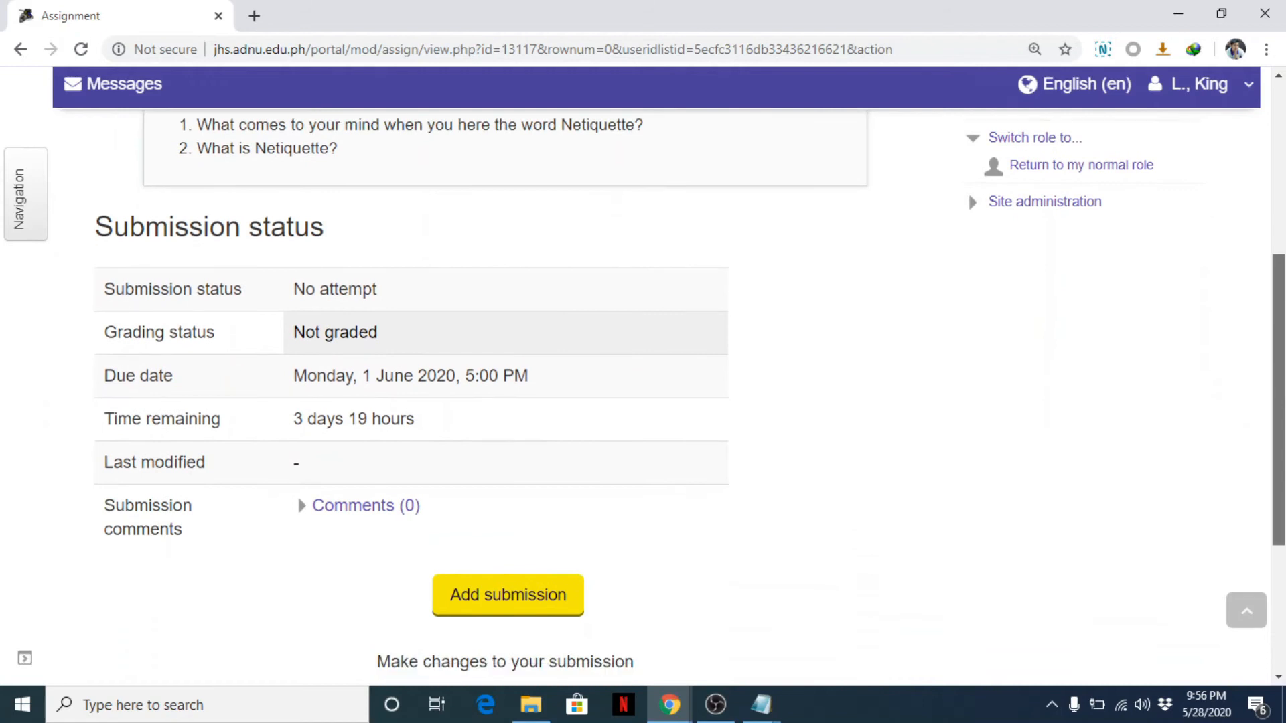
pyautogui.scroll(-3)
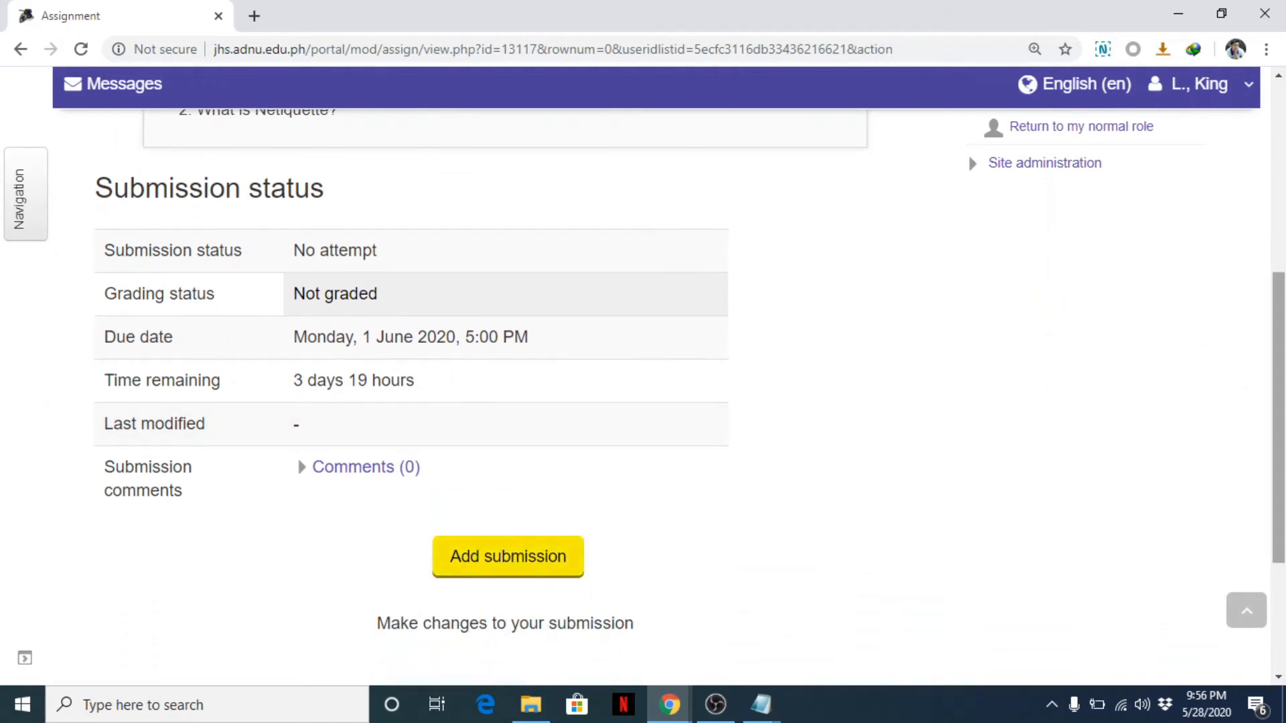
pyautogui.scroll(-3)
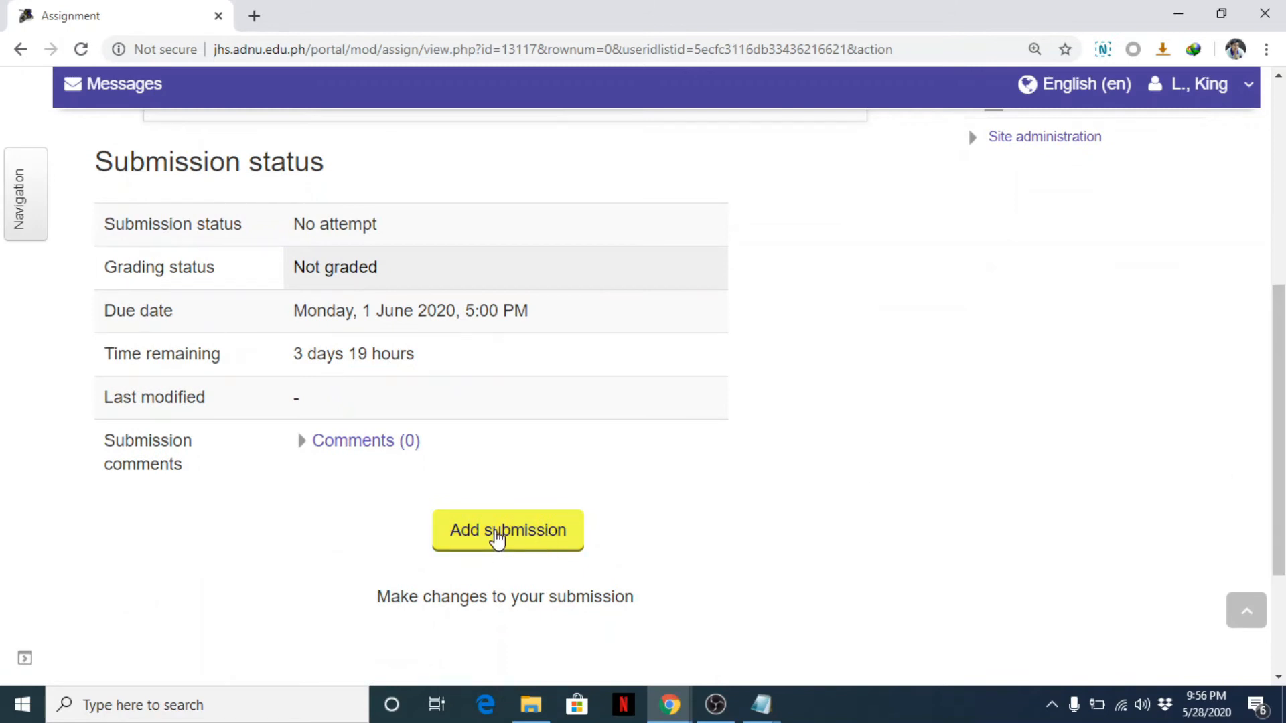
pyautogui.click(508, 530)
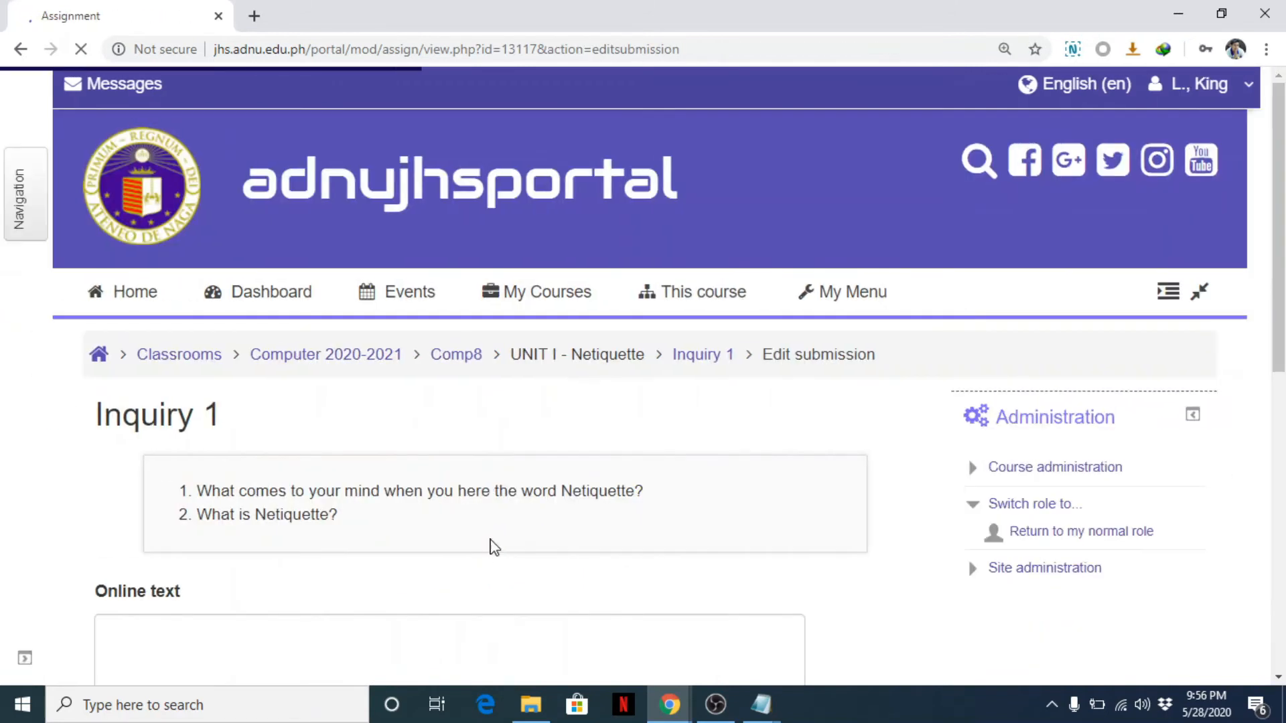
# Paste both questions into the online text box as unnumbered lines.
pyautogui.scroll(-3)
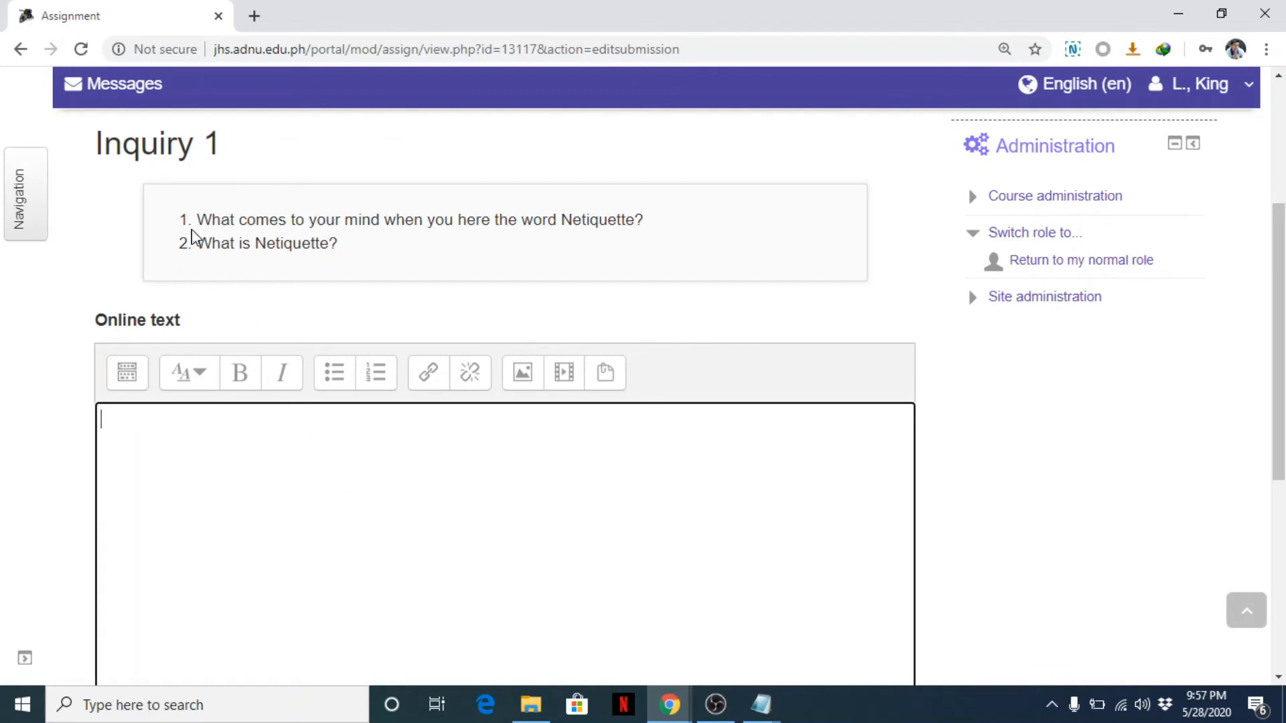
pyautogui.moveTo(197, 219); pyautogui.dragTo(337, 242)
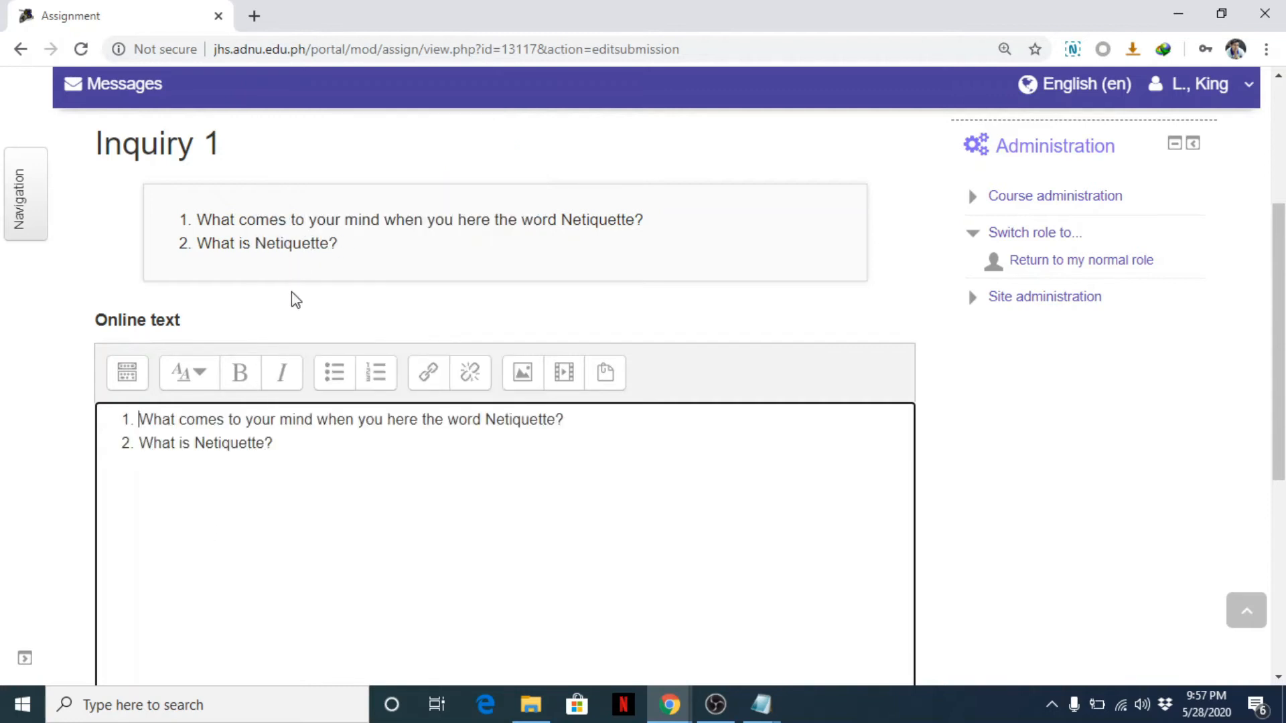
pyautogui.press('Enter')
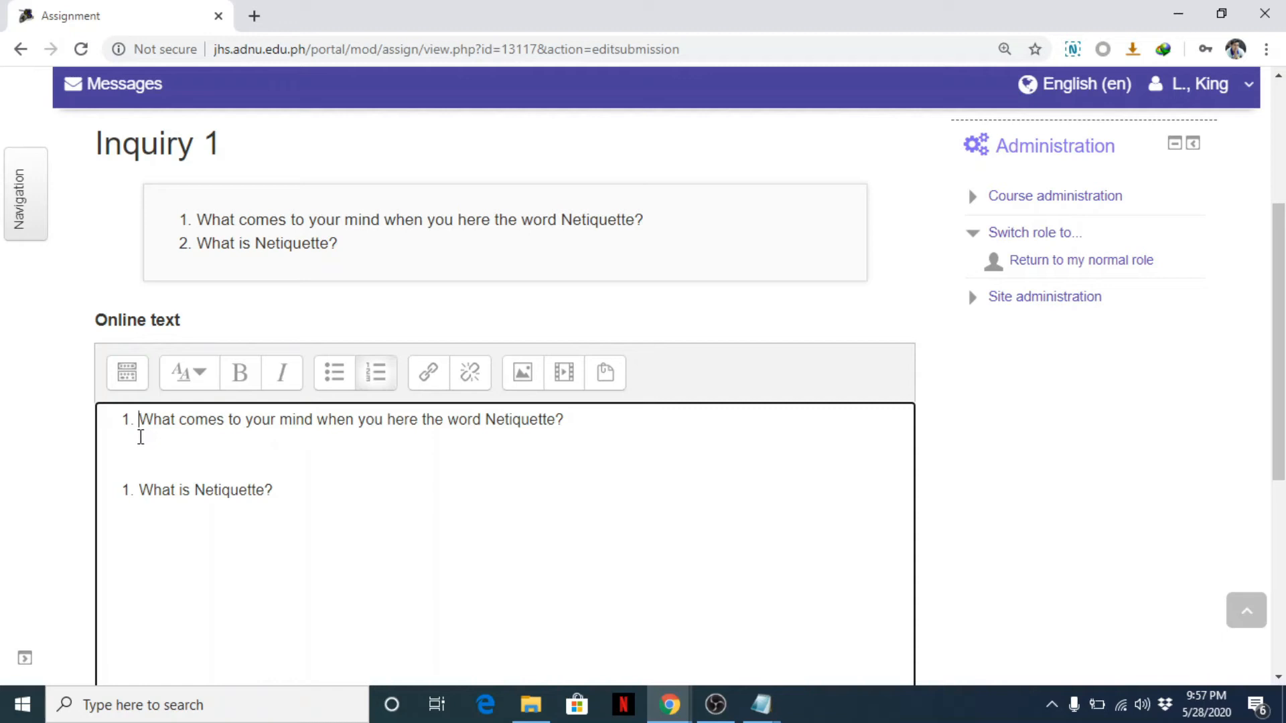
pyautogui.click(377, 372)
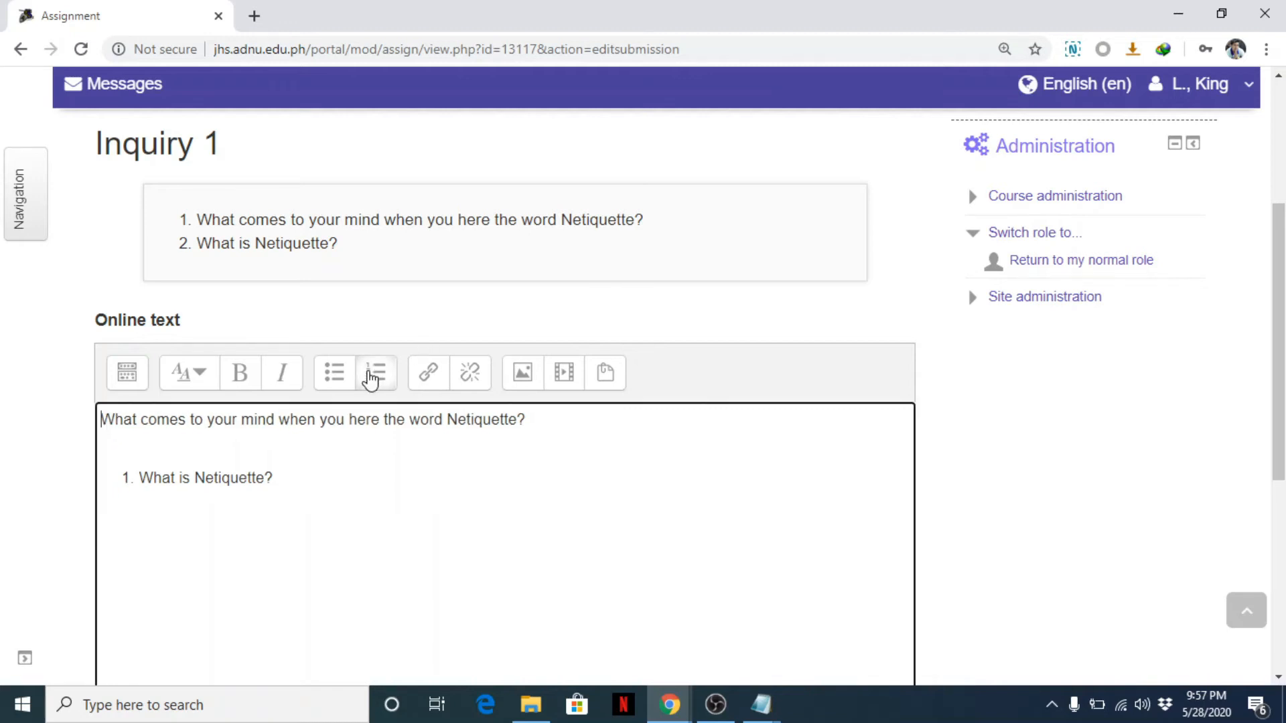
pyautogui.click(376, 373)
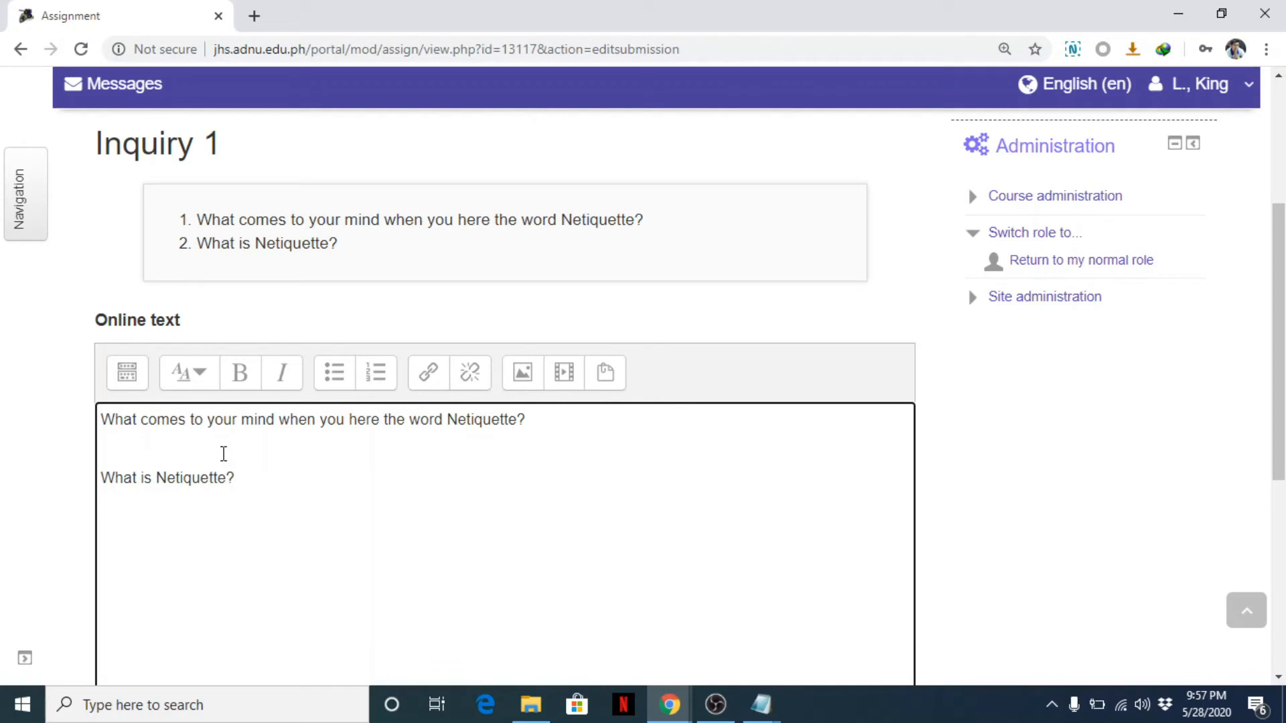
# Type 'Answer will encoded here' under the first question.
pyautogui.write('Answer')
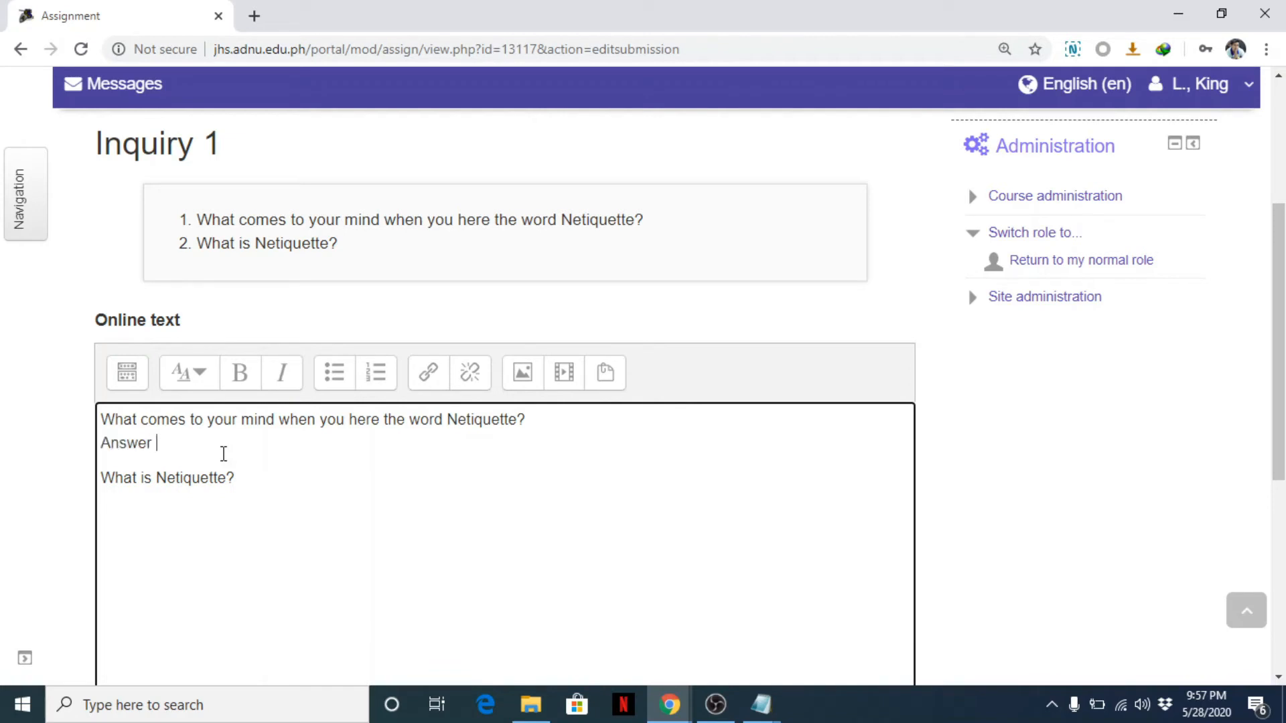
pyautogui.write('will e')
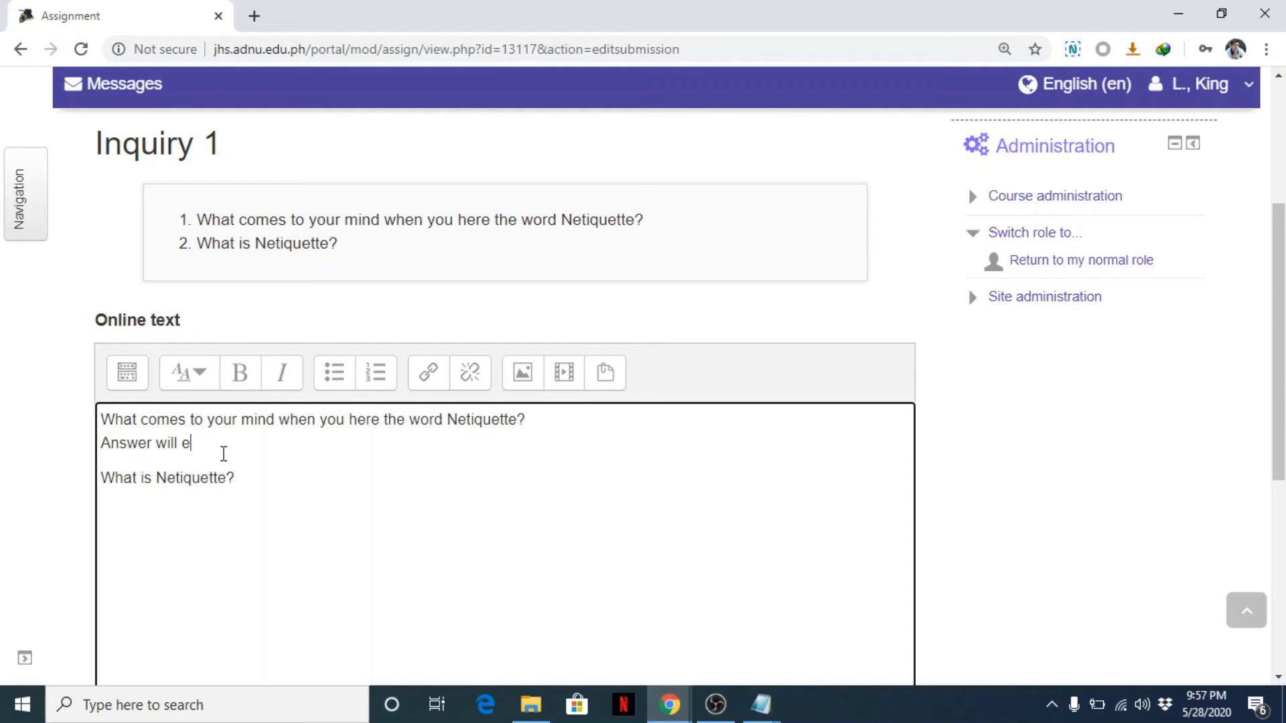
pyautogui.write('ncoded here.')
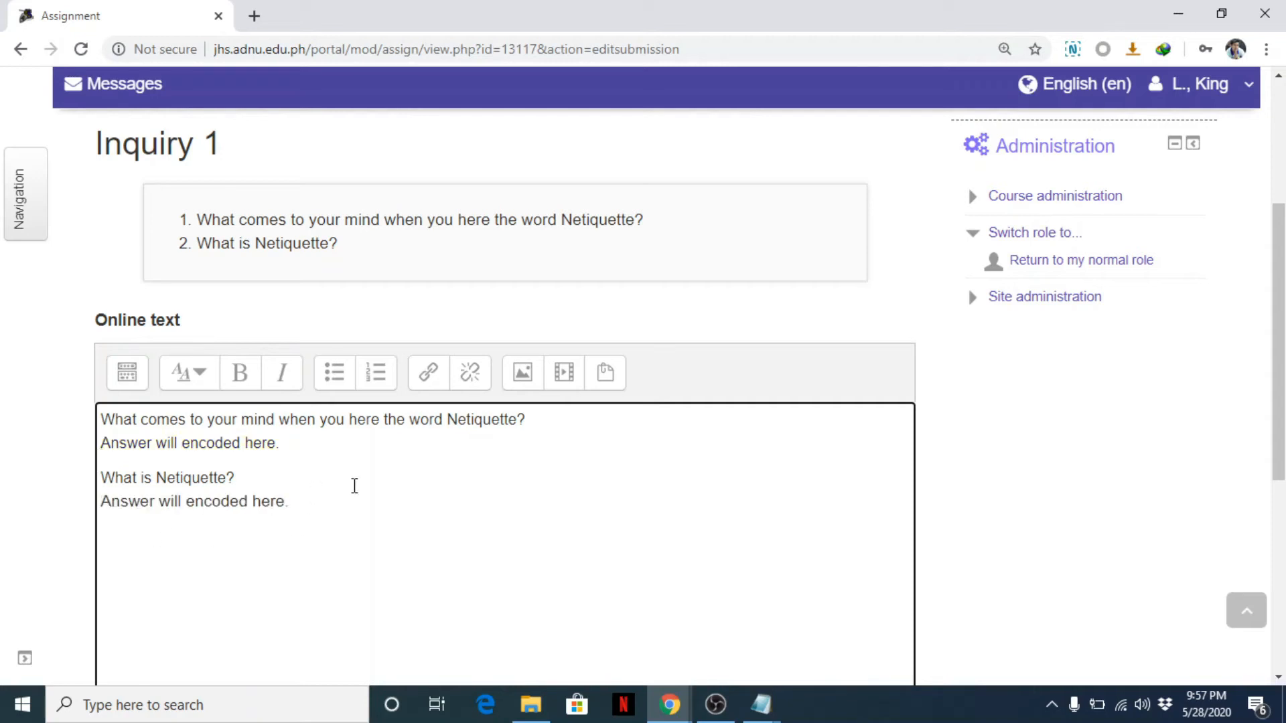
# Save the online text submission and review its Submitted for grading status.
pyautogui.scroll(-3)
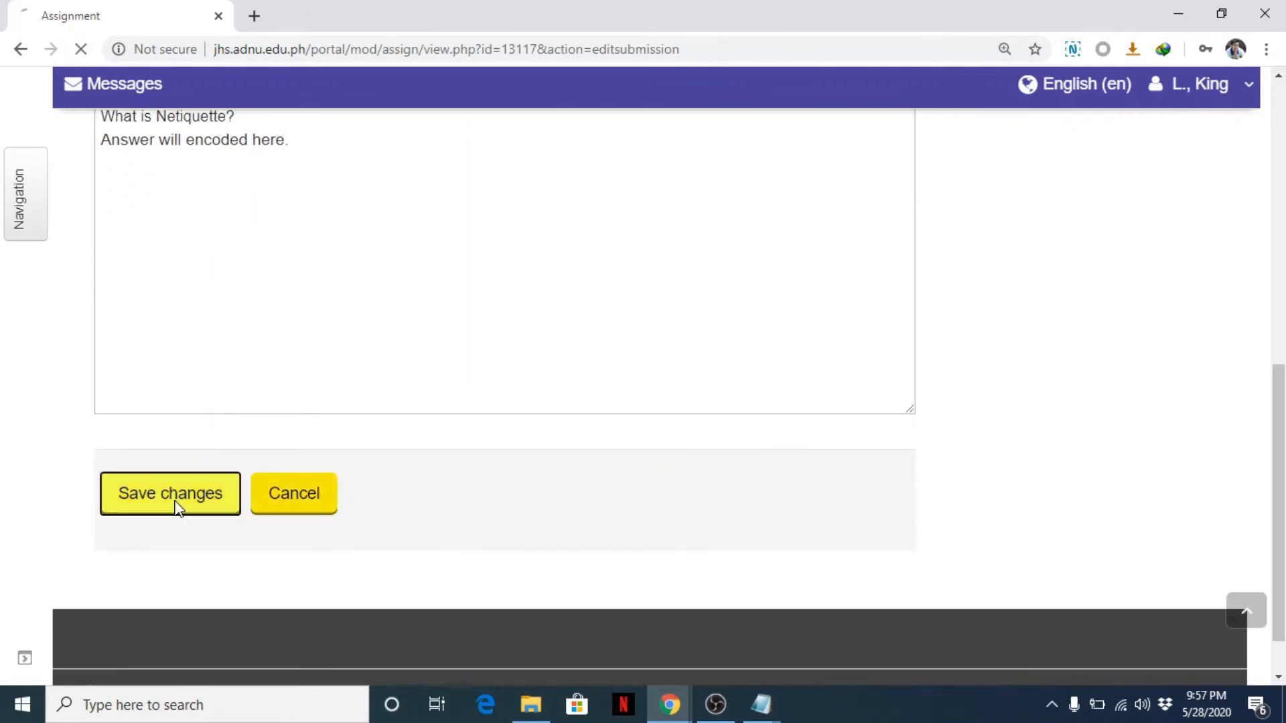
pyautogui.click(170, 494)
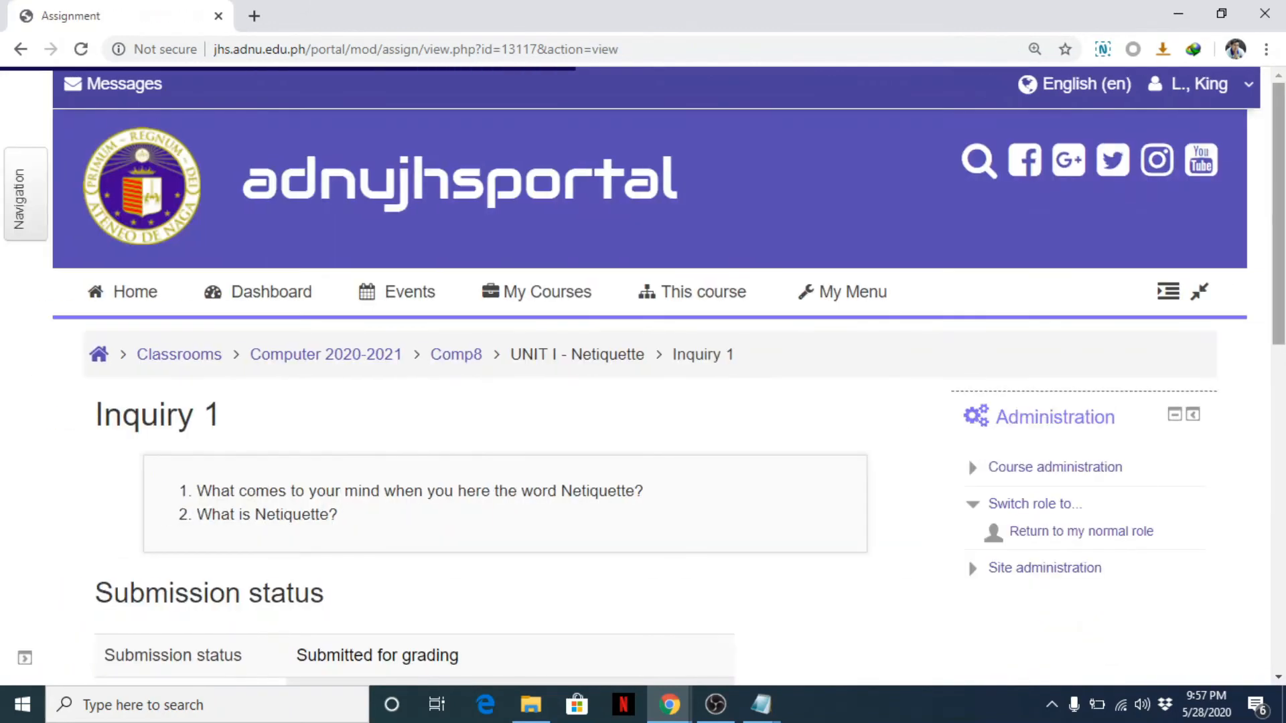
pyautogui.scroll(-3)
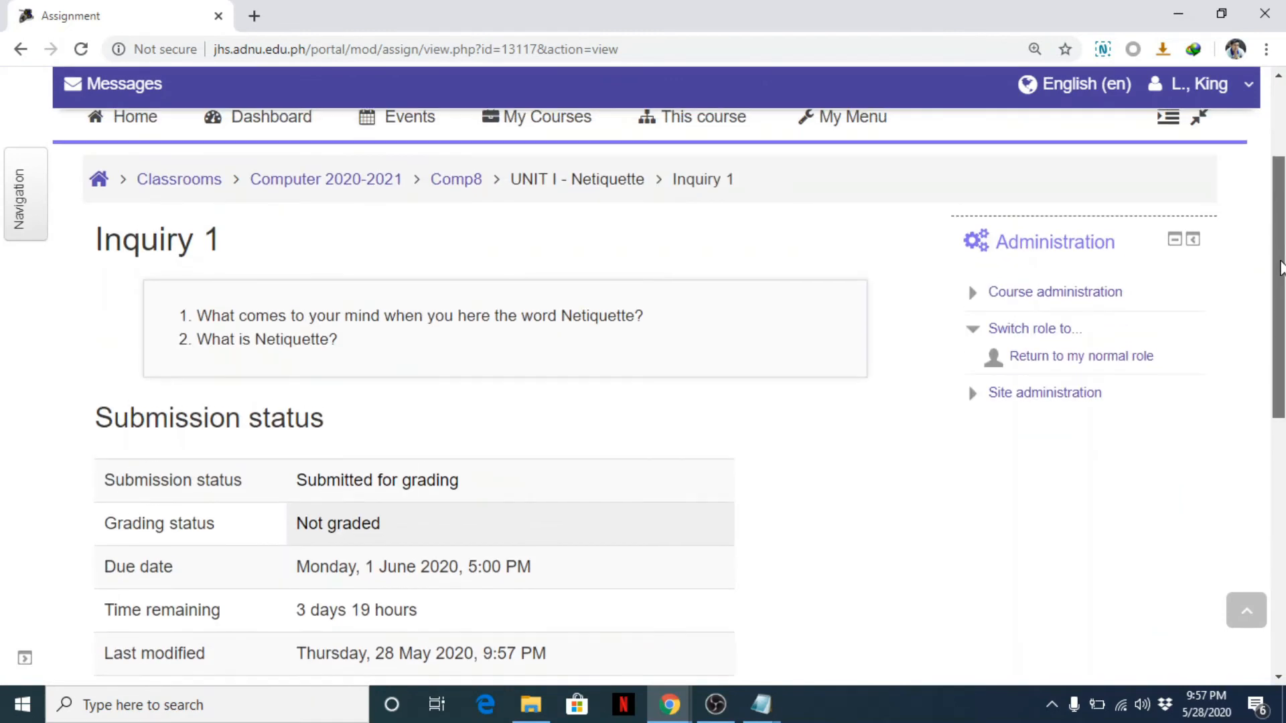
pyautogui.moveTo(999, 358)
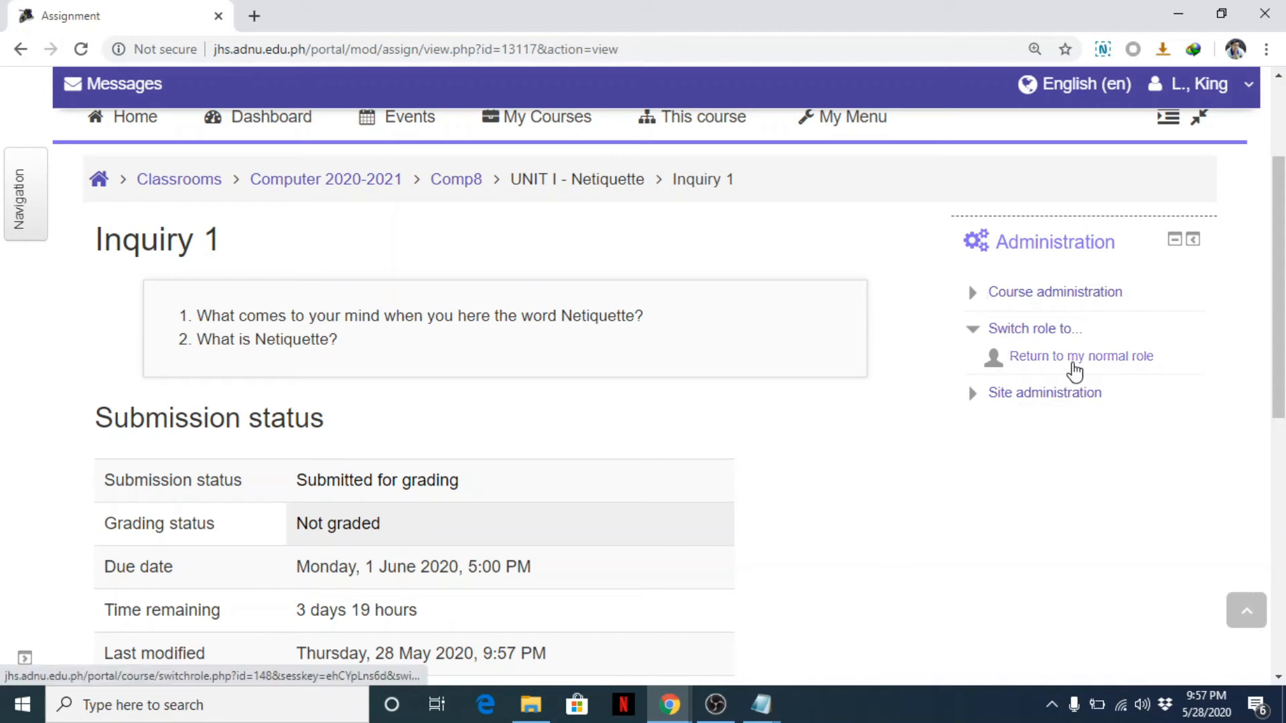
pyautogui.moveTo(1100, 366)
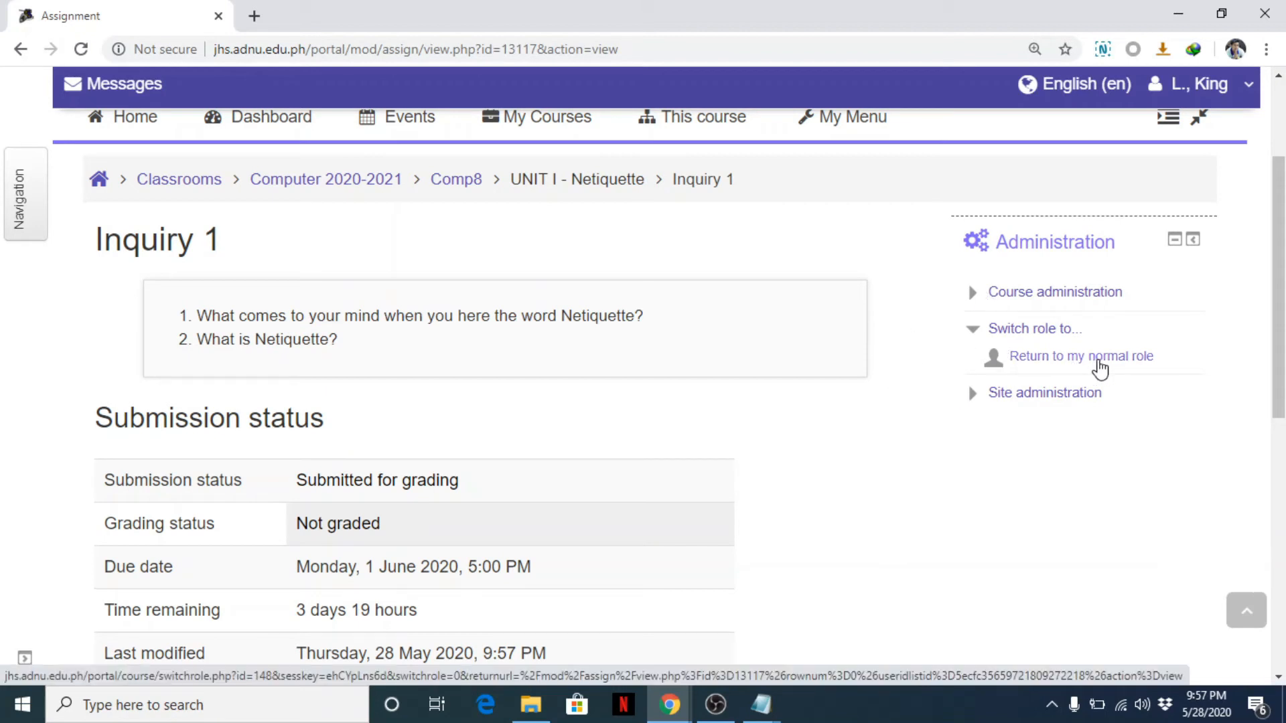
# Return to the teacher role and enable file submissions in Inquiry 1's settings.
pyautogui.click(1081, 357)
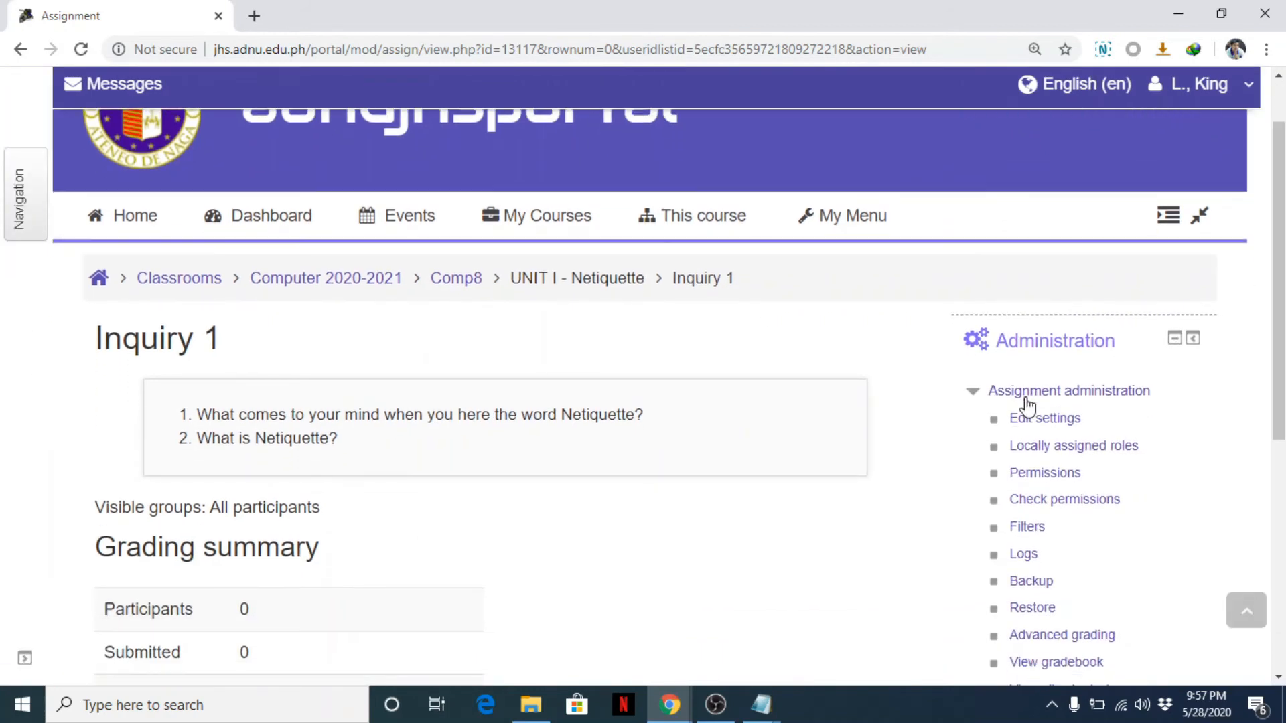
pyautogui.click(1044, 419)
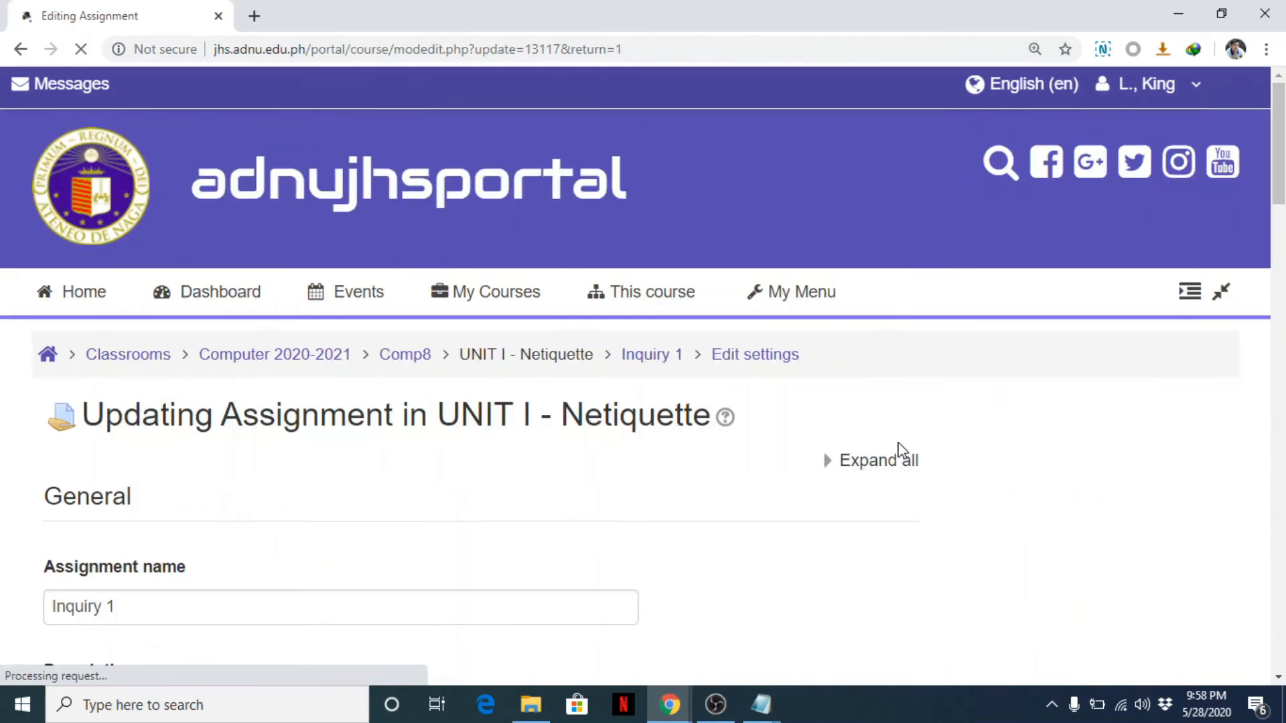
pyautogui.scroll(-3)
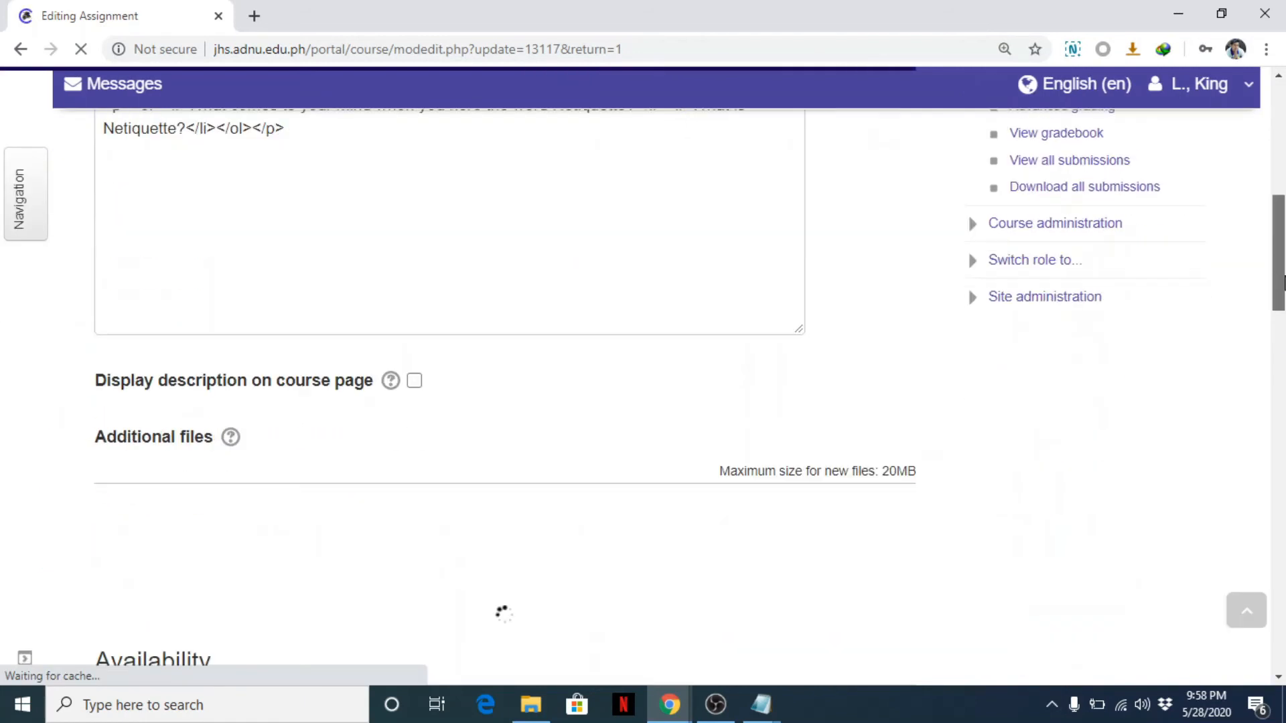
pyautogui.scroll(-3)
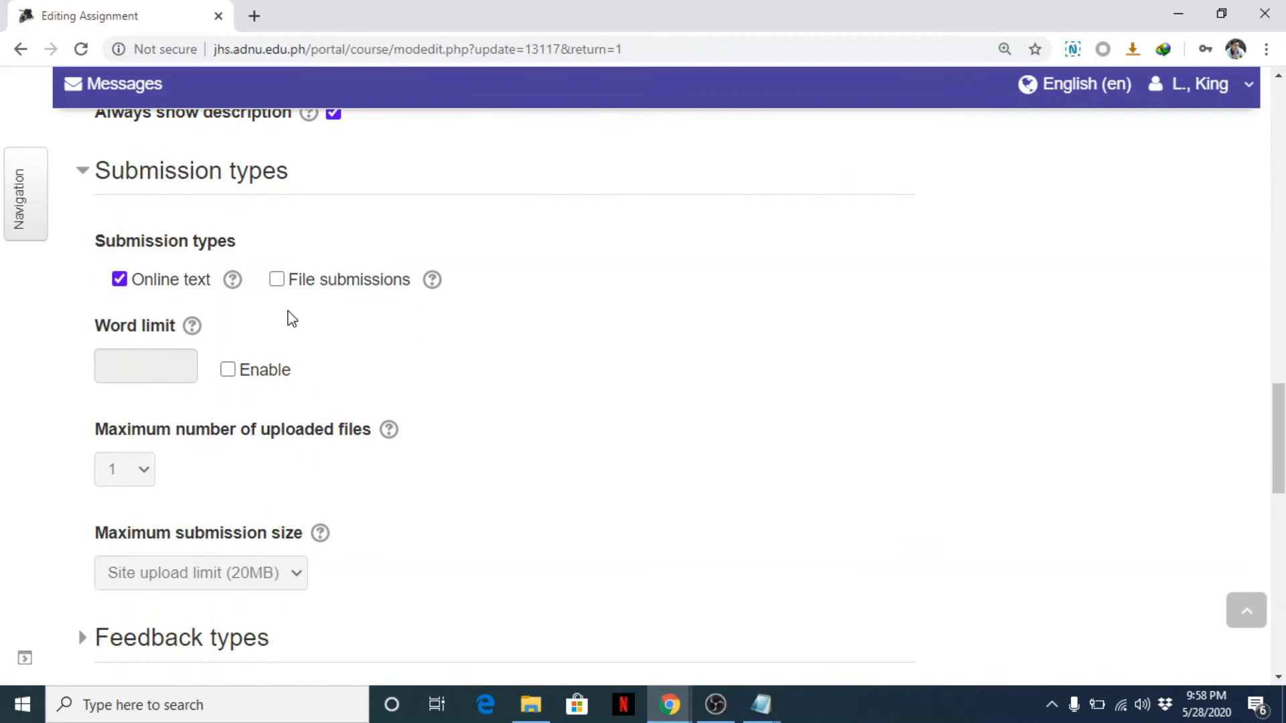
pyautogui.click(277, 279)
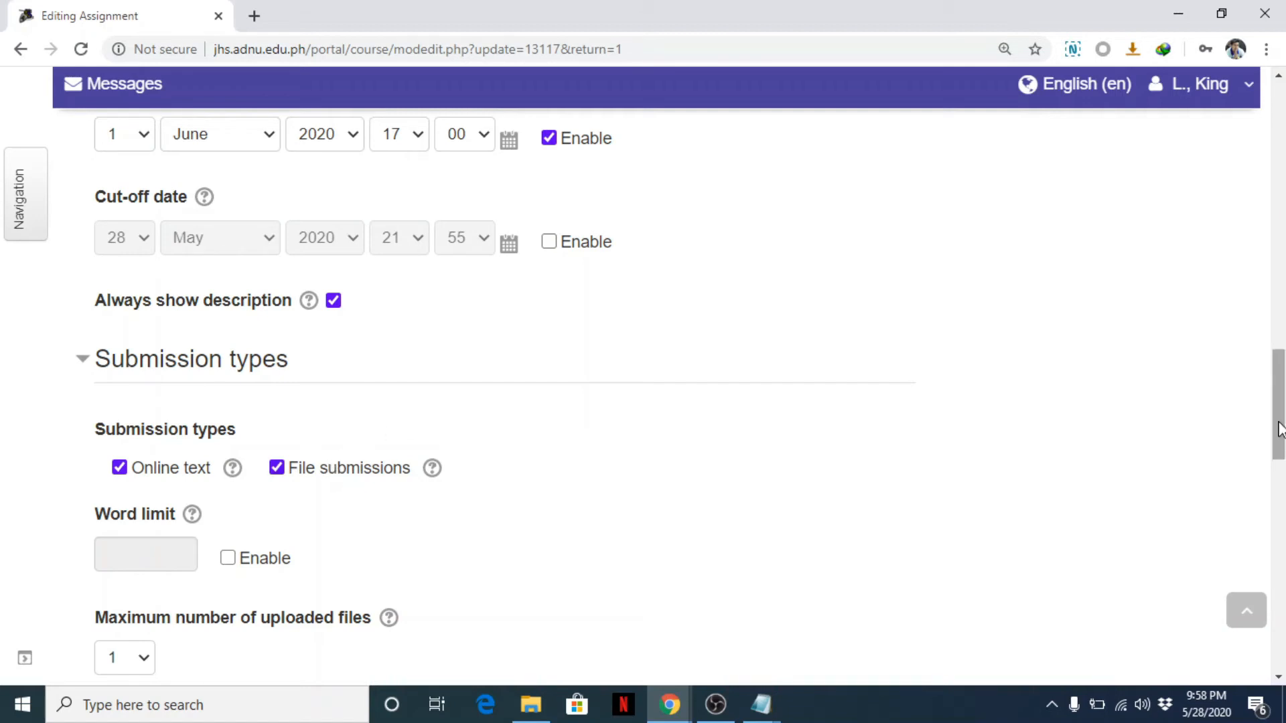
# Save the settings and view the Inquiry 1 grading summary.
pyautogui.scroll(-3)
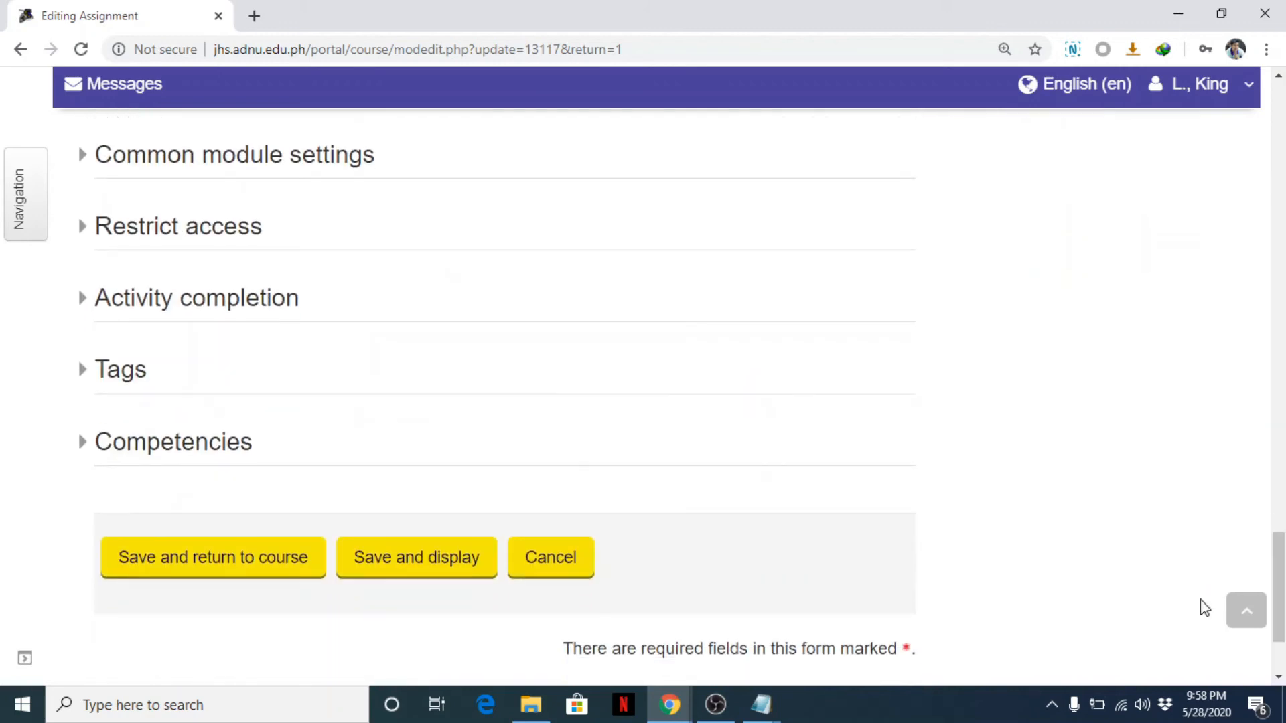
pyautogui.click(417, 558)
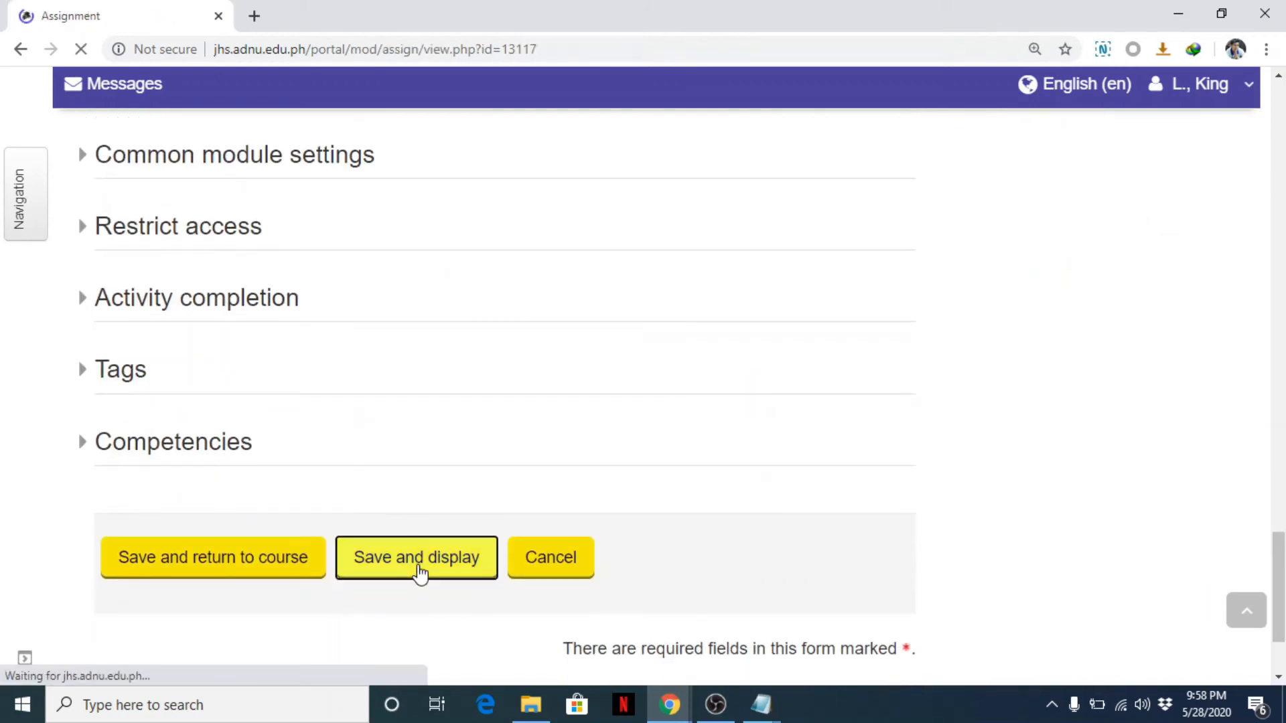
pyautogui.click(417, 558)
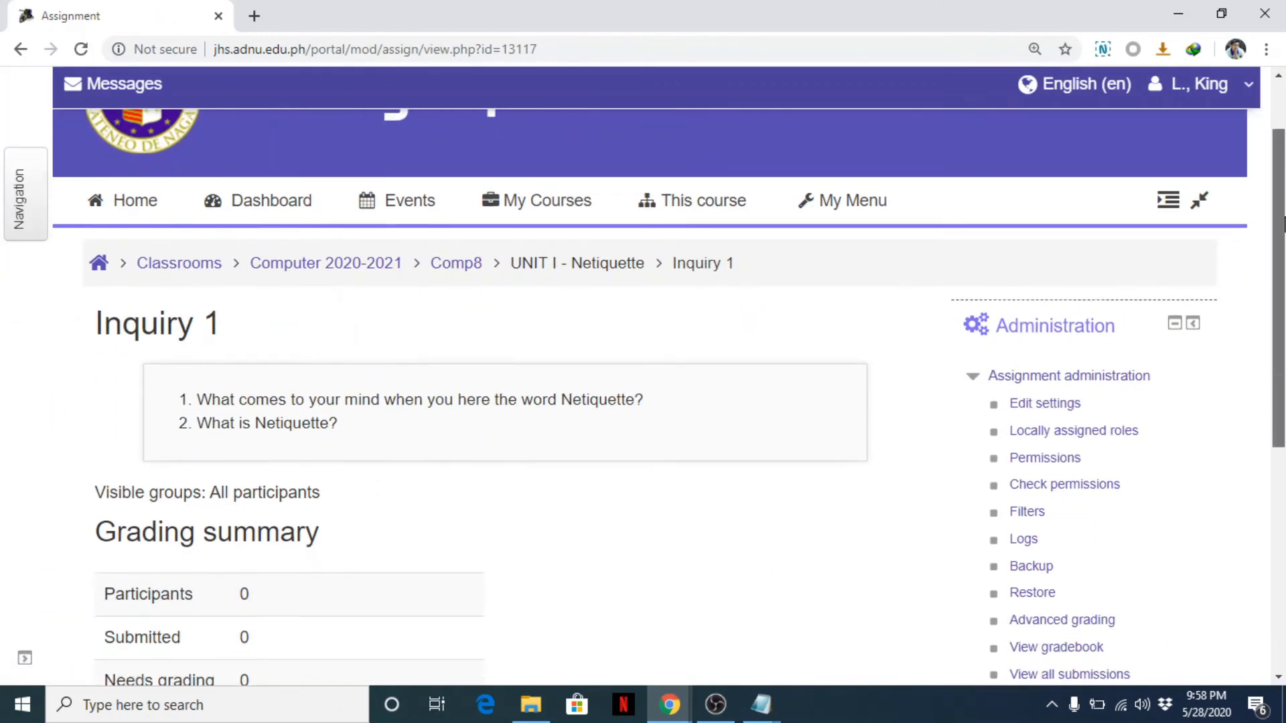
pyautogui.scroll(-3)
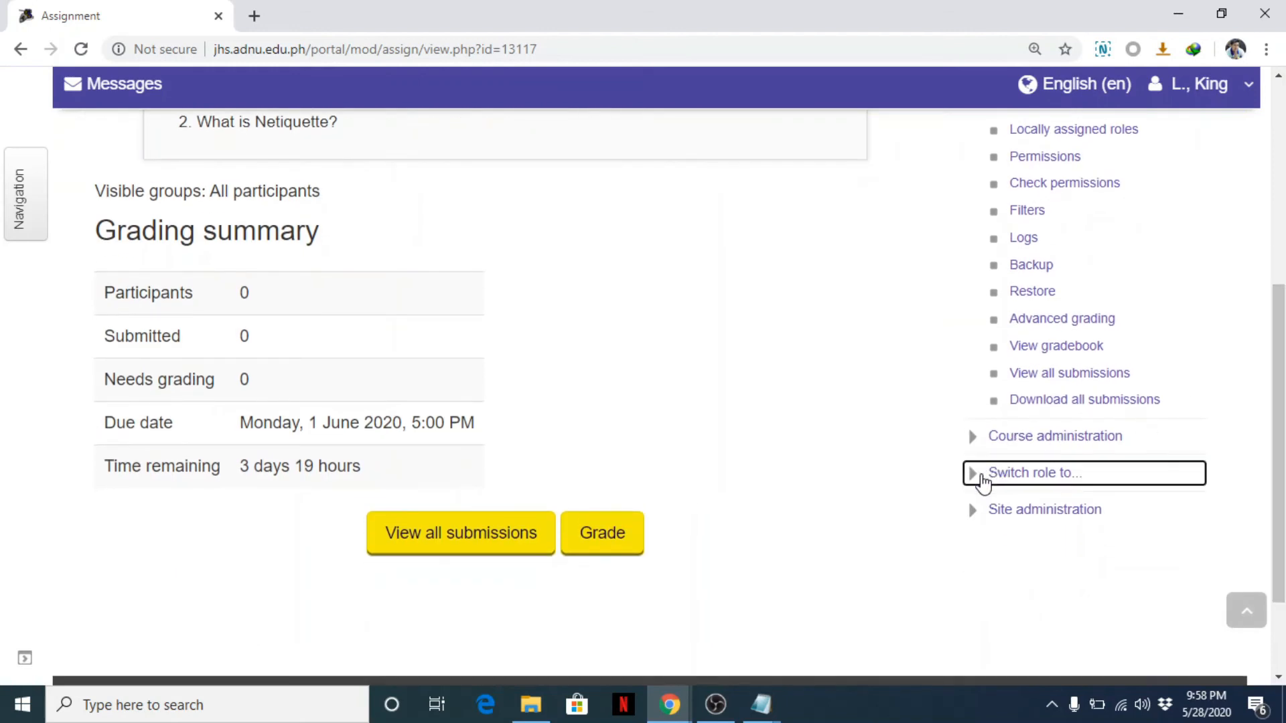
# Switch role to Student to view Inquiry 1 as a student.
pyautogui.click(1030, 554)
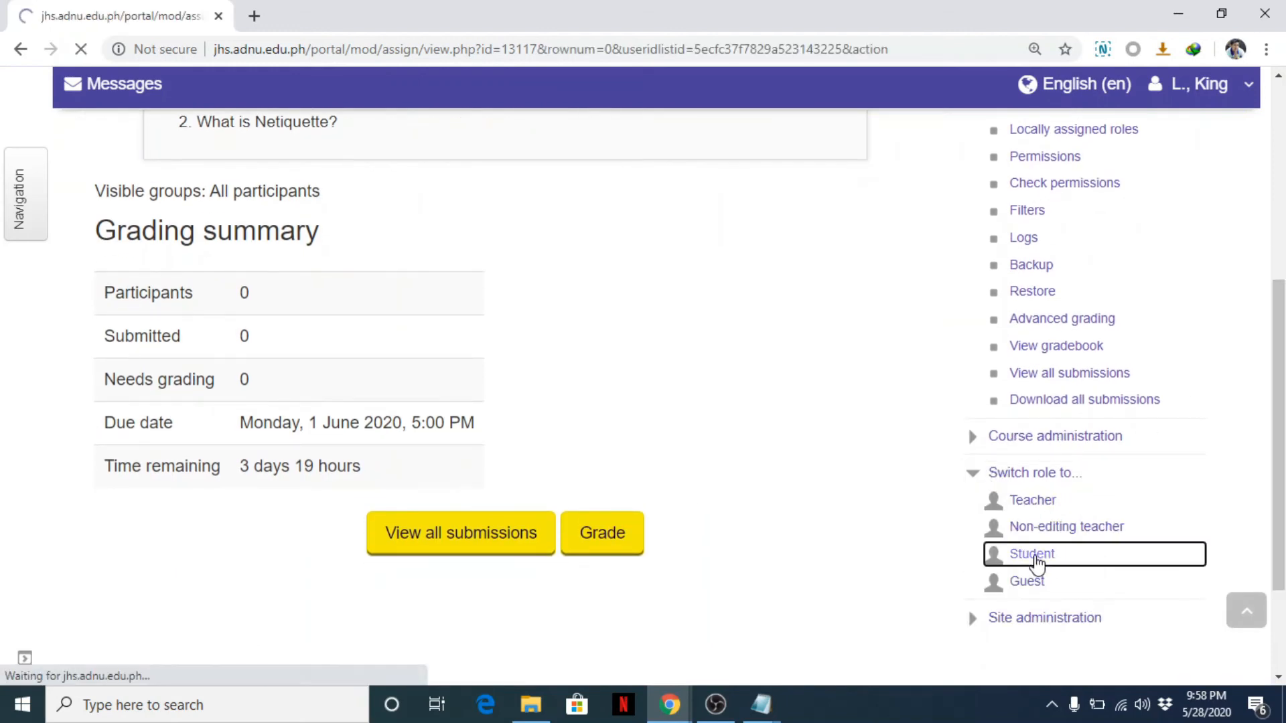
pyautogui.click(1030, 554)
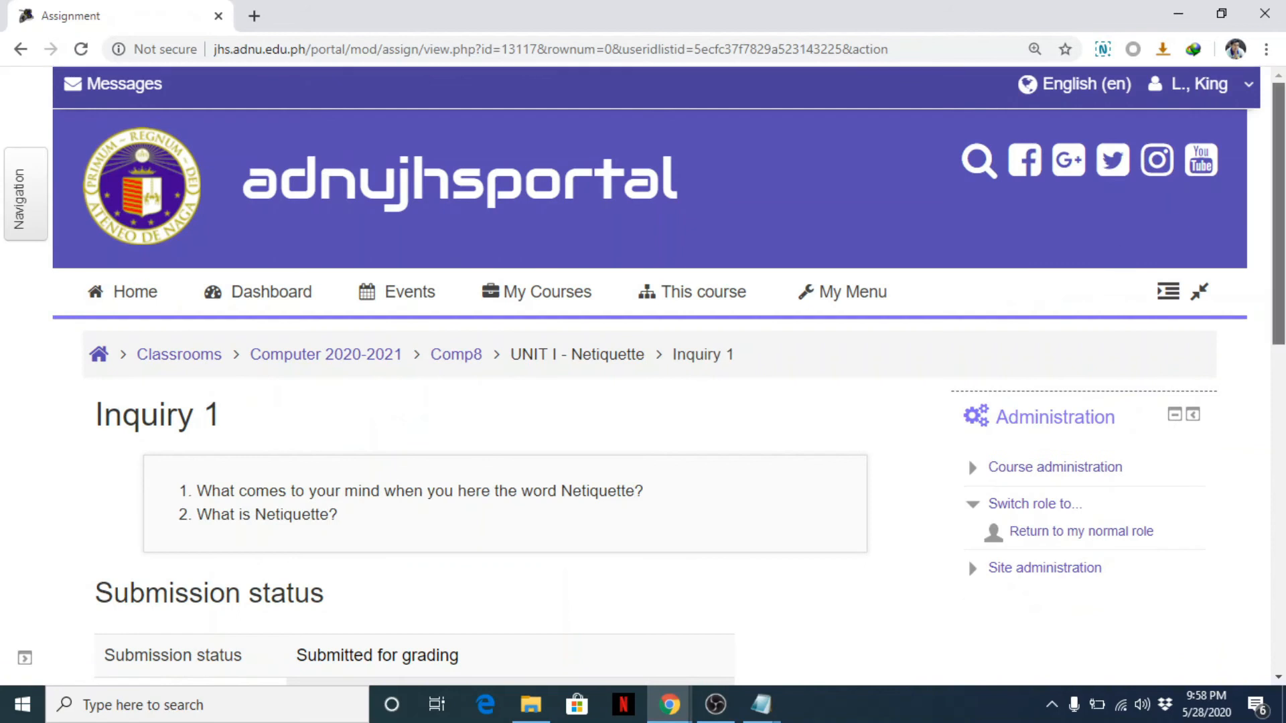
pyautogui.scroll(-3)
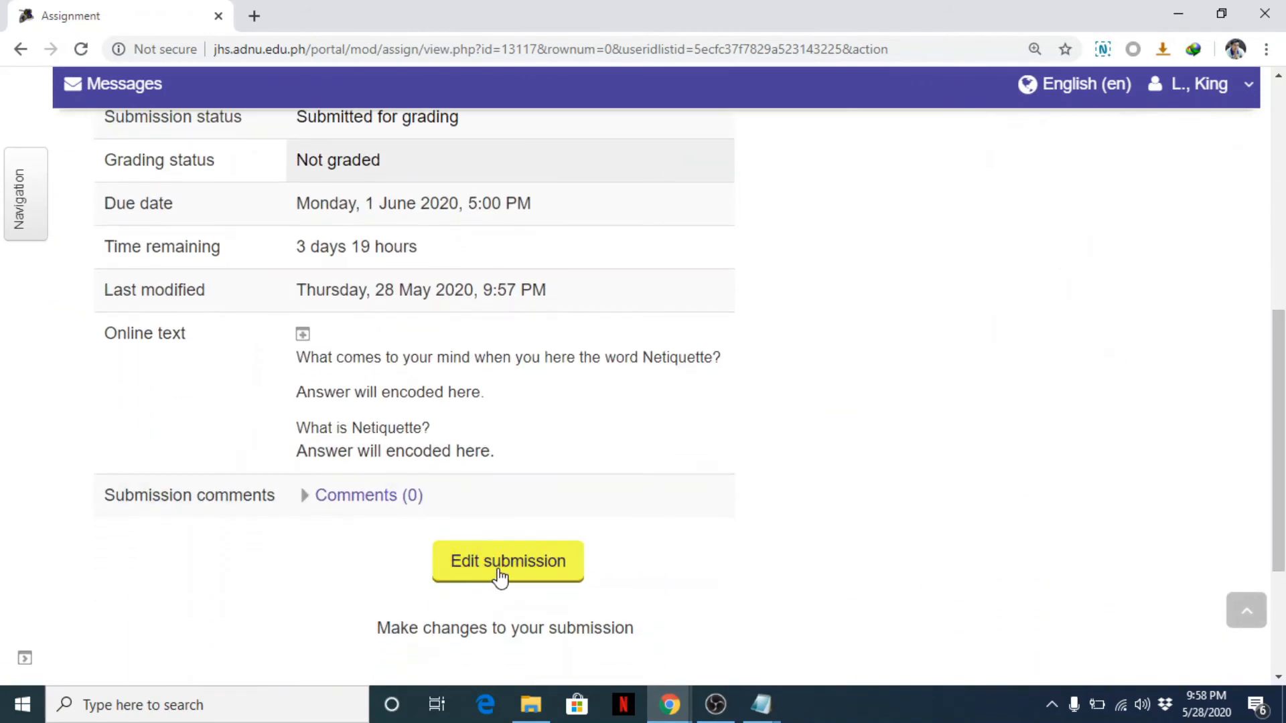
pyautogui.moveTo(340, 228)
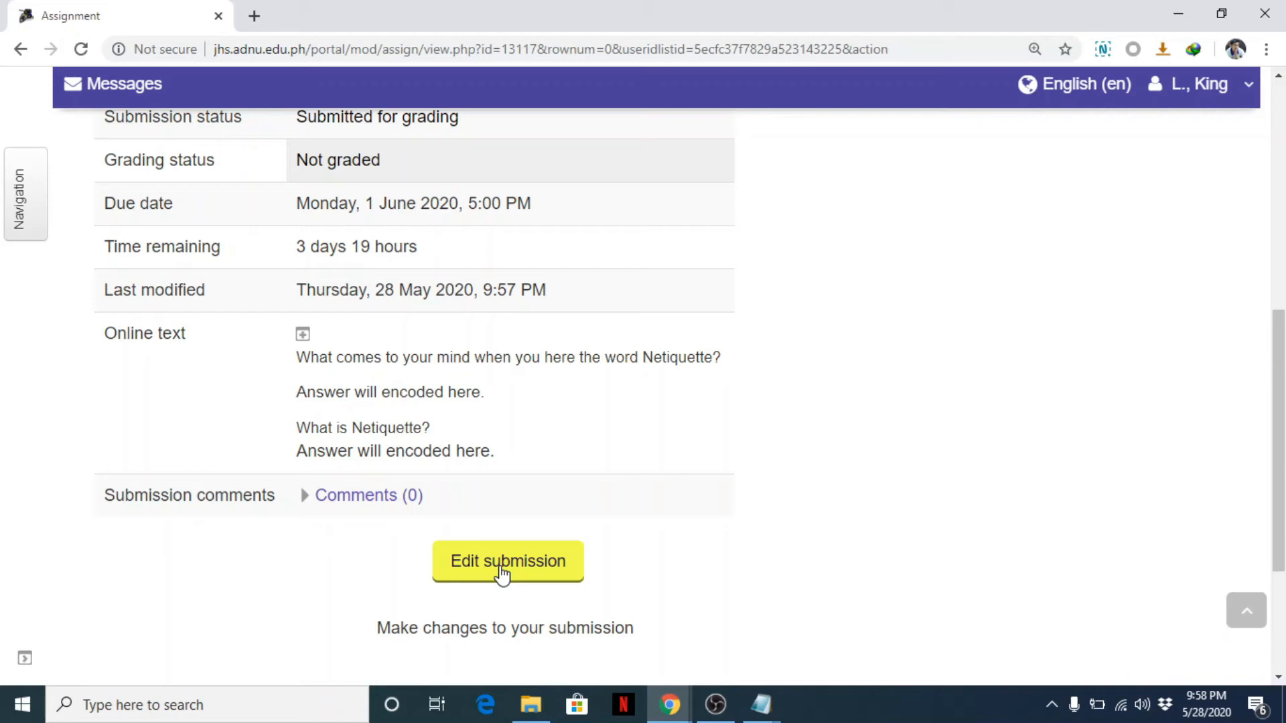
# Open the student's submission for editing and scroll to the empty File submissions area.
pyautogui.click(507, 562)
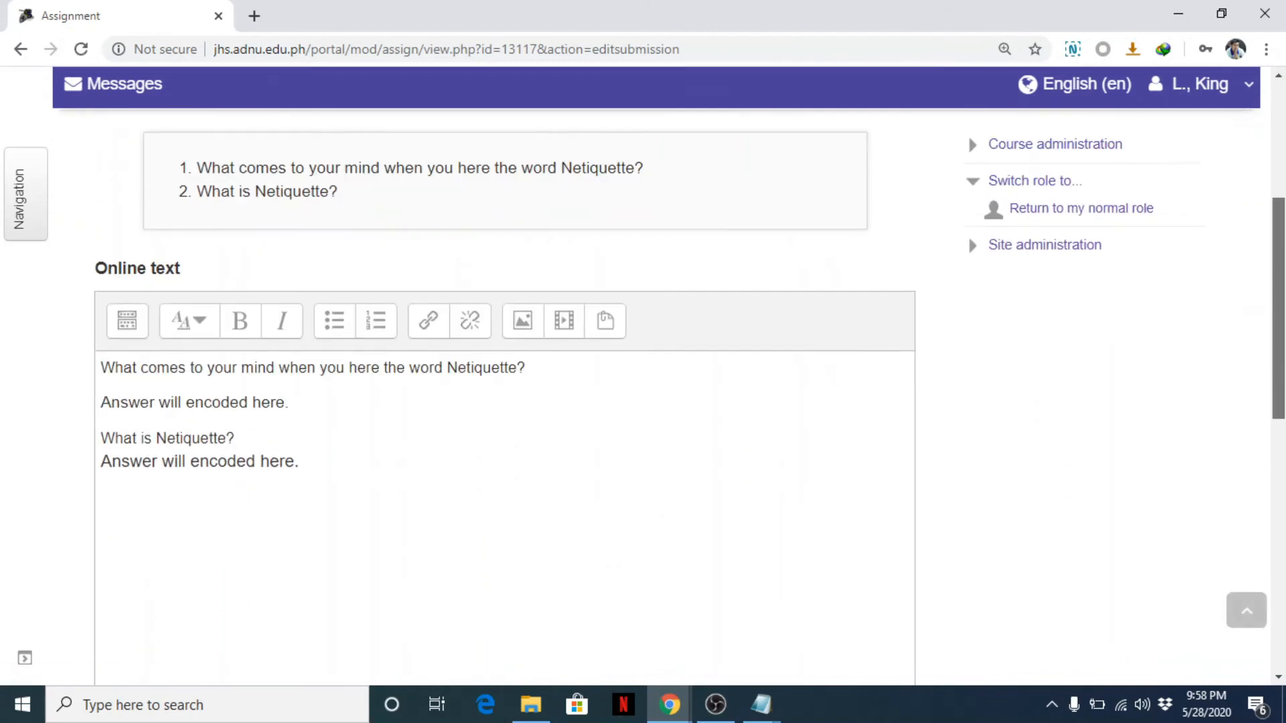
pyautogui.scroll(-3)
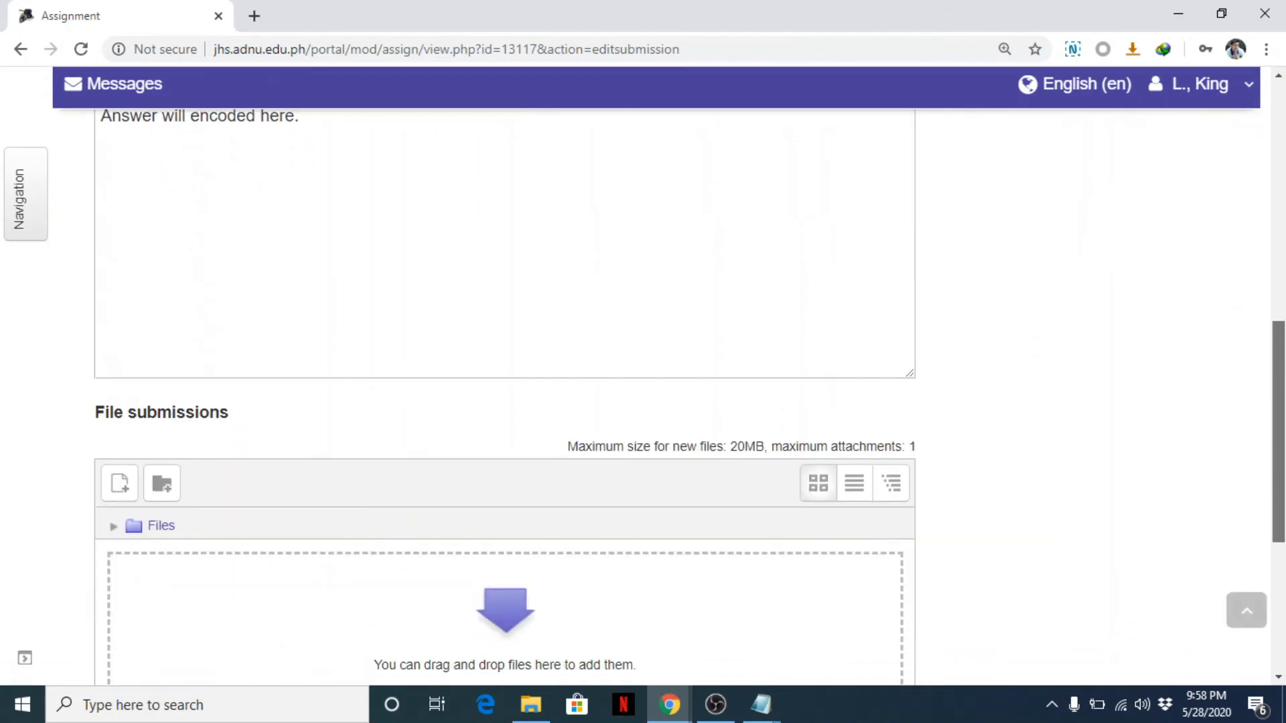
pyautogui.scroll(-3)
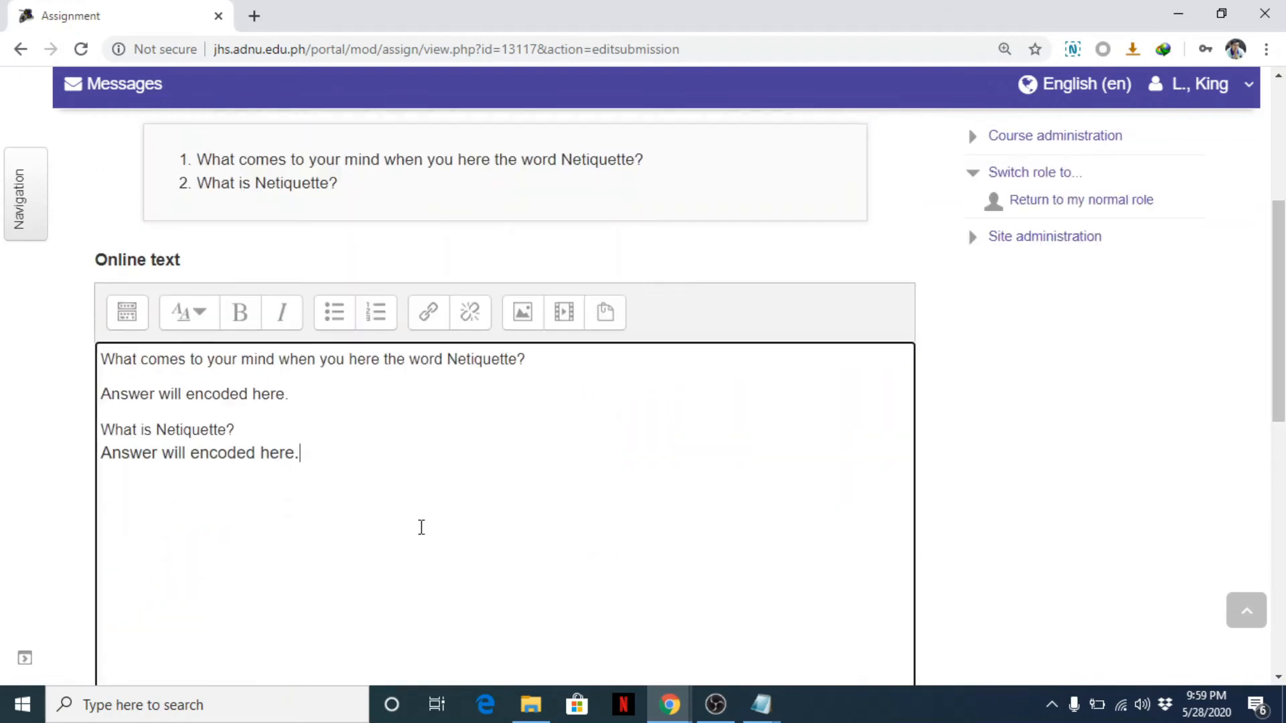
pyautogui.scroll(-3)
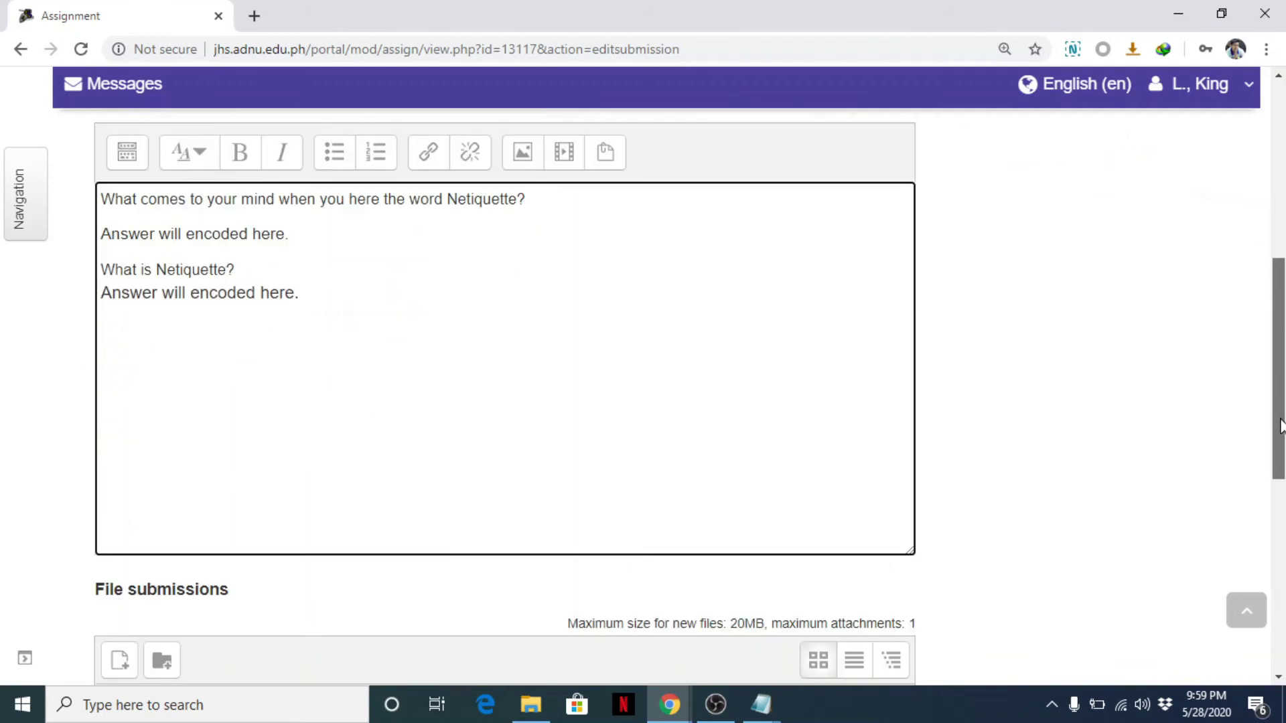
pyautogui.scroll(-3)
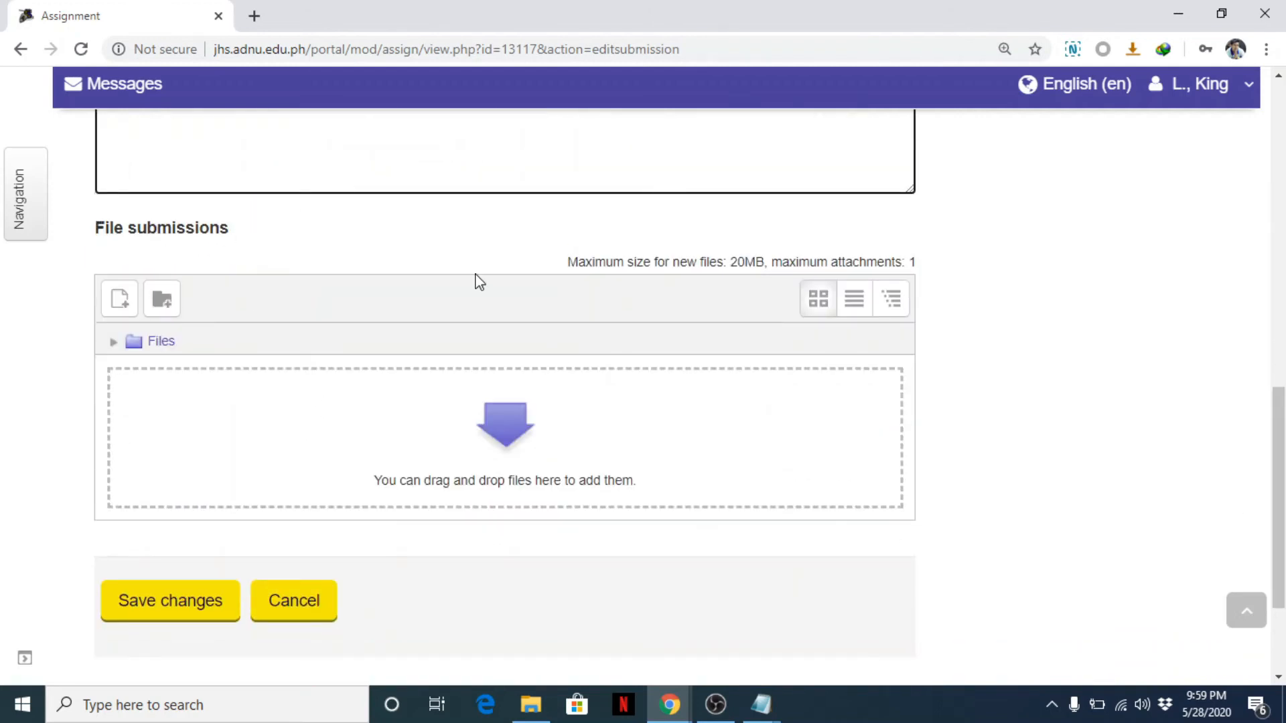
pyautogui.moveTo(444, 251)
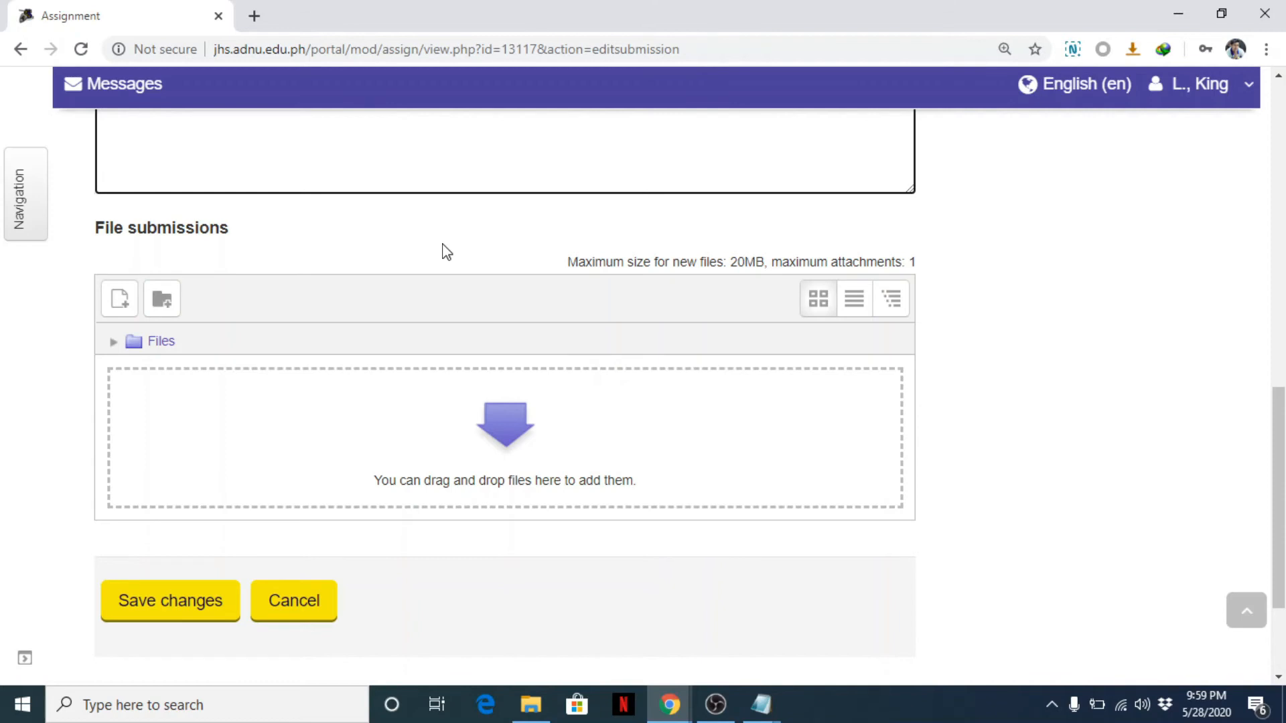
pyautogui.moveTo(610, 481)
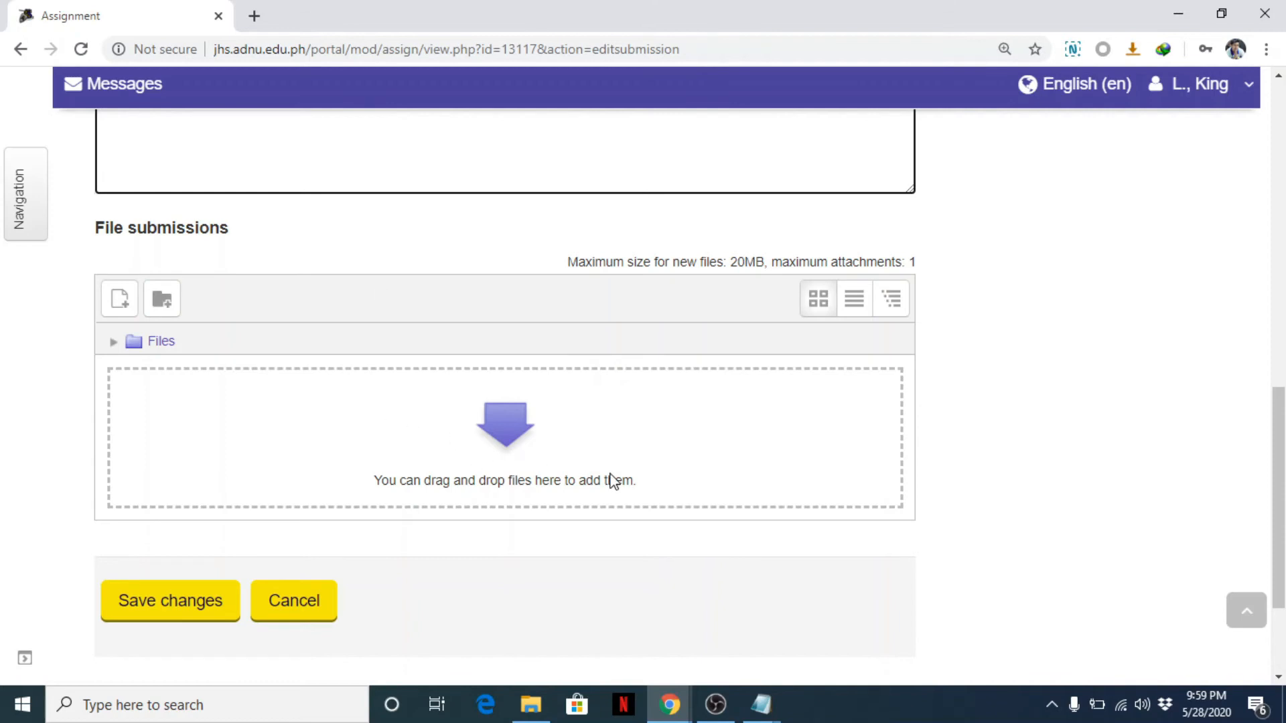
pyautogui.moveTo(529, 706)
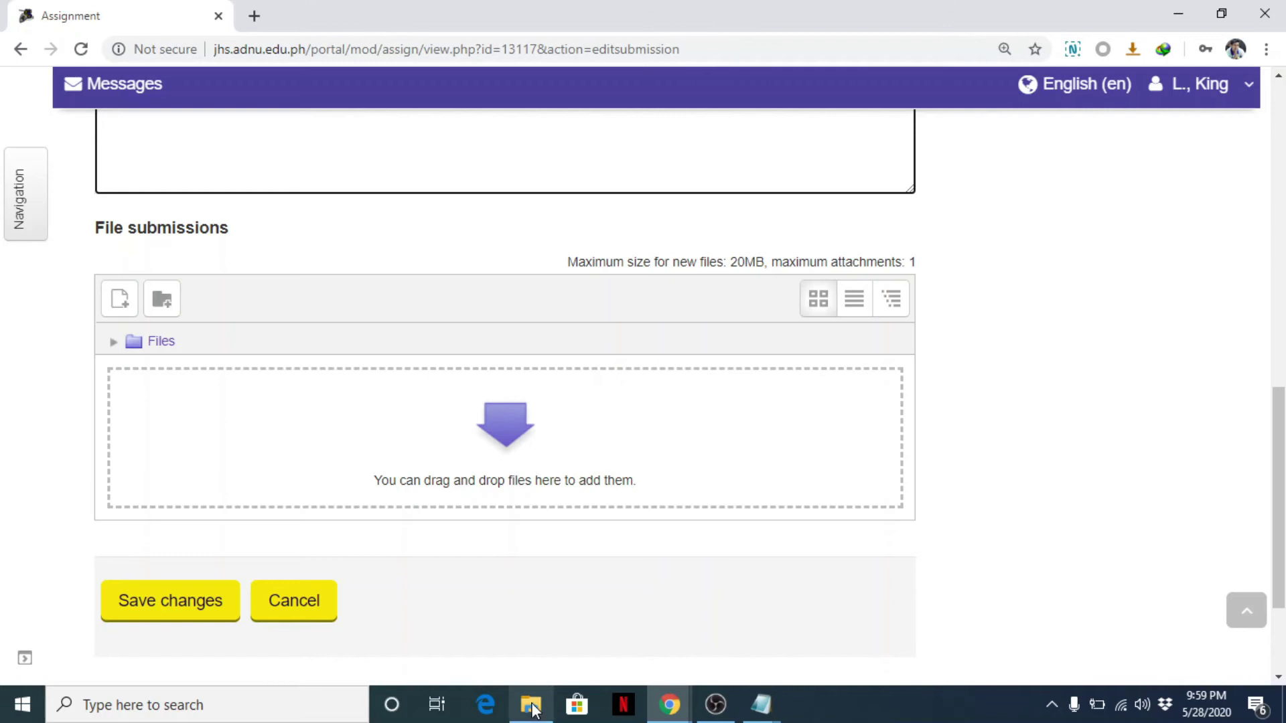
# Upload topics.txt to the student's submission, save it, and review the submission status.
pyautogui.click(530, 703)
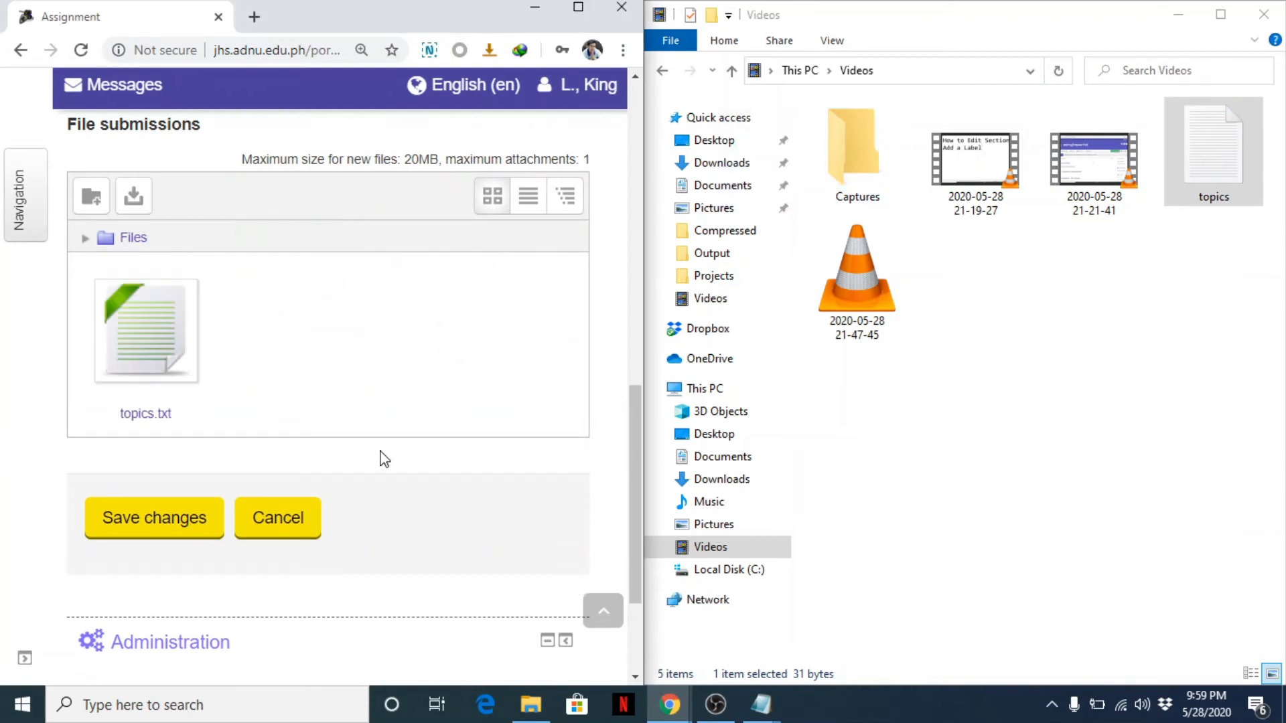
pyautogui.moveTo(156, 525)
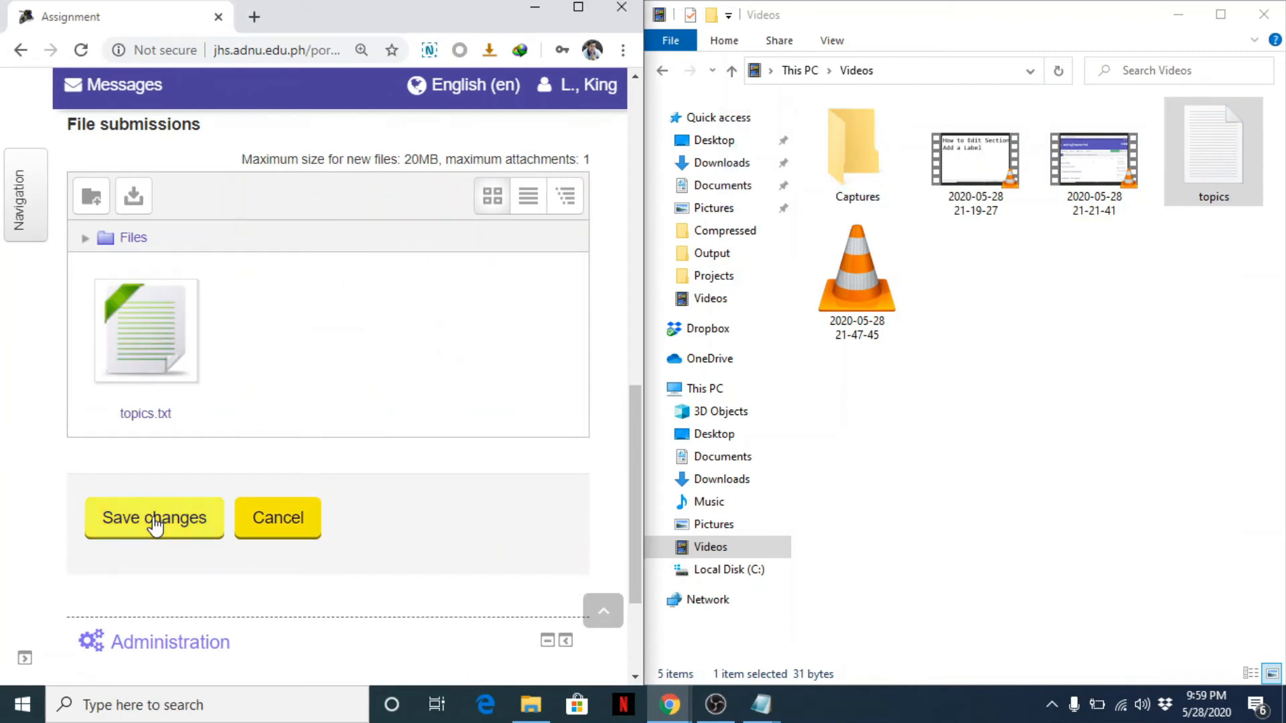
pyautogui.click(154, 518)
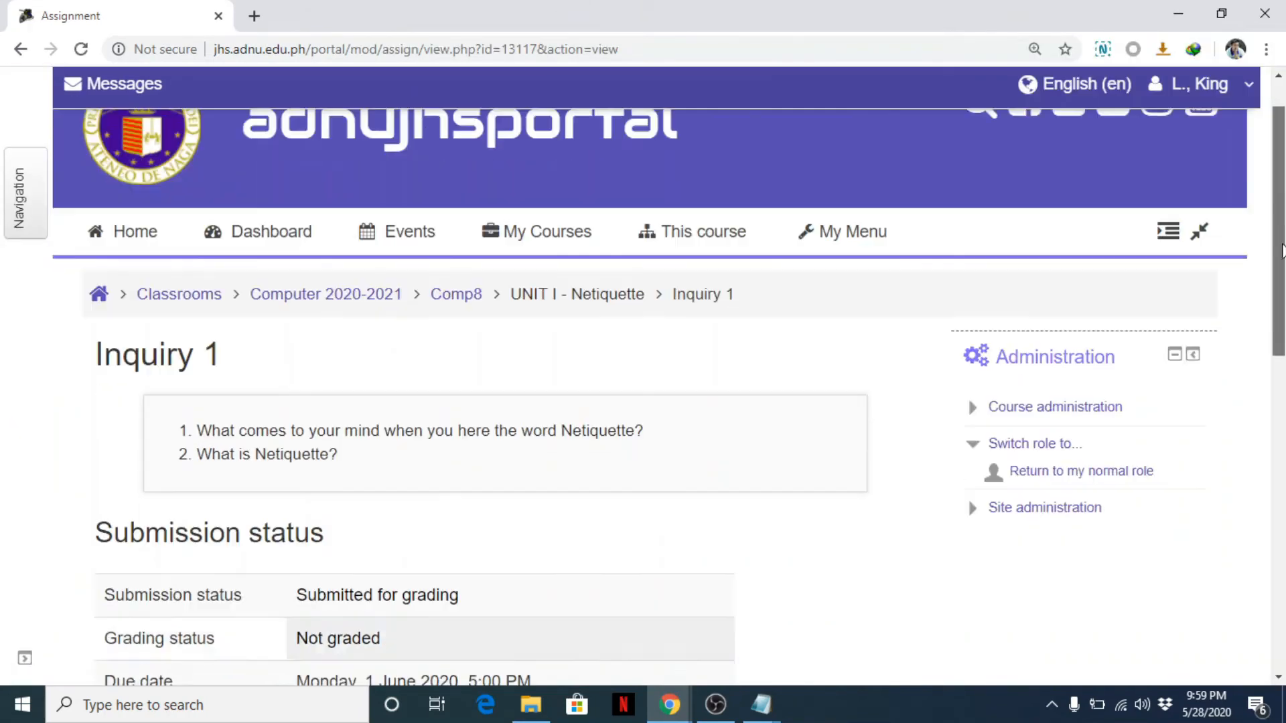
pyautogui.scroll(-3)
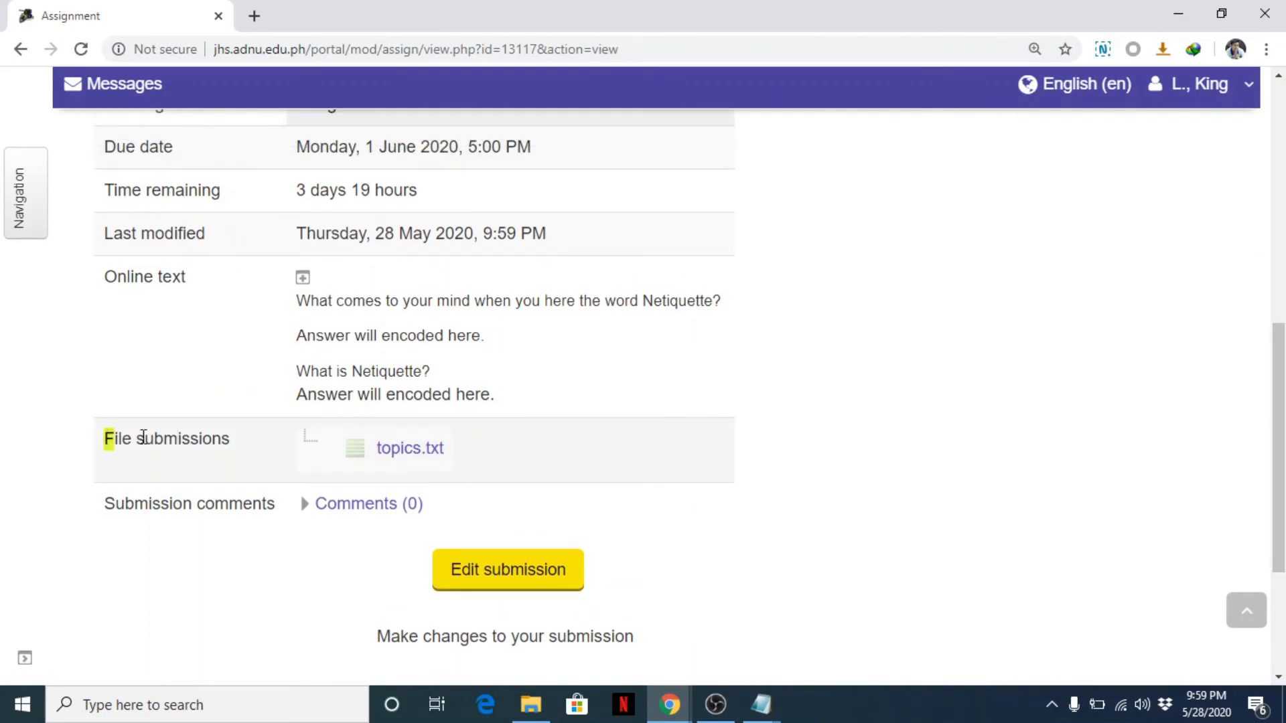
pyautogui.scroll(3)
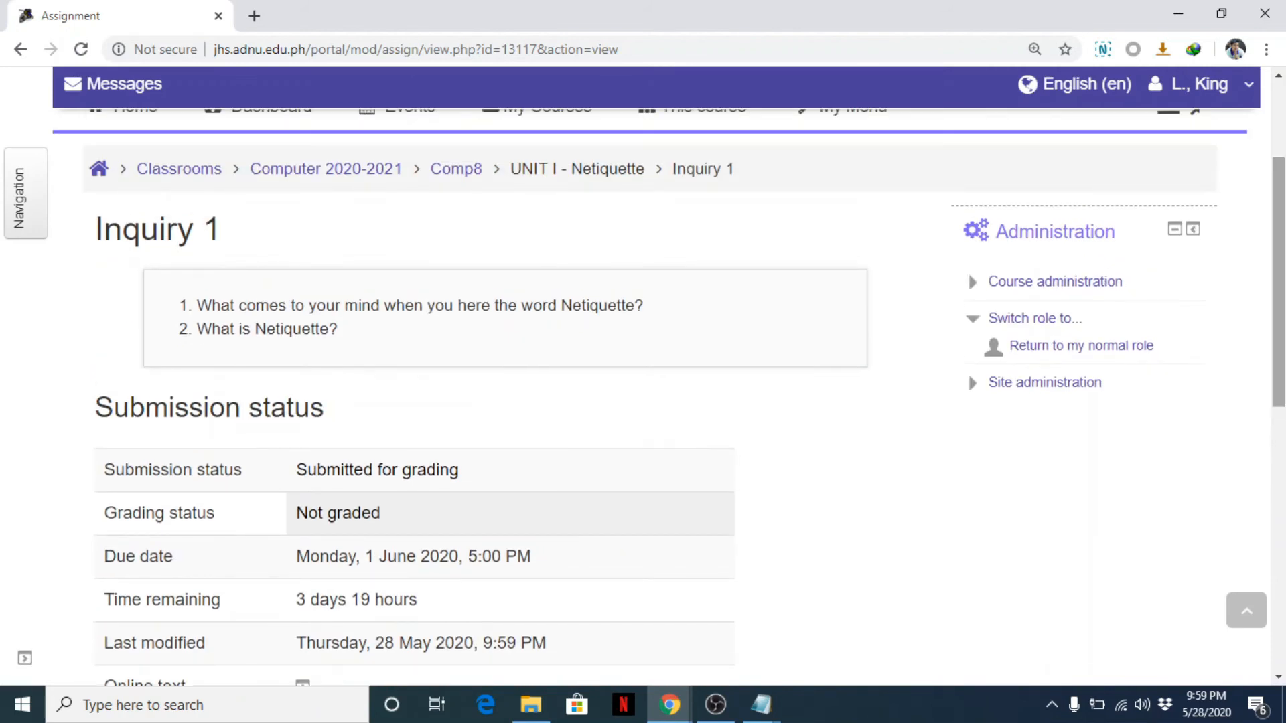
# Return to the teacher role and review Inquiry 1's submission types without saving.
pyautogui.click(1067, 345)
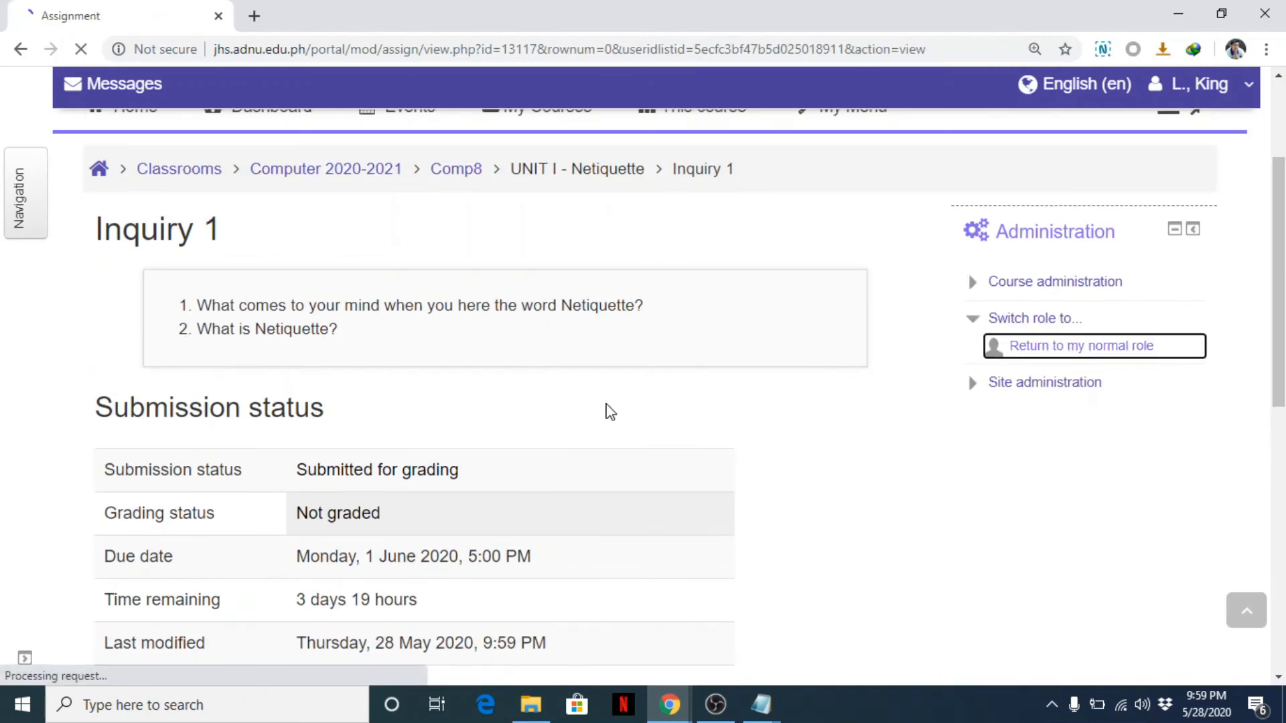
pyautogui.click(1081, 345)
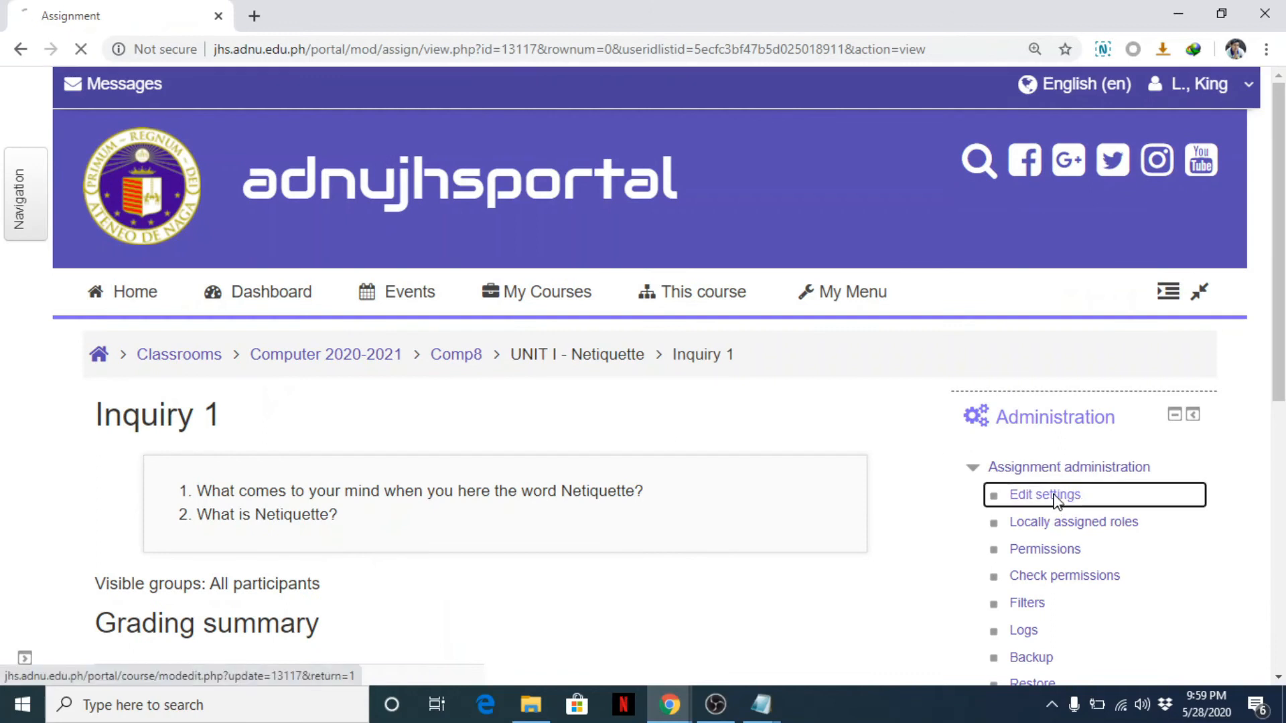
pyautogui.click(1044, 495)
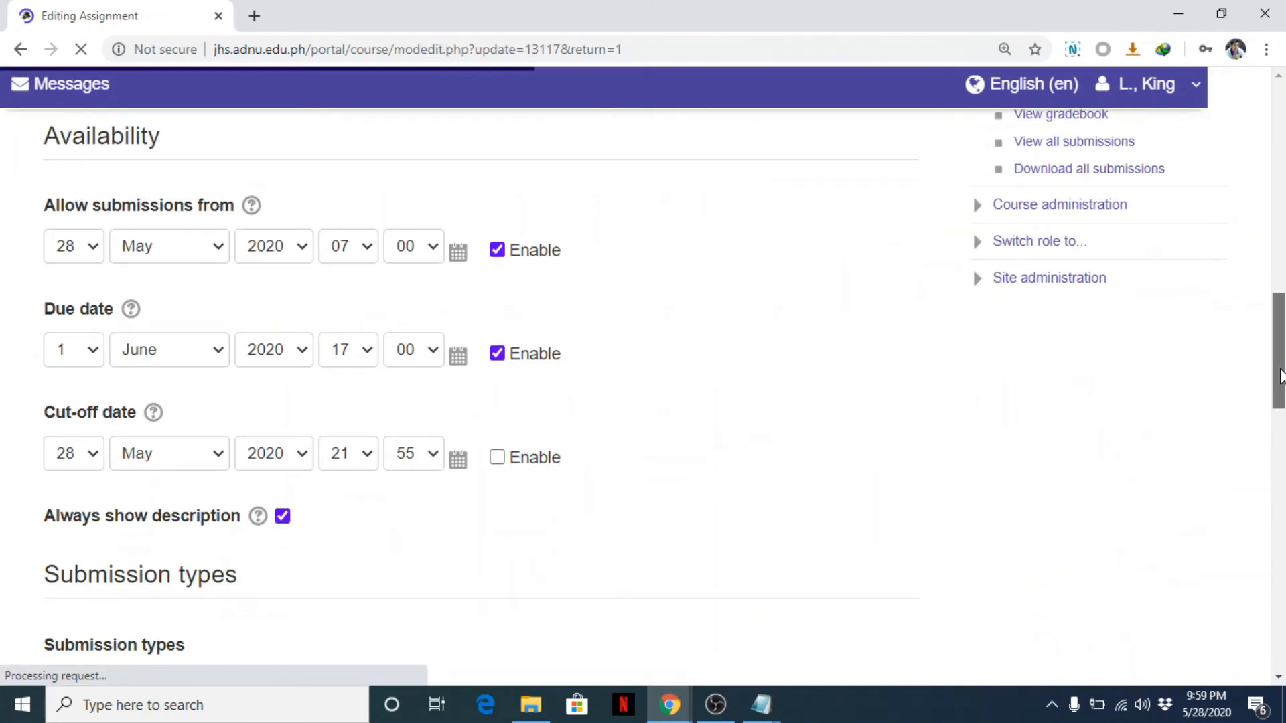
pyautogui.scroll(-3)
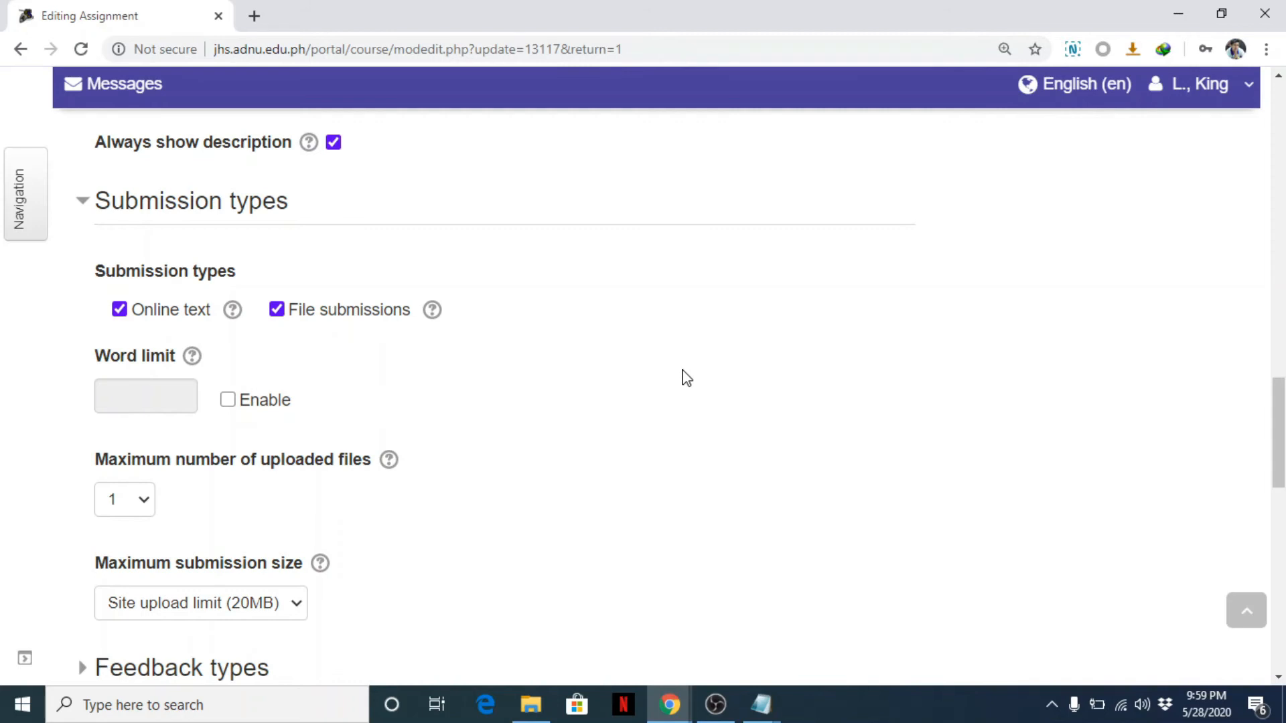
pyautogui.moveTo(22, 49)
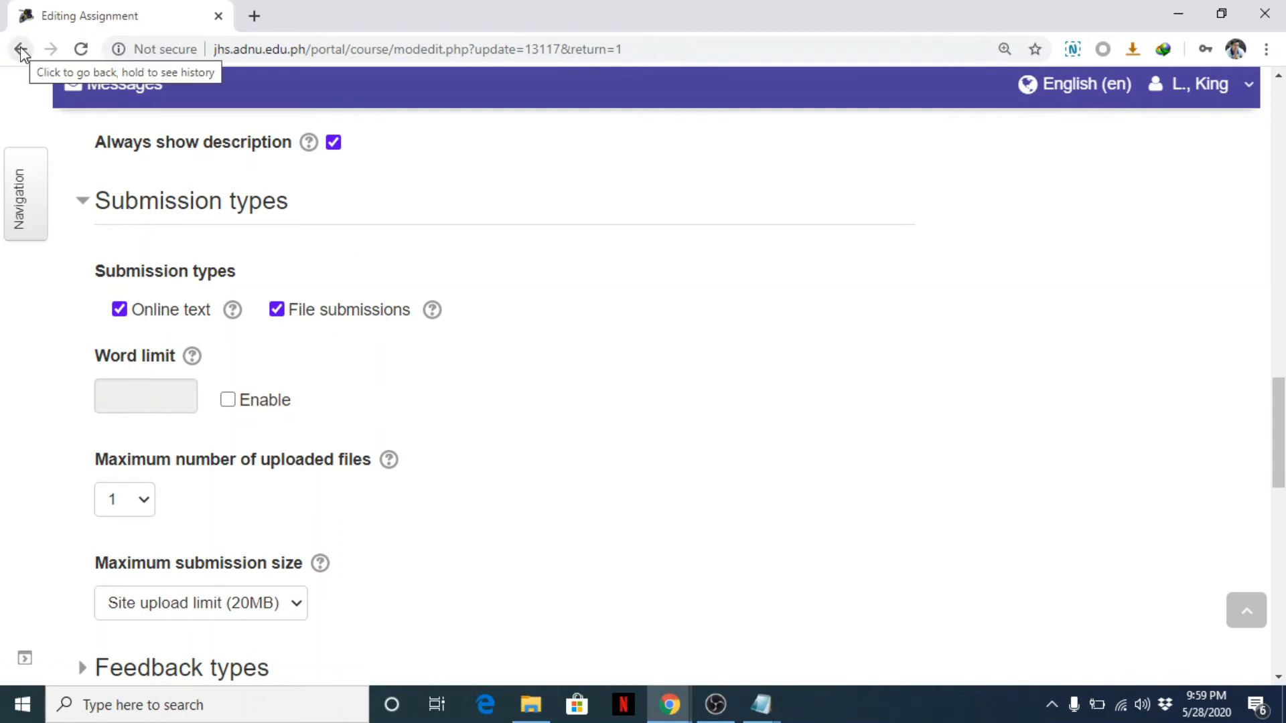
pyautogui.moveTo(40, 60)
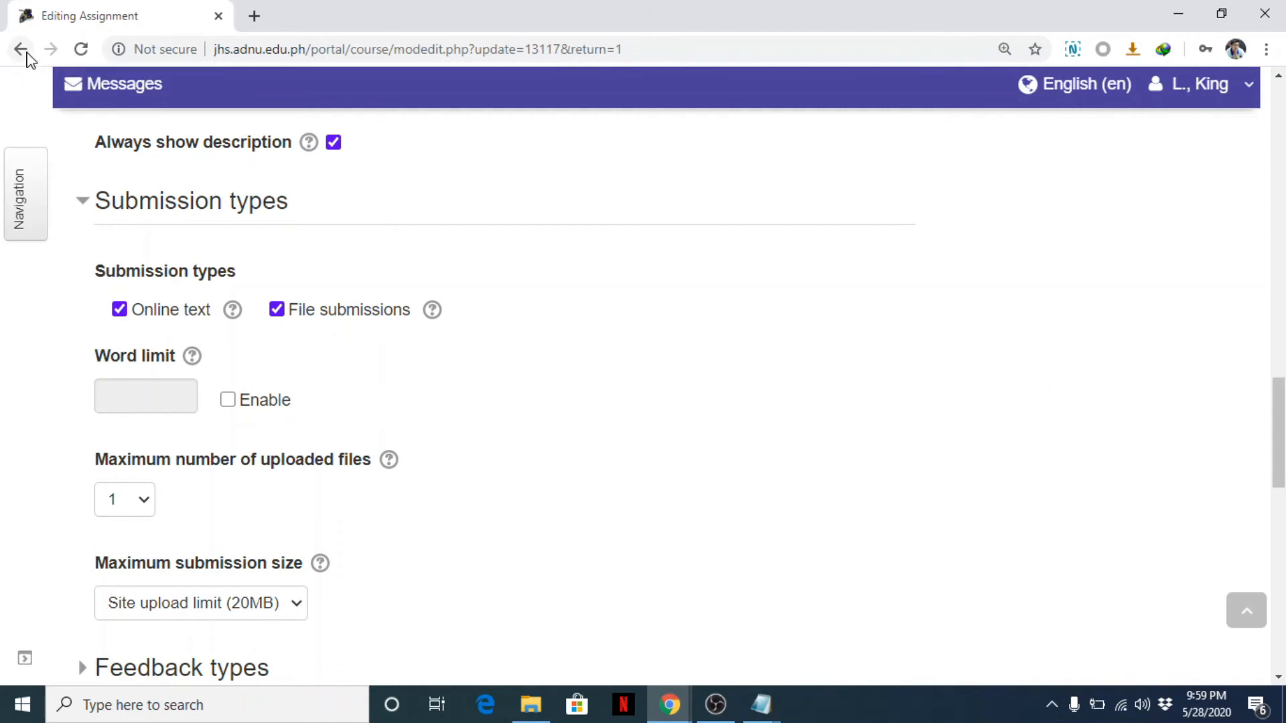
pyautogui.moveTo(20, 49)
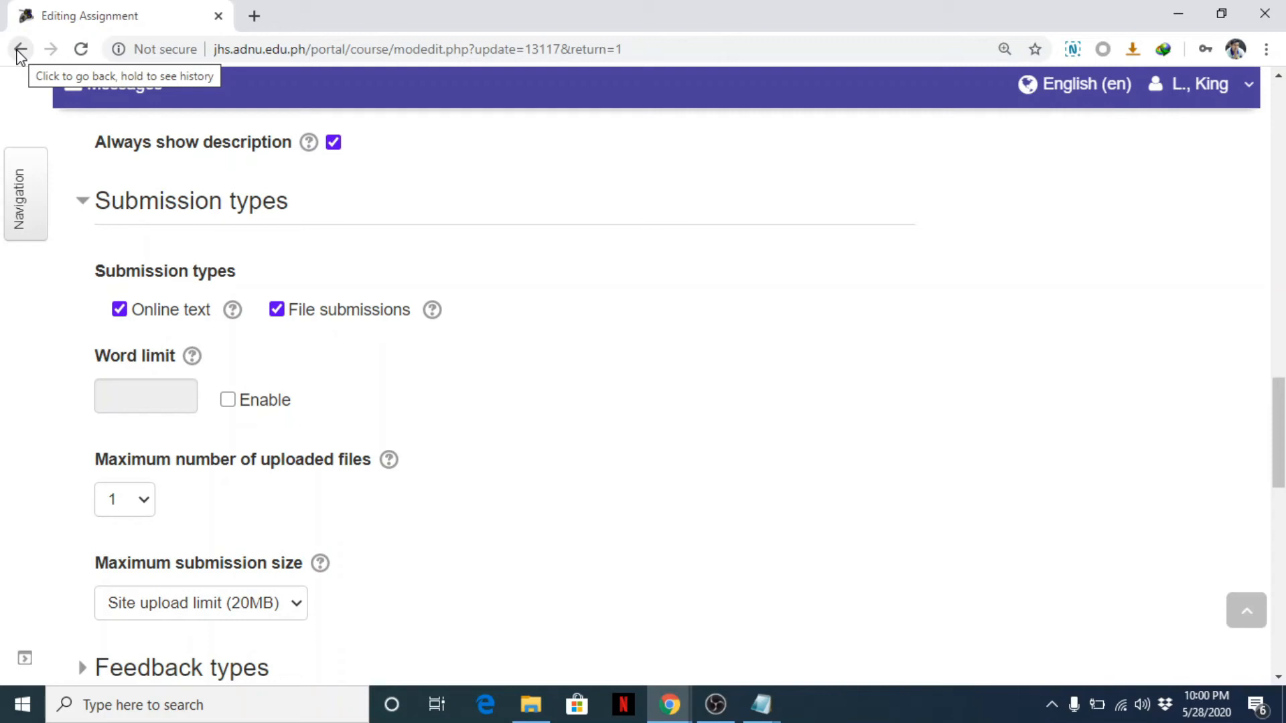
pyautogui.click(20, 49)
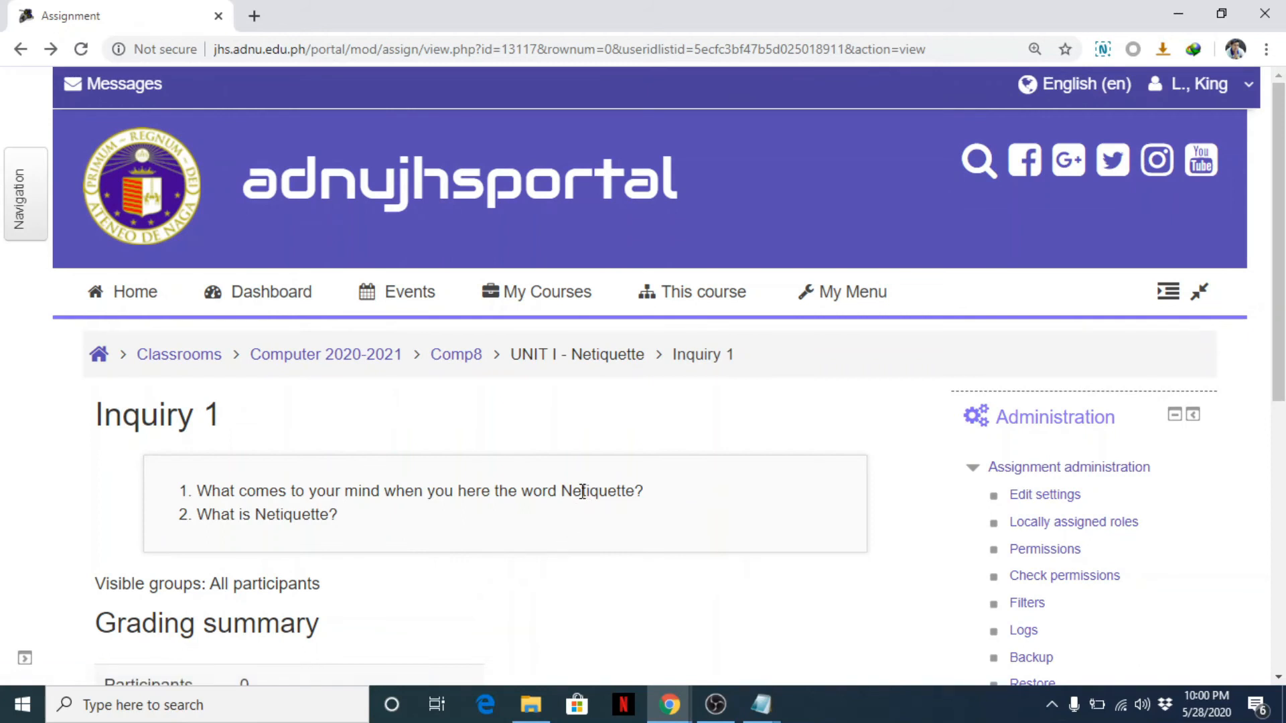
# Scroll down to Inquiry 1's grading summary showing 0 participants and 0 submitted.
pyautogui.scroll(-3)
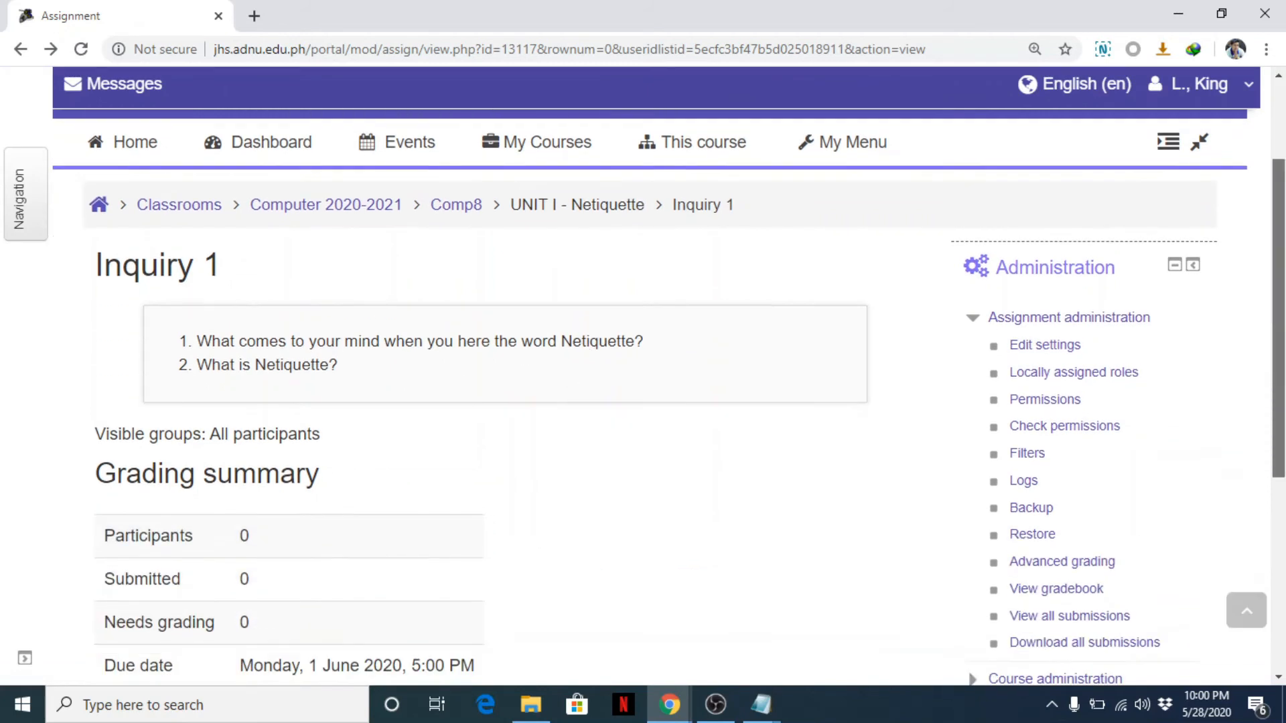
pyautogui.scroll(-3)
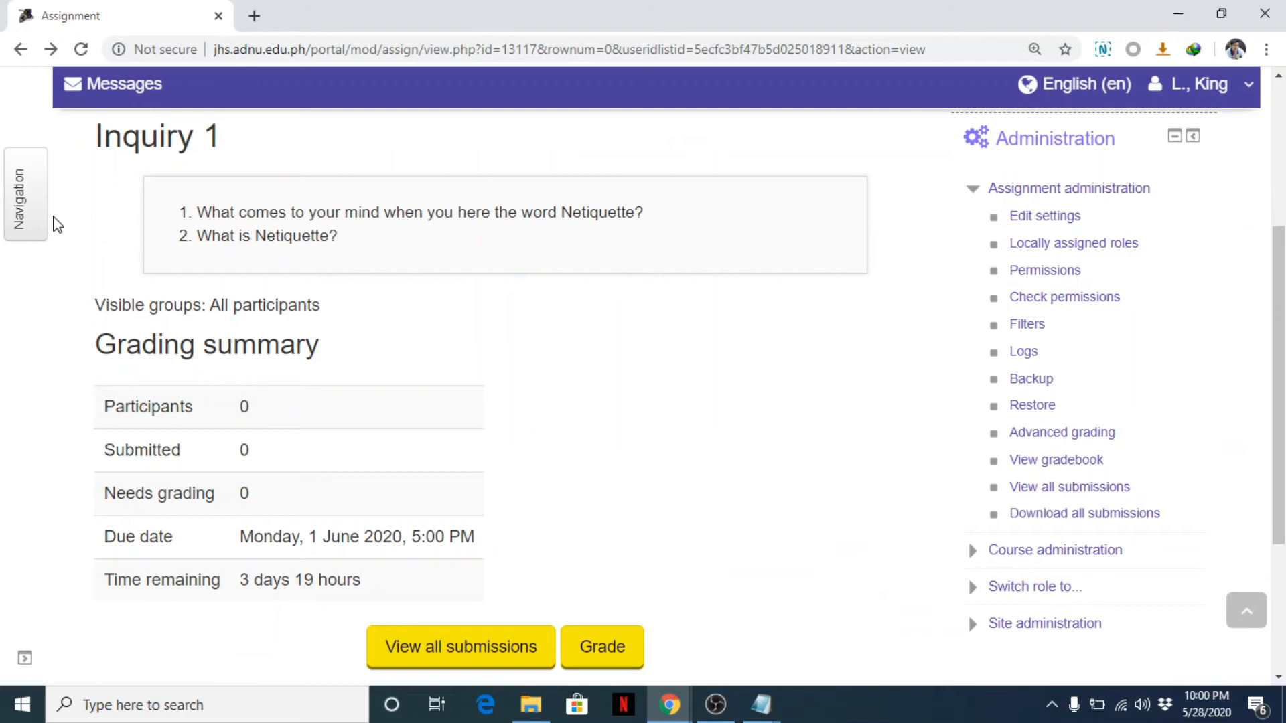
pyautogui.moveTo(794, 382)
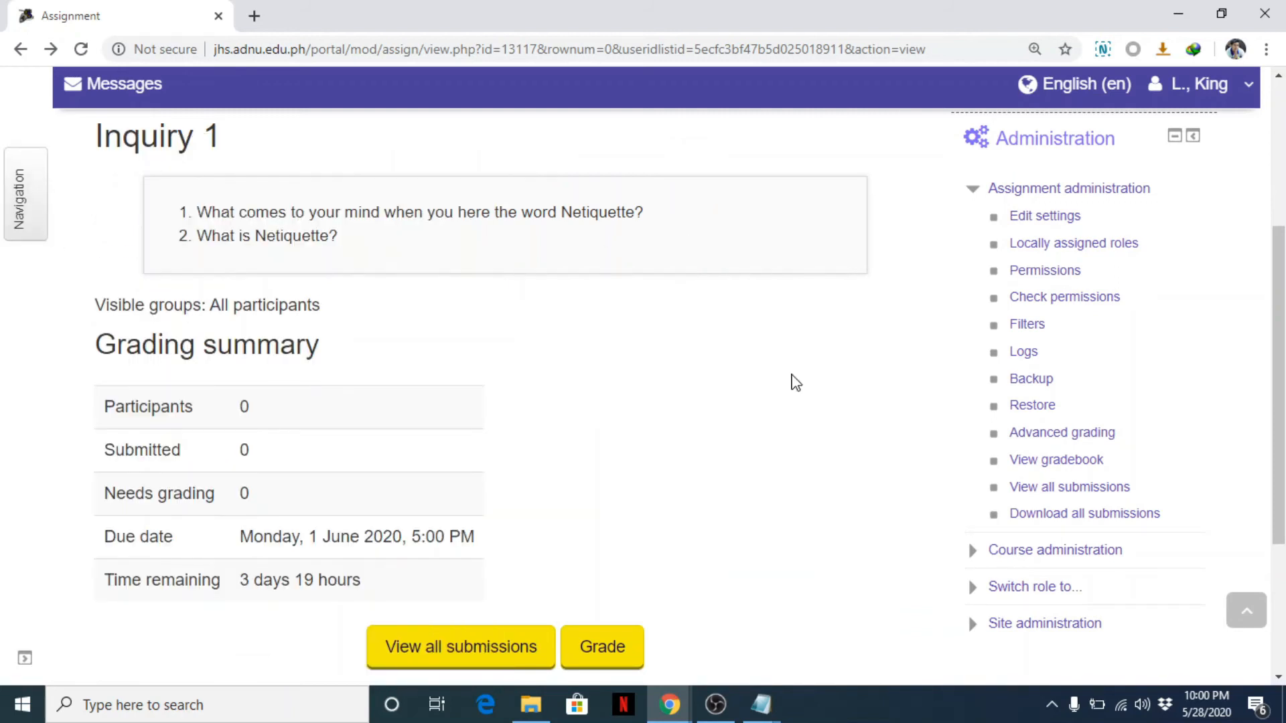
pyautogui.moveTo(772, 384)
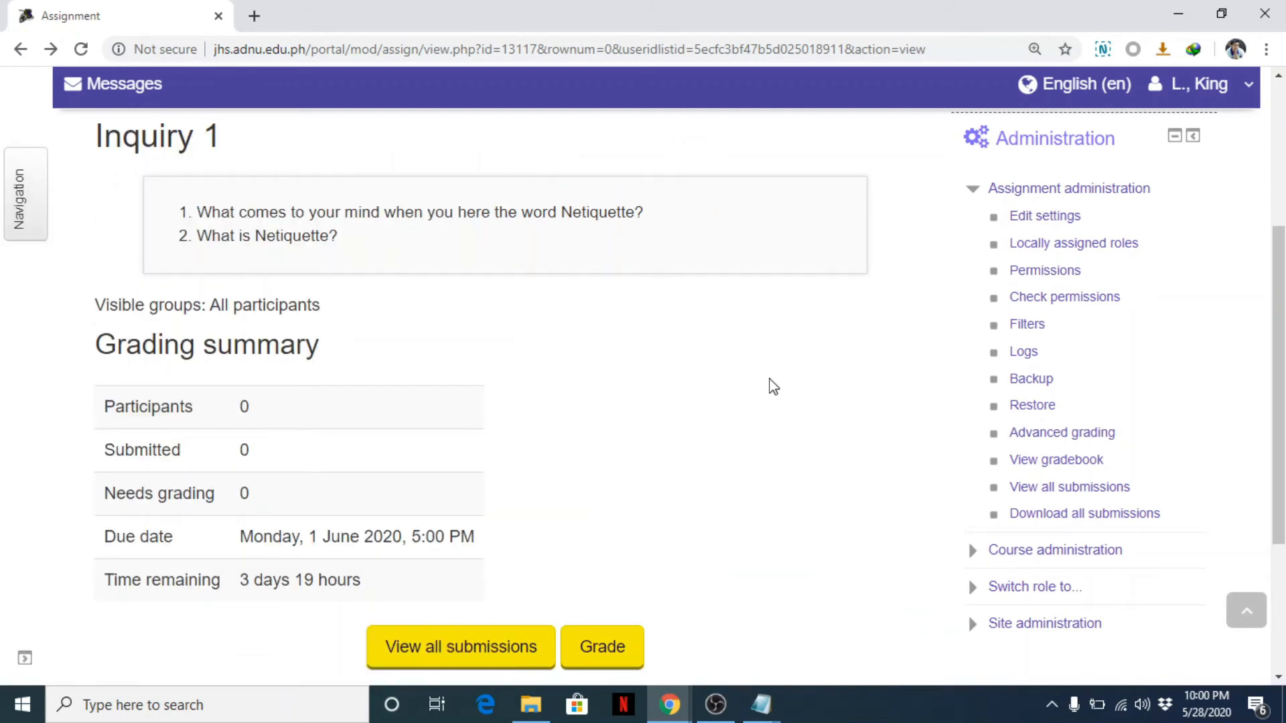
pyautogui.moveTo(756, 380)
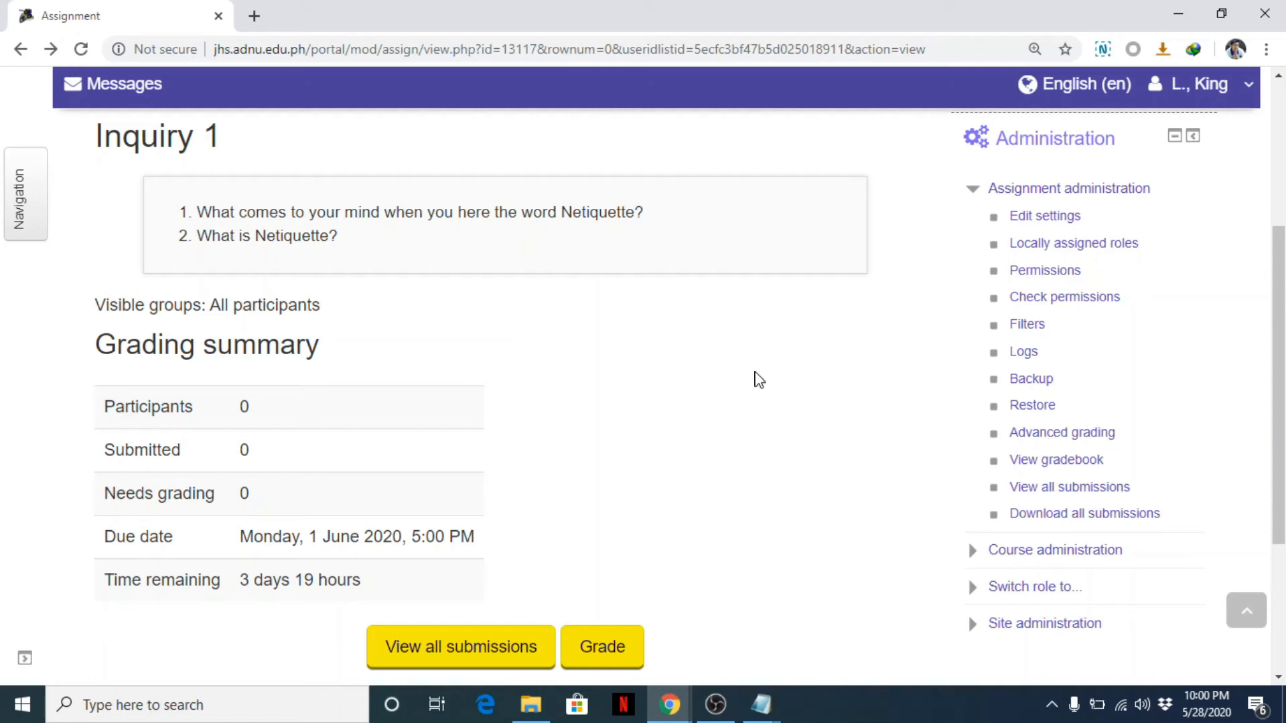
# Set Inquiry 1's maximum grade to 20 with Rubric grading, and save.
pyautogui.click(1045, 216)
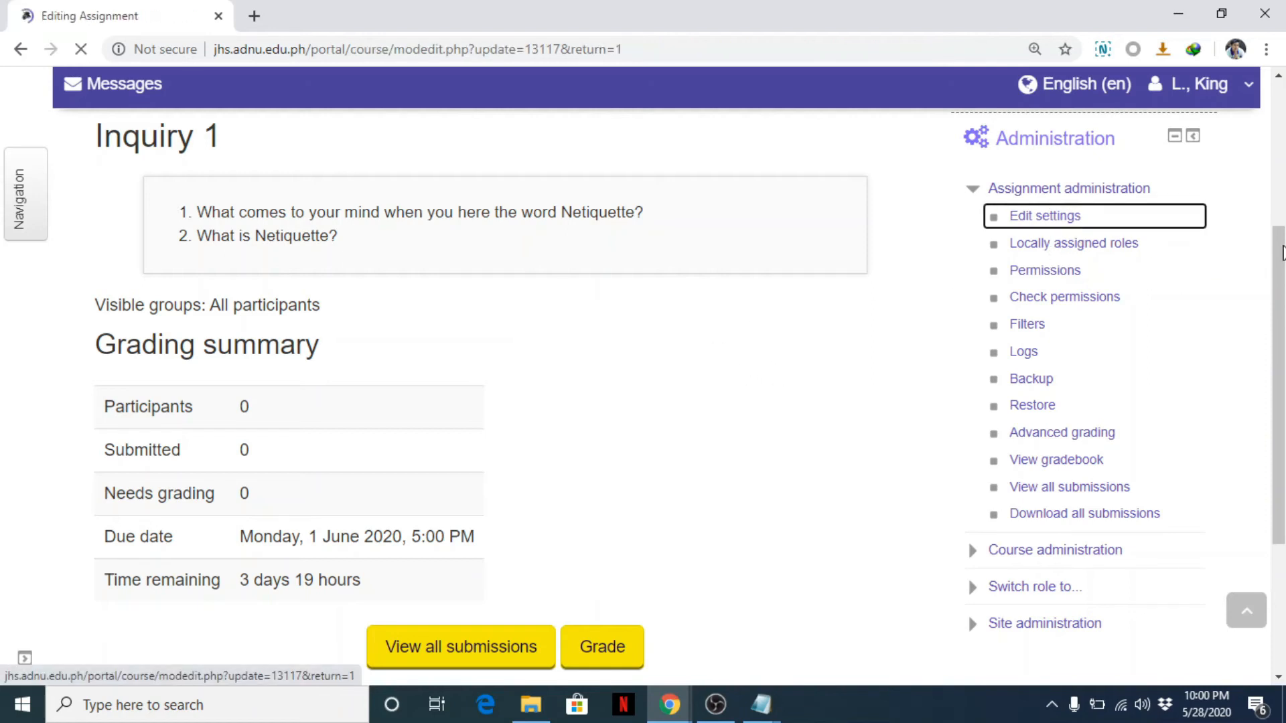
pyautogui.click(1044, 216)
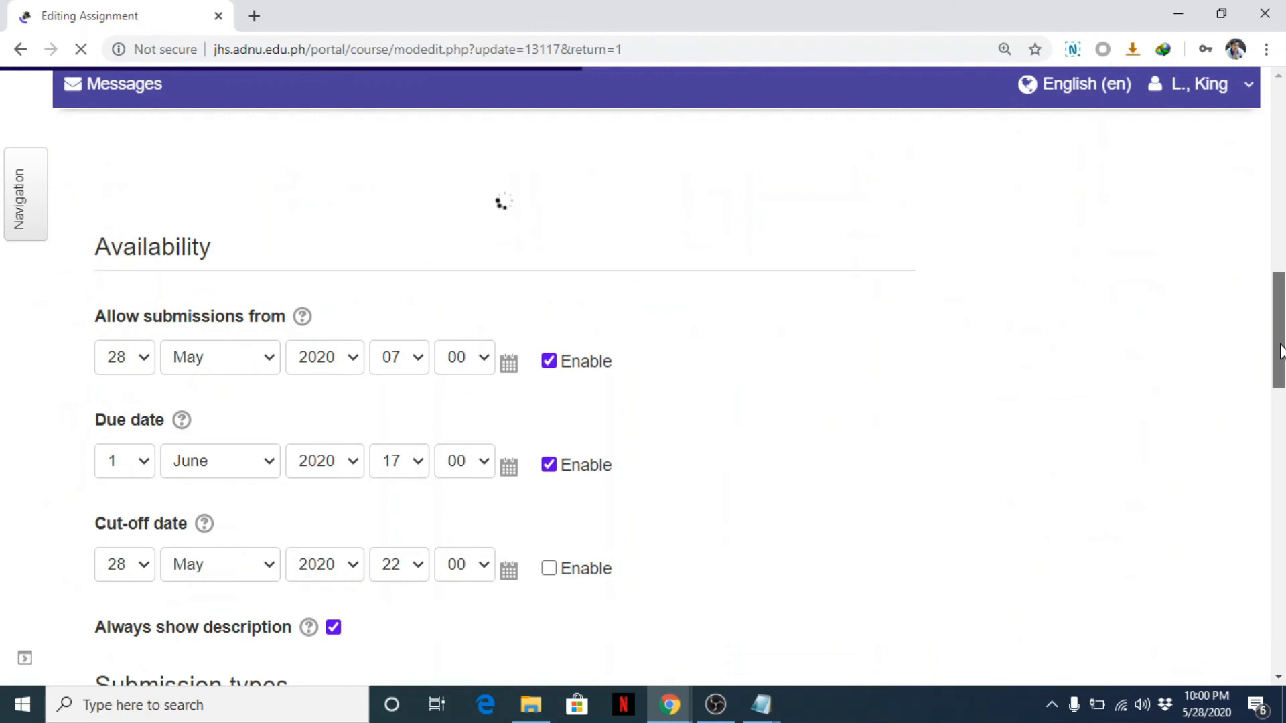
pyautogui.scroll(-3)
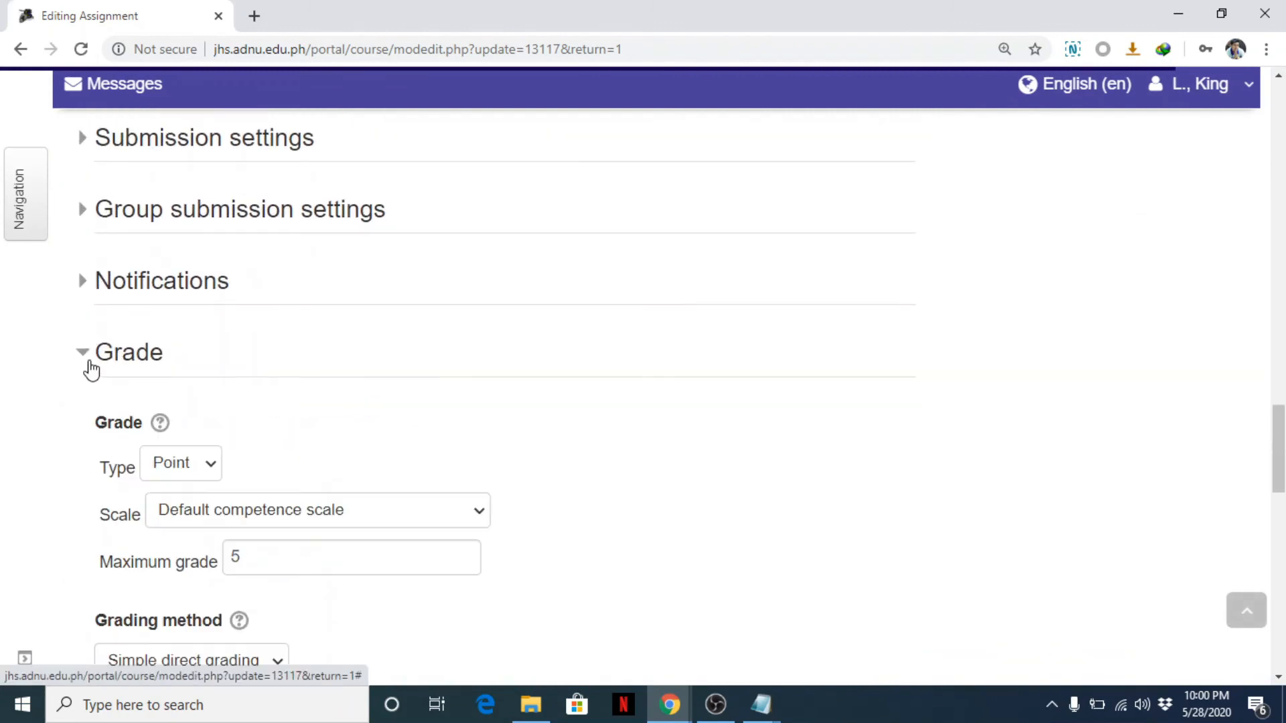
pyautogui.scroll(-3)
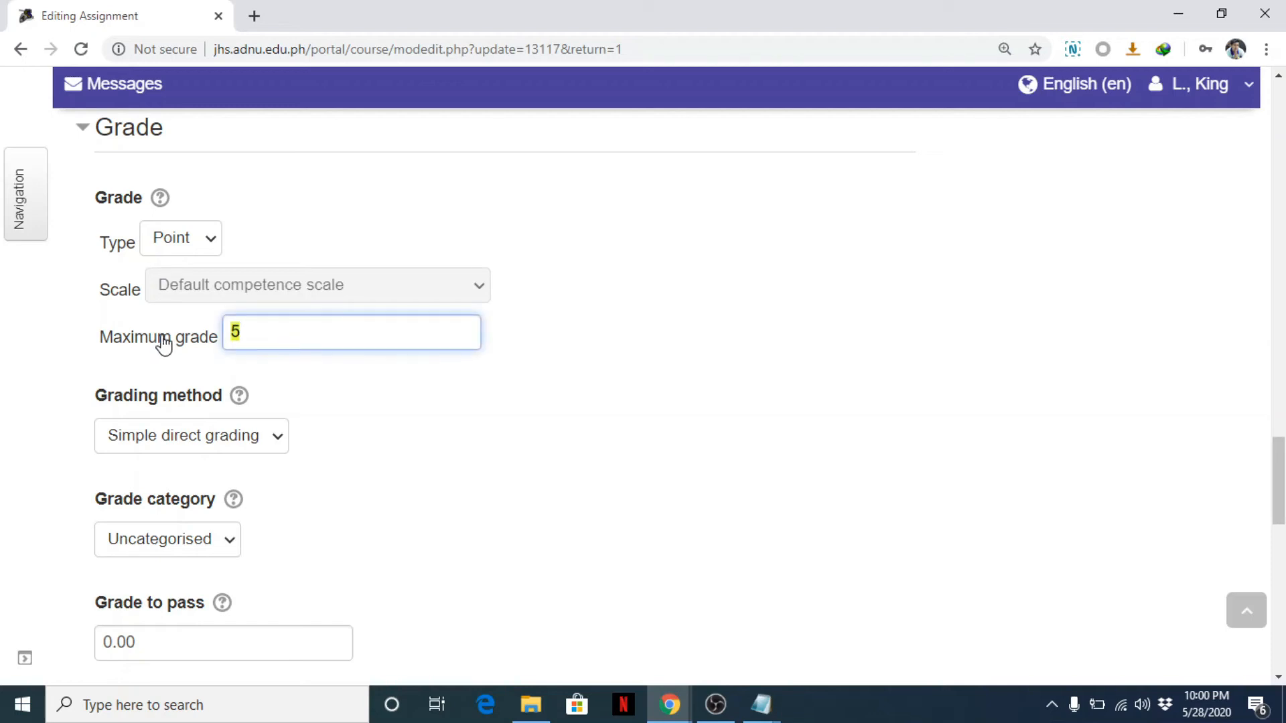
pyautogui.write('20')
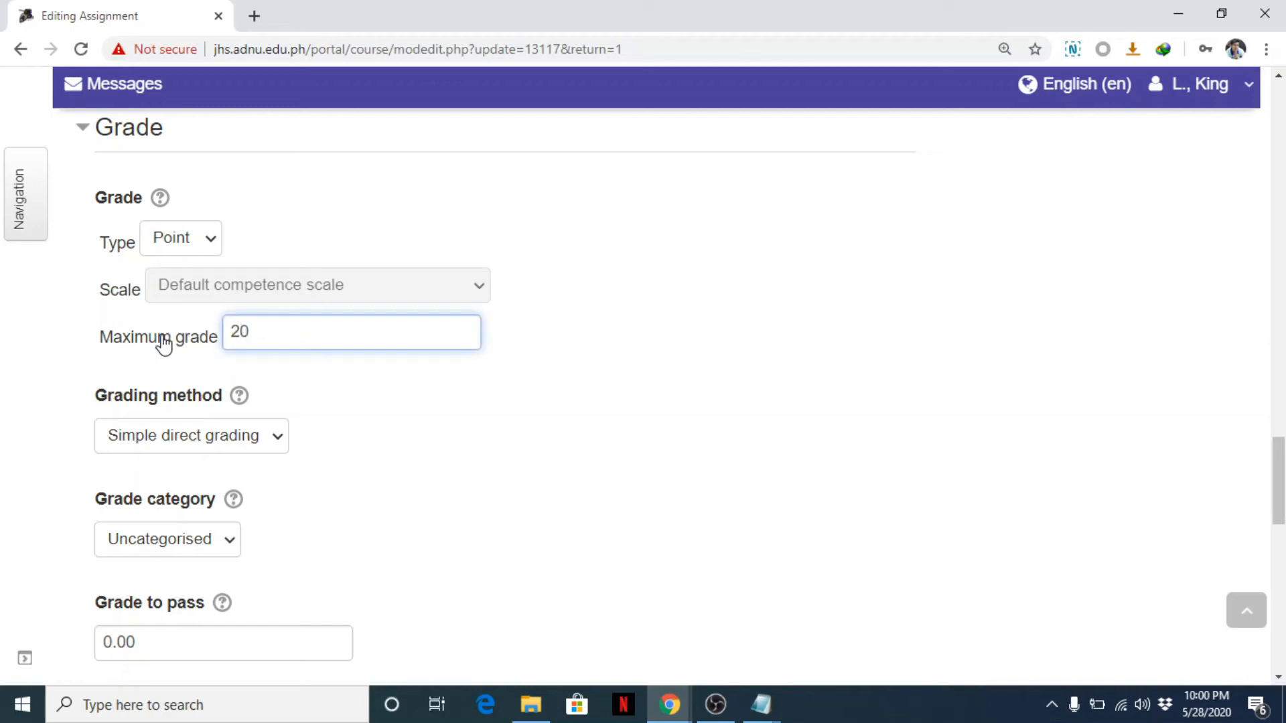
pyautogui.click(101, 409)
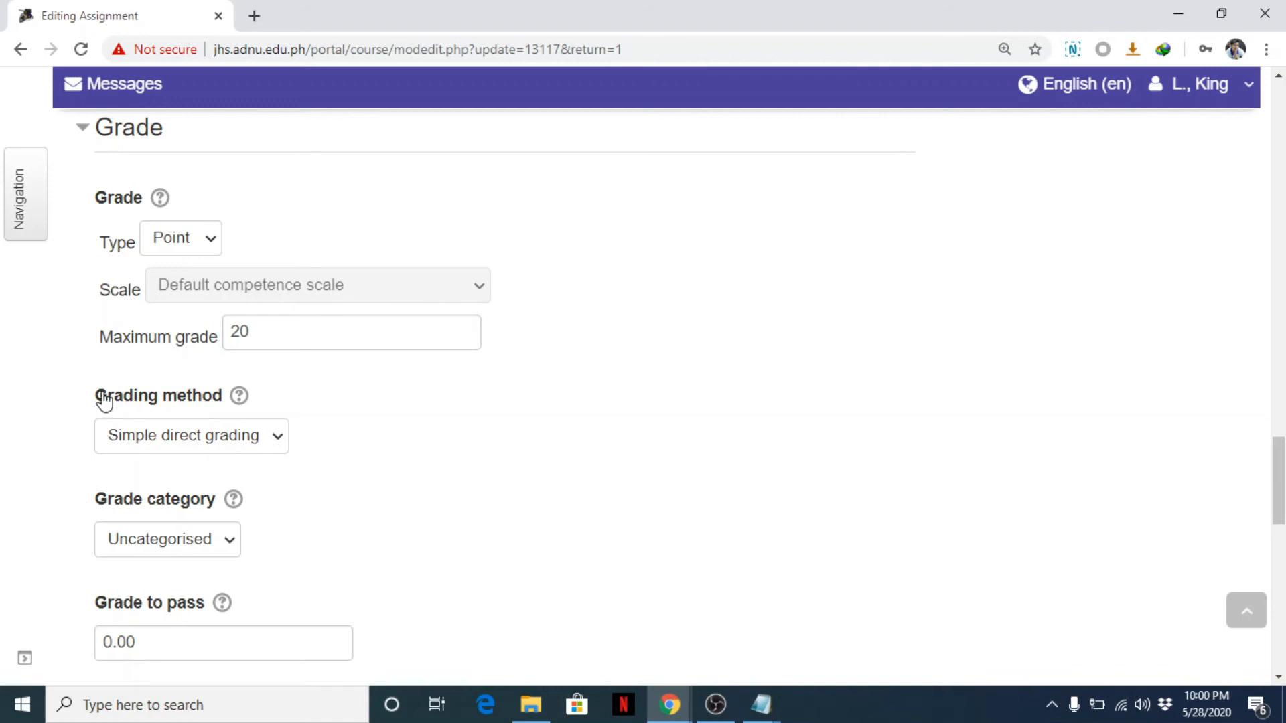
pyautogui.moveTo(348, 403)
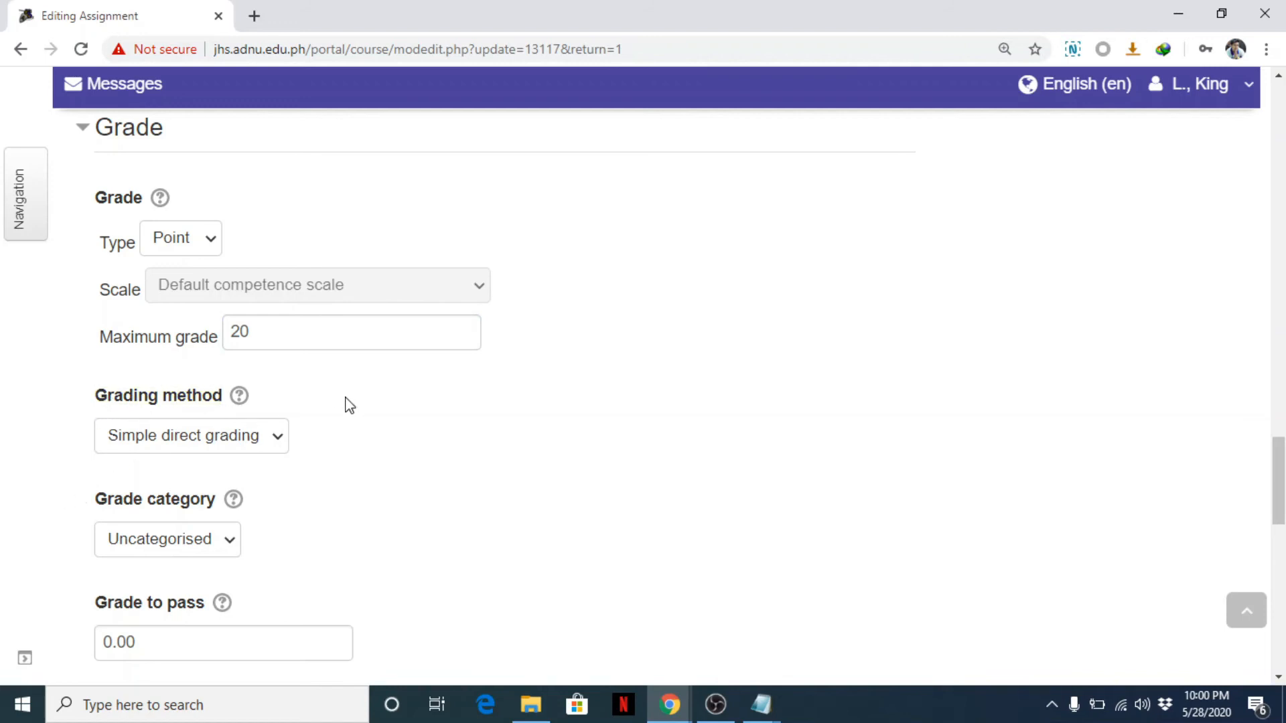
pyautogui.click(191, 436)
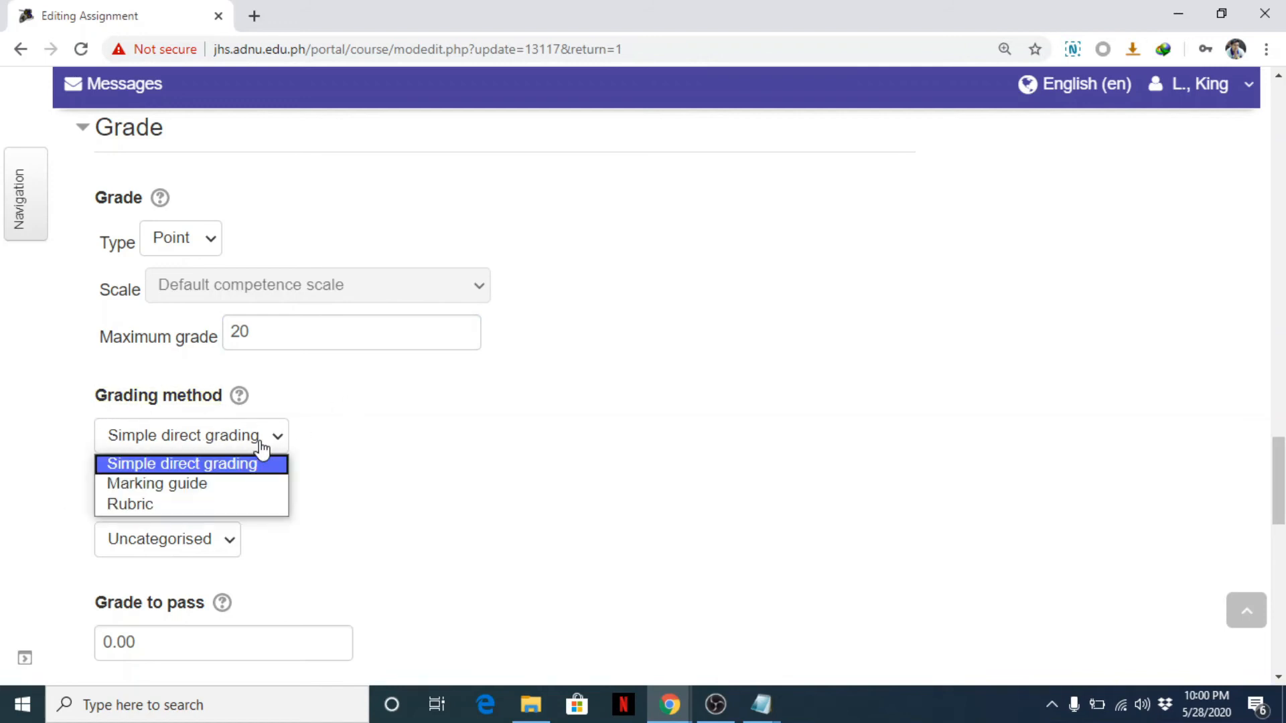
pyautogui.click(129, 504)
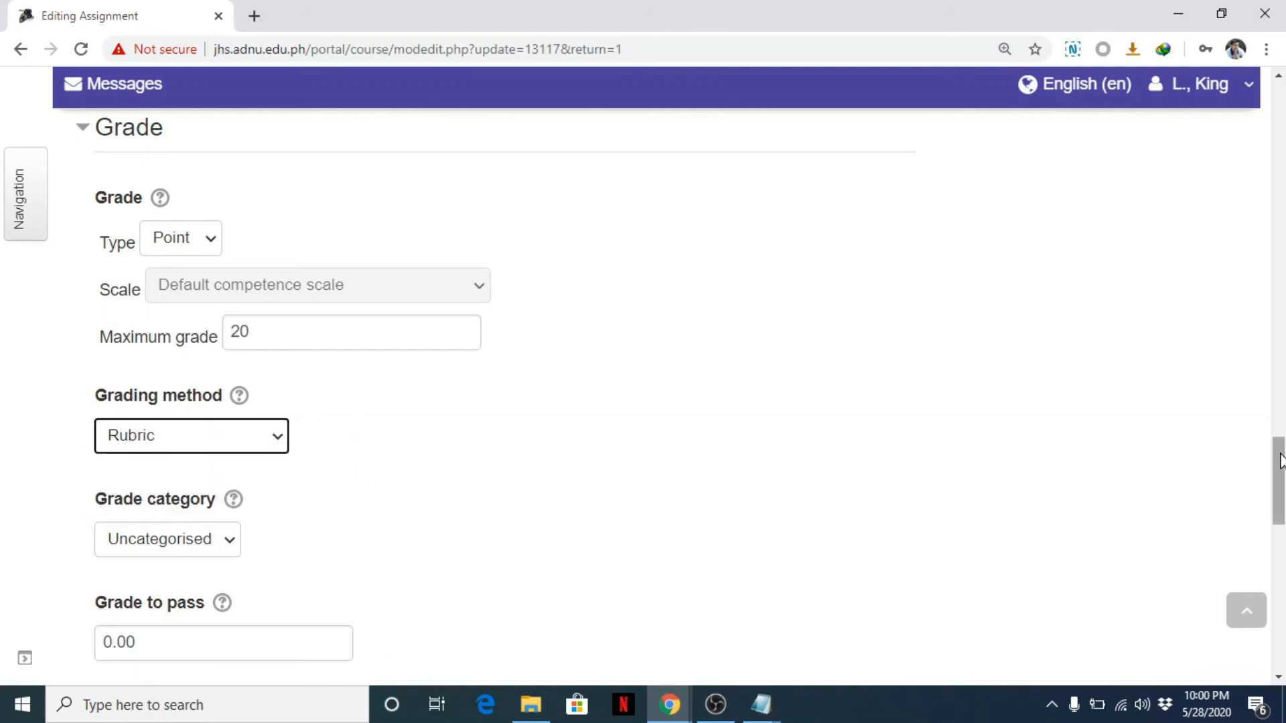
pyautogui.scroll(-3)
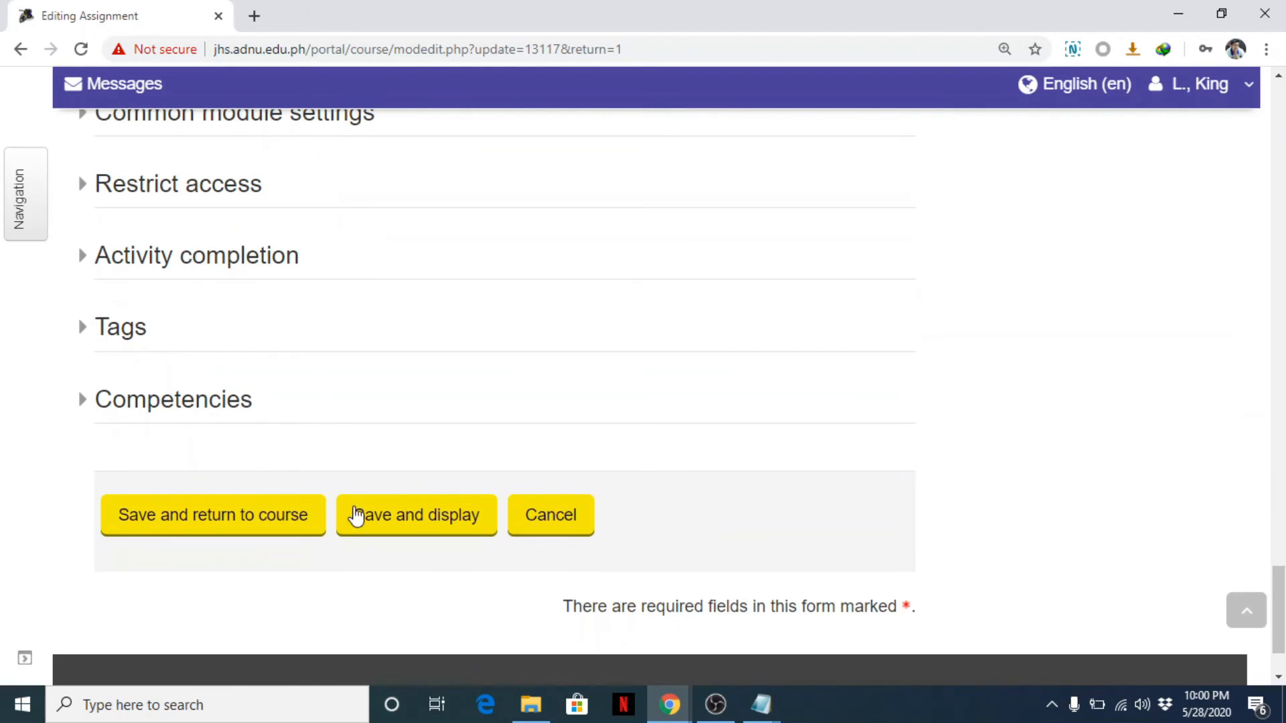
pyautogui.click(415, 521)
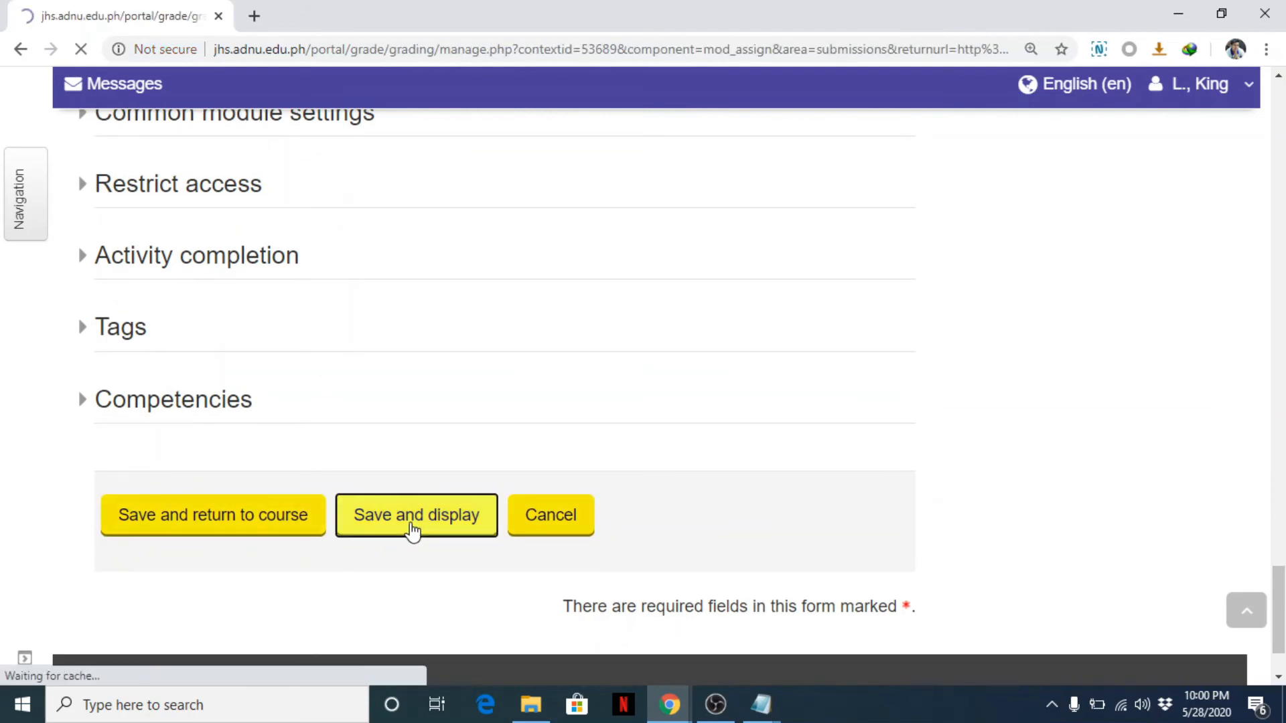
# Start defining a new rubric grading form from scratch on the Advanced grading page.
pyautogui.click(417, 515)
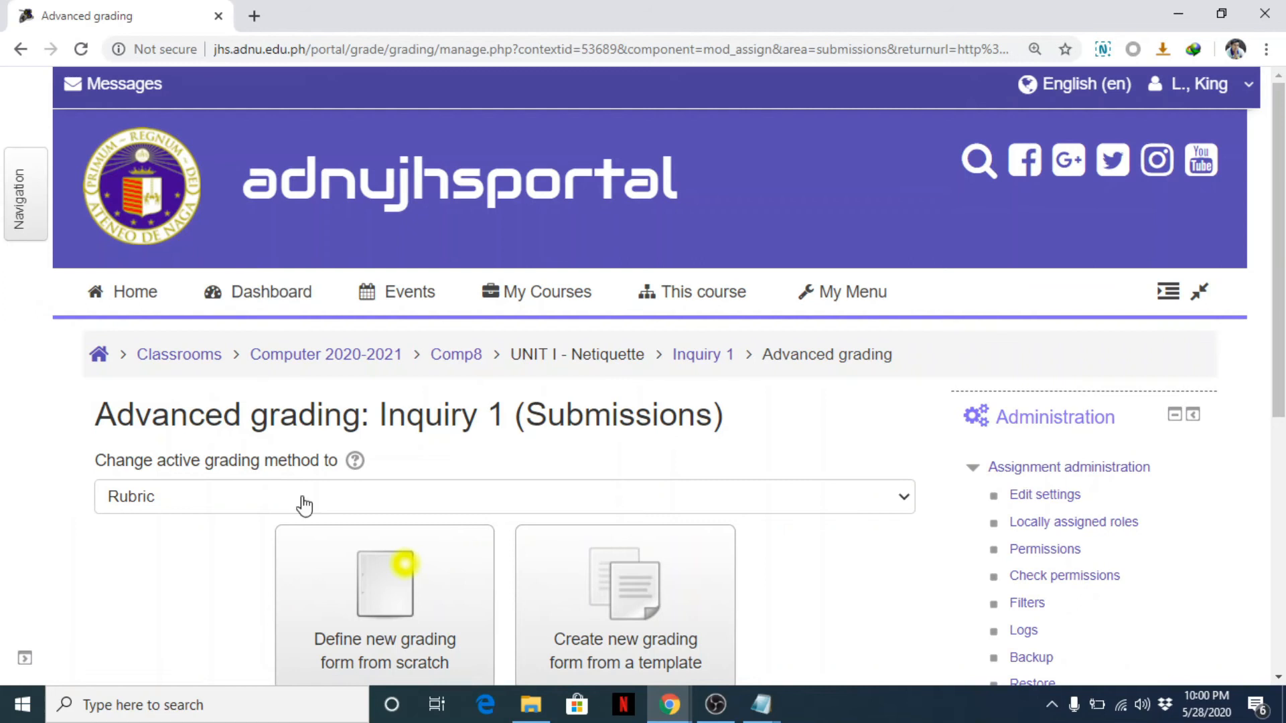
pyautogui.scroll(-3)
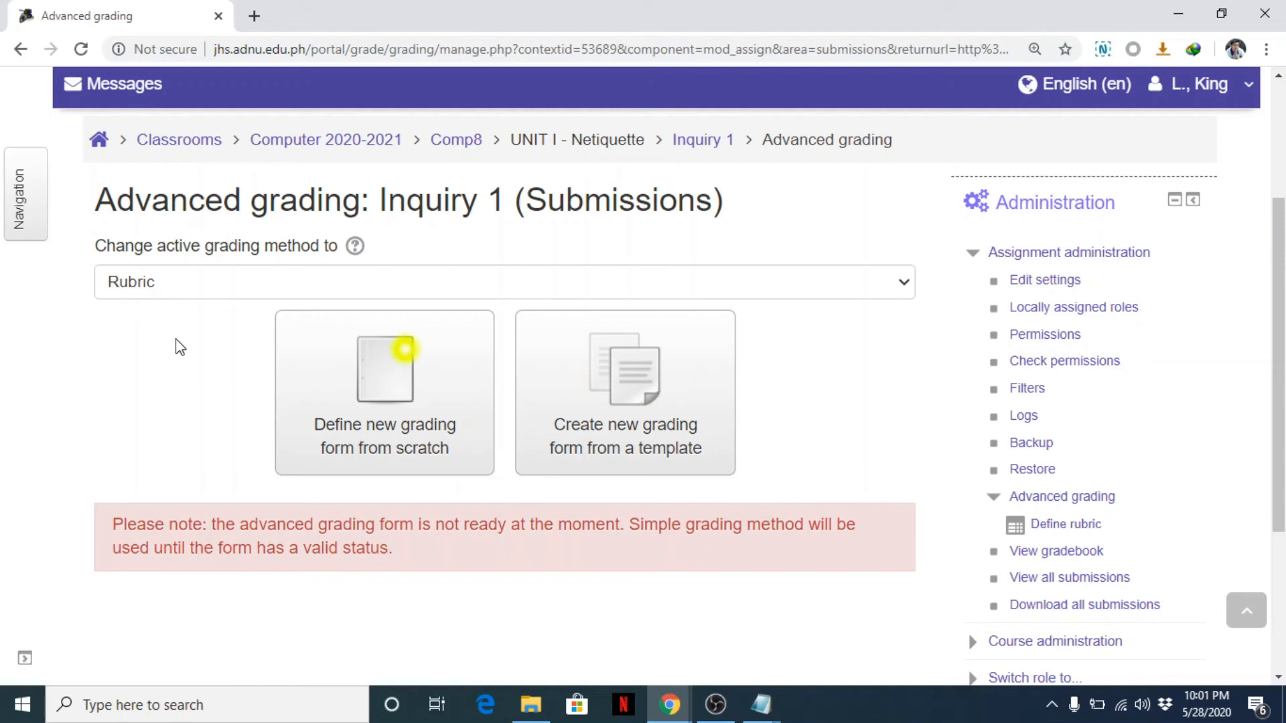
pyautogui.moveTo(393, 383)
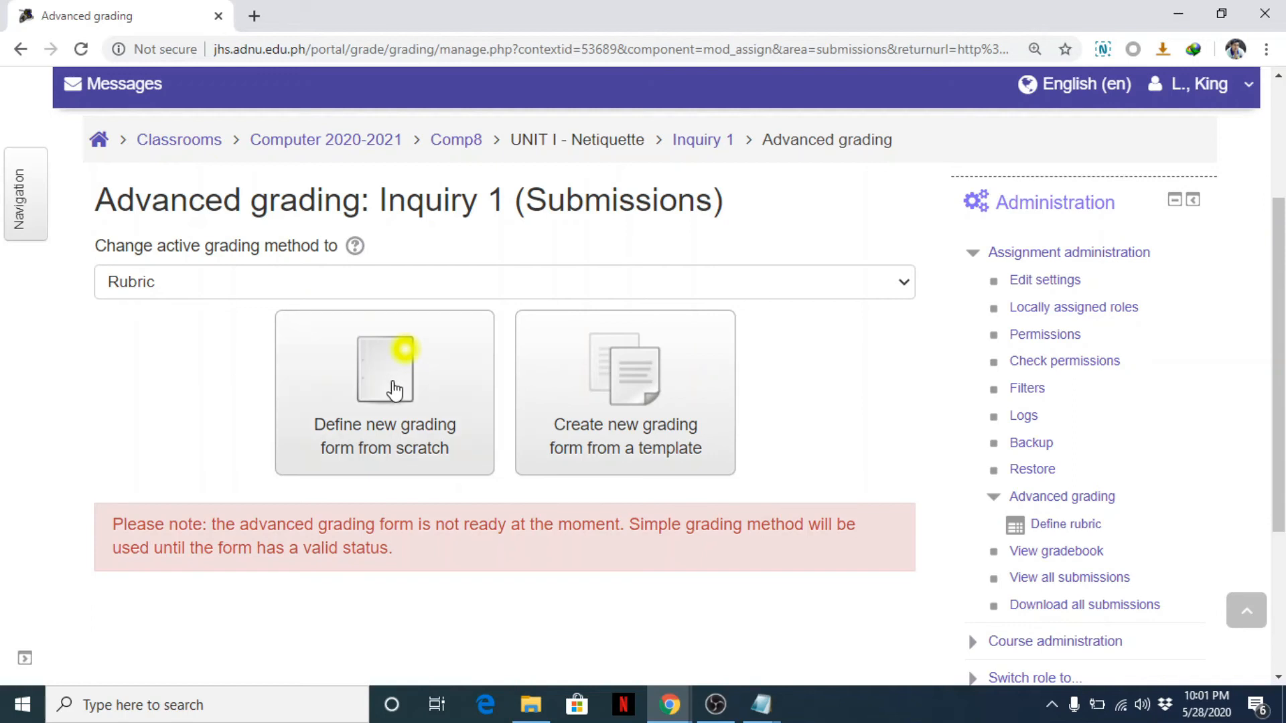
pyautogui.moveTo(396, 473)
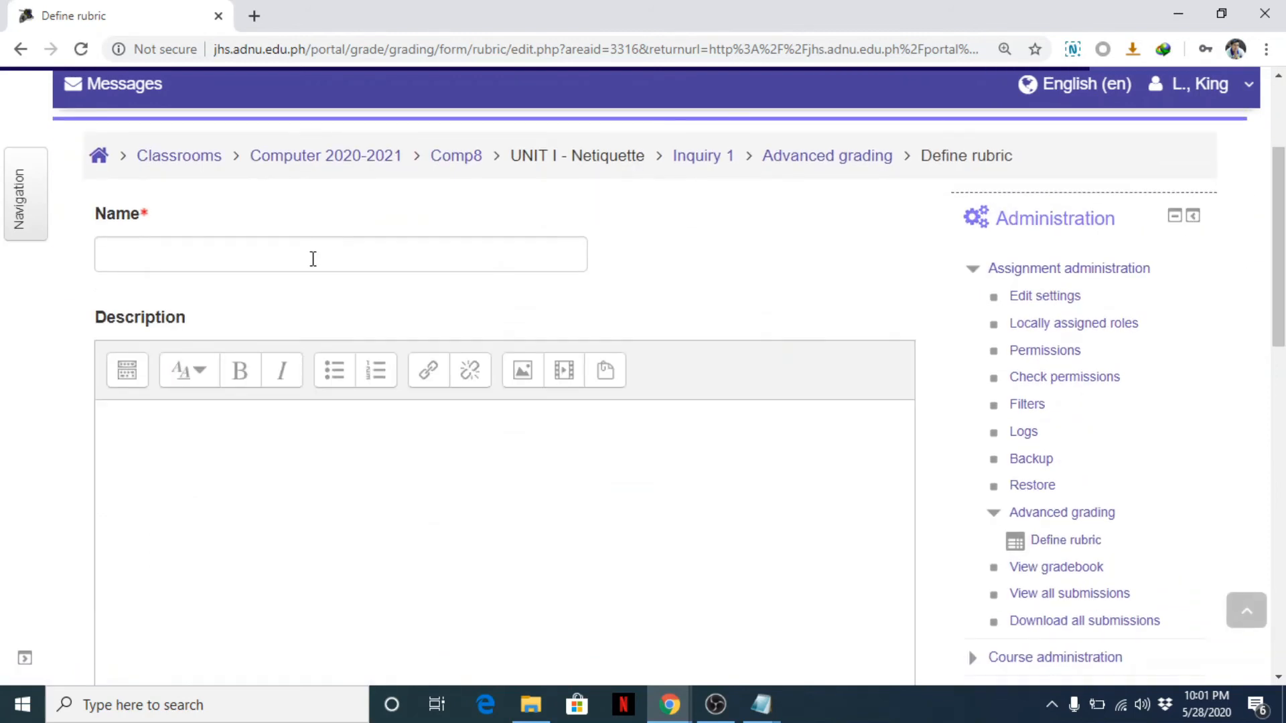
# Name the rubric 'Rubric for PT1' with description 'Please be guided by this Rubric.'.
pyautogui.write('R')
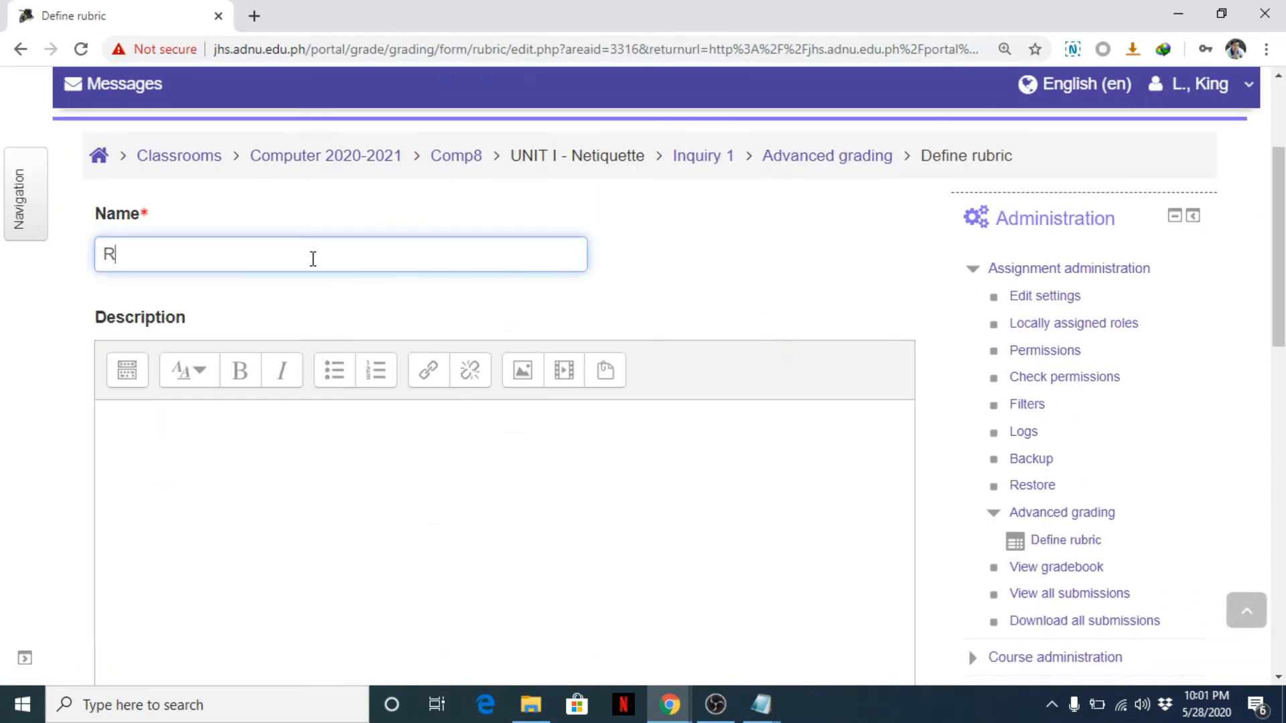
pyautogui.write('ubric')
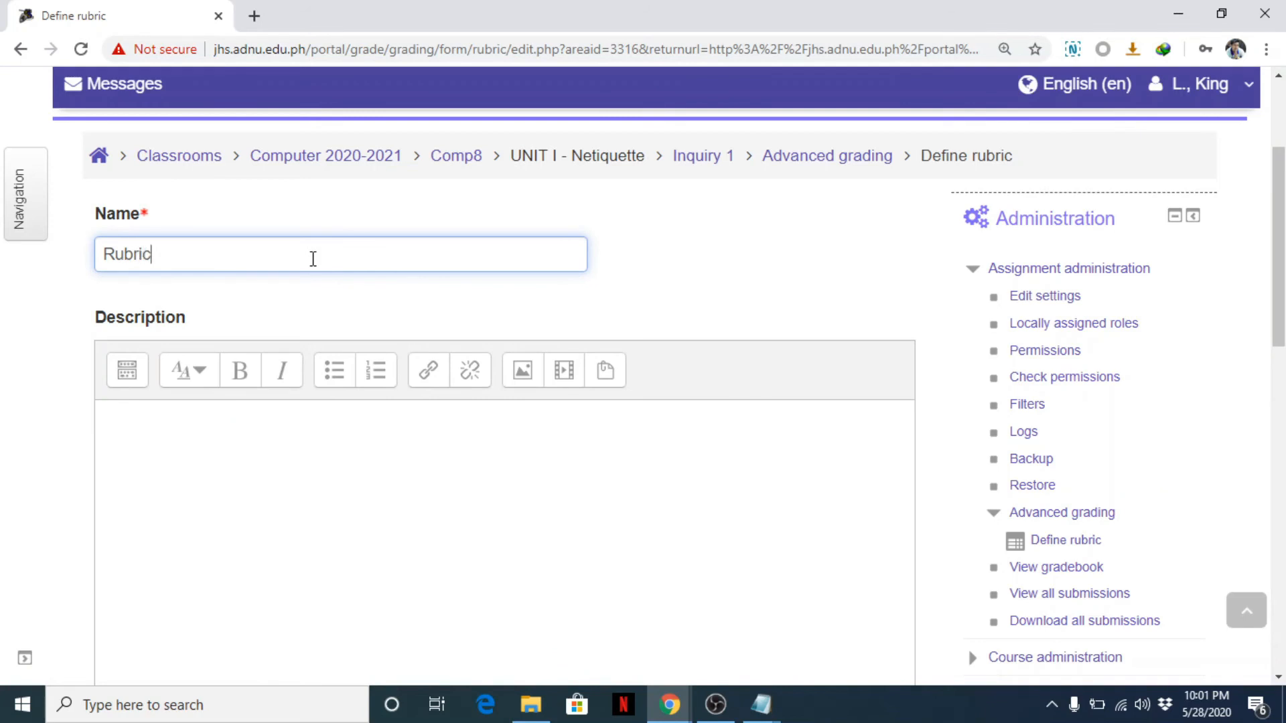
pyautogui.write('for PT1')
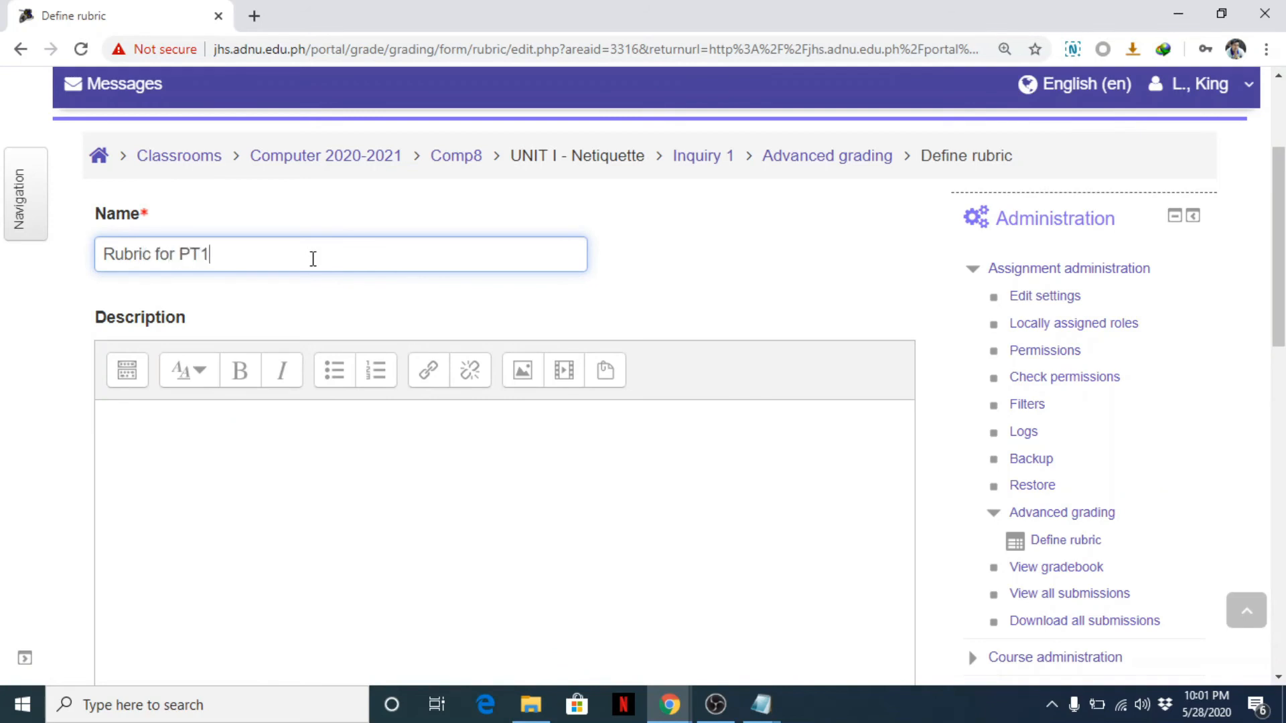
pyautogui.click(293, 527)
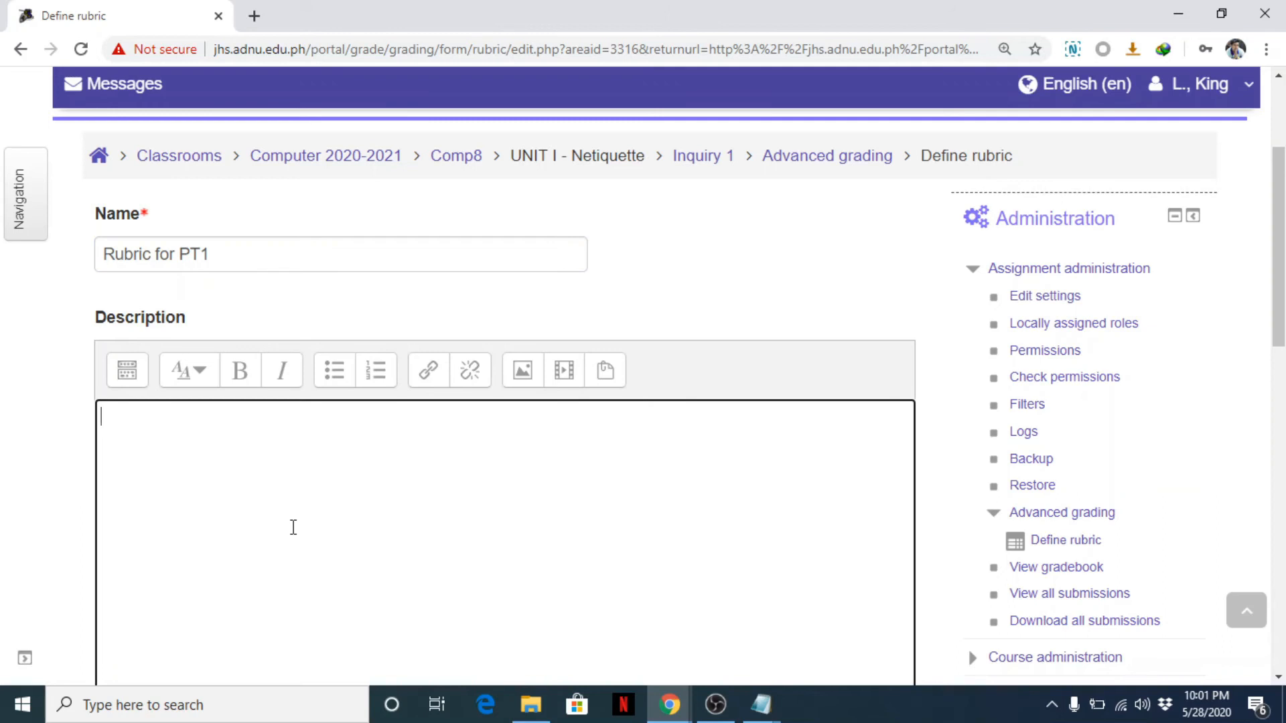
pyautogui.scroll(-3)
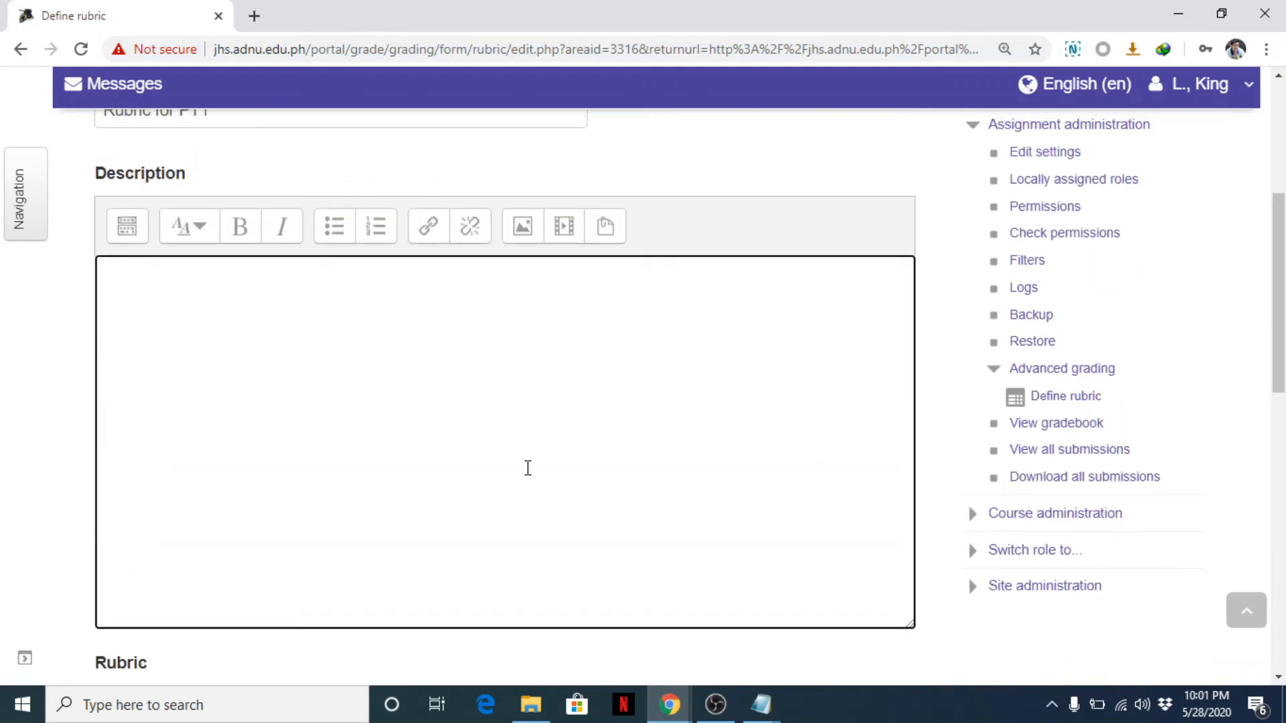
pyautogui.write('Please be guid')
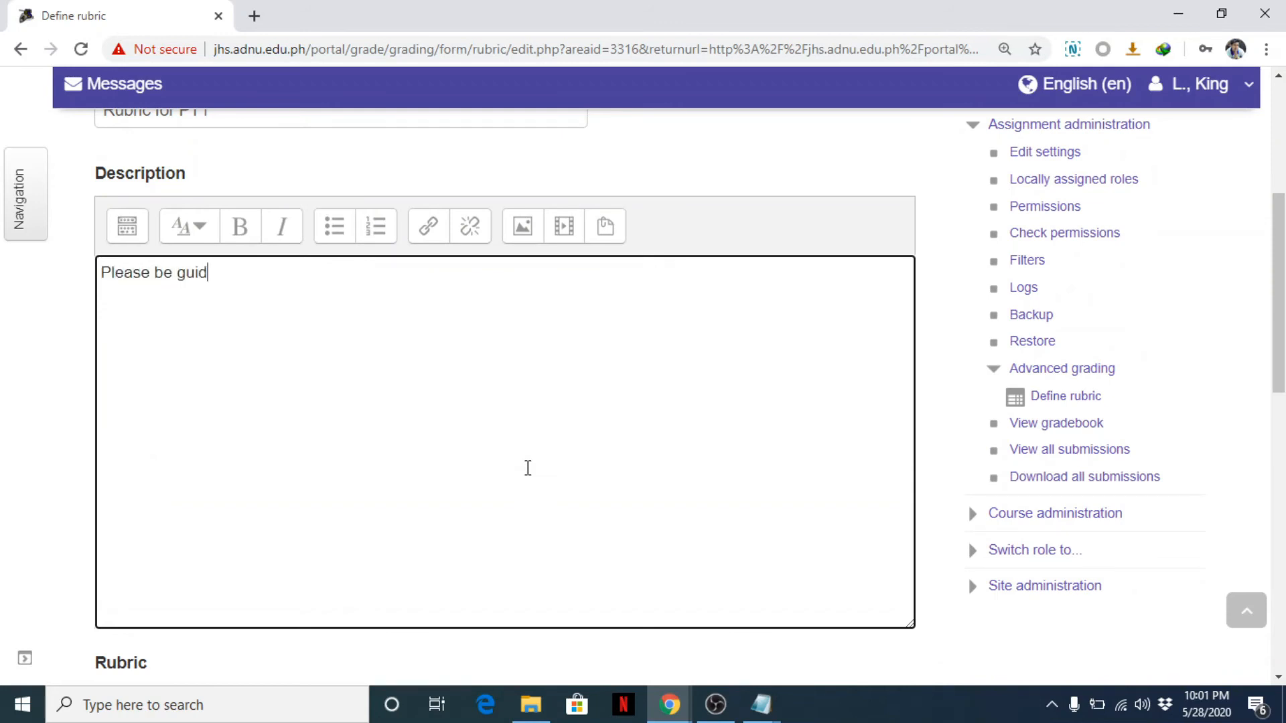
pyautogui.write('ed by th')
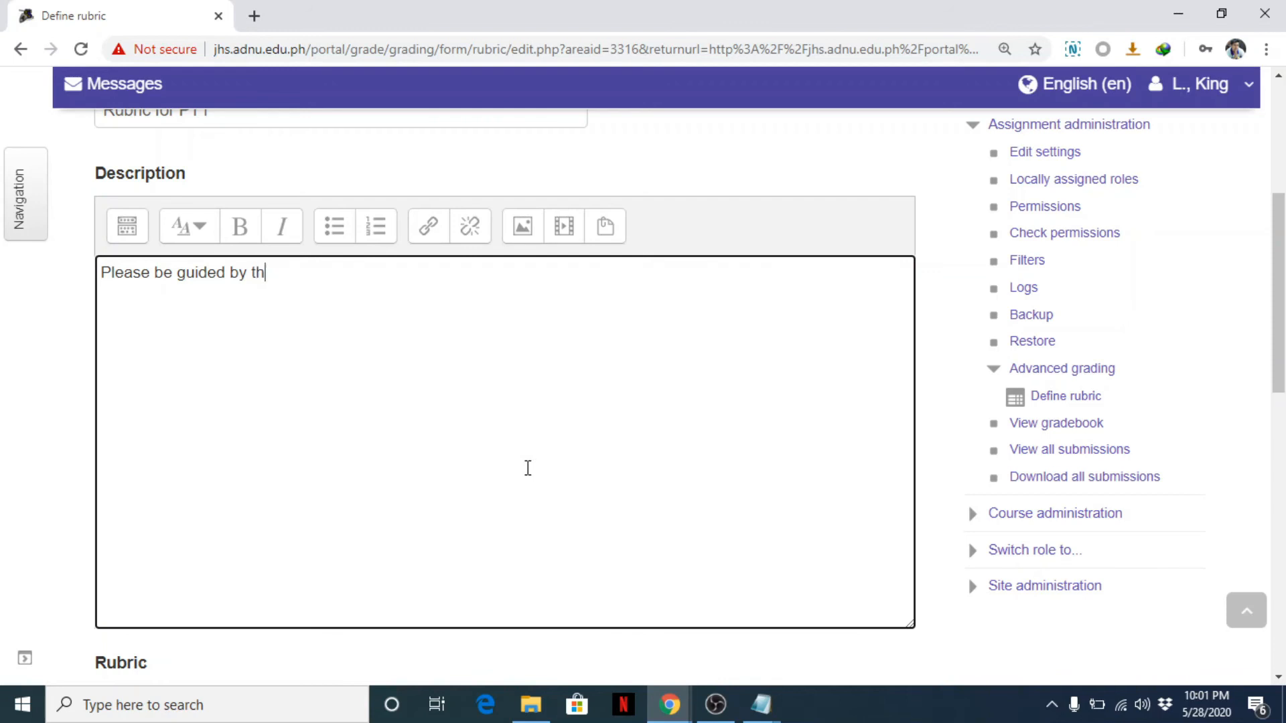
pyautogui.write('is Ru')
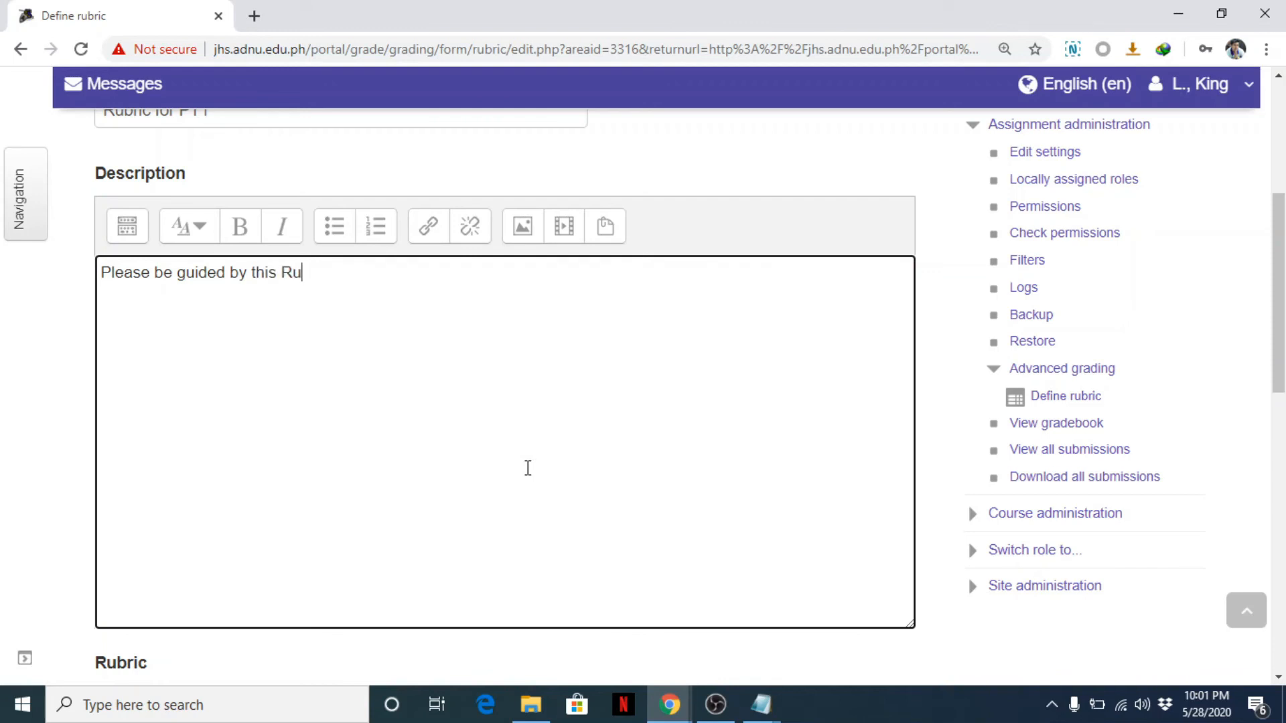
pyautogui.write('bric.')
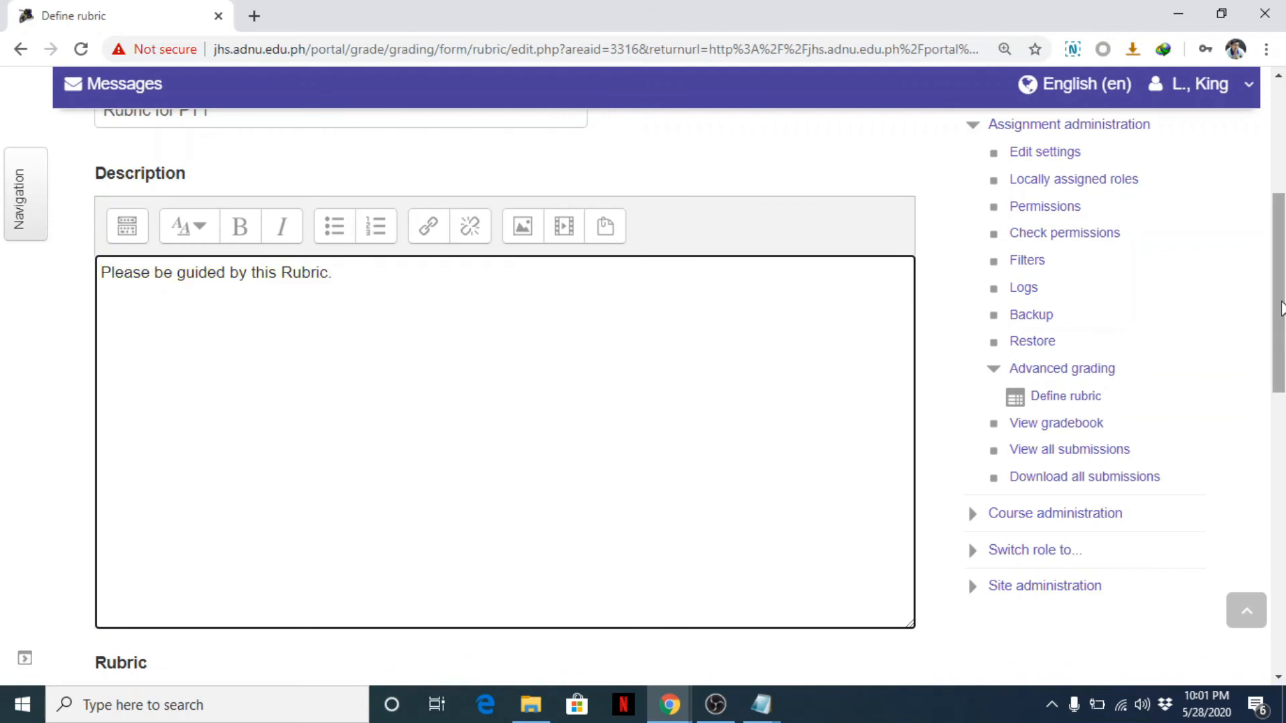
pyautogui.scroll(-3)
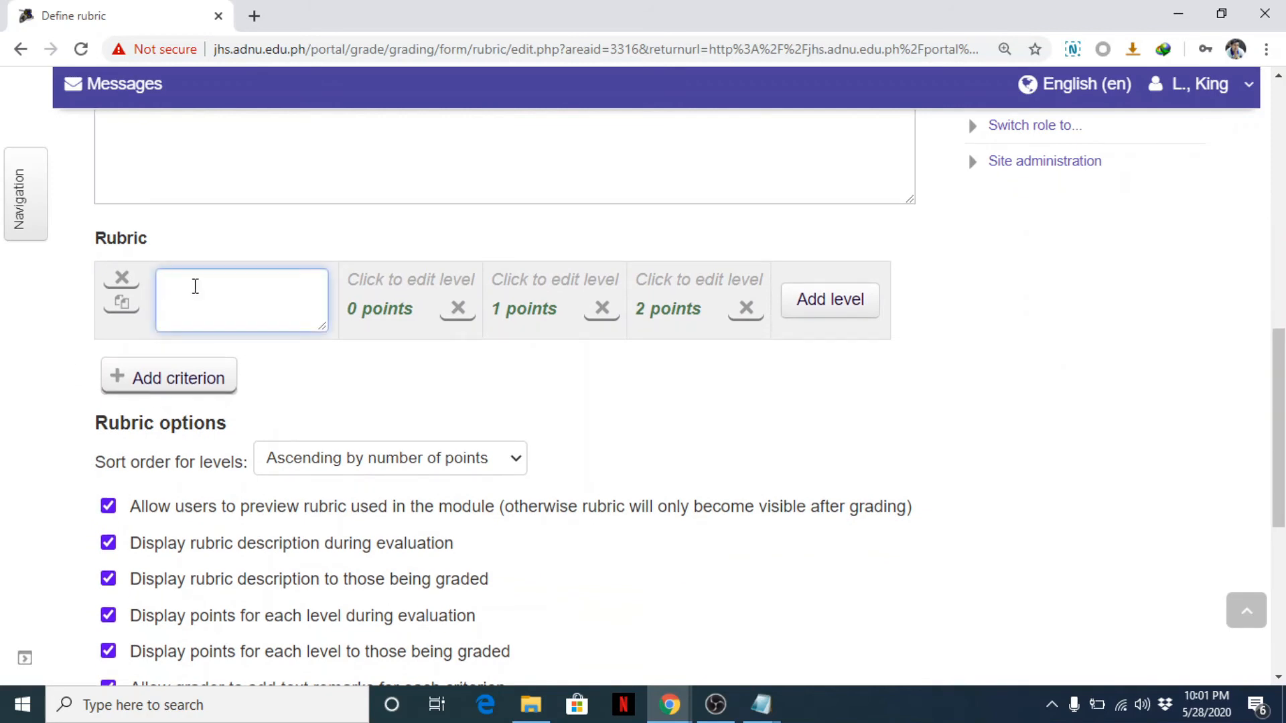
# Name the first criterion Clarity with levels 'Not Clear' (0 points) and 'Very clear.' (2 points).
pyautogui.write('Clar')
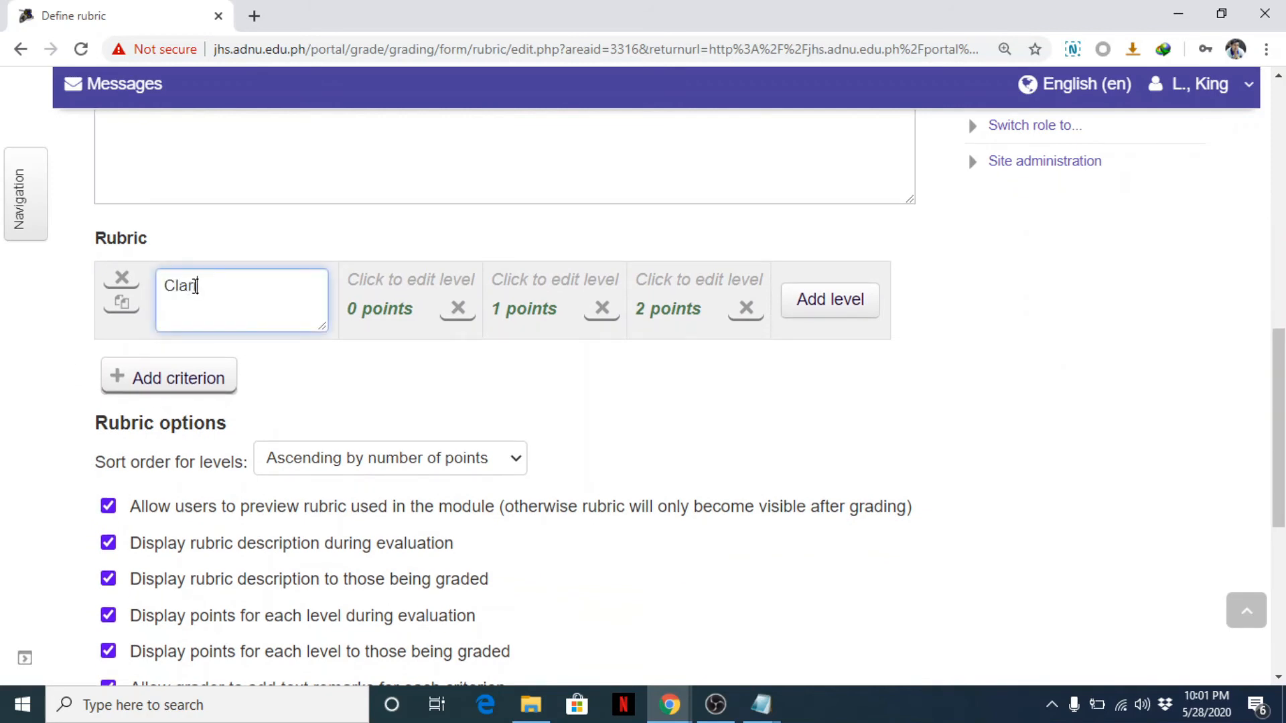
pyautogui.write('ity')
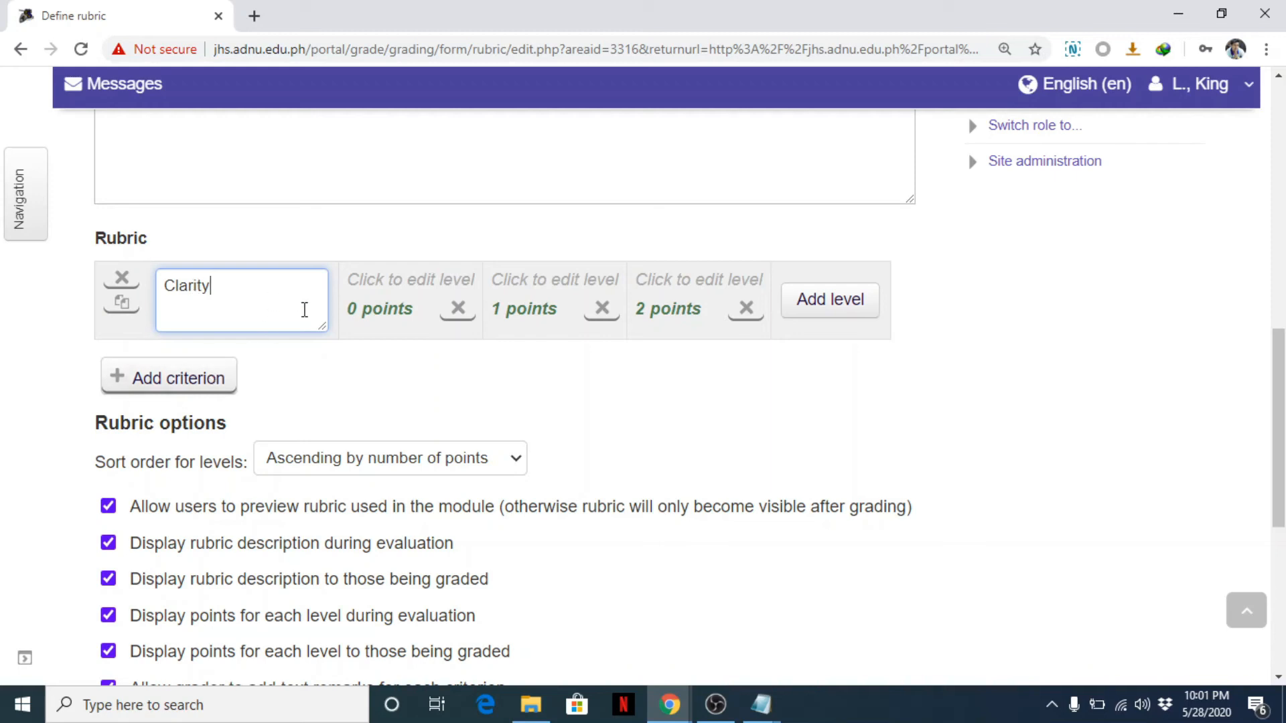
pyautogui.moveTo(726, 323)
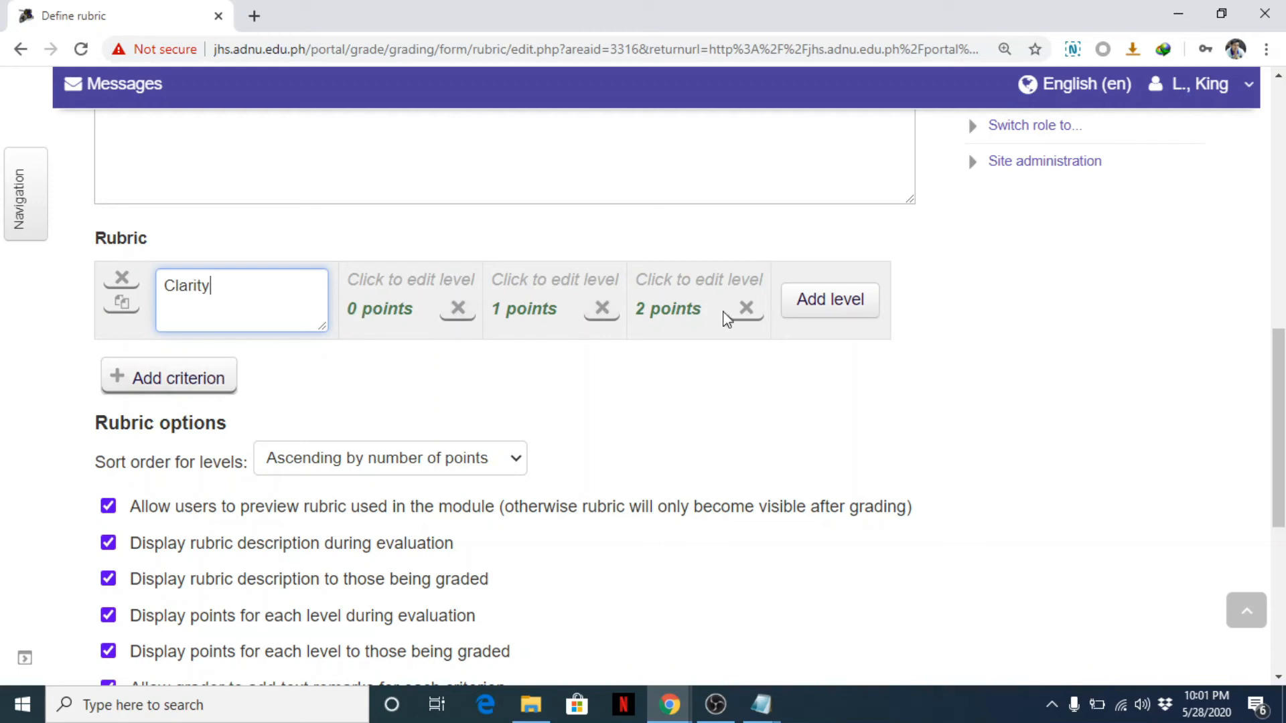
pyautogui.moveTo(457, 461)
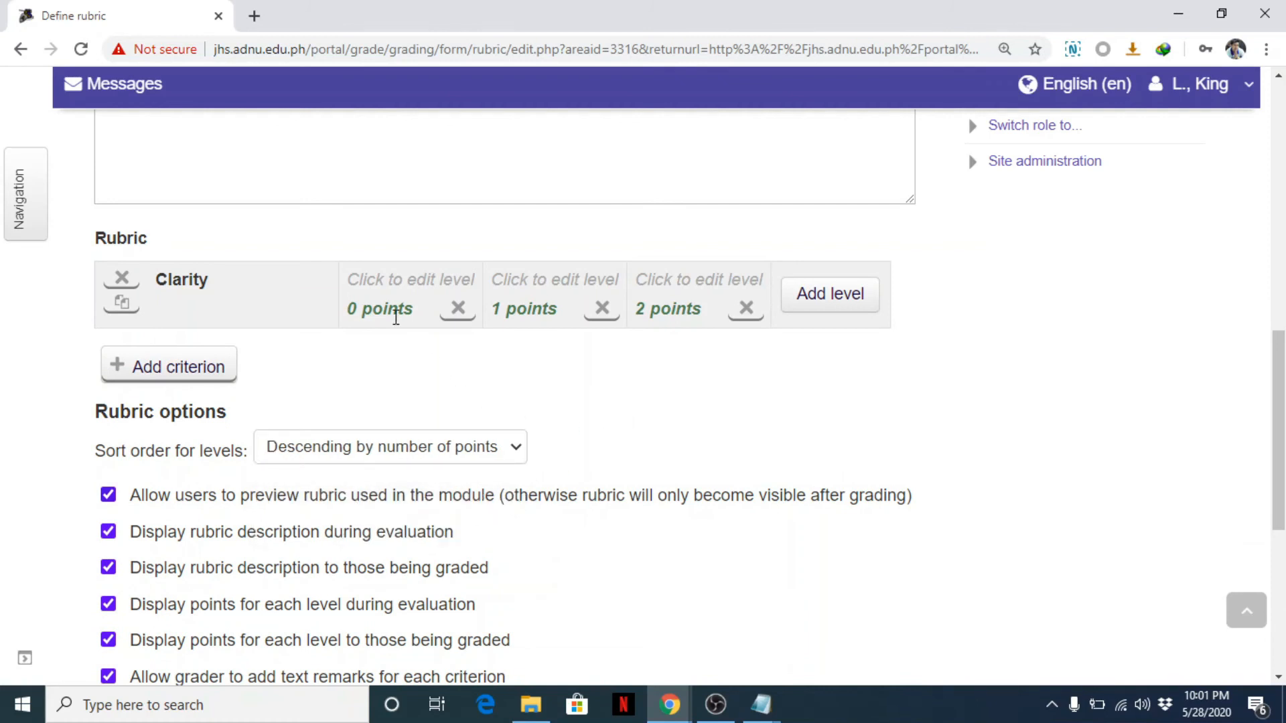
pyautogui.scroll(-3)
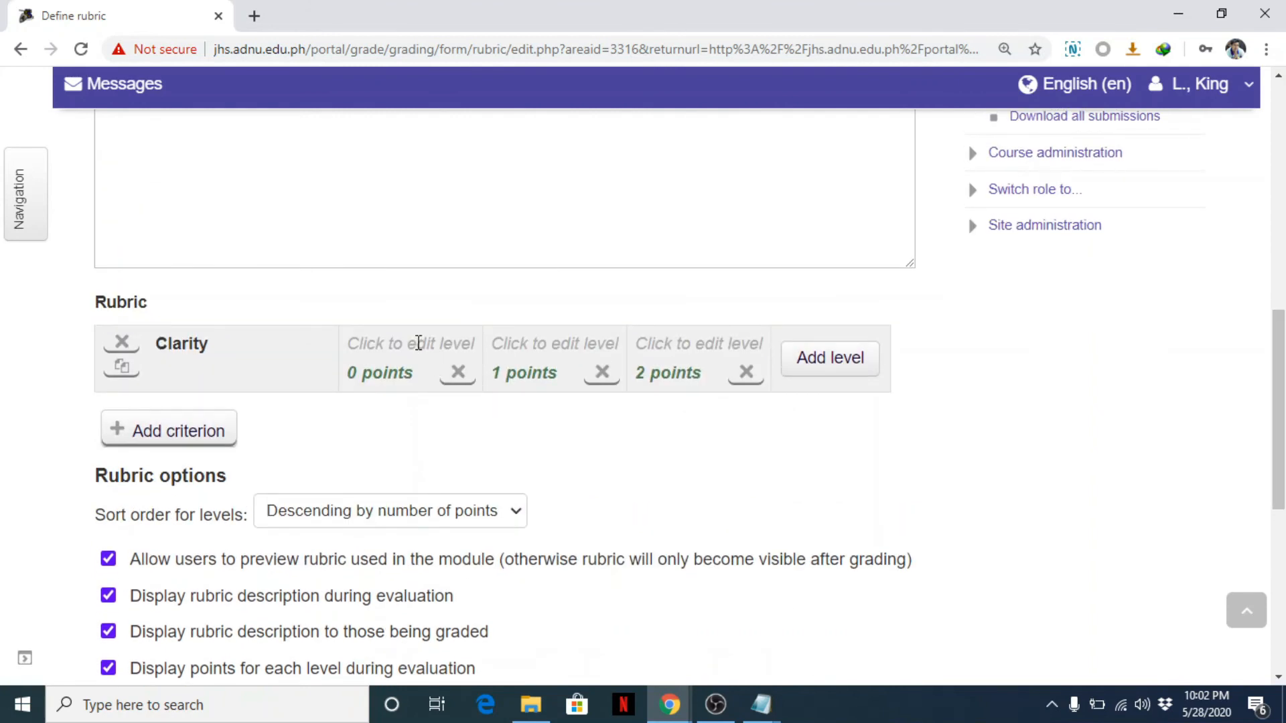
pyautogui.click(410, 343)
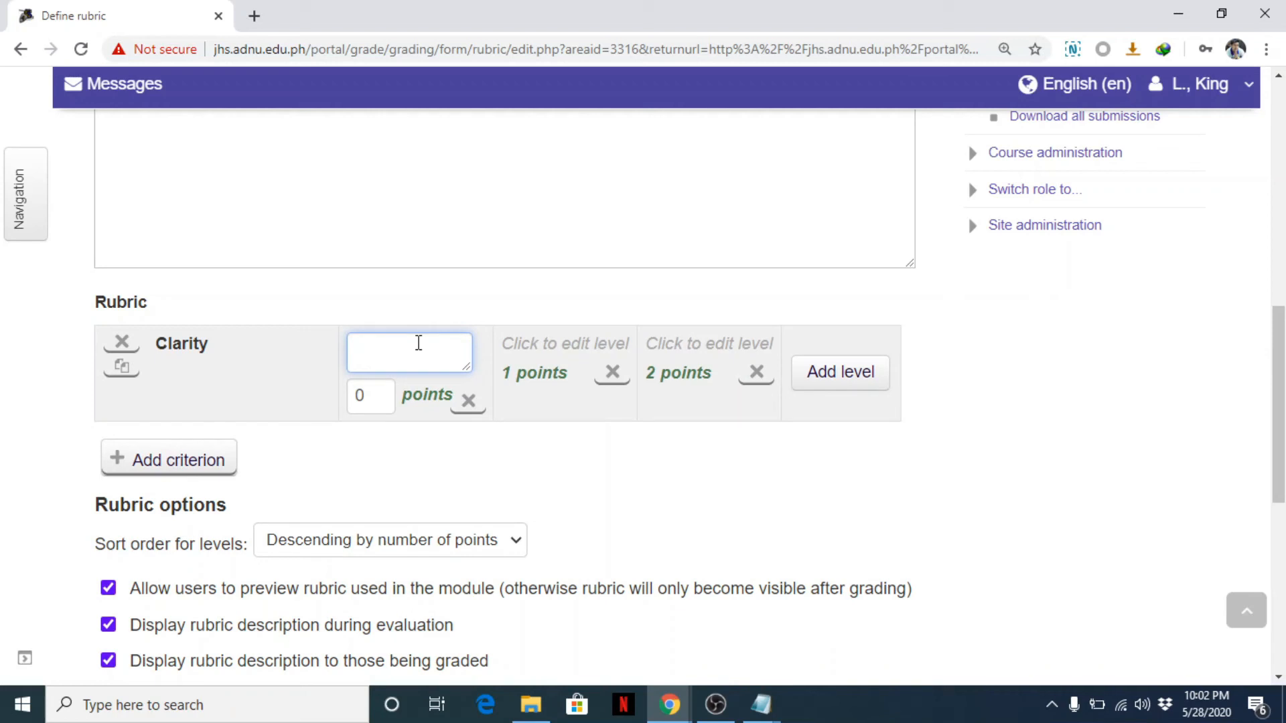
pyautogui.write('Not C')
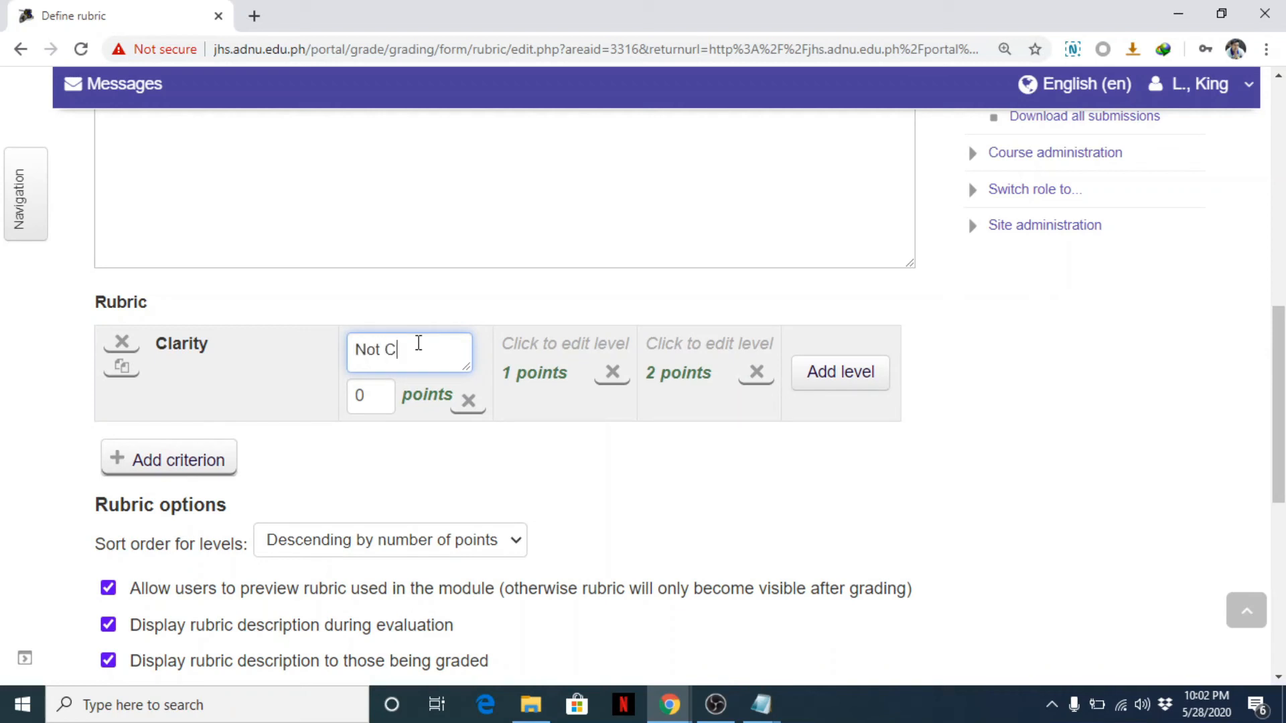
pyautogui.click(564, 364)
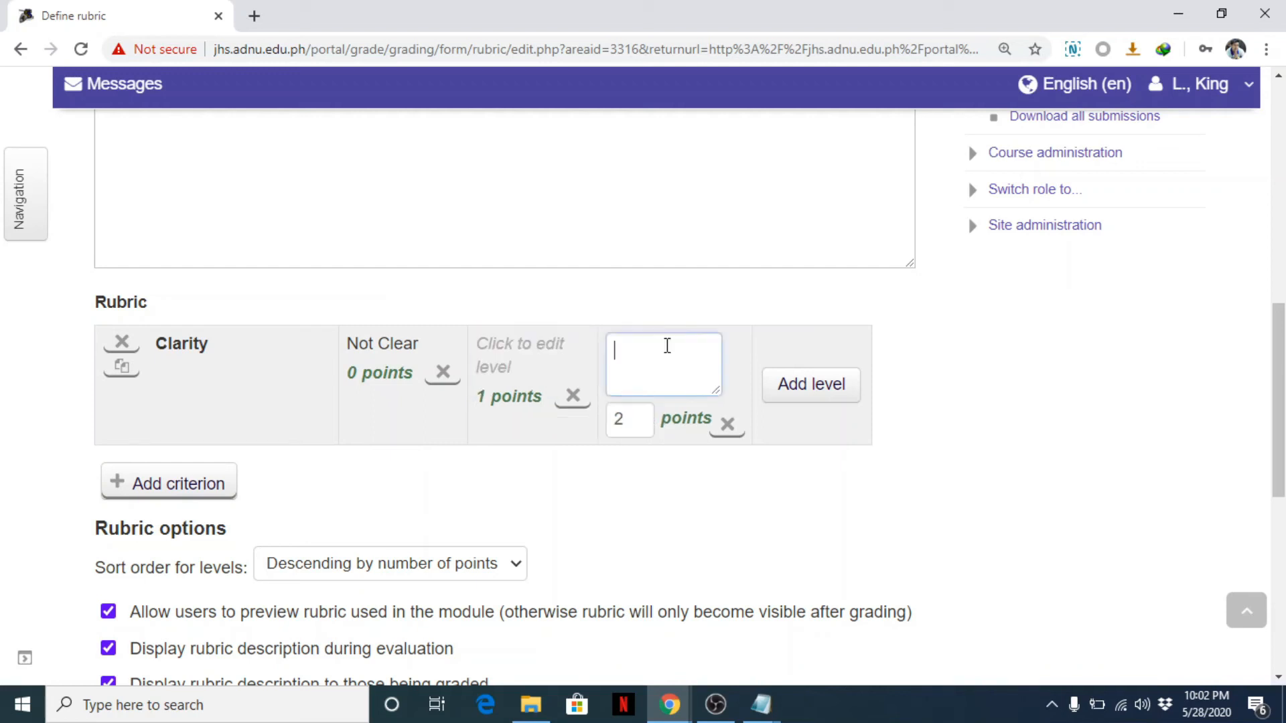
pyautogui.write('Very')
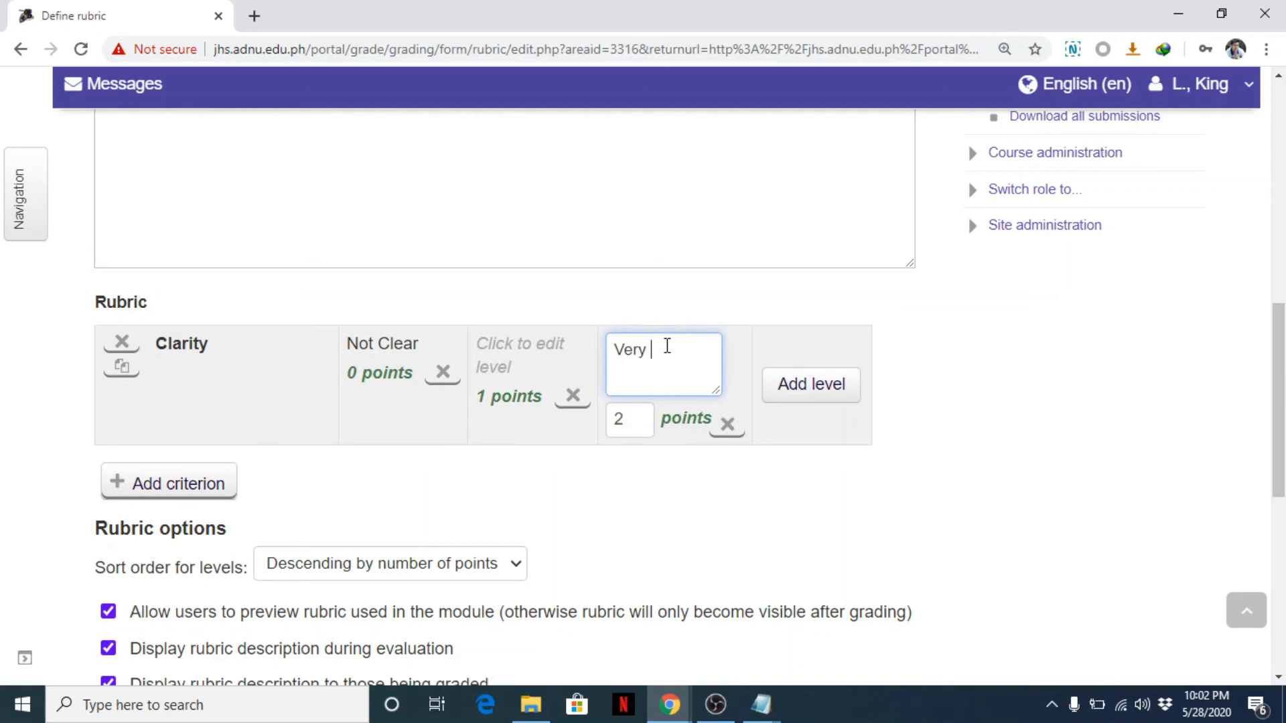
pyautogui.write('clear.')
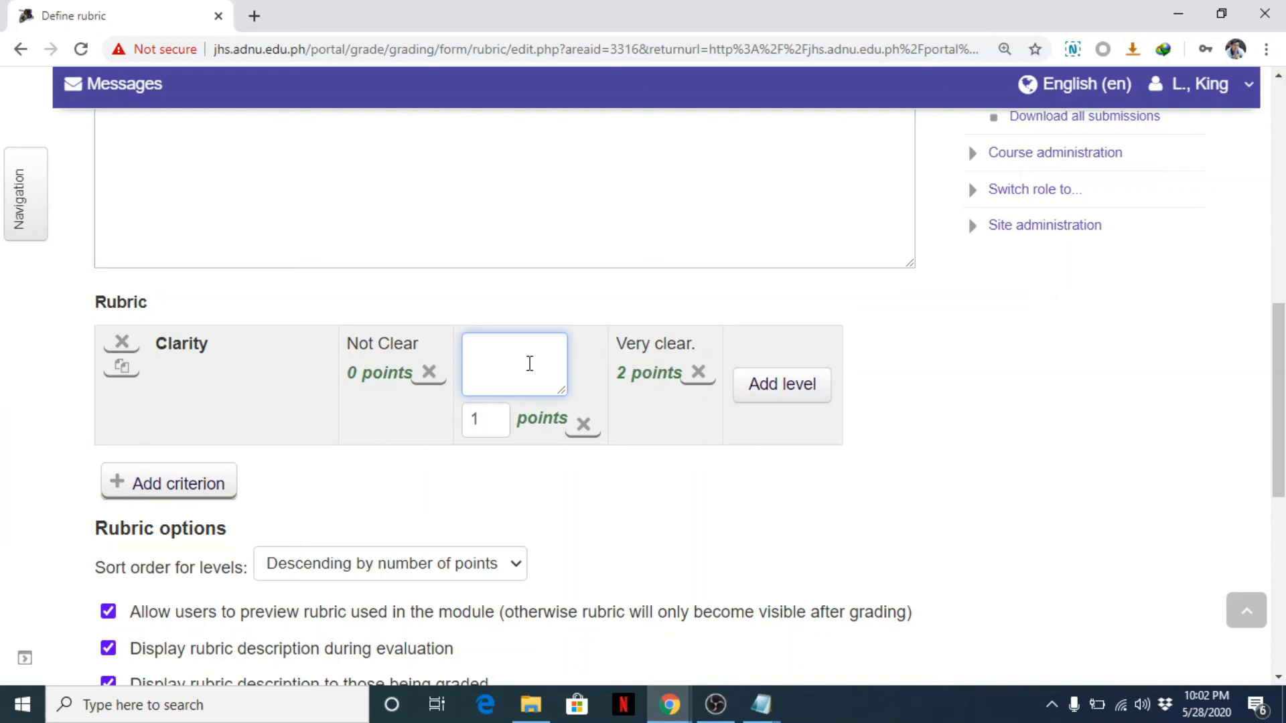
# Describe the 1-point Clarity level as 'Not very Clear' and remove an extra empty level.
pyautogui.click(516, 363)
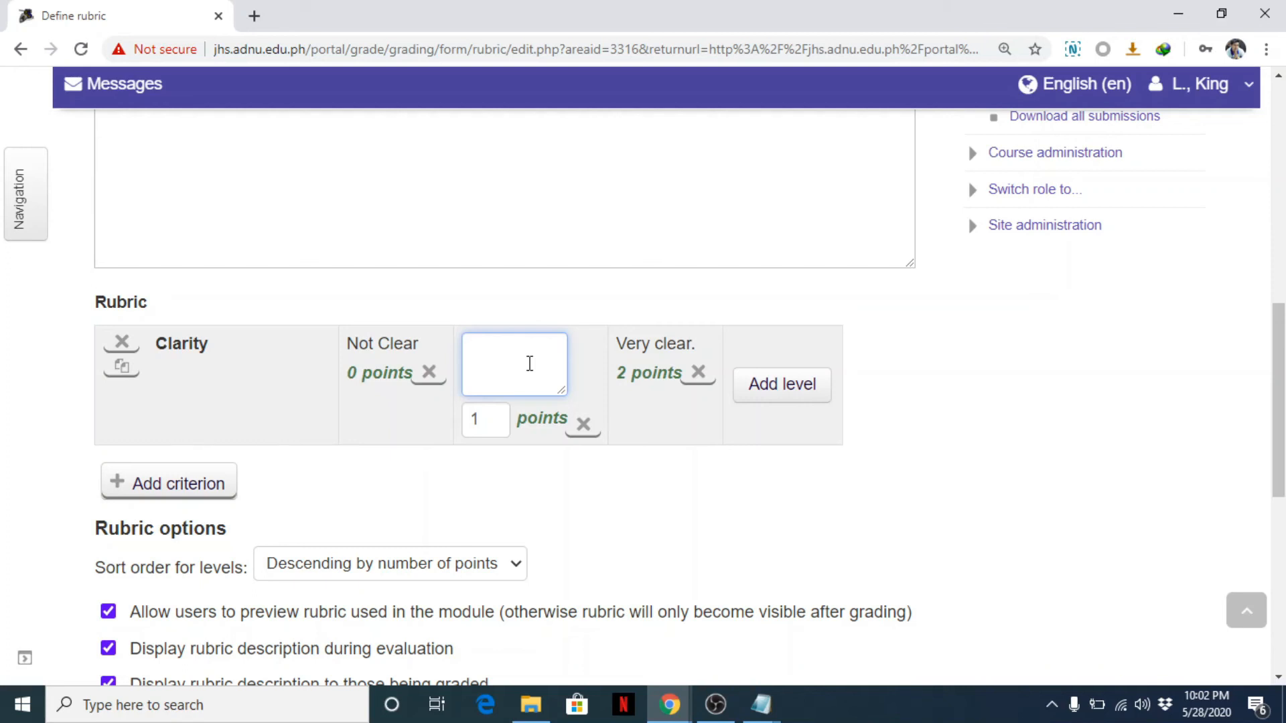
pyautogui.write('N')
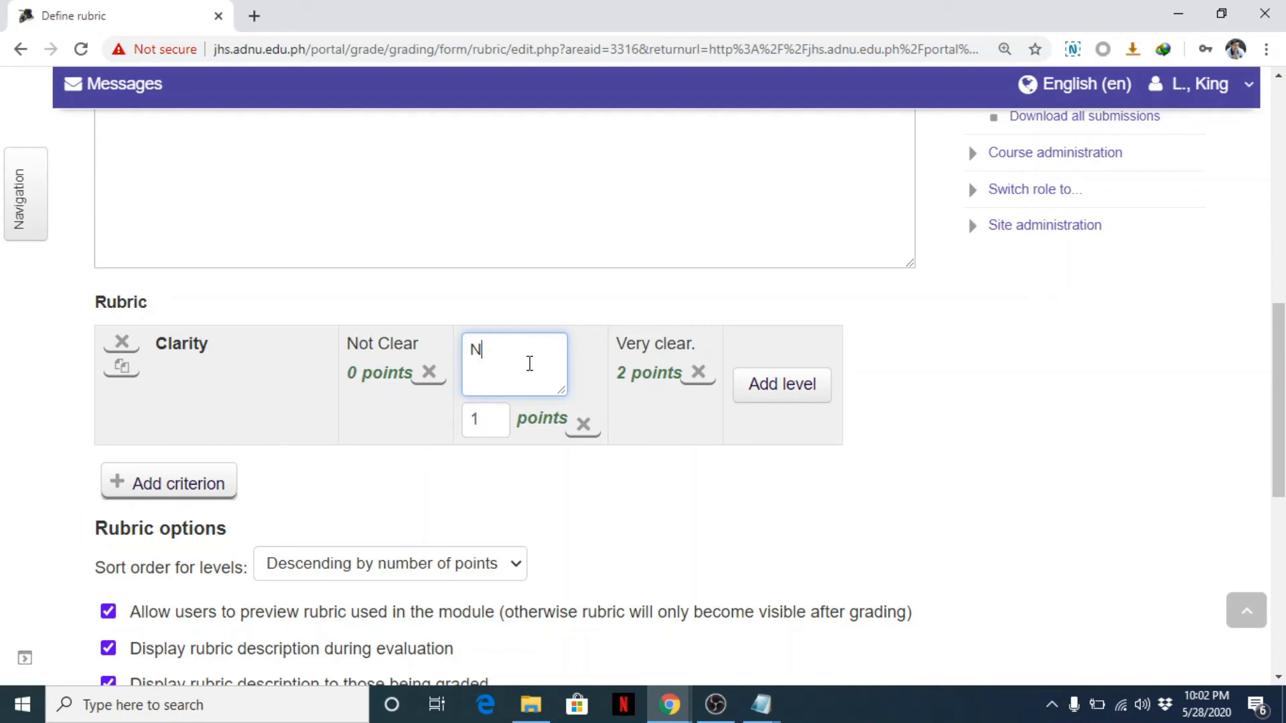
pyautogui.write('ot')
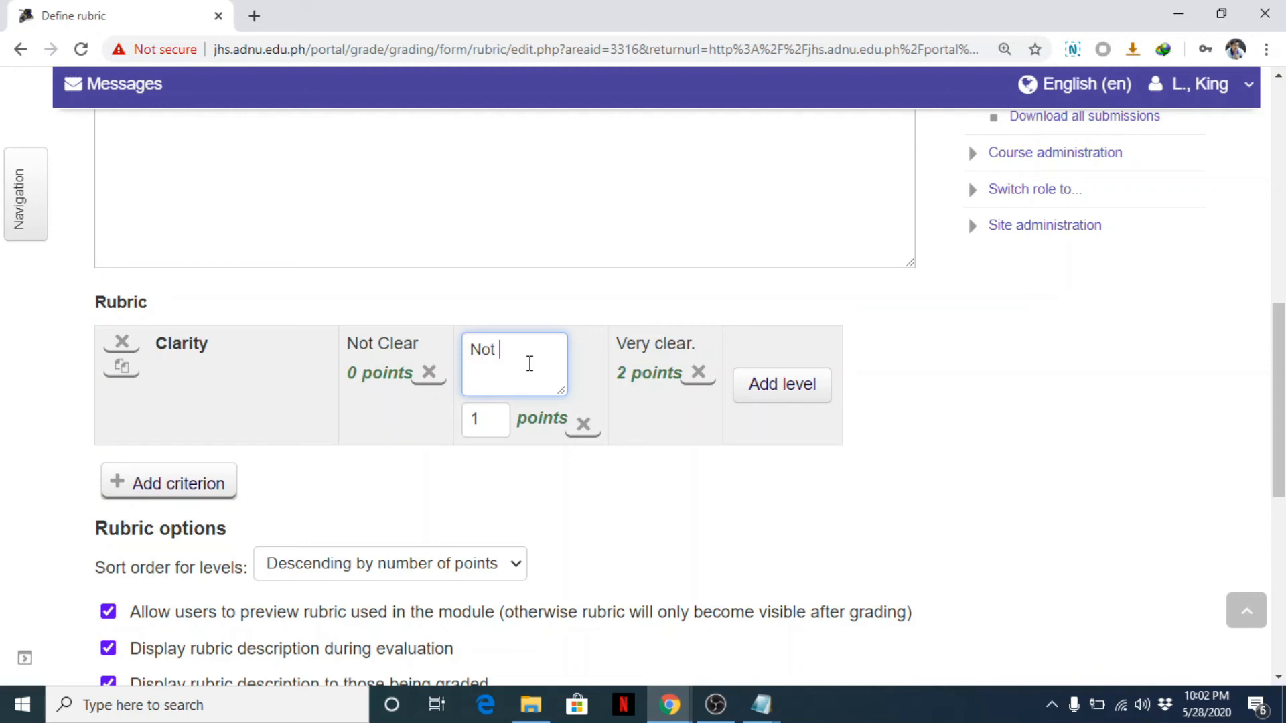
pyautogui.write('very')
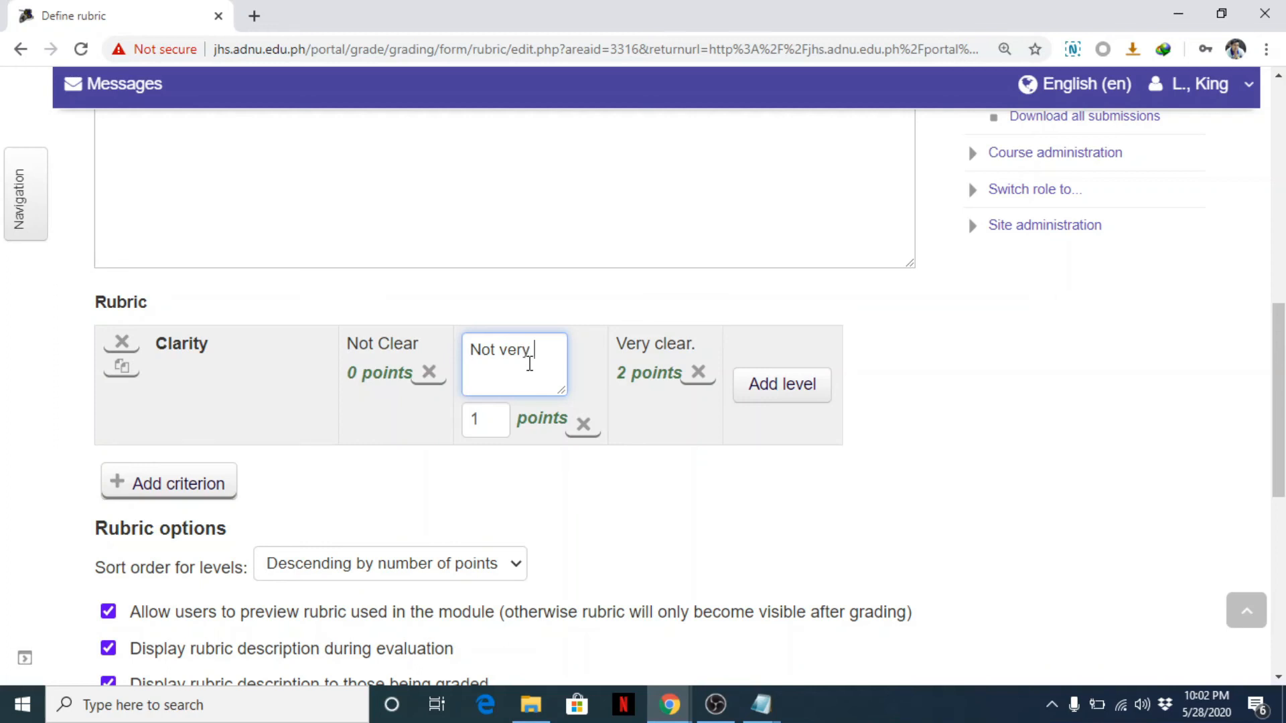
pyautogui.write('Clear')
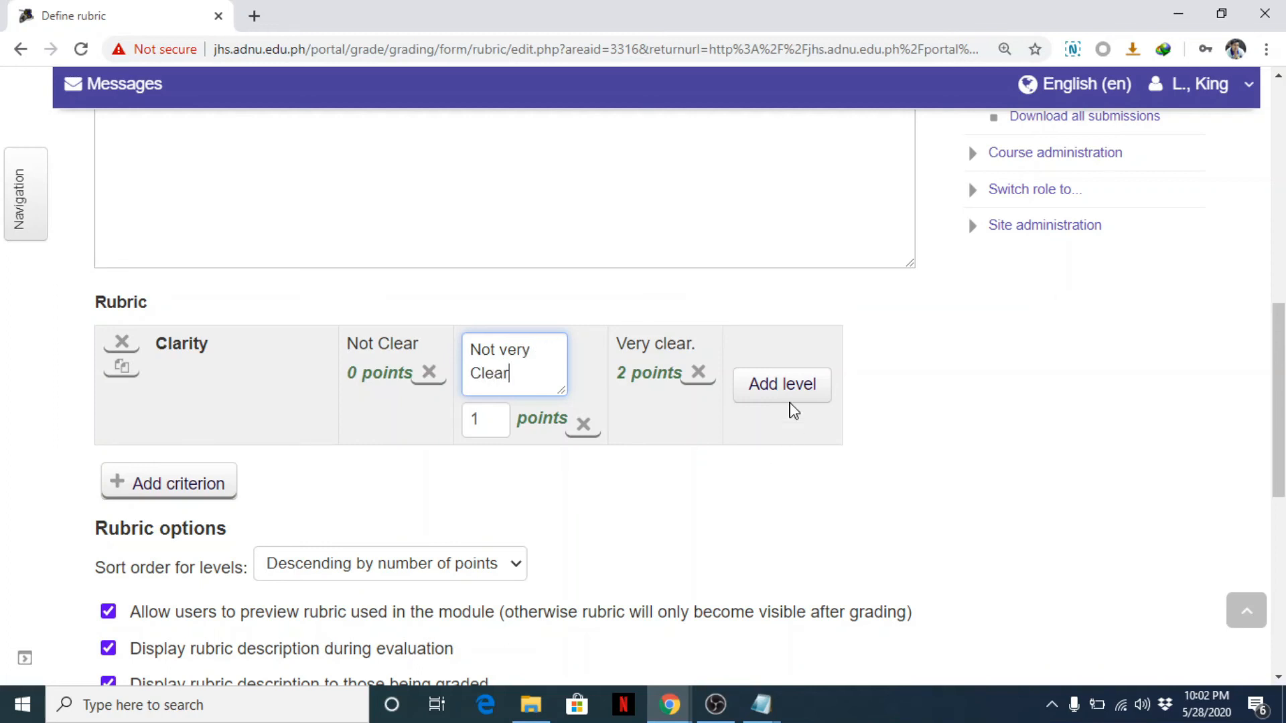
pyautogui.click(781, 385)
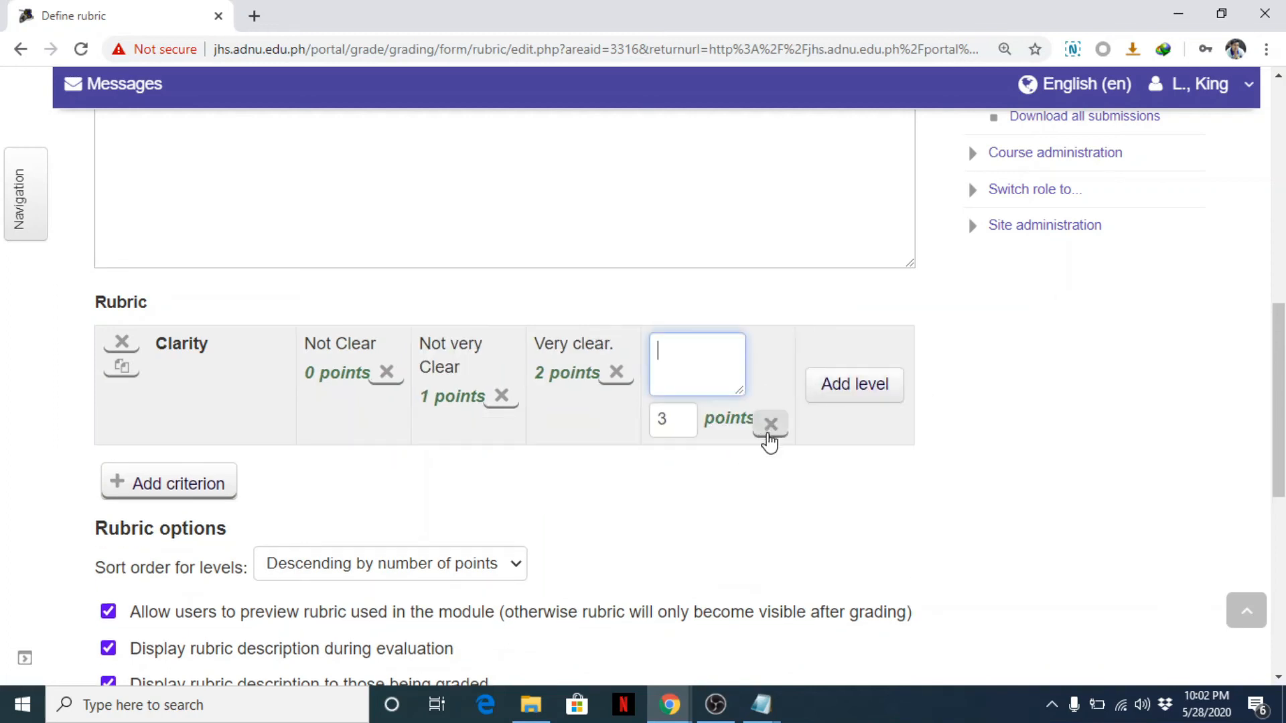
pyautogui.click(767, 422)
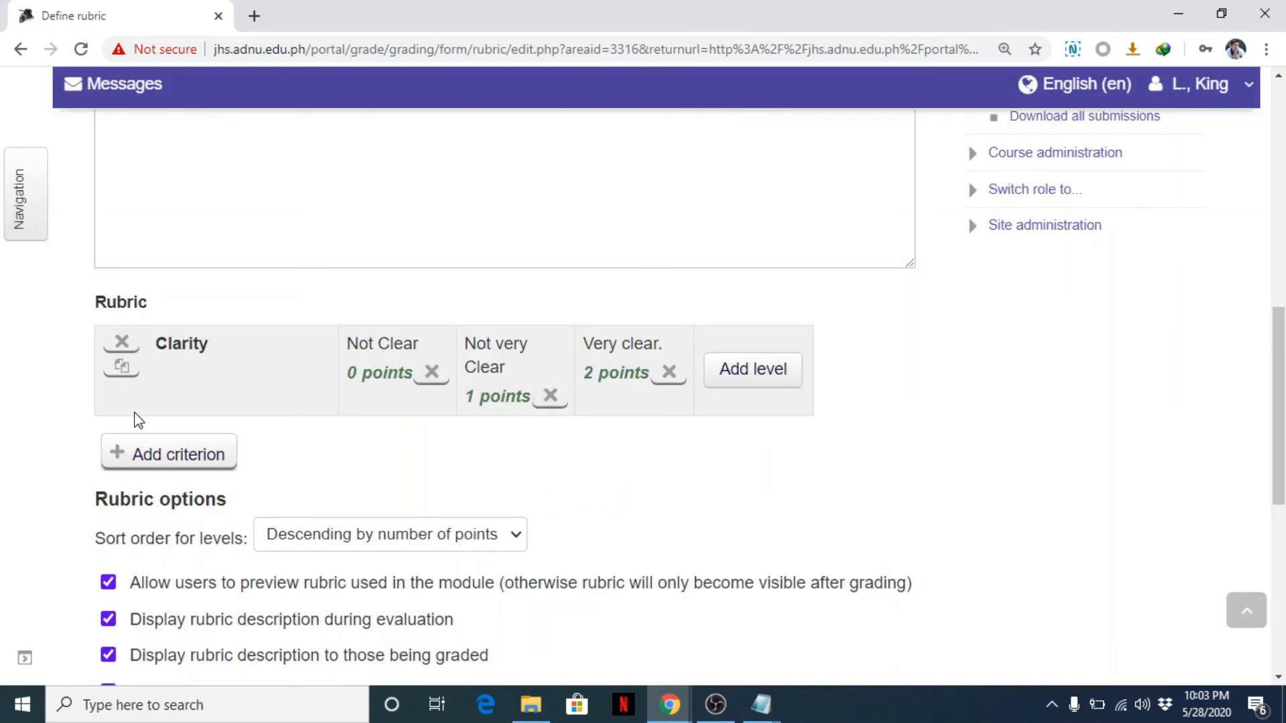
# Add a second rubric criterion named 'Criterion 2', correcting typos in the name.
pyautogui.click(168, 452)
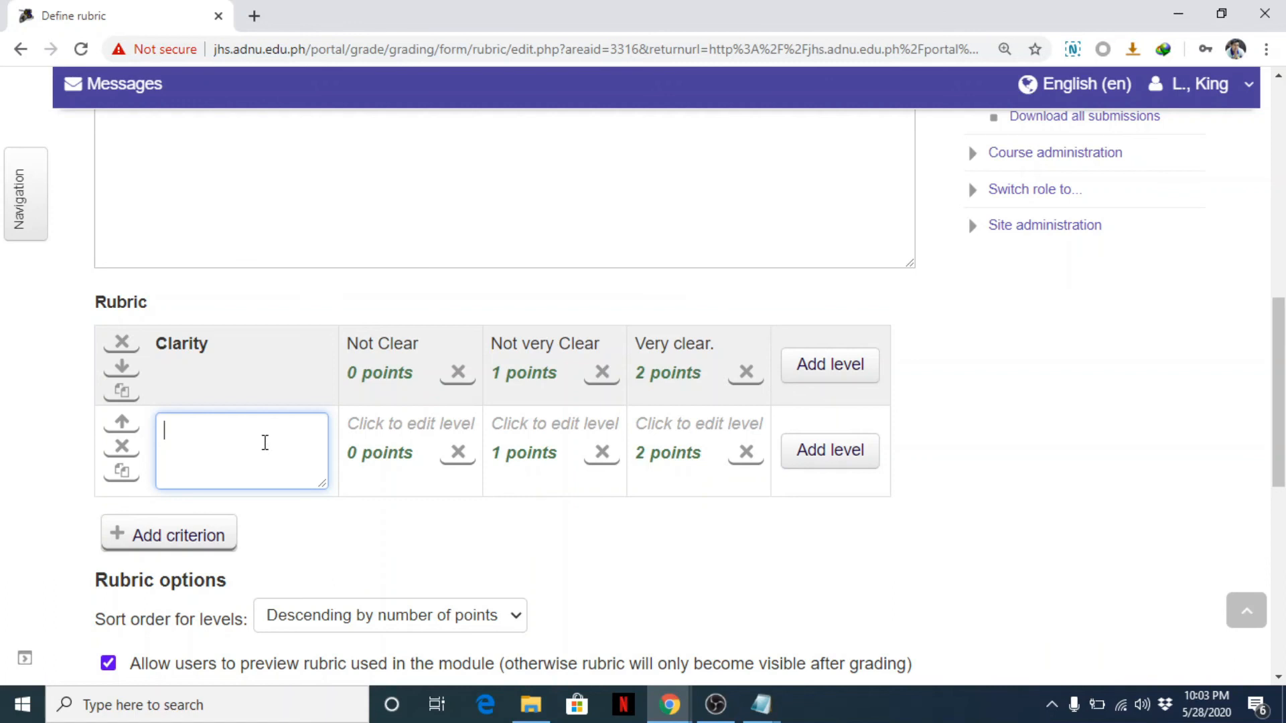
pyautogui.write('Nea')
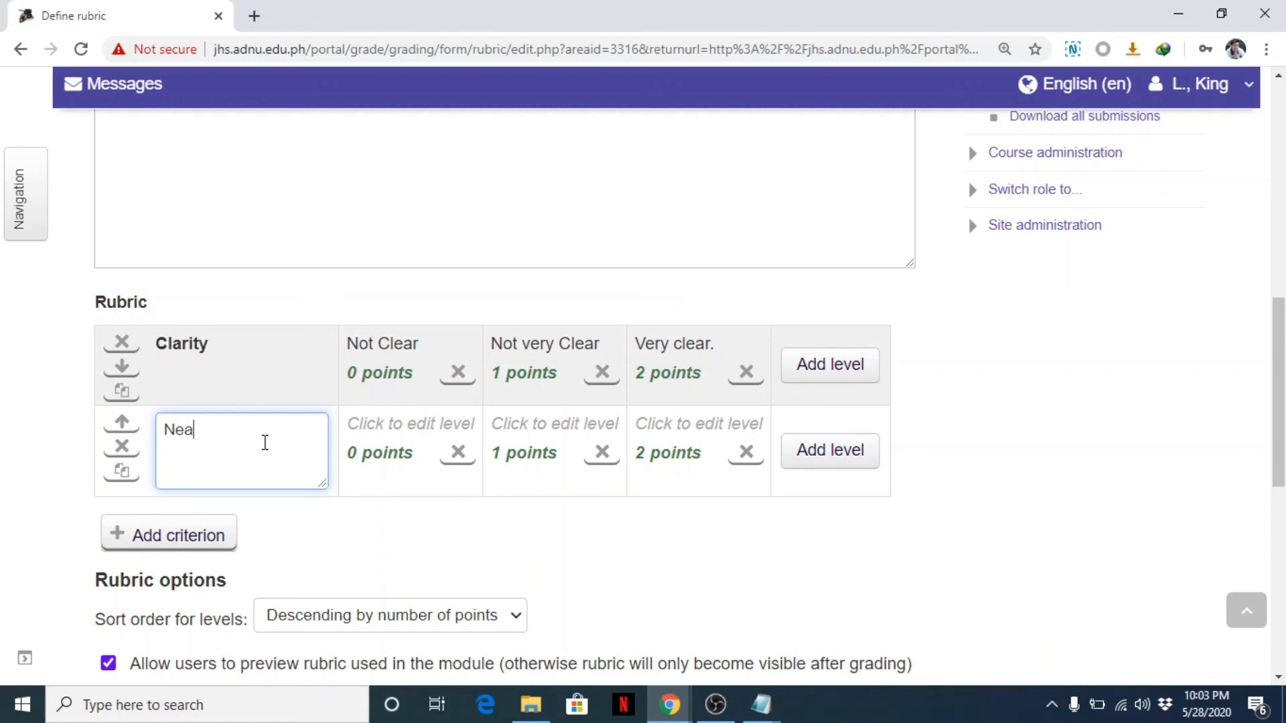
pyautogui.press('ctrl+a')
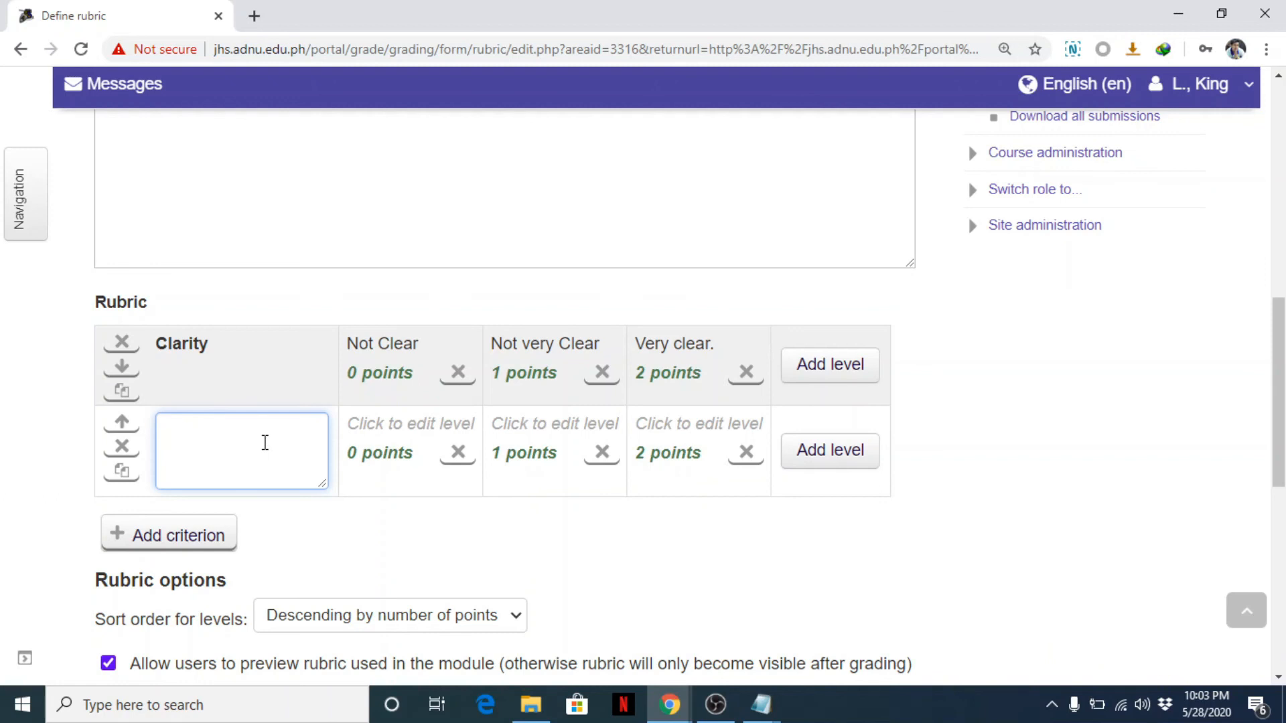
pyautogui.scroll(-3)
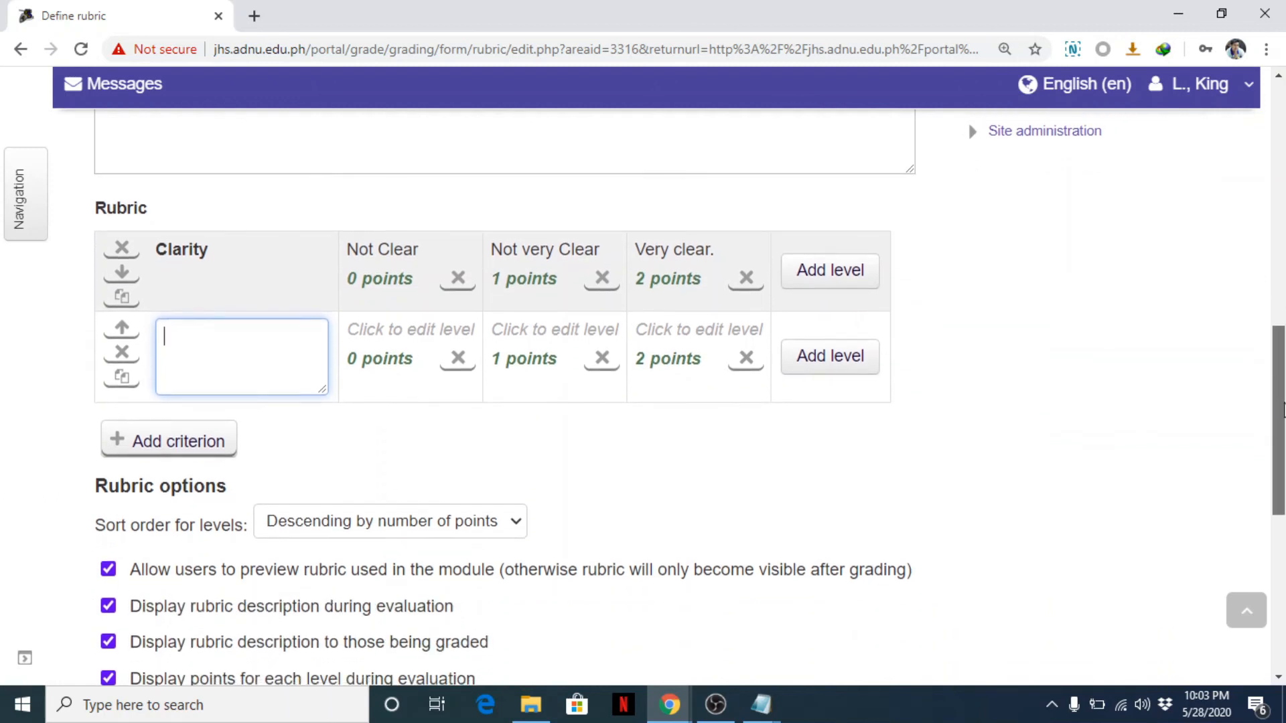
pyautogui.write('C')
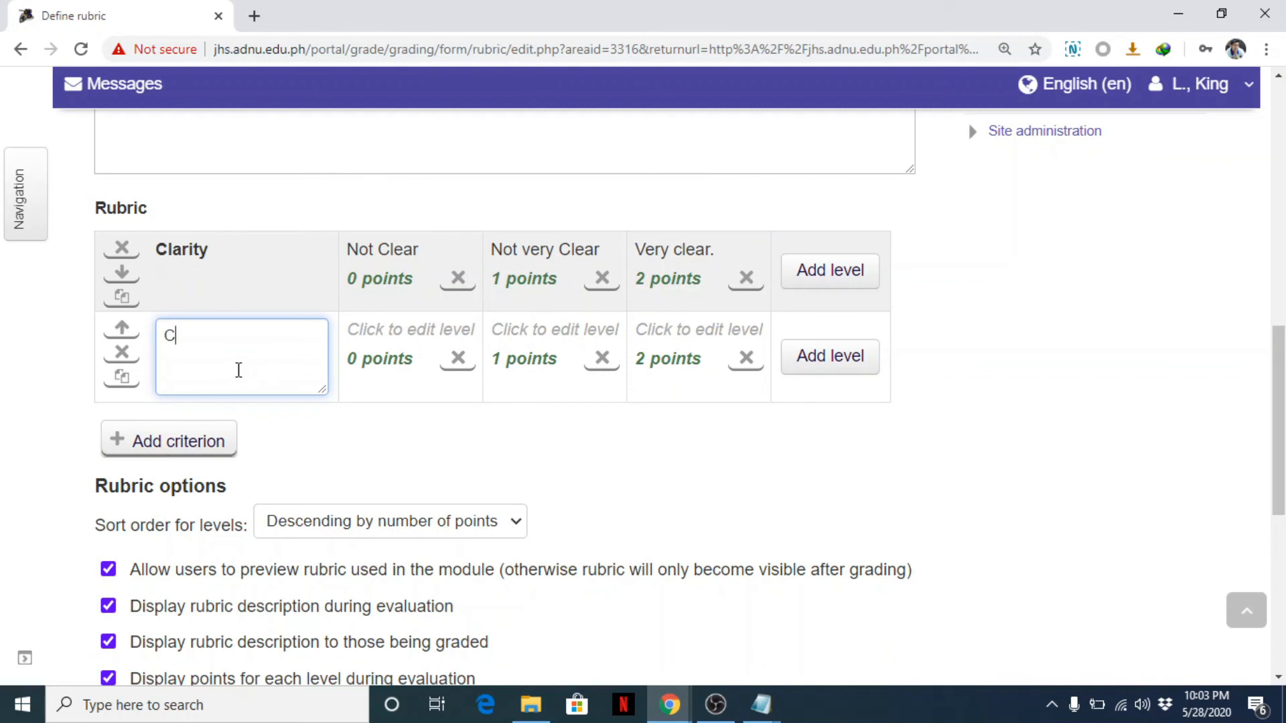
pyautogui.write('riteri')
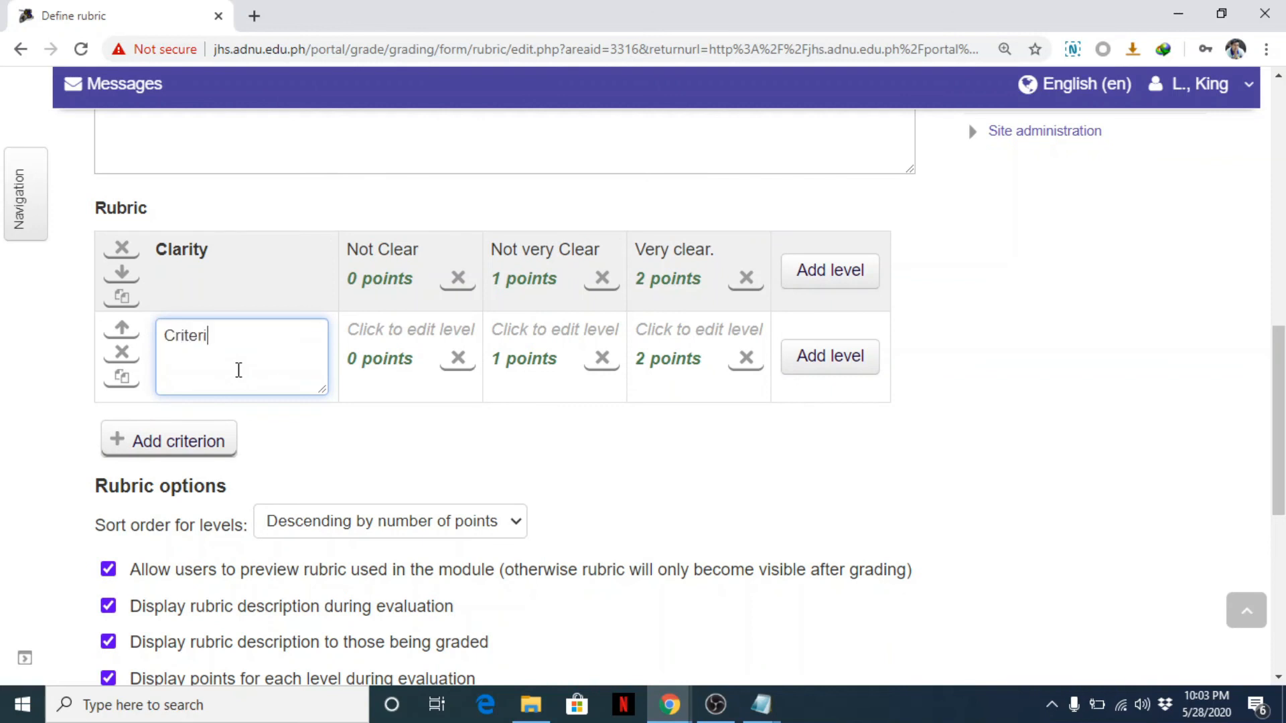
pyautogui.write('a')
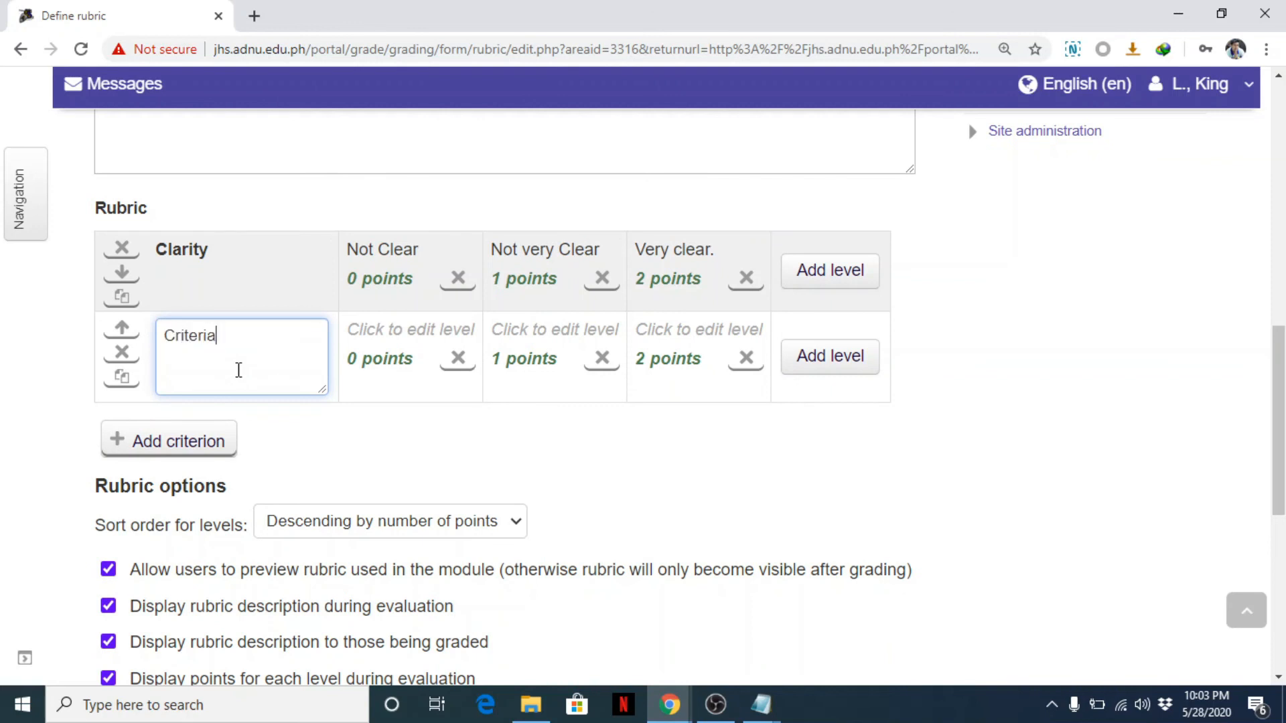
pyautogui.press('Backspace')
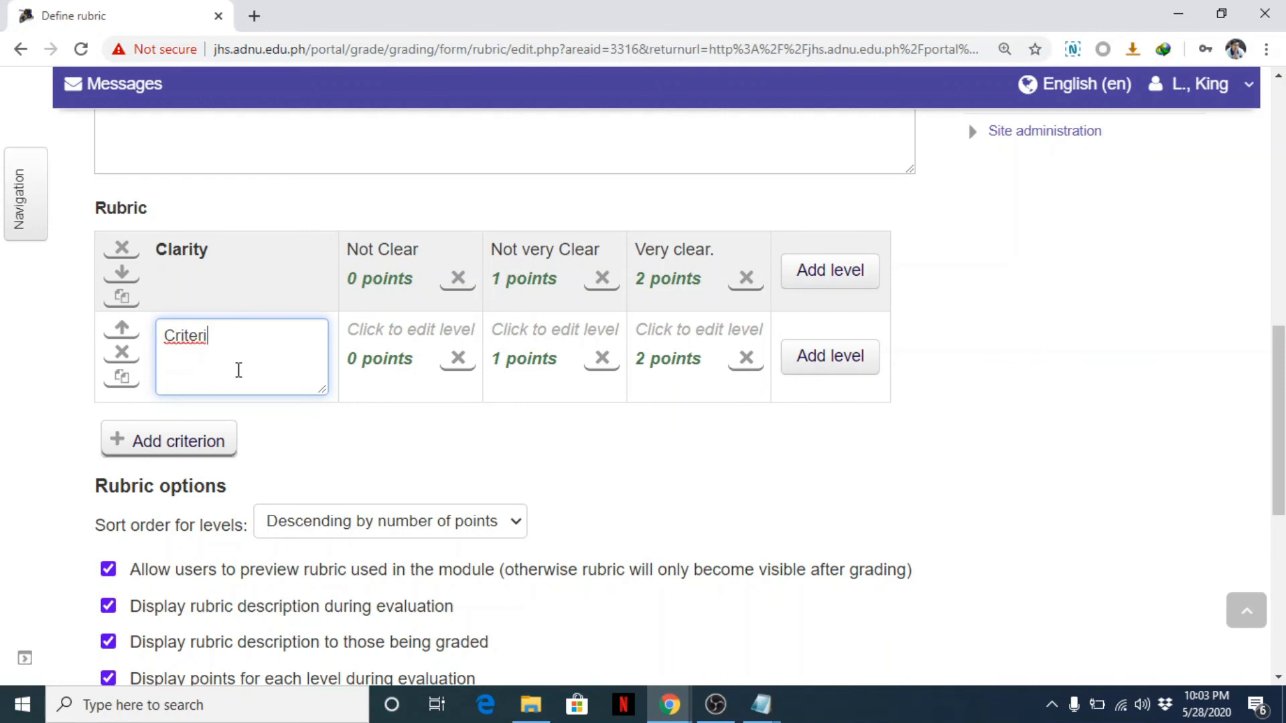
pyautogui.write('on 2')
pyautogui.click(412, 333)
pyautogui.write('D')
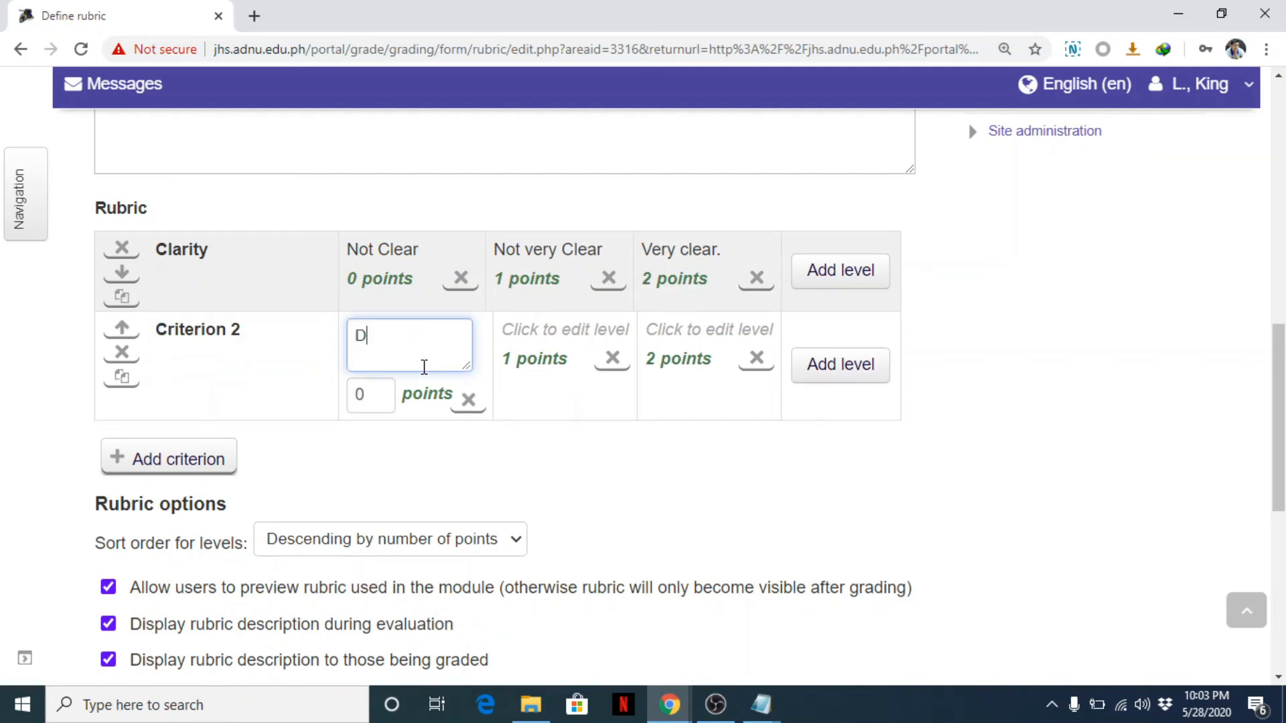
# Enter 'Descriptions 1' and 'Descriptions 2' as Criterion 2's first two level descriptions.
pyautogui.write('escri')
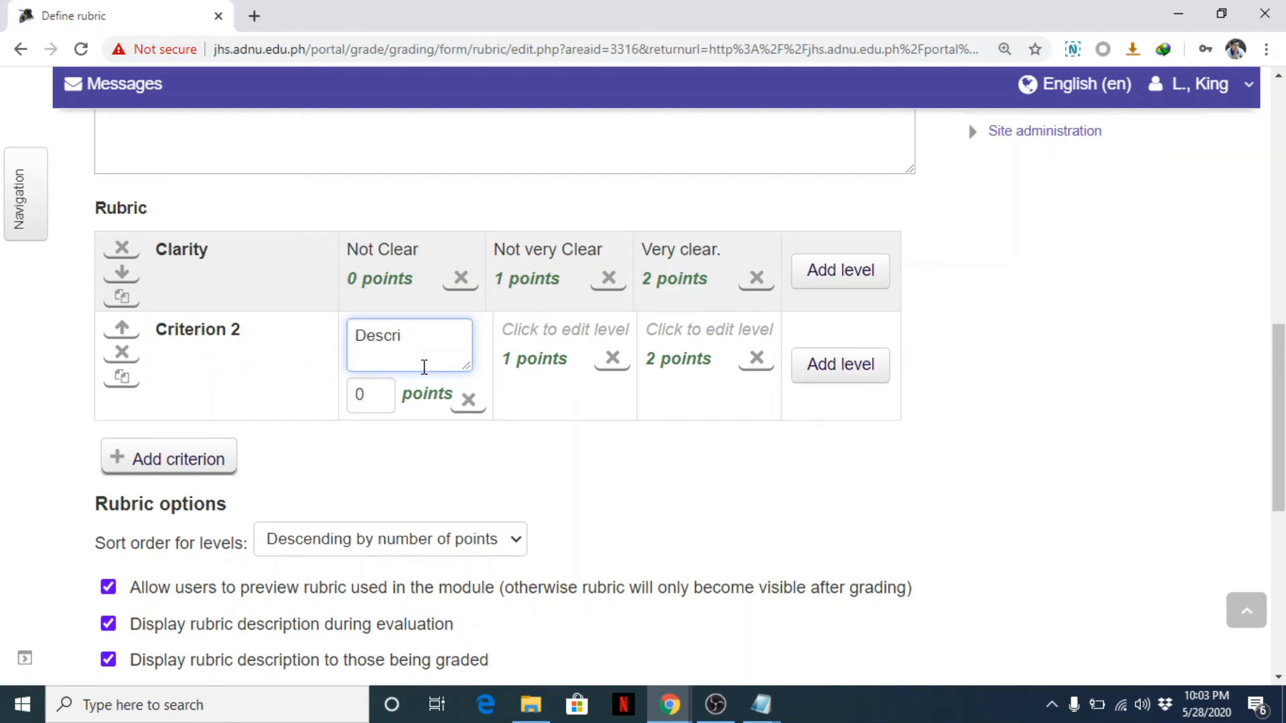
pyautogui.write('otions')
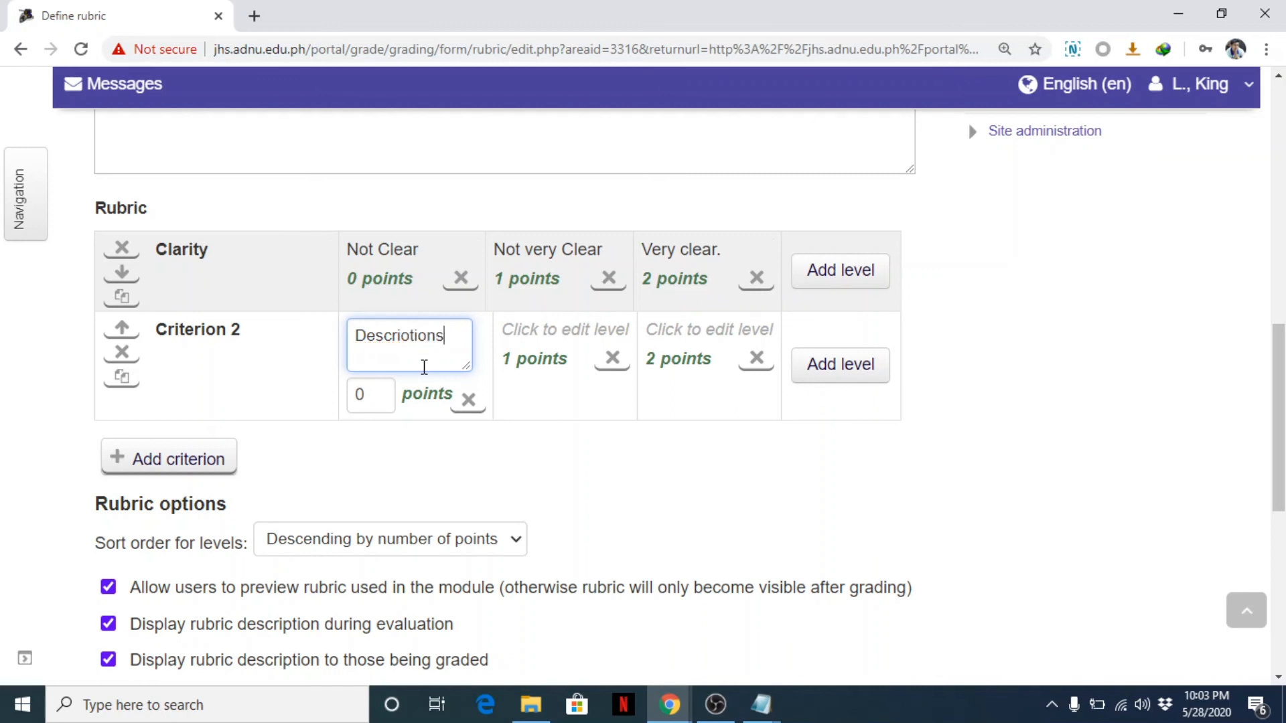
pyautogui.click(317, 352)
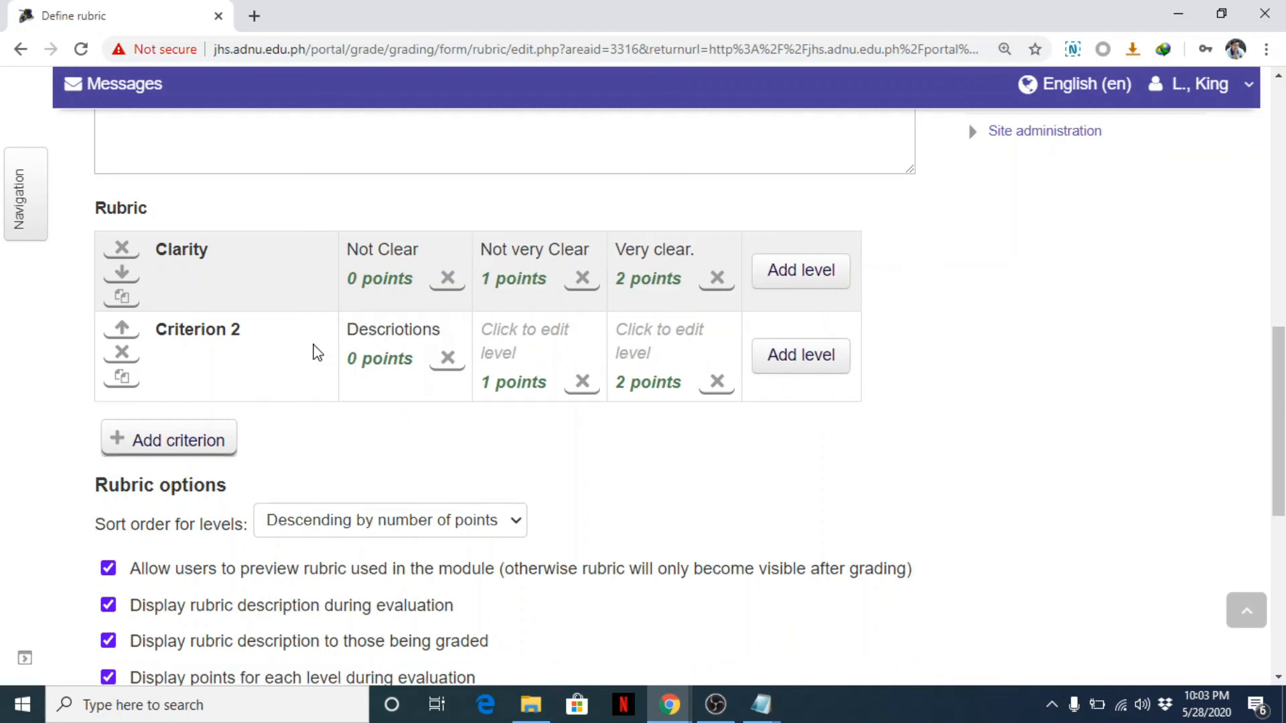
pyautogui.click(393, 330)
pyautogui.write('p')
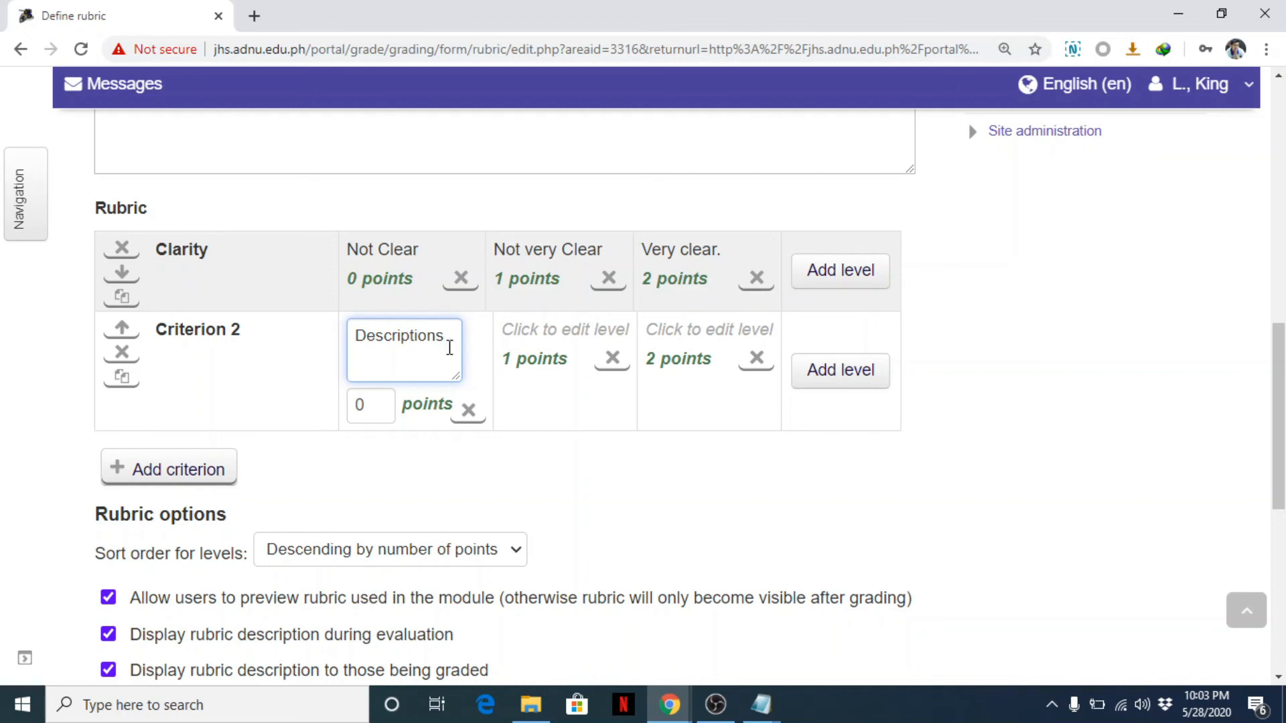
pyautogui.write('1')
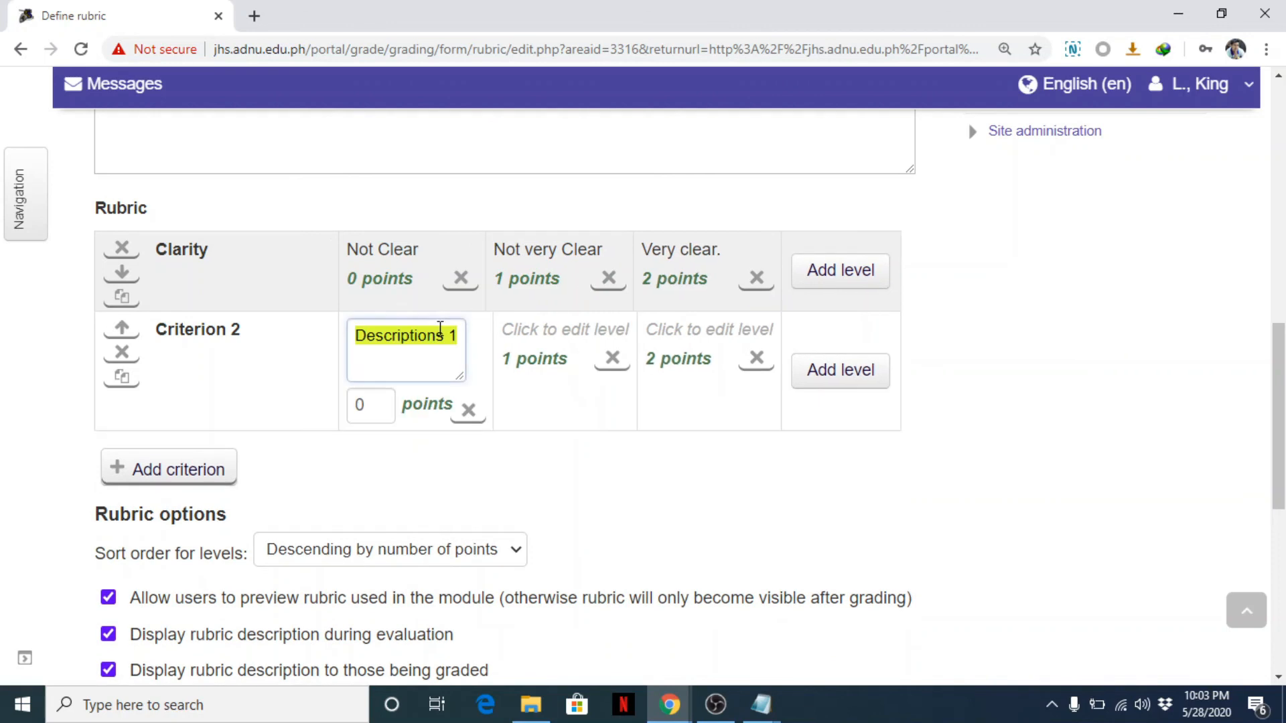
pyautogui.click(540, 348)
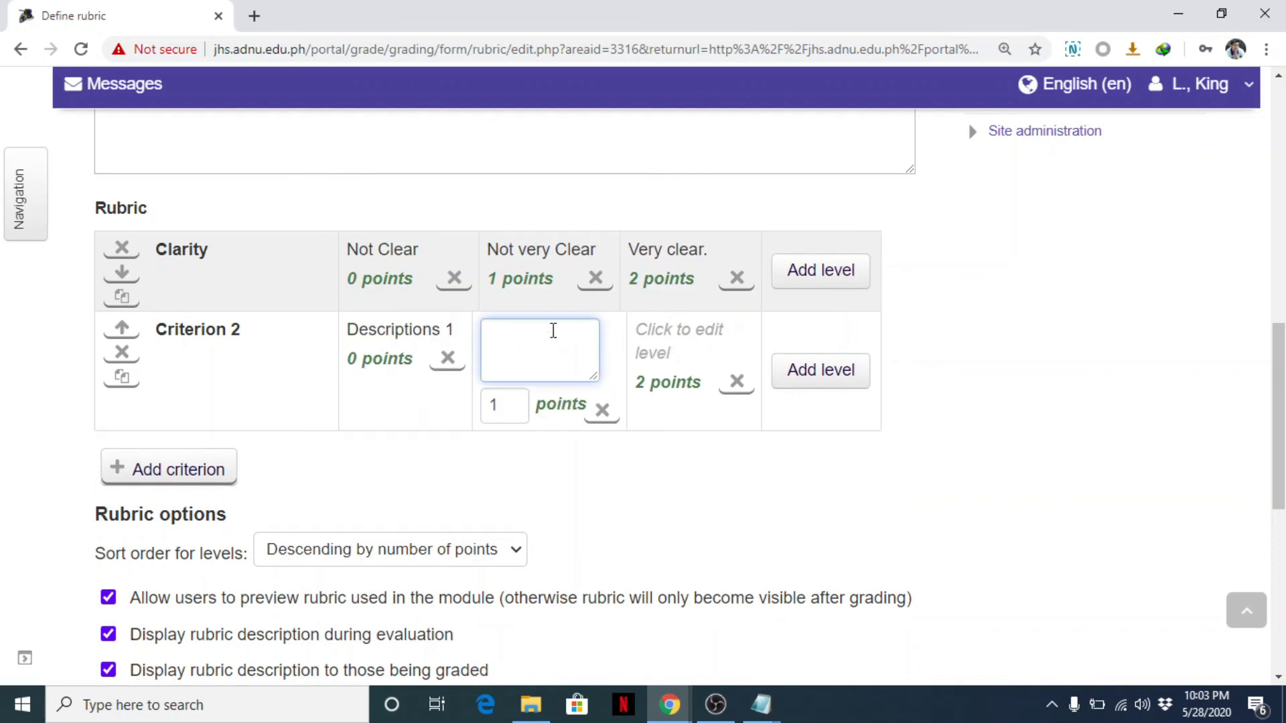
pyautogui.write('Descriptions 2')
pyautogui.click(695, 343)
pyautogui.write('Descriptions 3')
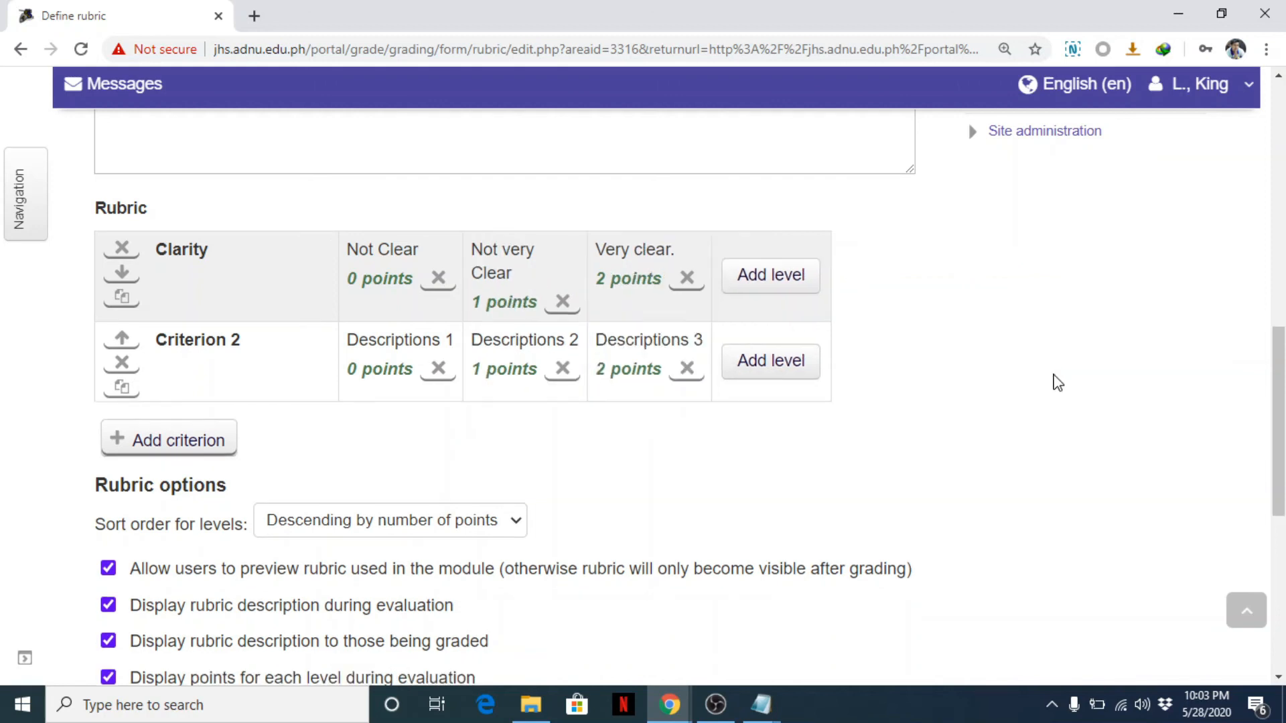
pyautogui.scroll(-3)
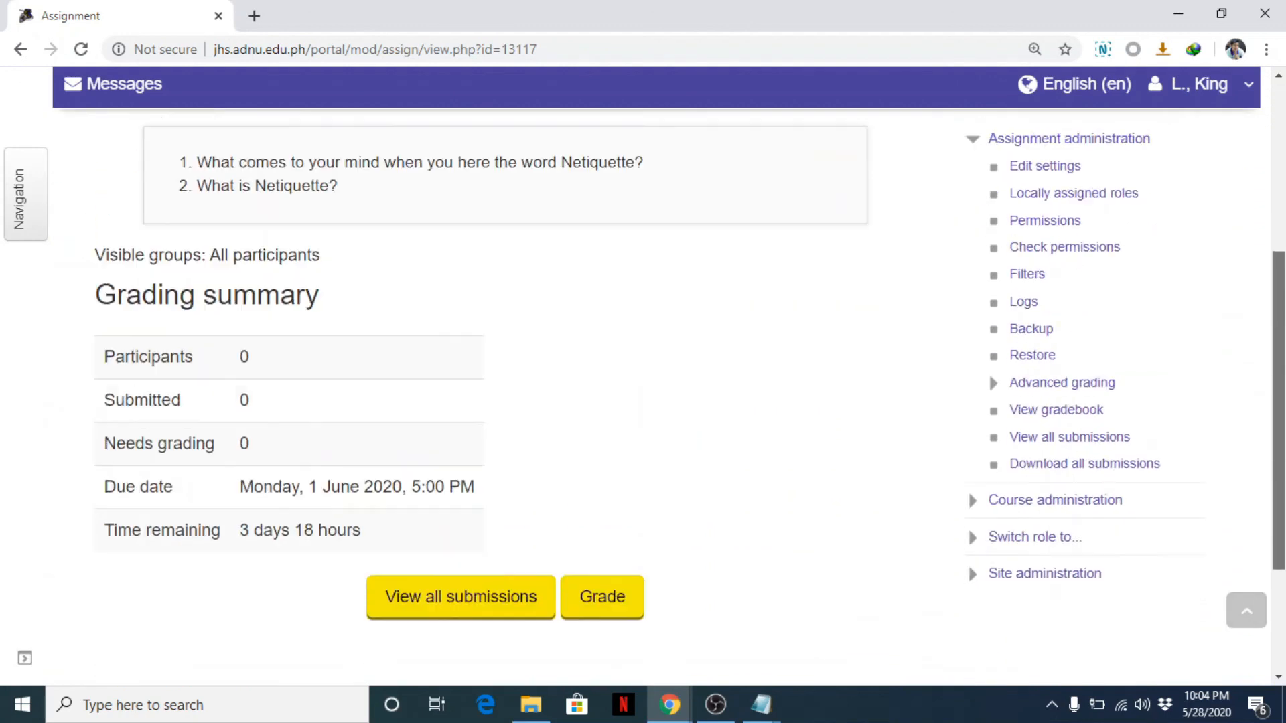
# Switch role to Student to see Inquiry 1 with the Rubric for PT1 criteria.
pyautogui.scroll(-3)
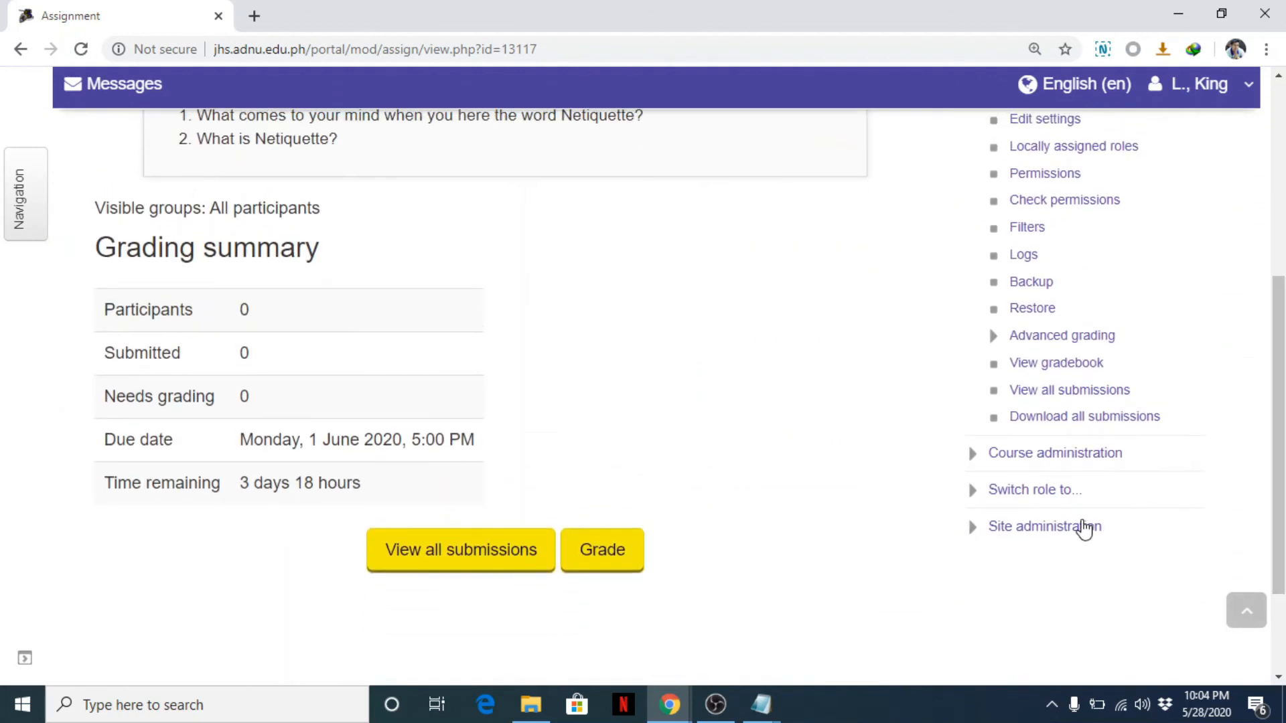
pyautogui.click(1035, 490)
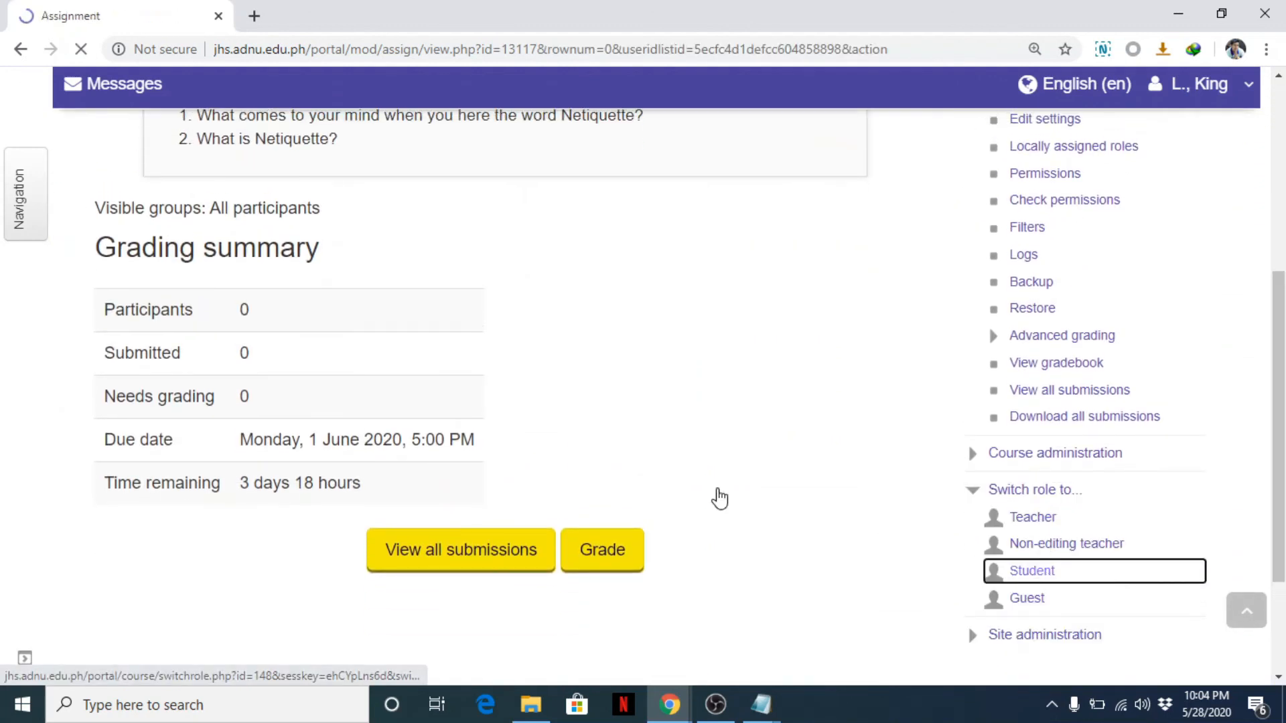
pyautogui.click(1031, 572)
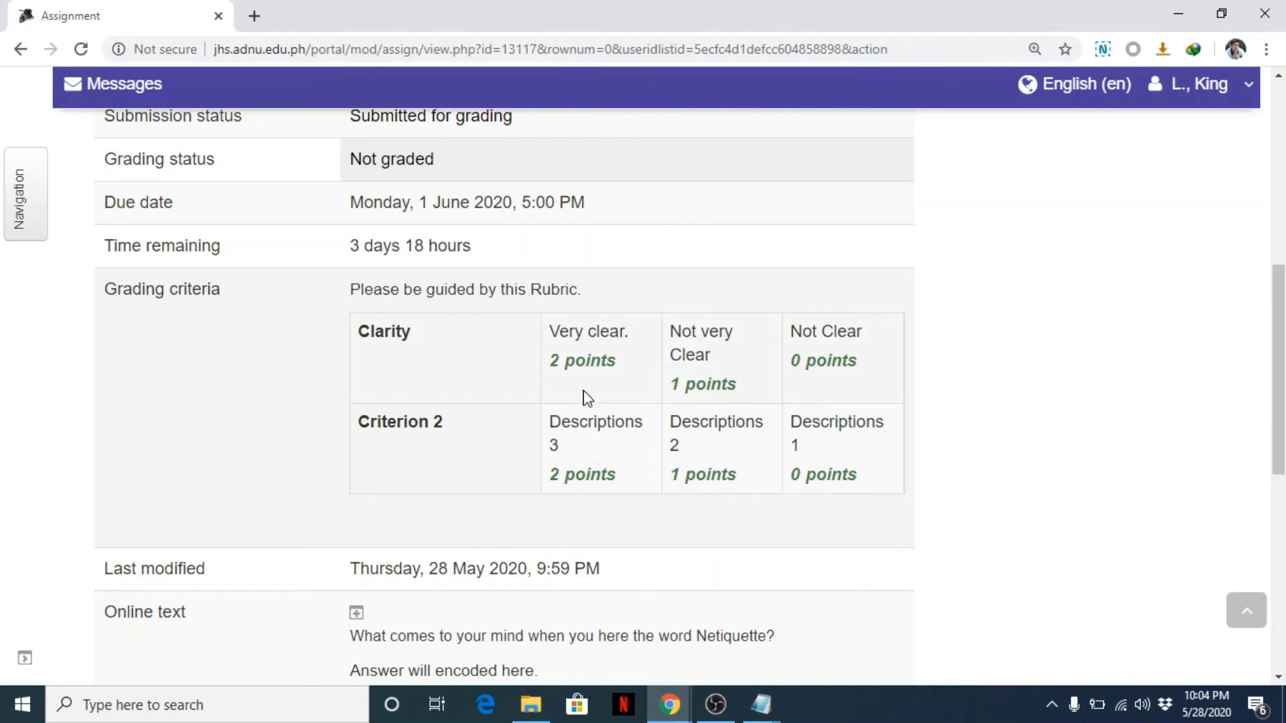
pyautogui.moveTo(566, 358)
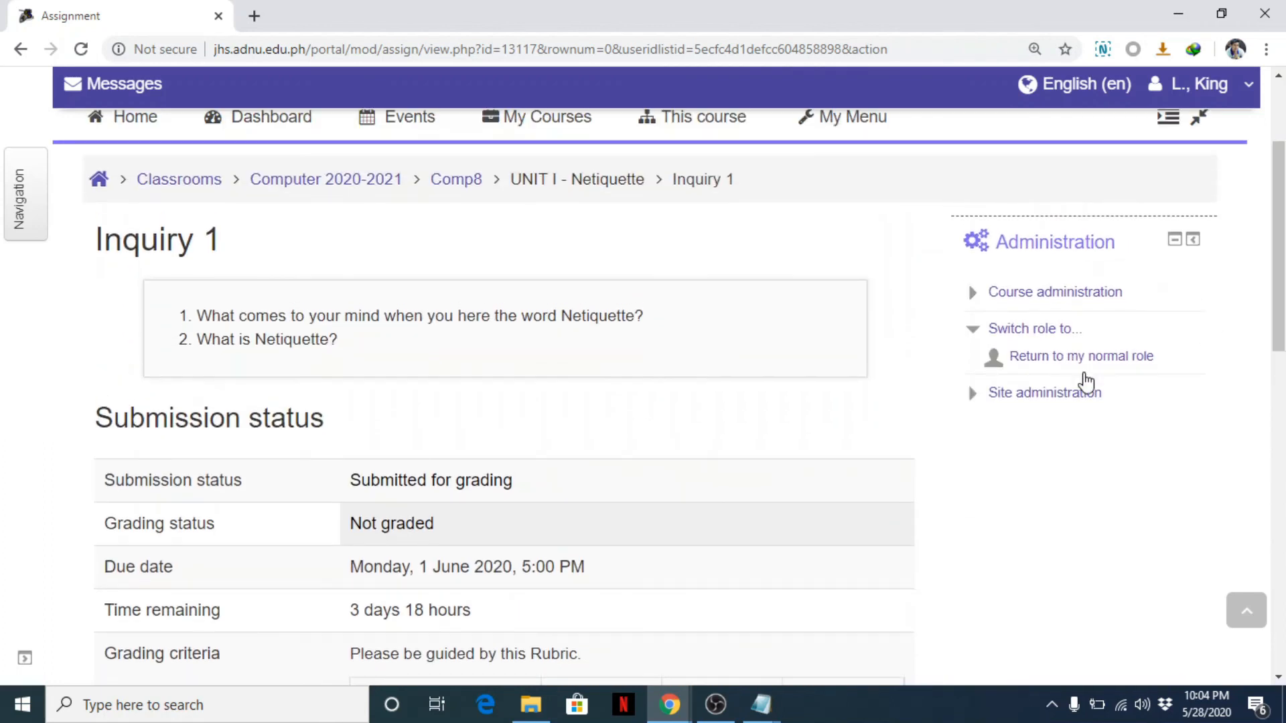
# Leave student view and change Inquiry 1's maximum grade from 20 to 5, then save.
pyautogui.click(1083, 356)
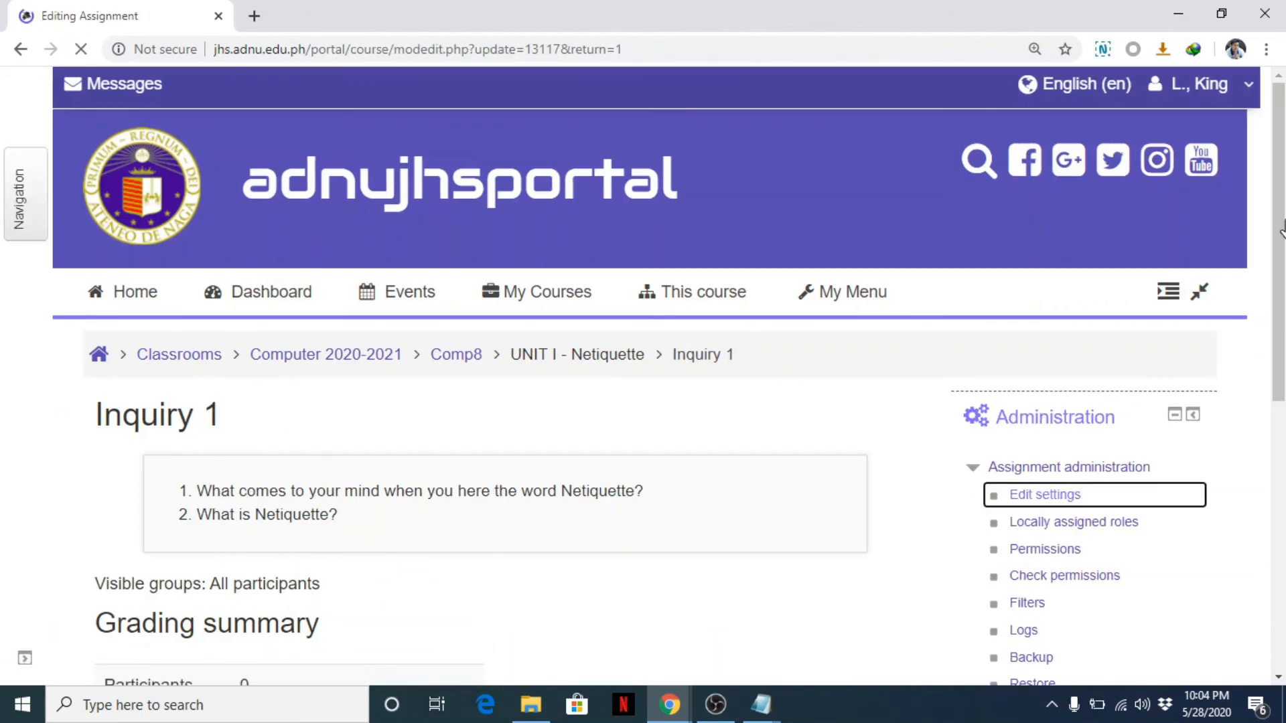
pyautogui.click(1045, 495)
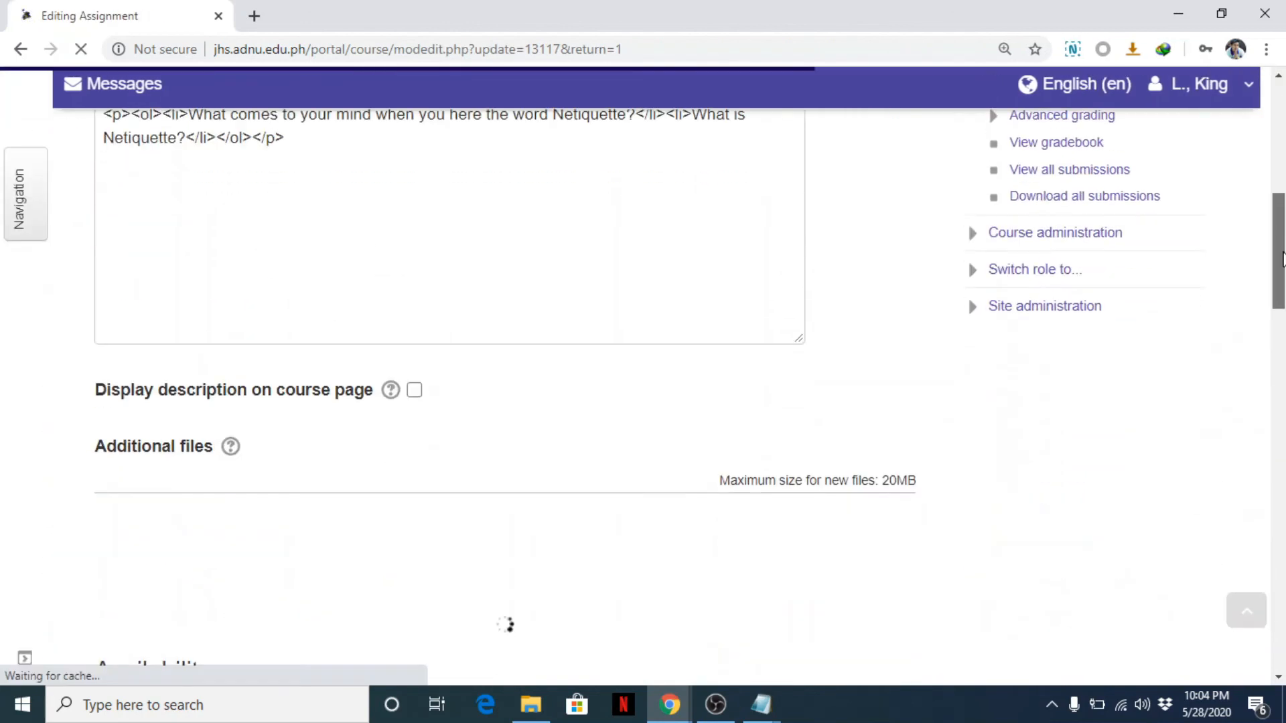
pyautogui.scroll(-3)
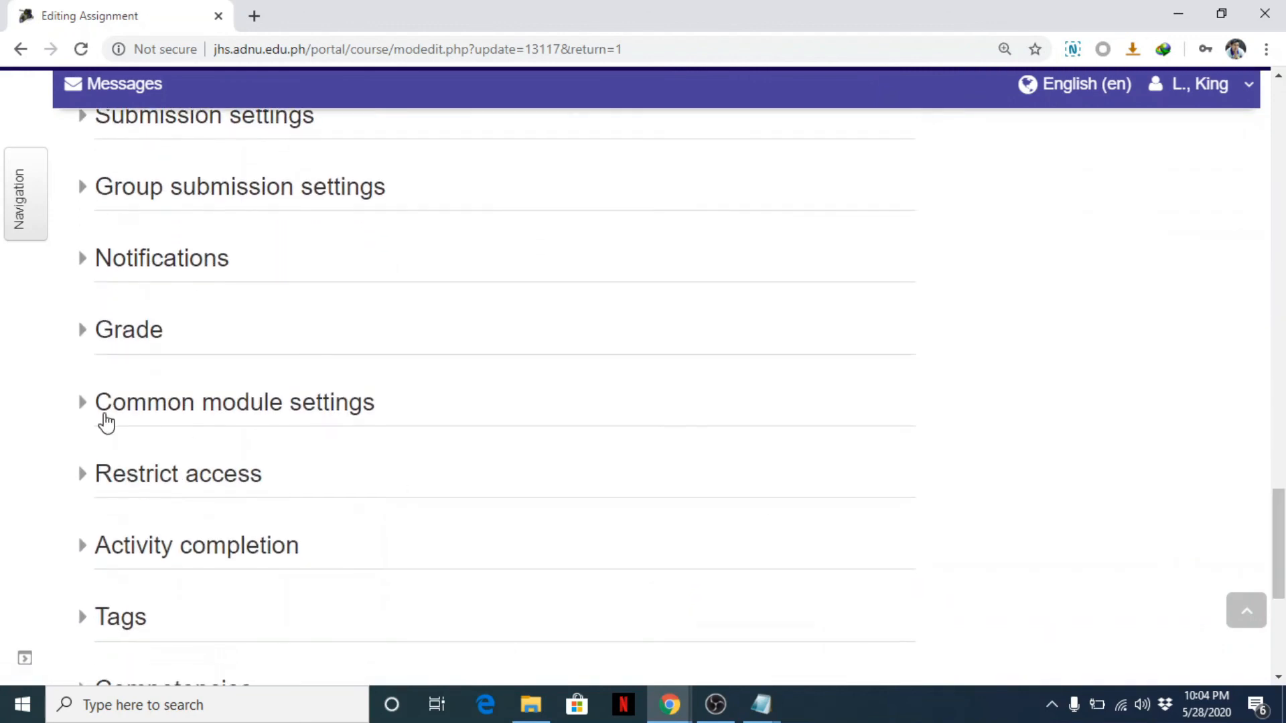
pyautogui.click(117, 330)
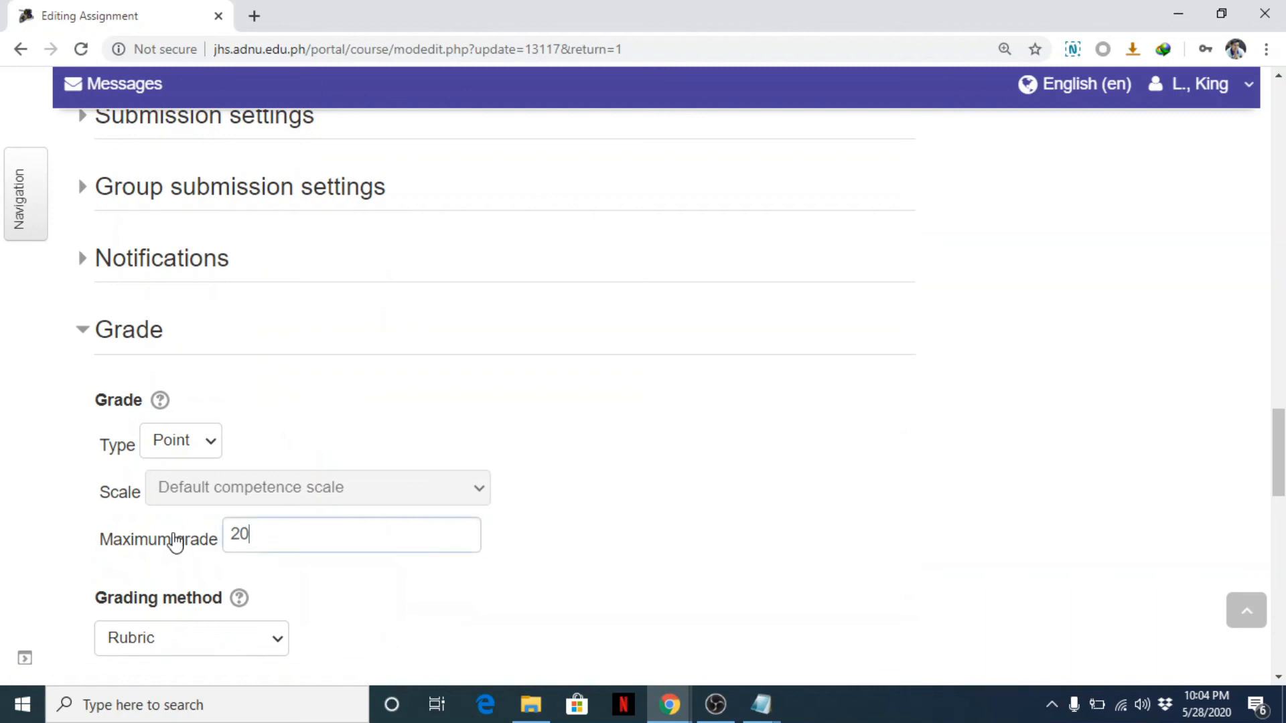
pyautogui.write('5')
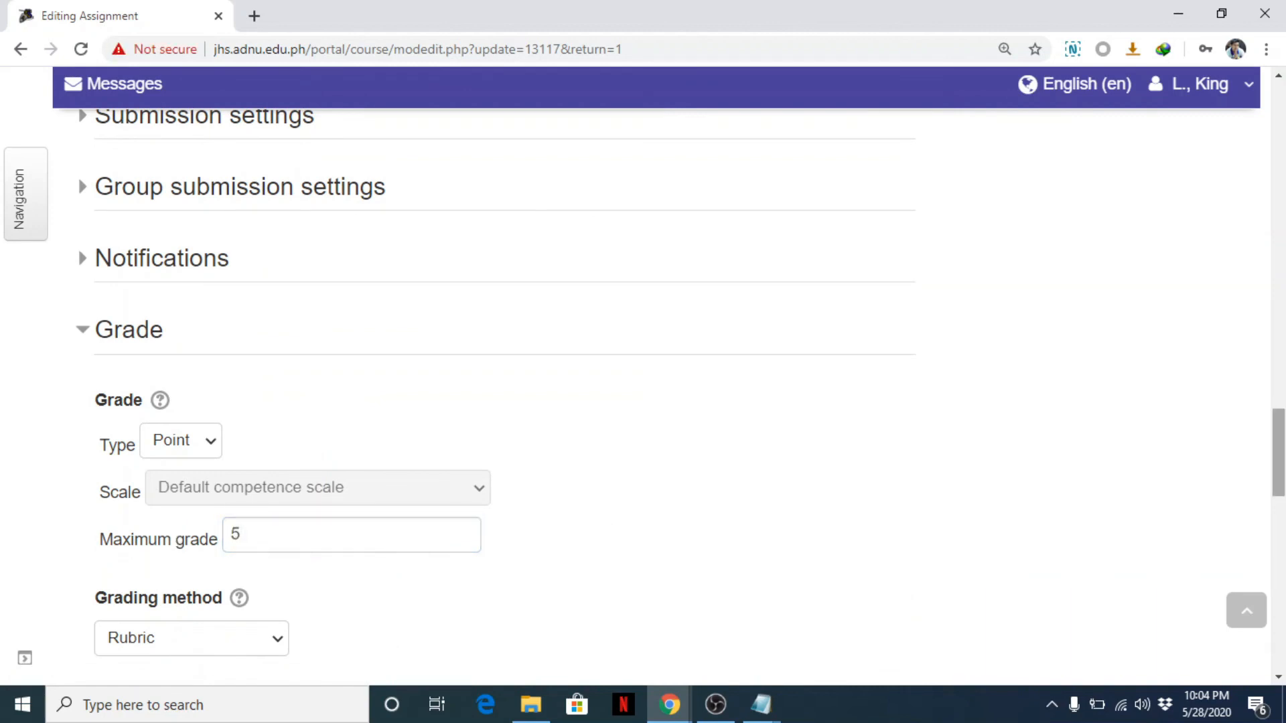
pyautogui.scroll(-3)
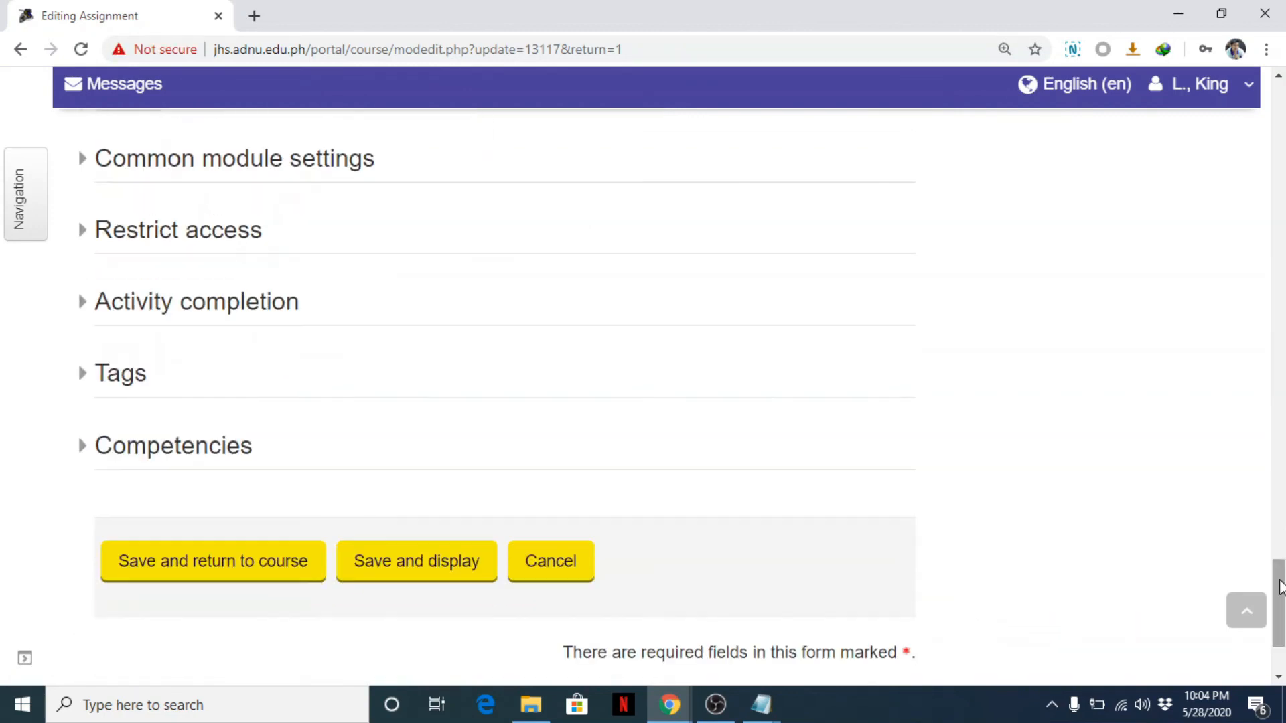
pyautogui.click(417, 561)
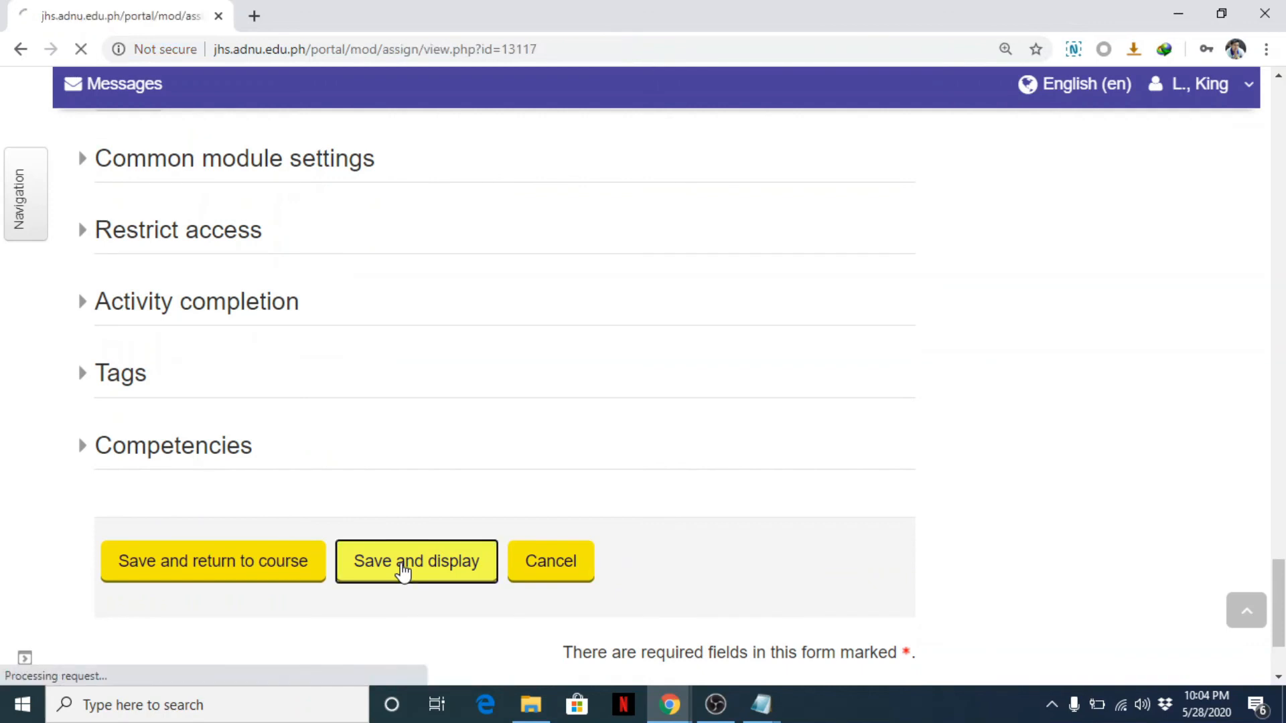
pyautogui.click(416, 562)
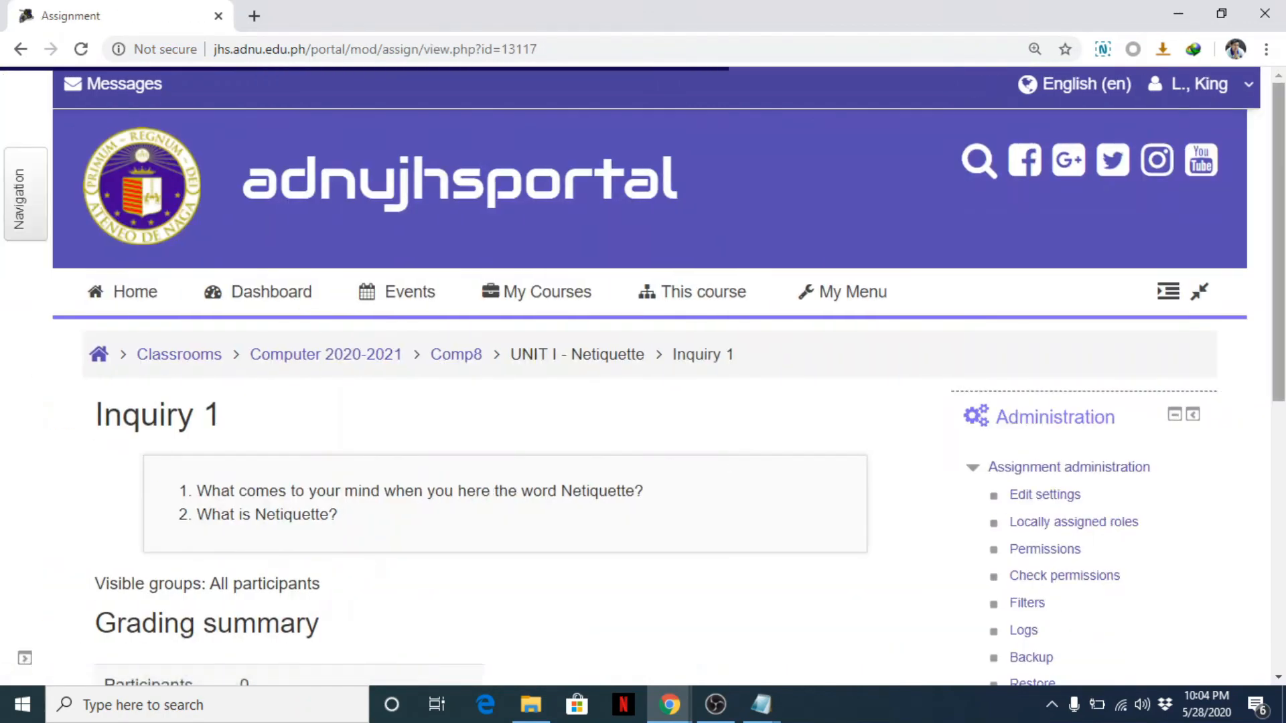
# Open all Inquiry 1 submissions and review the empty grading page (50 per page, no filter).
pyautogui.scroll(-3)
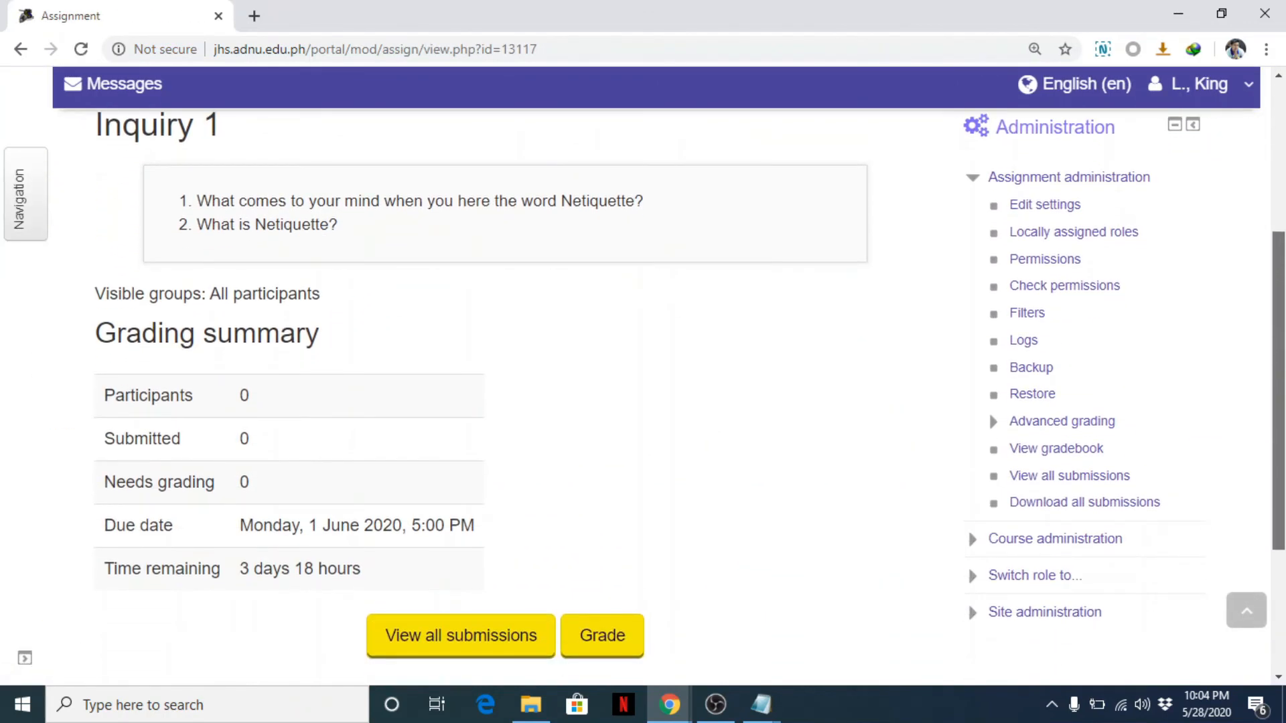
pyautogui.moveTo(1025, 585)
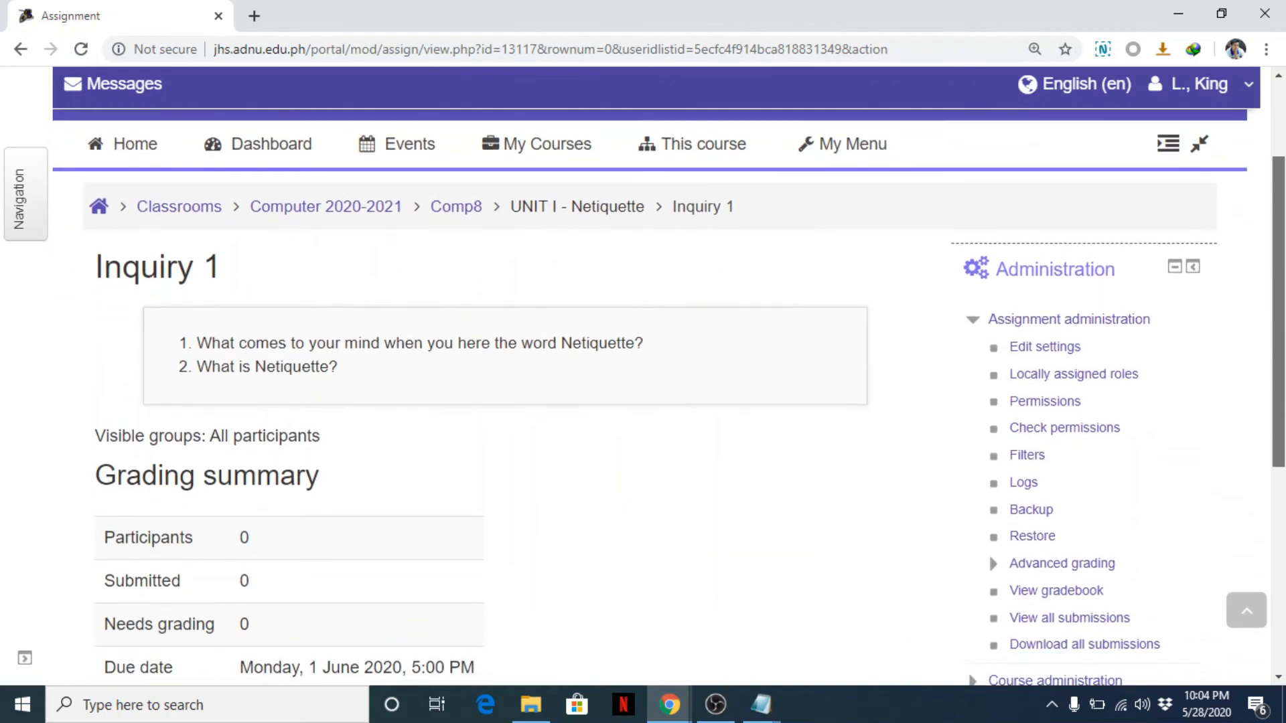
pyautogui.scroll(-3)
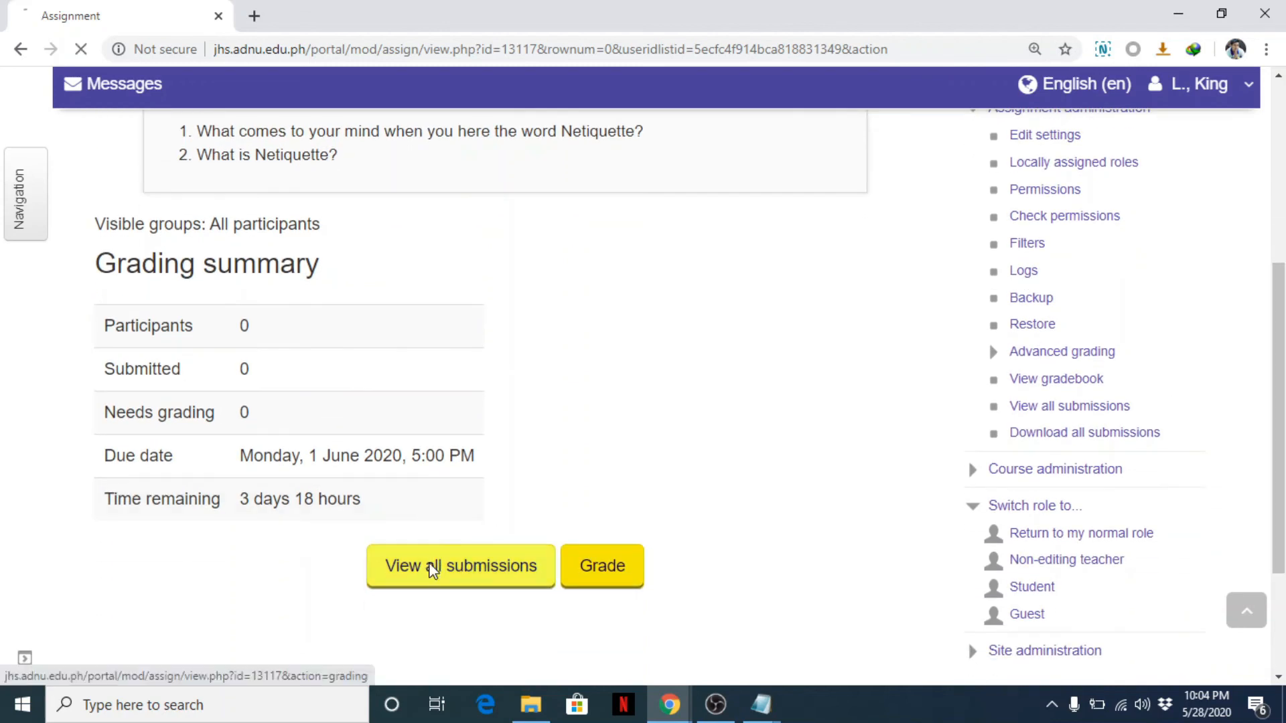
pyautogui.click(460, 566)
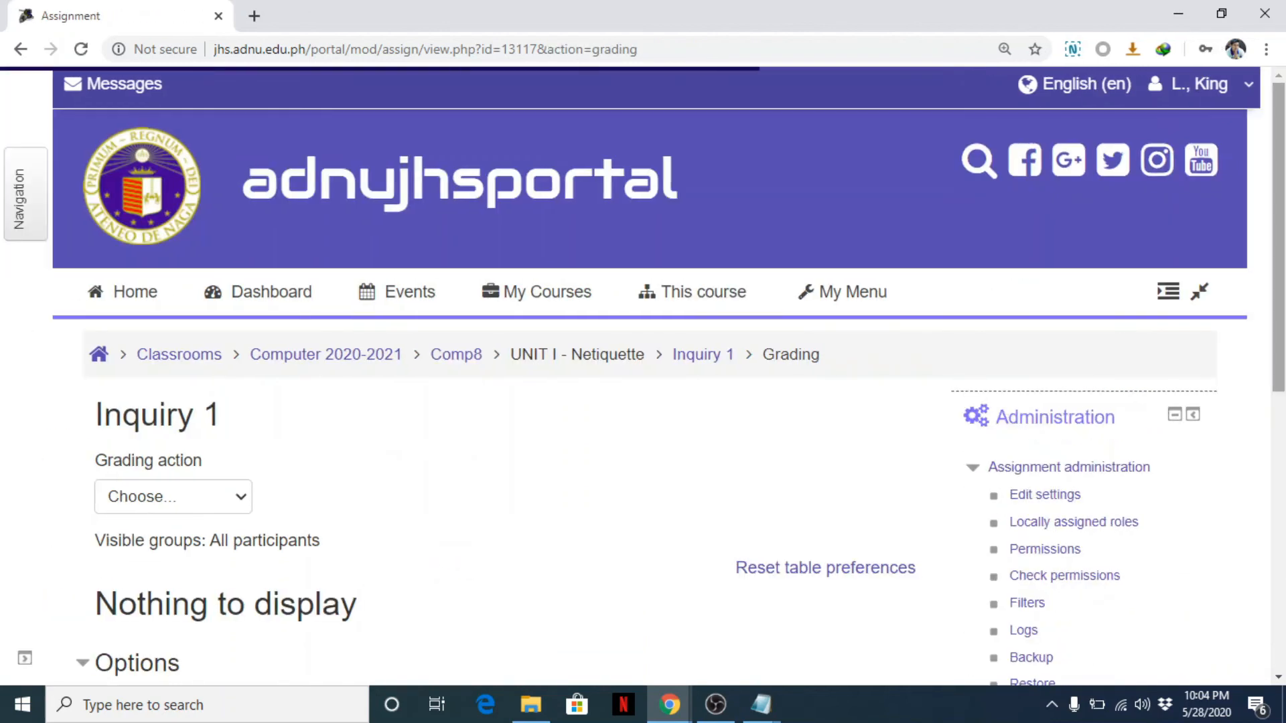
pyautogui.scroll(-3)
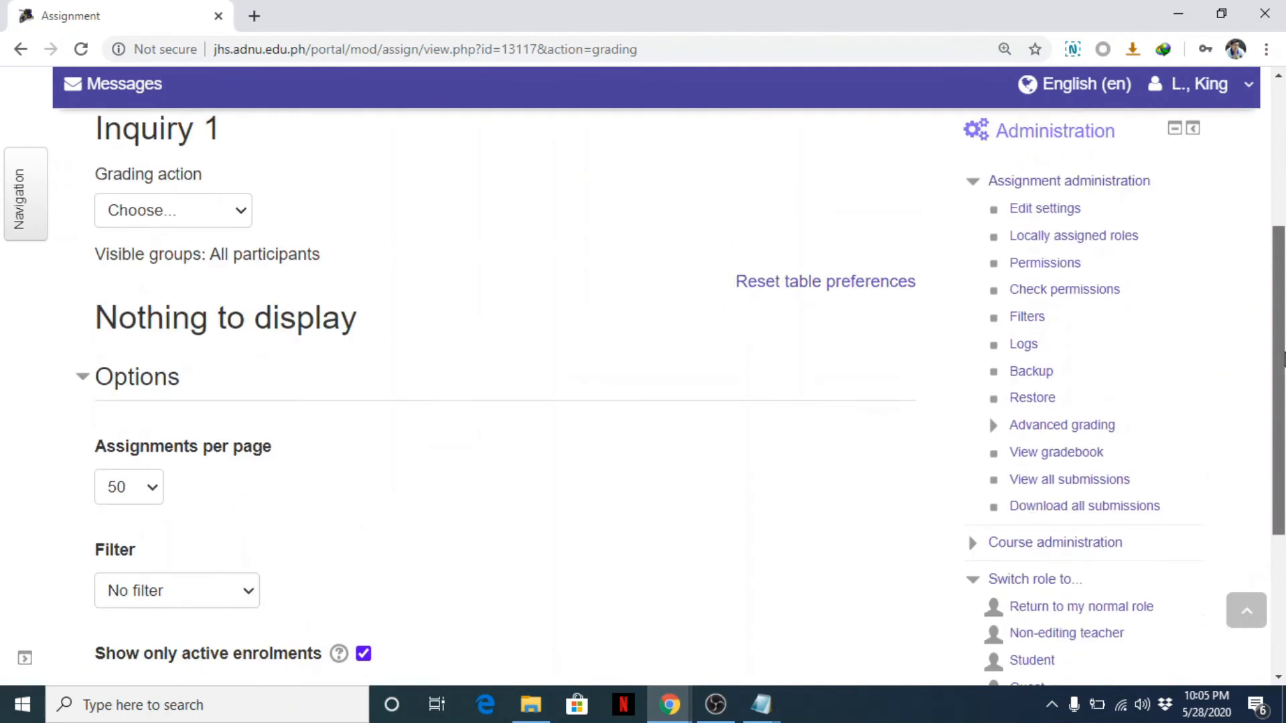
pyautogui.scroll(-3)
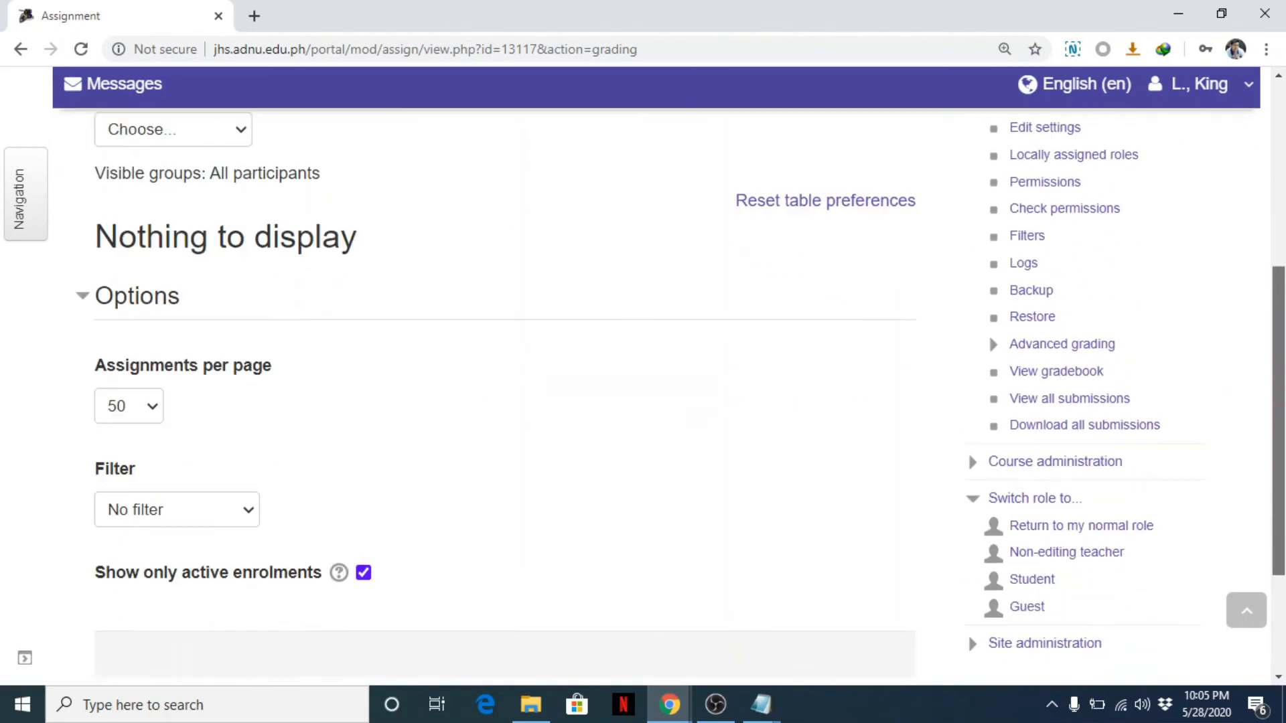
pyautogui.scroll(-3)
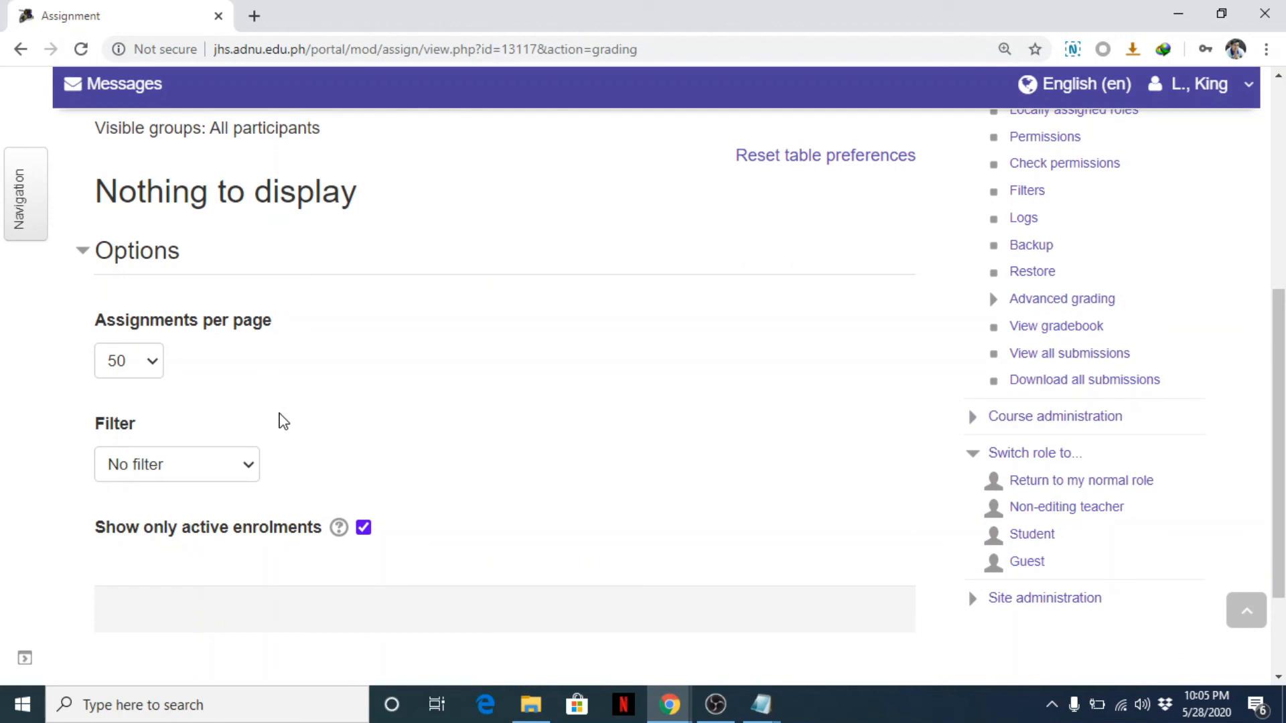
pyautogui.moveTo(635, 500)
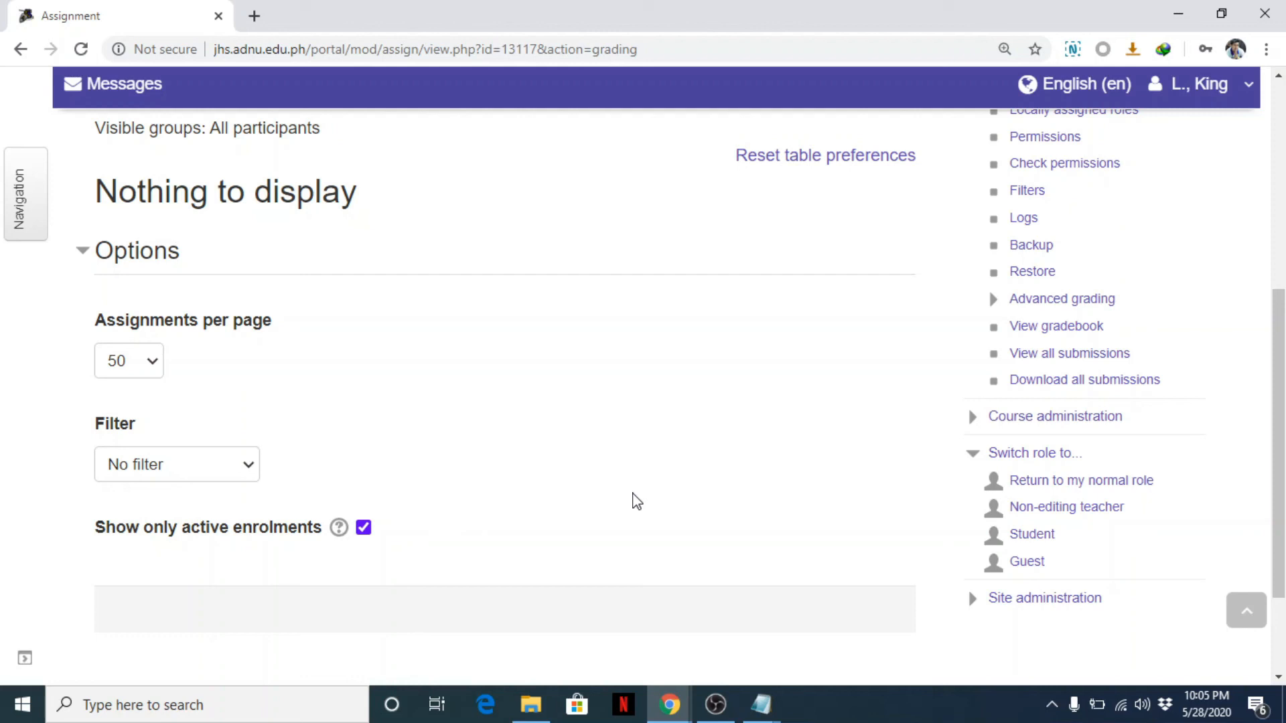
pyautogui.moveTo(1158, 437)
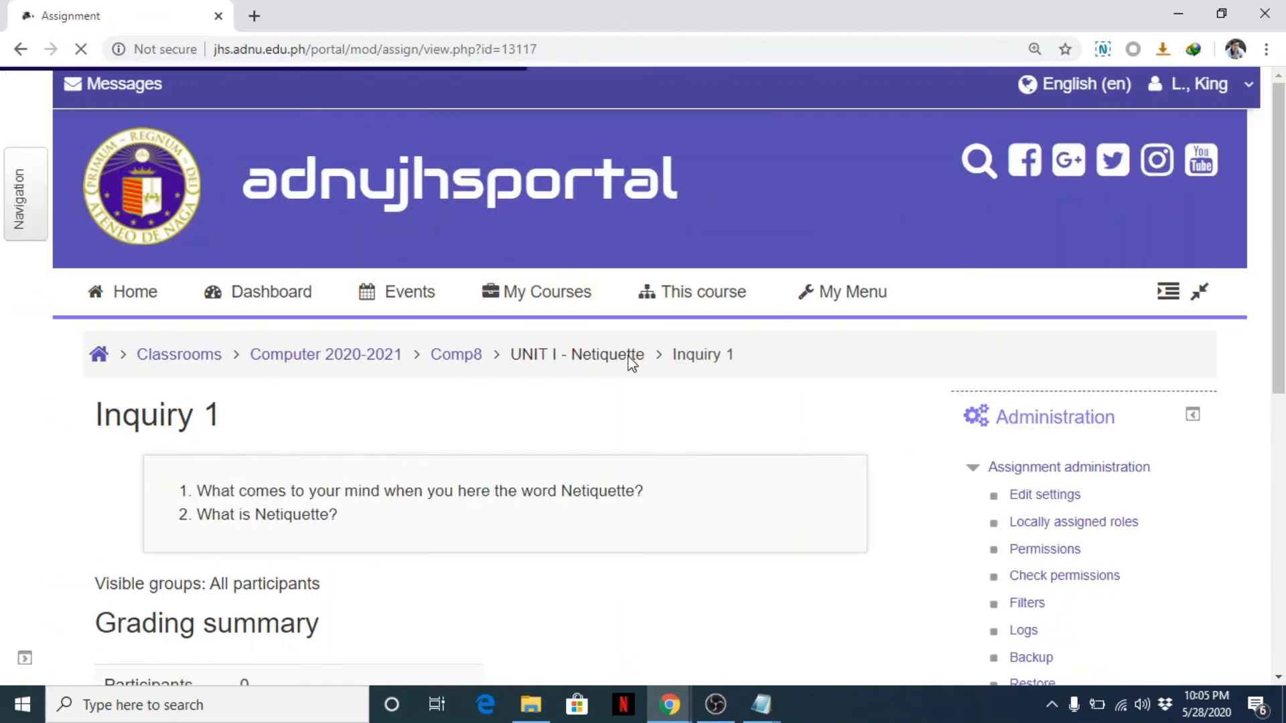
# Scroll Inquiry 1's grading summary: 0 participants, 0 submitted, 3 days 18 hours remaining.
pyautogui.scroll(-3)
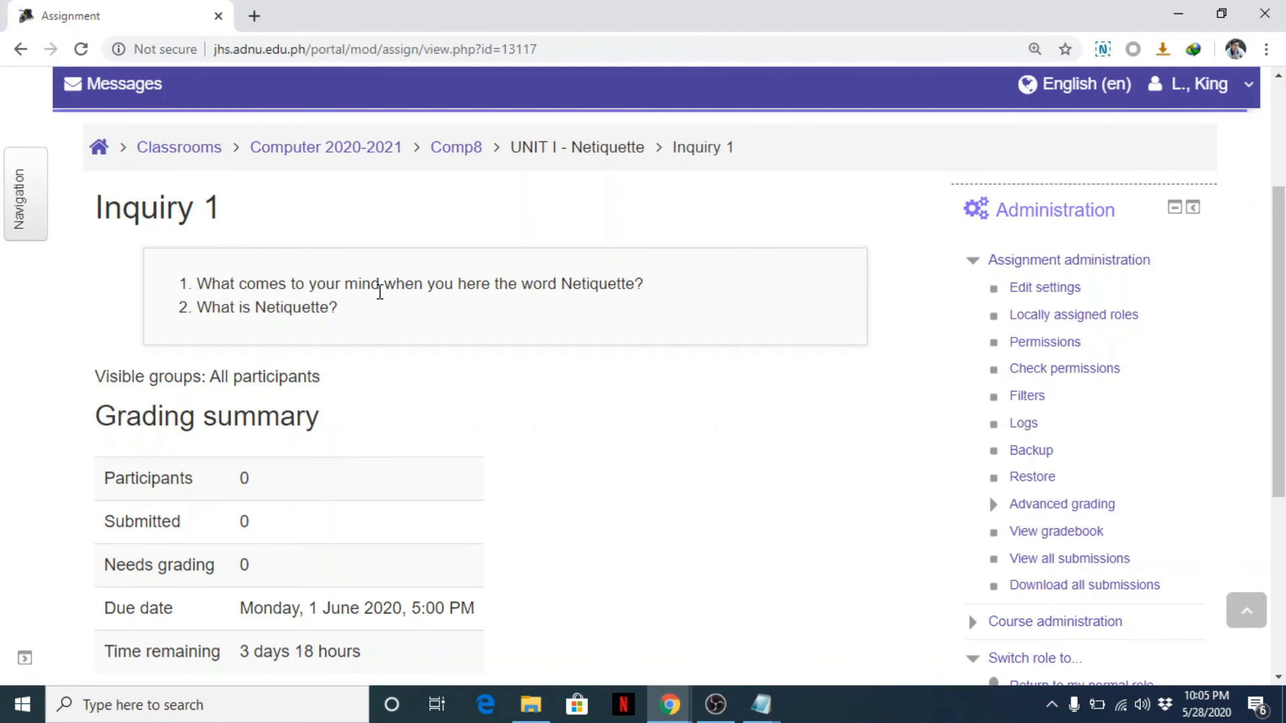
pyautogui.scroll(-3)
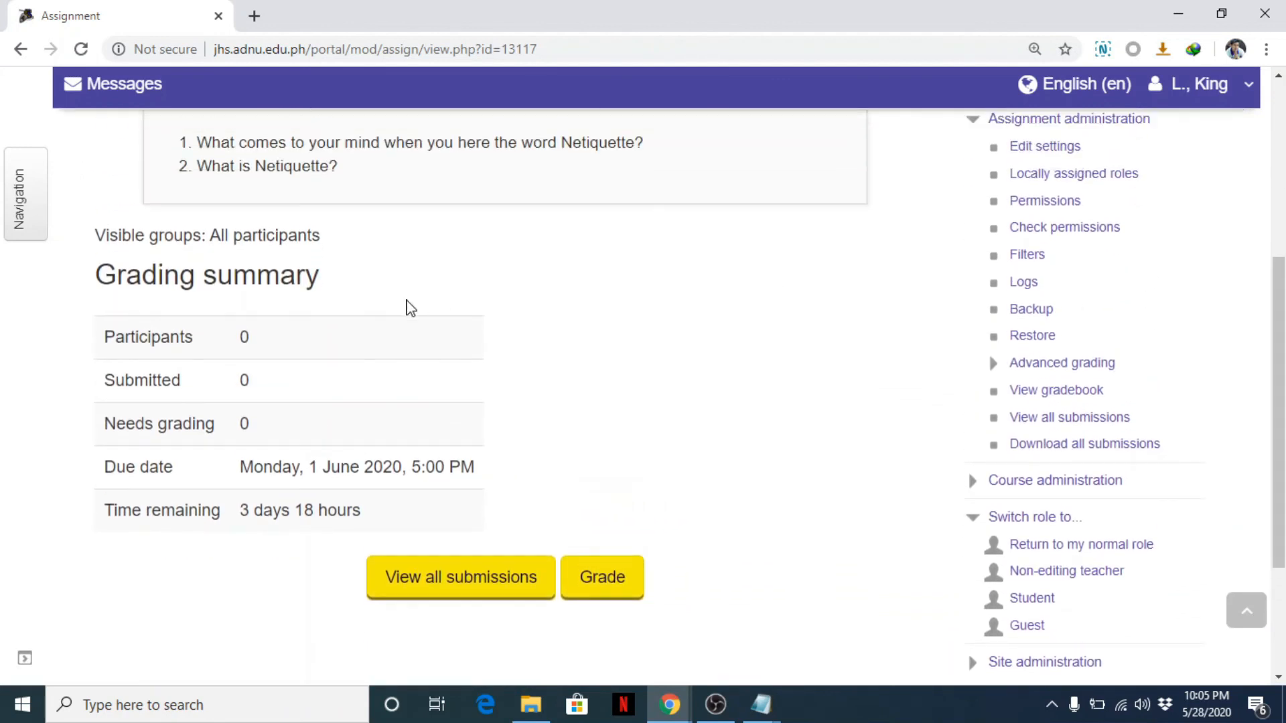
pyautogui.moveTo(781, 328)
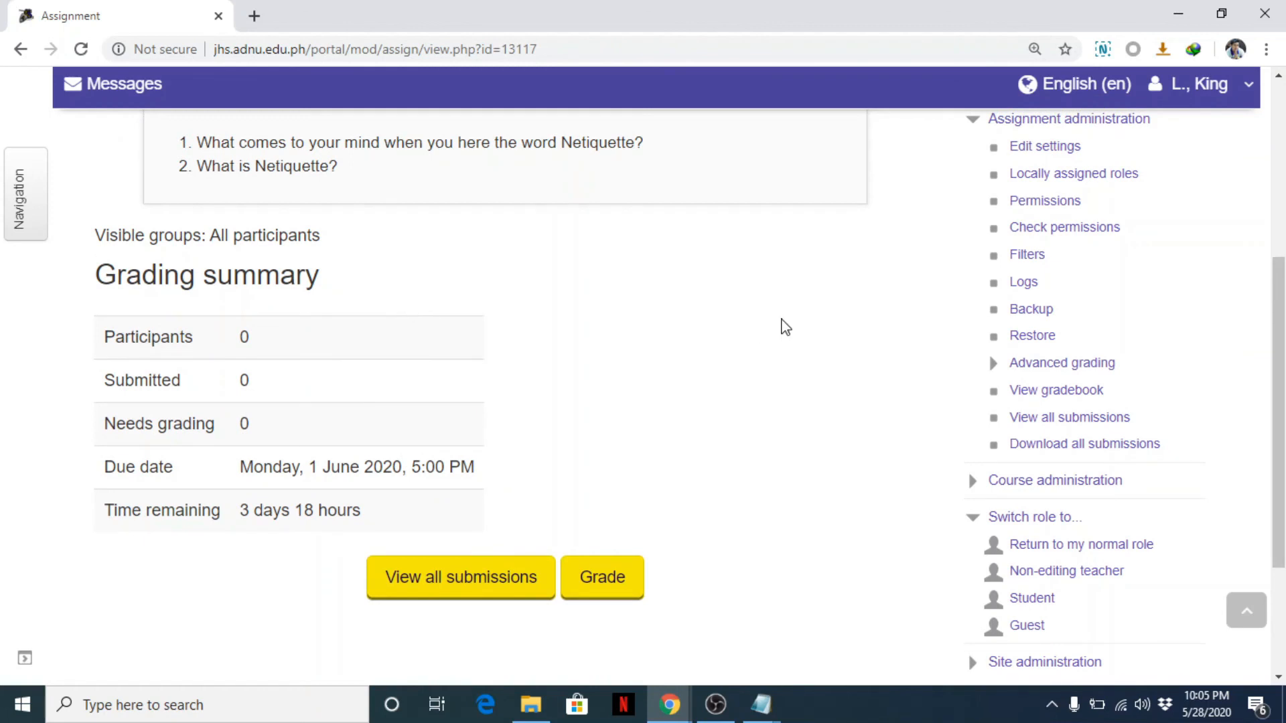
pyautogui.scroll(3)
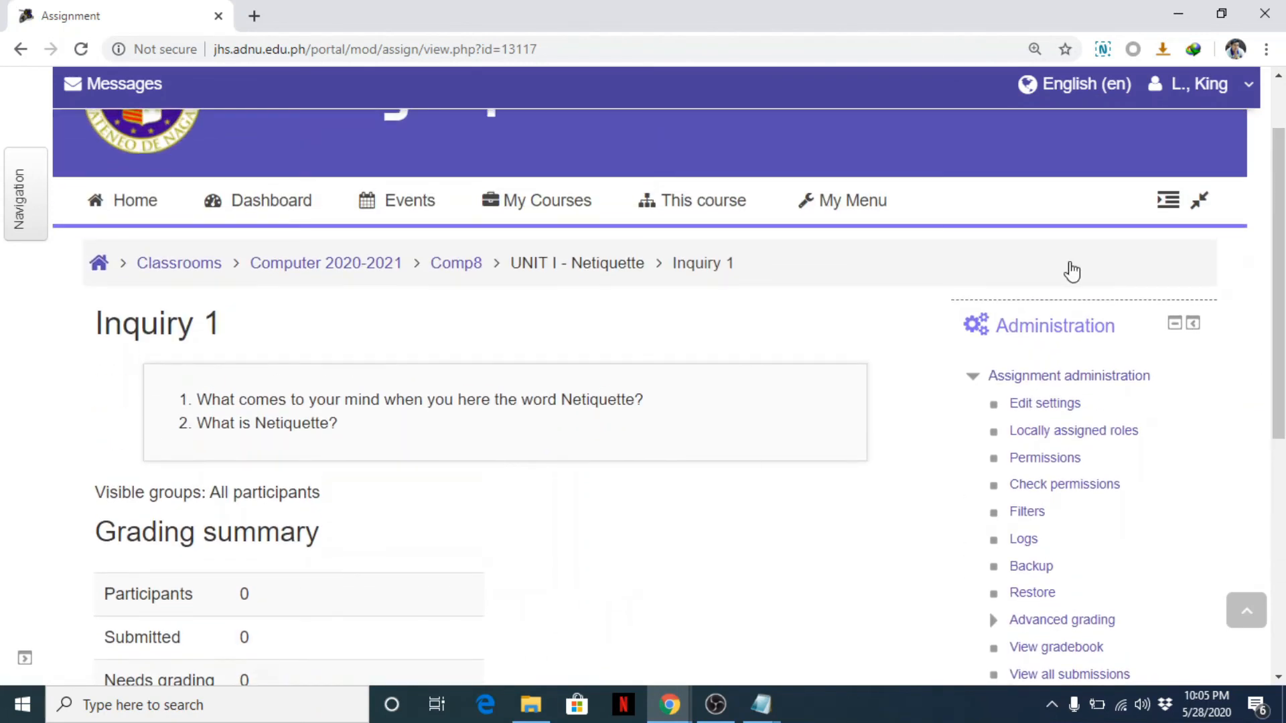